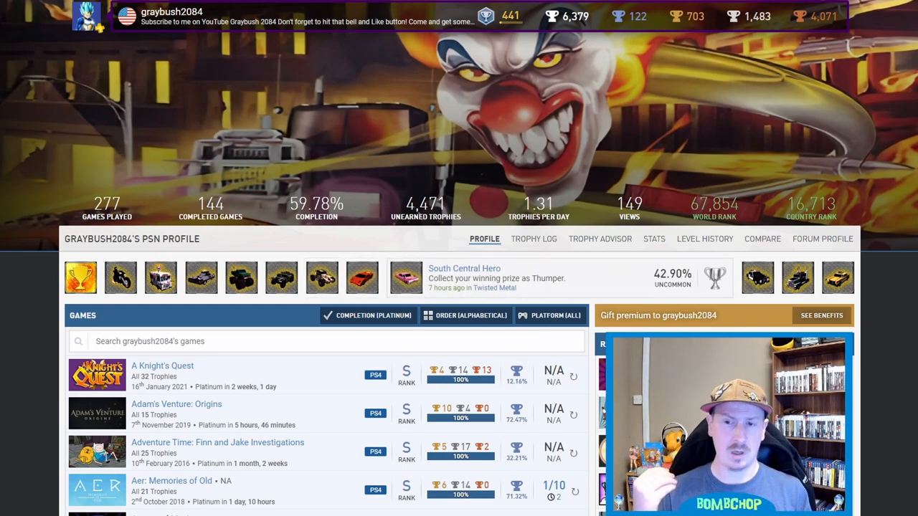
pyautogui.moveTo(705, 10)
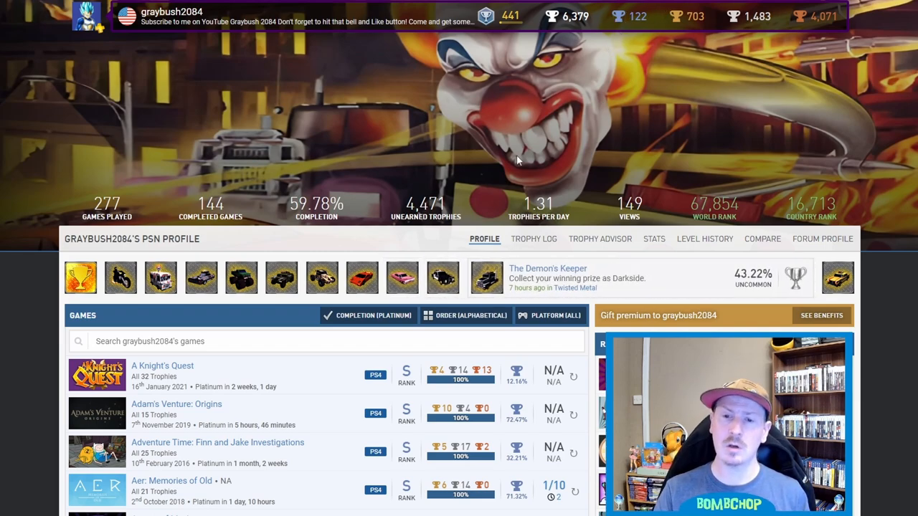
pyautogui.moveTo(405, 140)
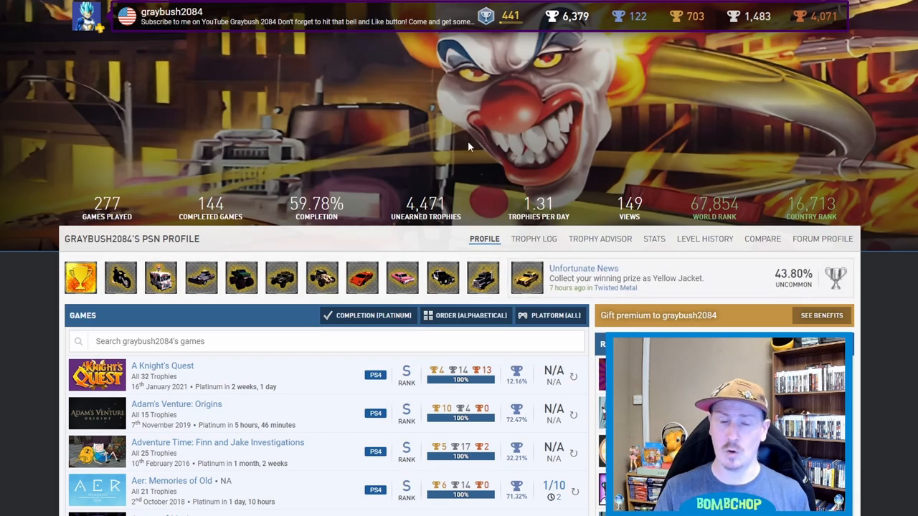
# Step: Scroll down to the alphabetical games list and the Rarest Trophies box showing ABRAHAAAAAAAM! at 0.91%
pyautogui.scroll(-3)
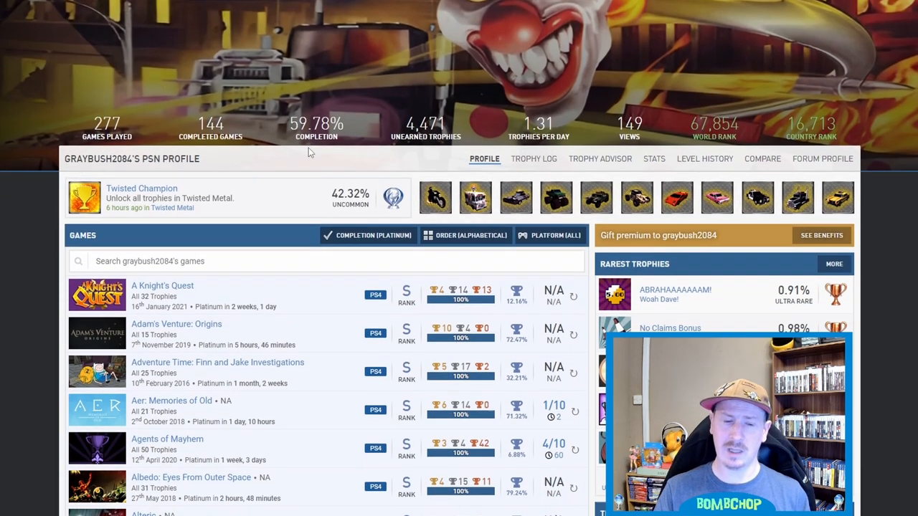
pyautogui.scroll(-3)
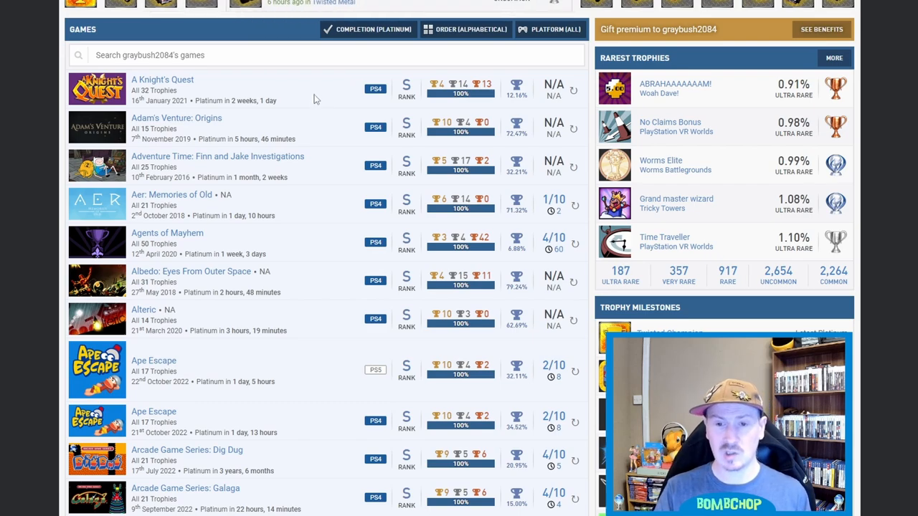
pyautogui.moveTo(313, 132)
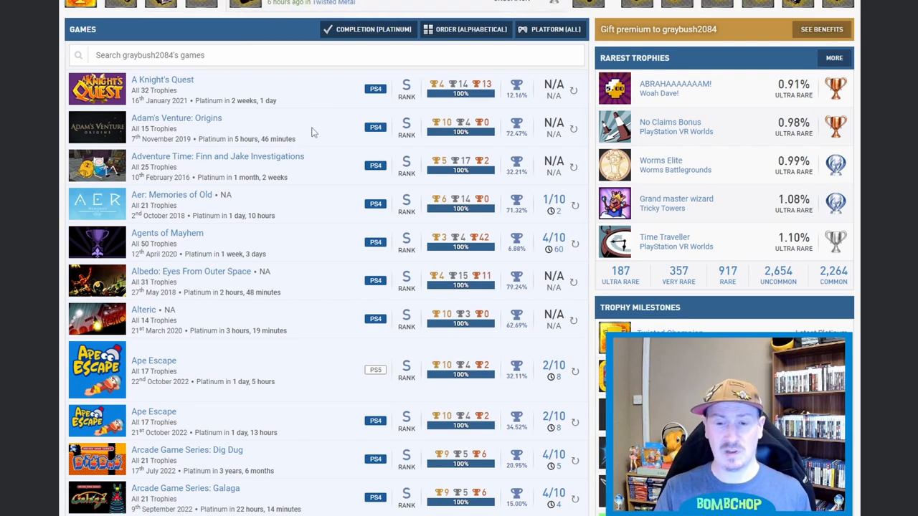
pyautogui.moveTo(251, 139)
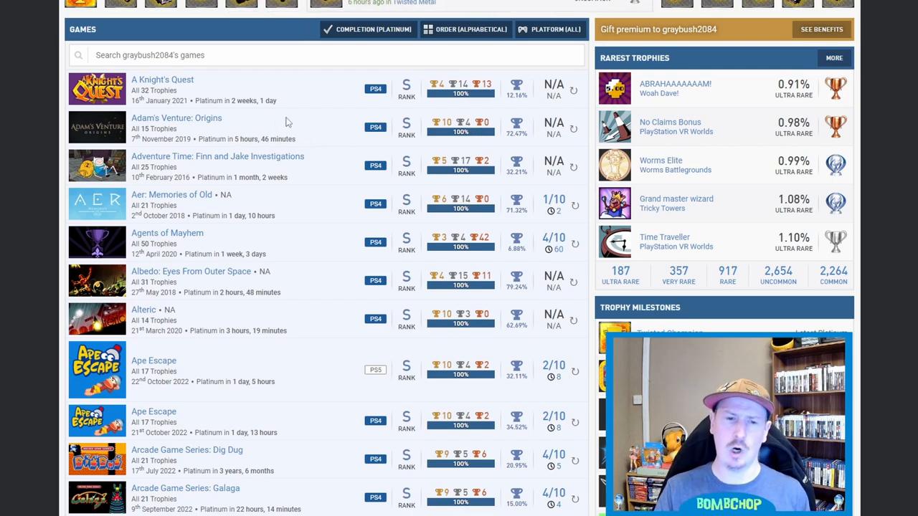
pyautogui.moveTo(329, 159)
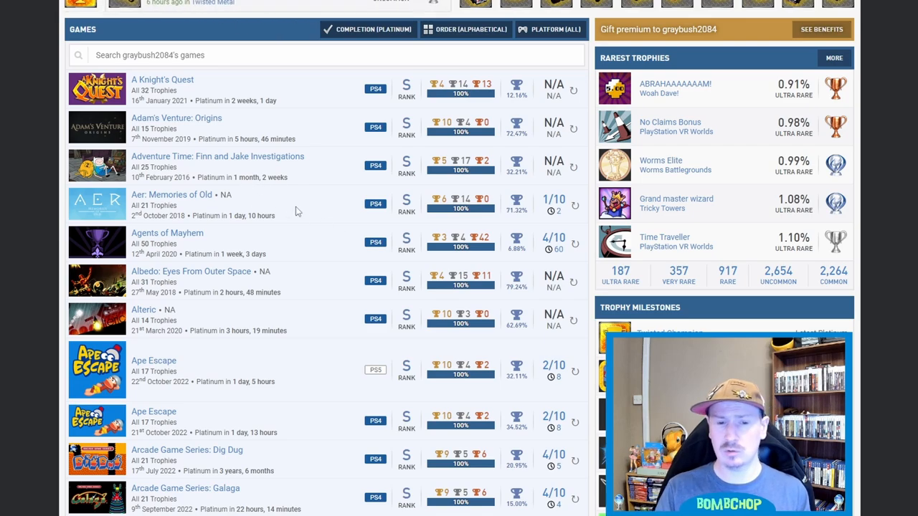
pyautogui.moveTo(503, 217)
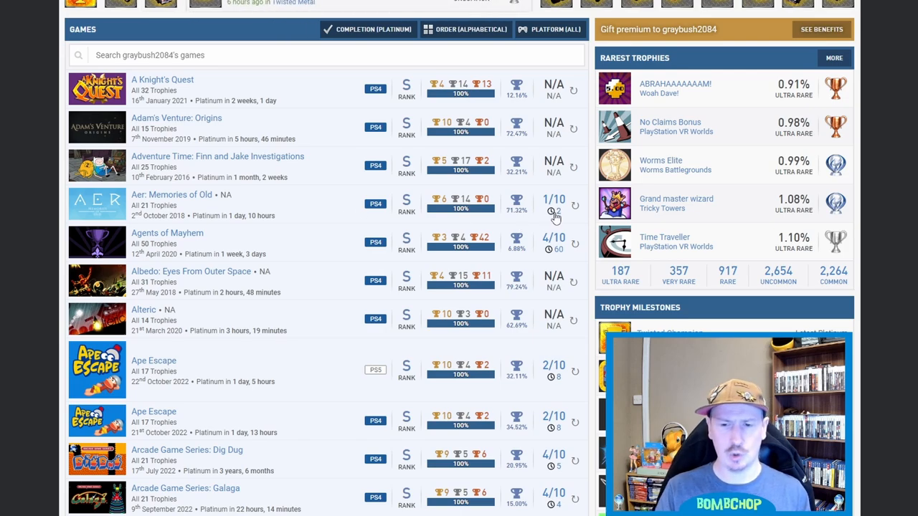
pyautogui.moveTo(398, 208)
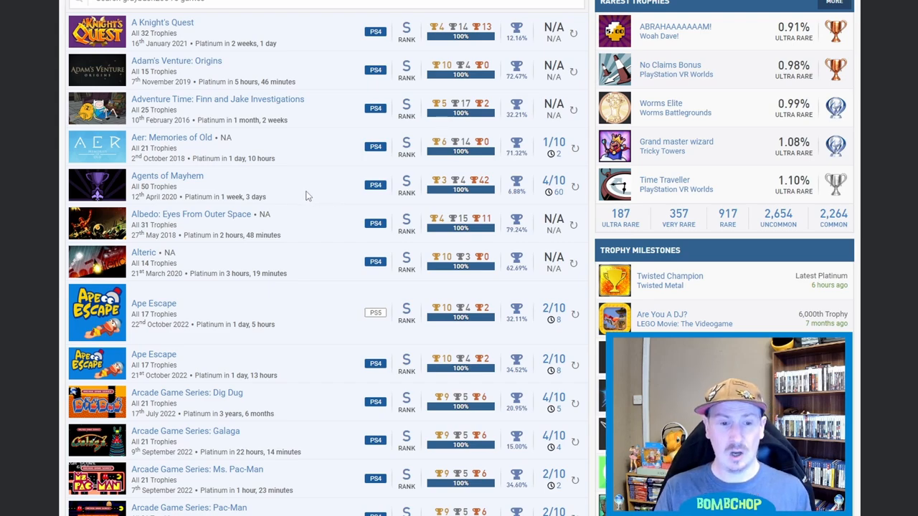
pyautogui.moveTo(301, 199)
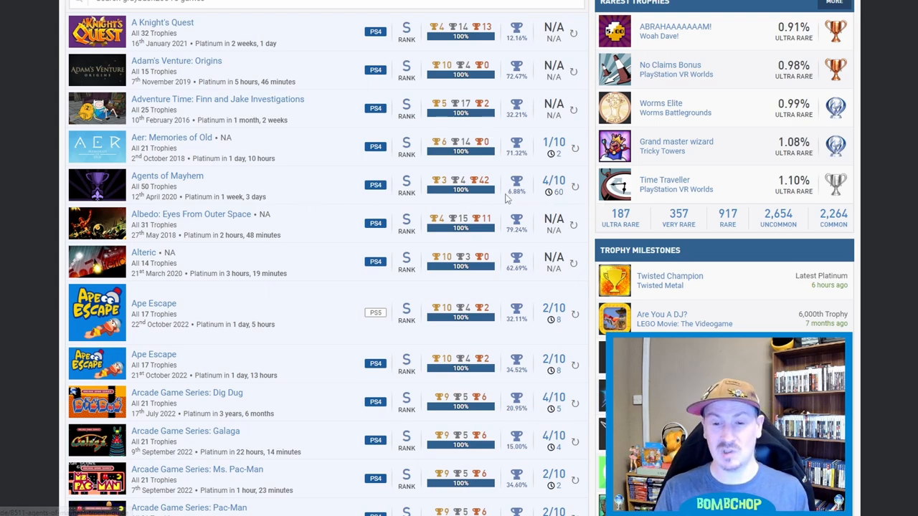
pyautogui.moveTo(522, 201)
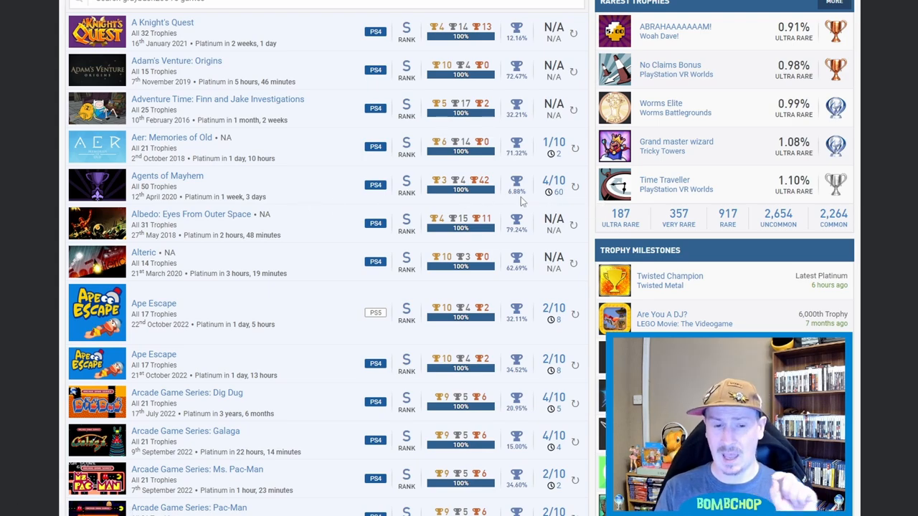
pyautogui.moveTo(316, 231)
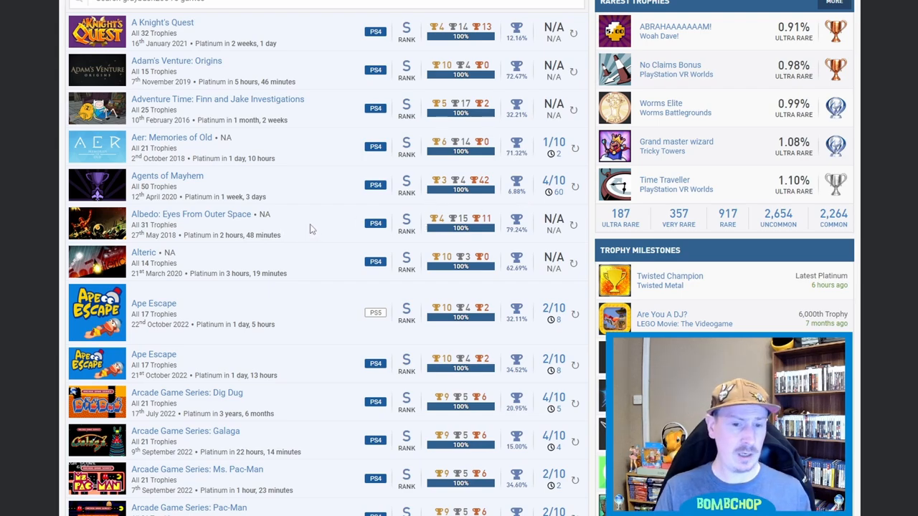
pyautogui.moveTo(302, 233)
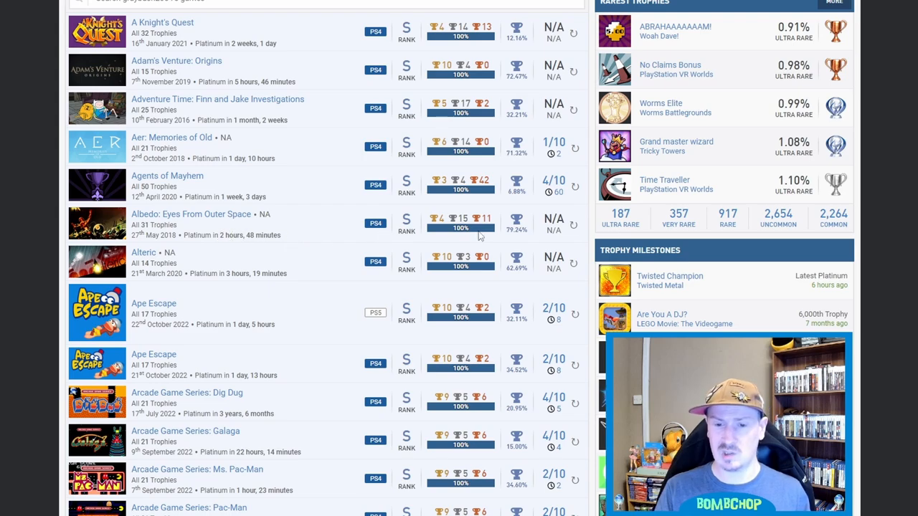
pyautogui.moveTo(314, 226)
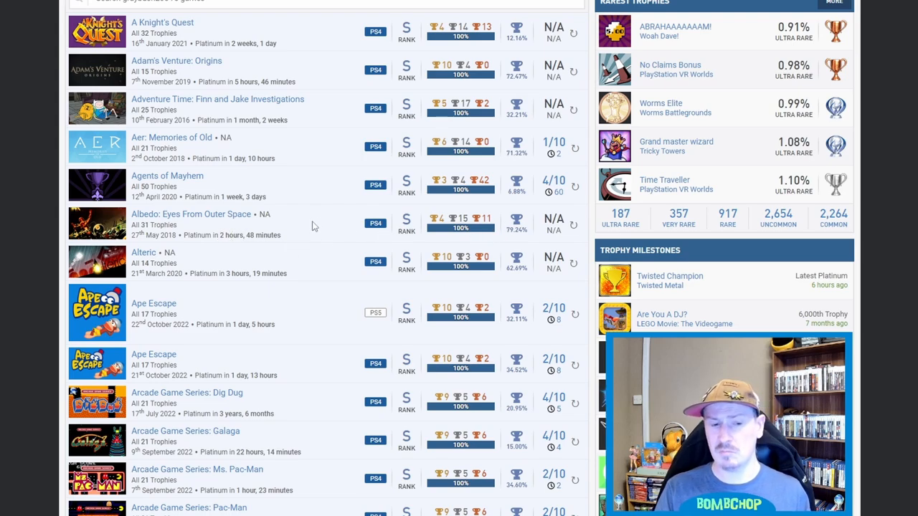
pyautogui.moveTo(332, 233)
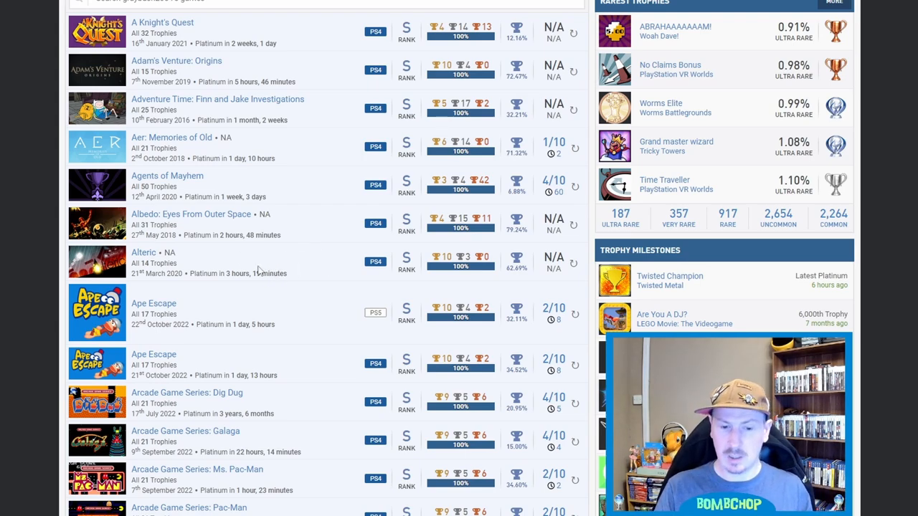
# Step: Scroll down to Trophy Milestones (Twisted Champion, Are You A DJ?) and Assassin's Creed IV at 77%
pyautogui.scroll(-3)
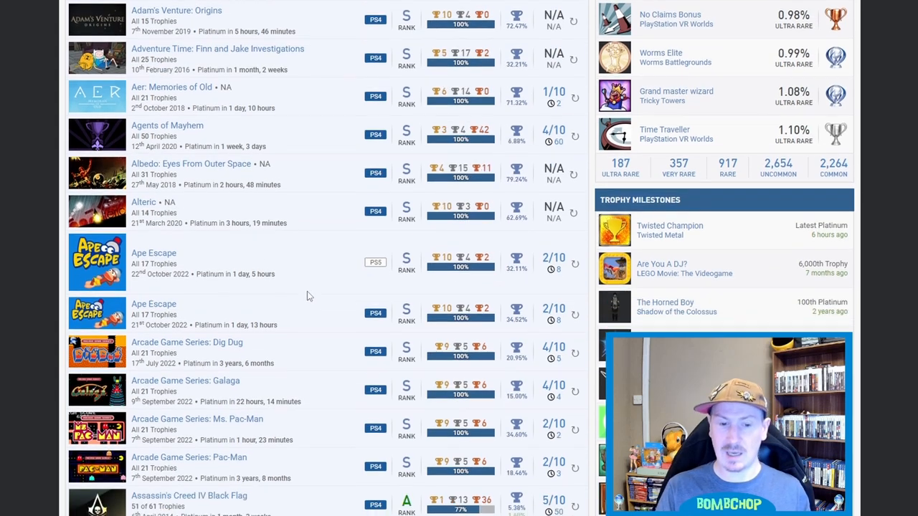
pyautogui.scroll(-3)
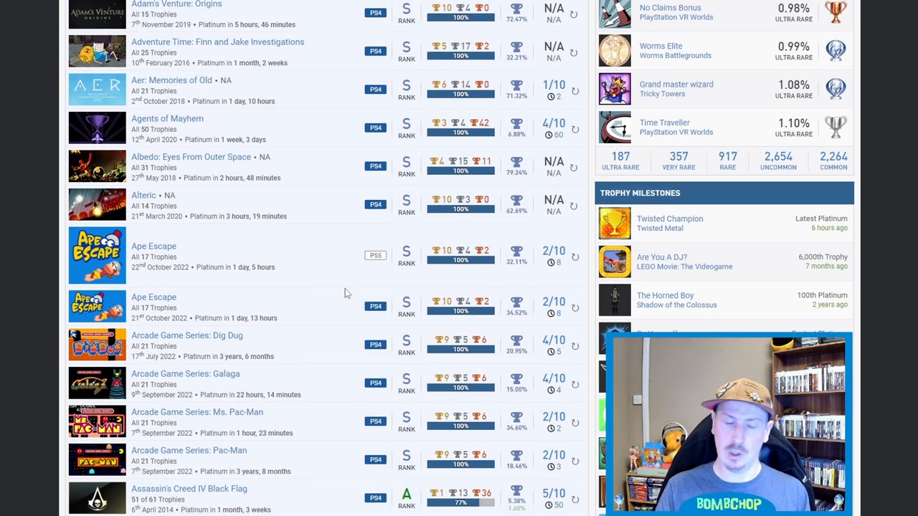
pyautogui.moveTo(313, 310)
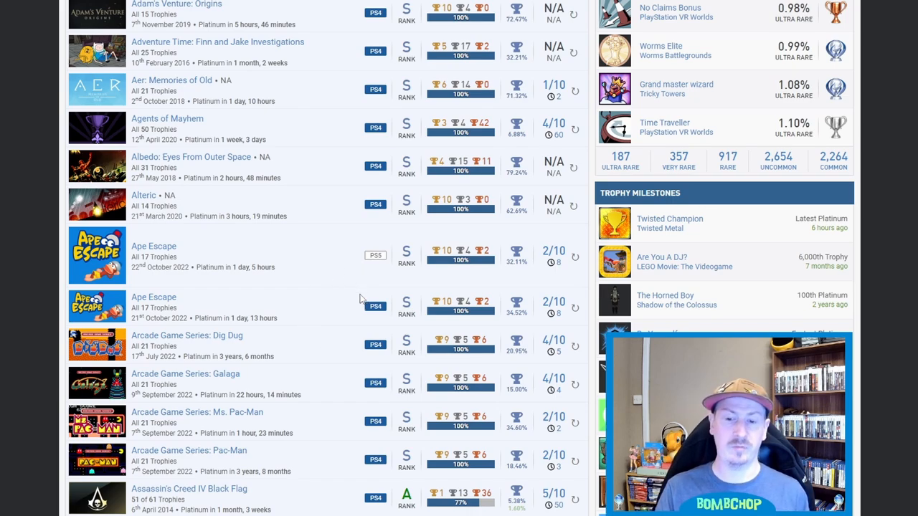
pyautogui.moveTo(345, 266)
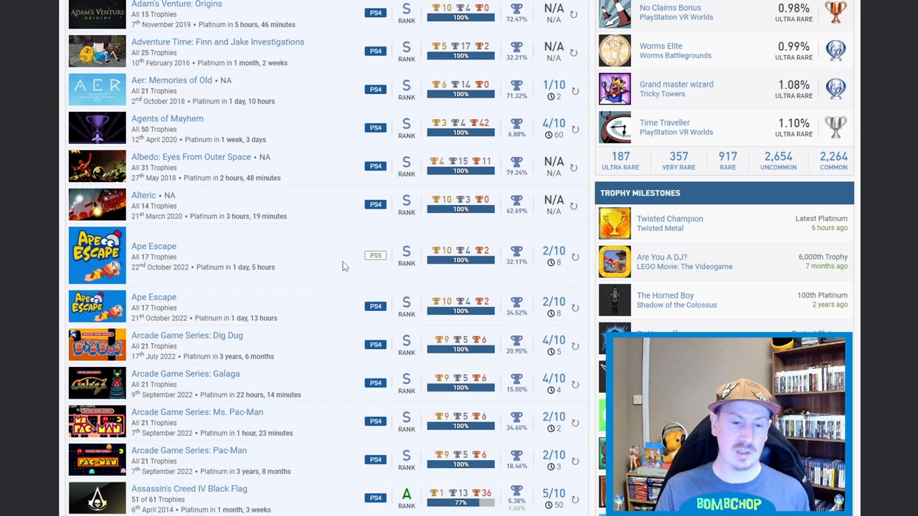
# Step: Scroll the games list down to Beast Quest, revealing milestones like Fly Free and Drowning Platinum
pyautogui.scroll(-3)
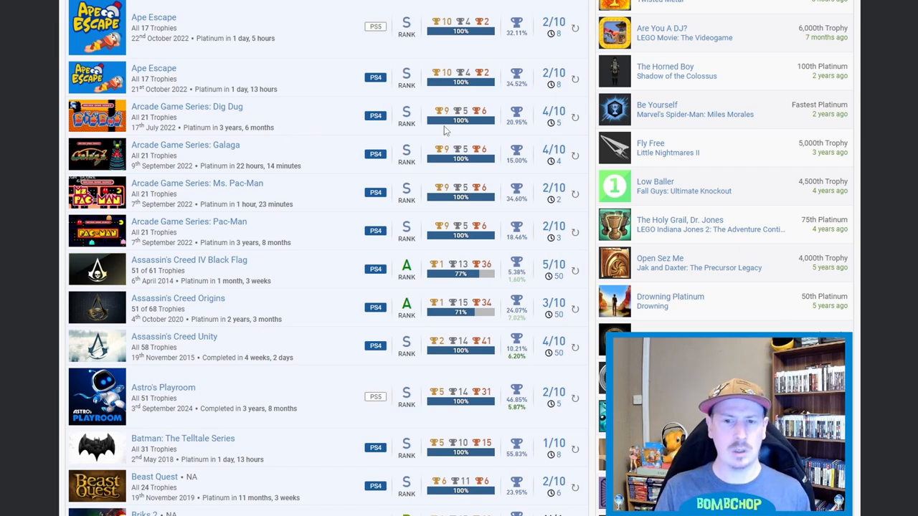
pyautogui.moveTo(516, 118)
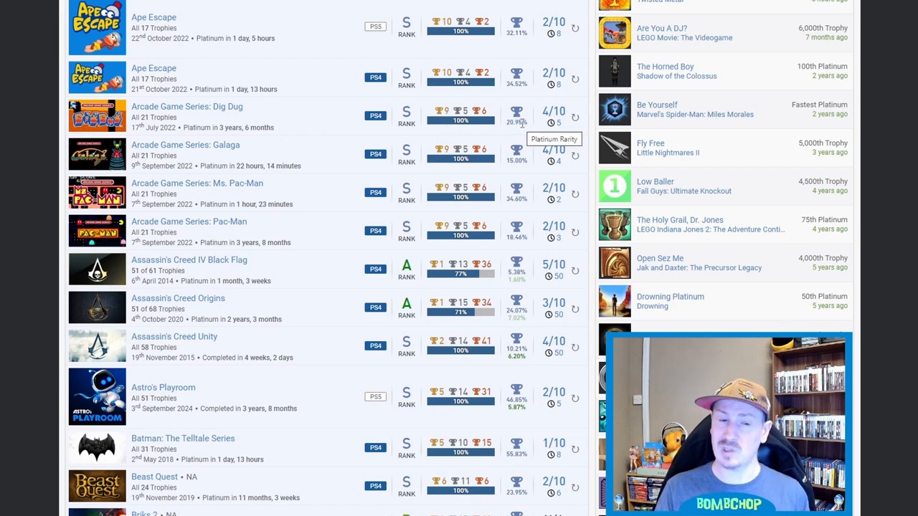
pyautogui.moveTo(286, 141)
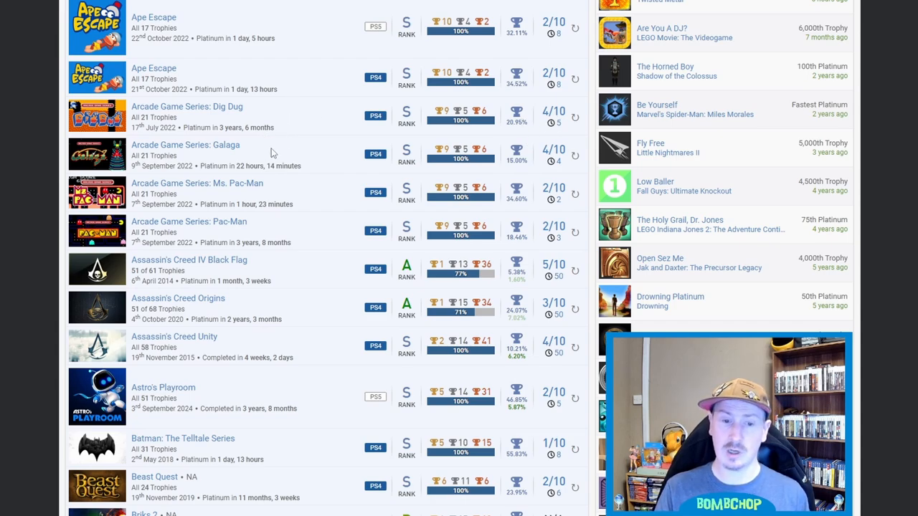
pyautogui.moveTo(509, 164)
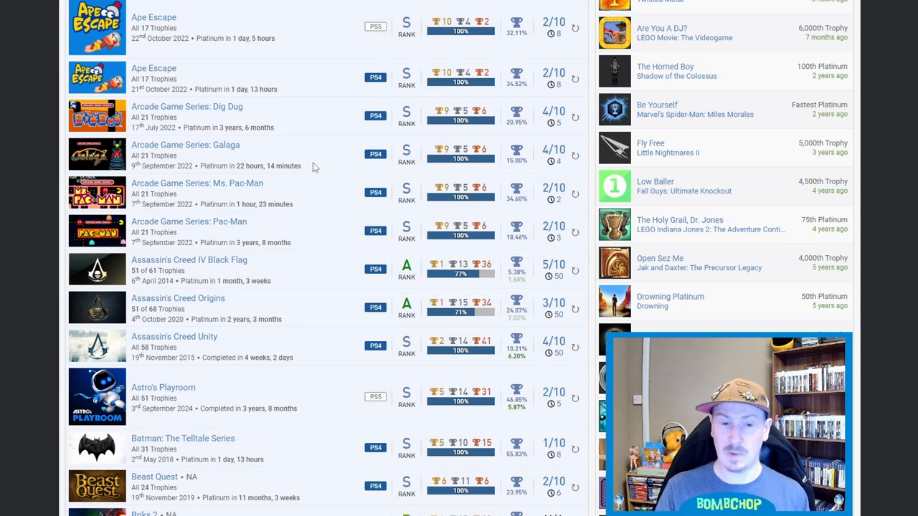
pyautogui.moveTo(242, 226)
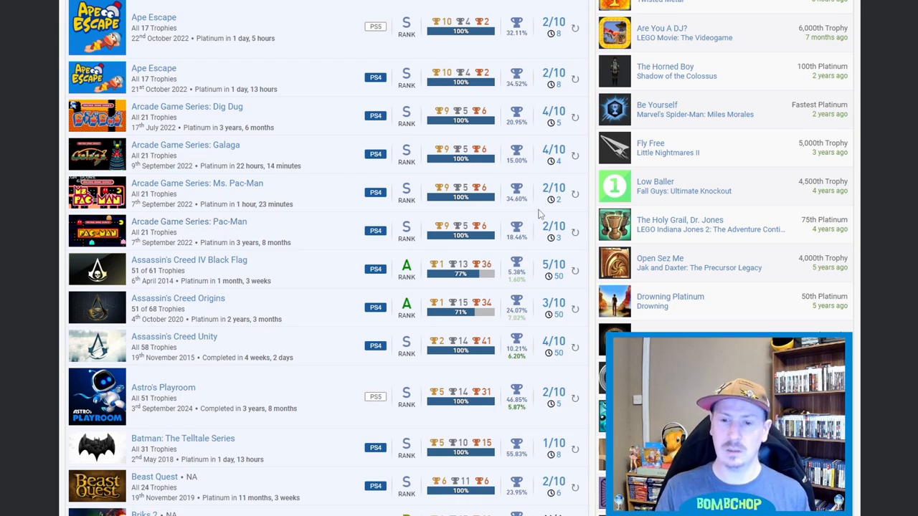
pyautogui.moveTo(468, 212)
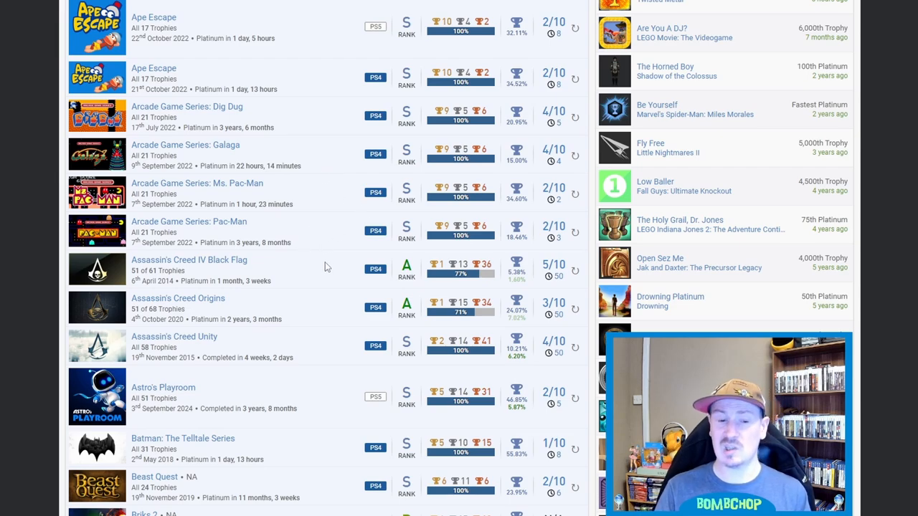
pyautogui.moveTo(308, 332)
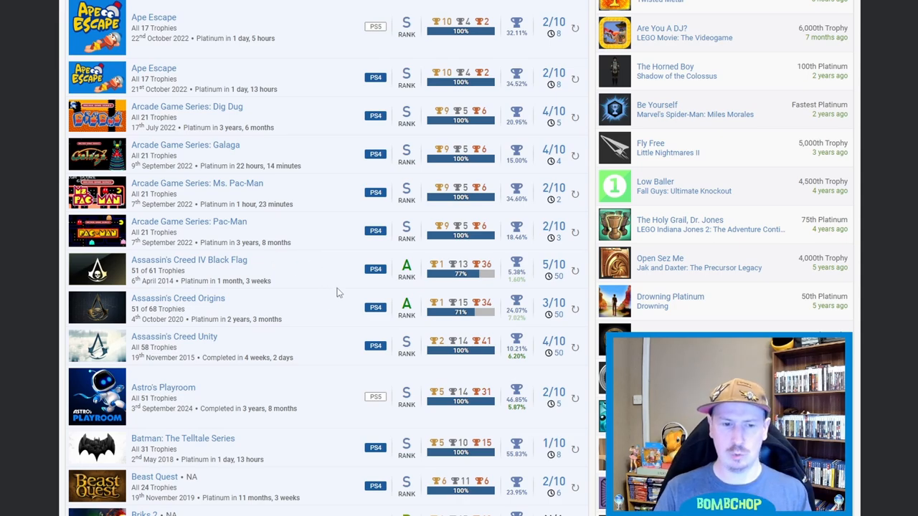
pyautogui.moveTo(314, 282)
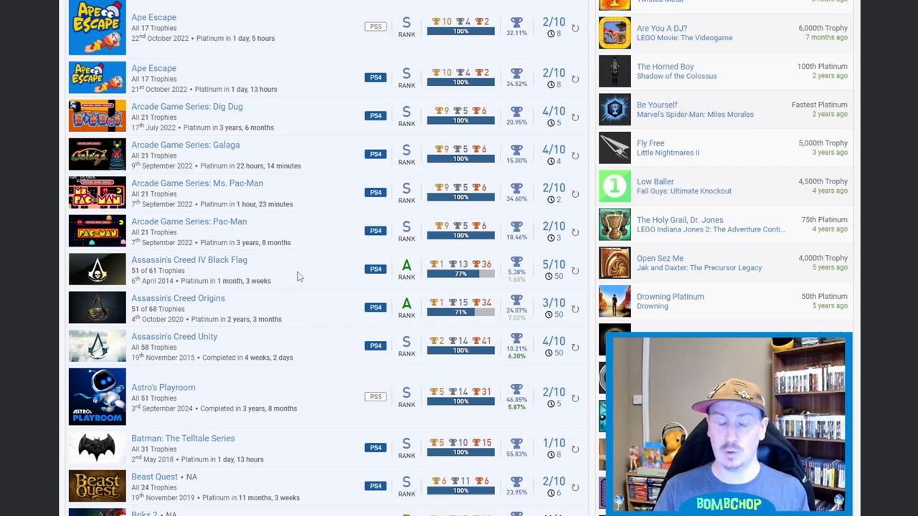
pyautogui.moveTo(306, 274)
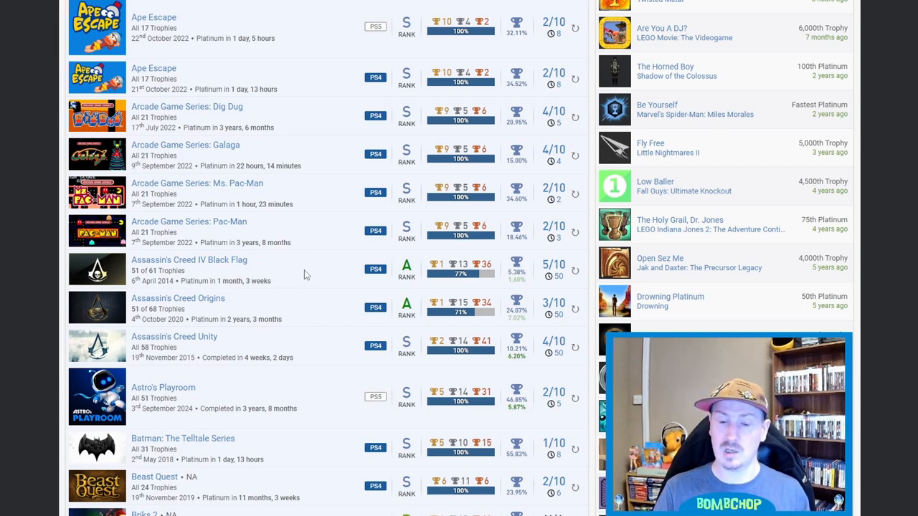
pyautogui.moveTo(316, 254)
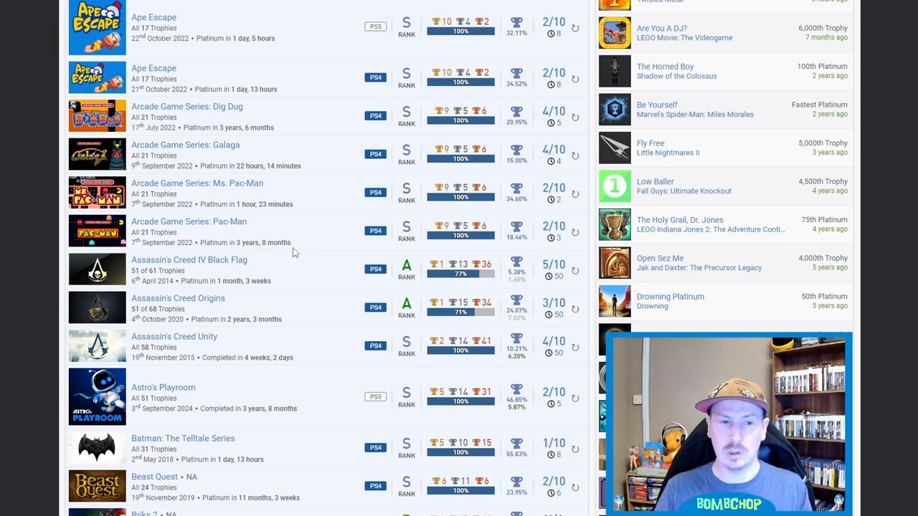
pyautogui.moveTo(313, 254)
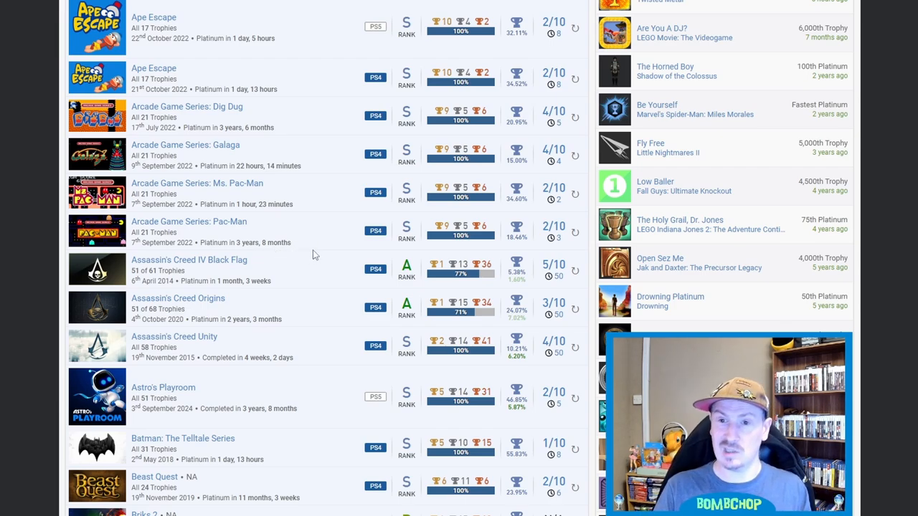
pyautogui.moveTo(316, 246)
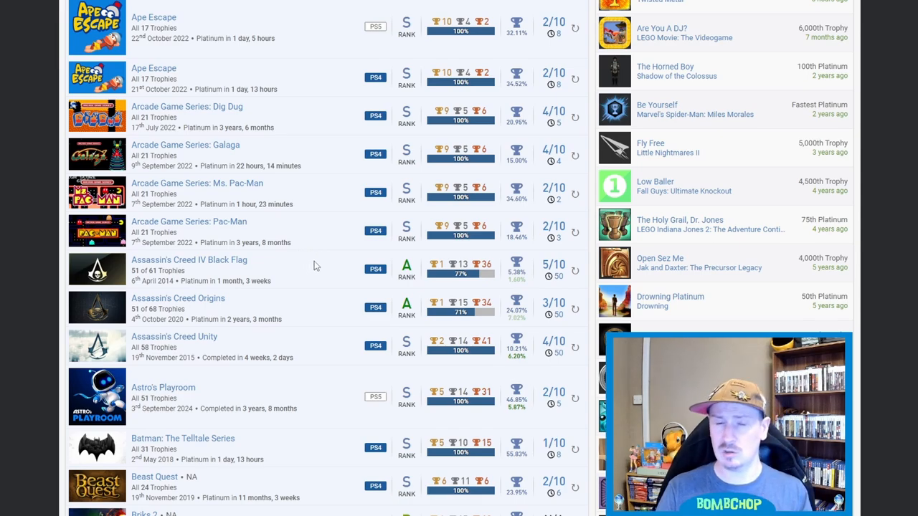
pyautogui.moveTo(325, 279)
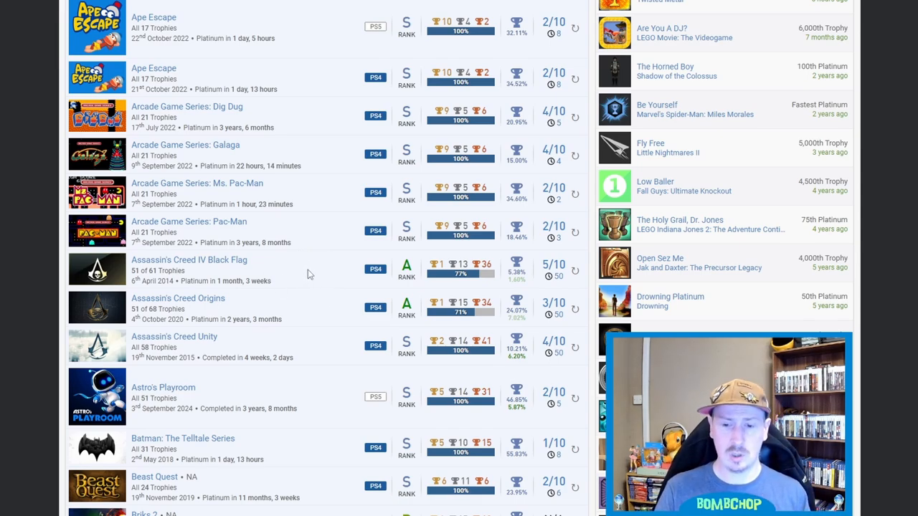
pyautogui.moveTo(495, 266)
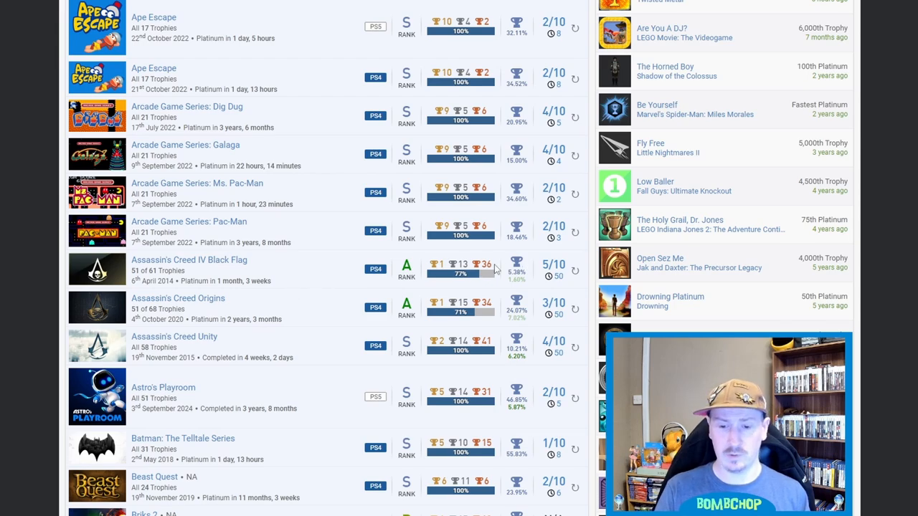
pyautogui.moveTo(548, 278)
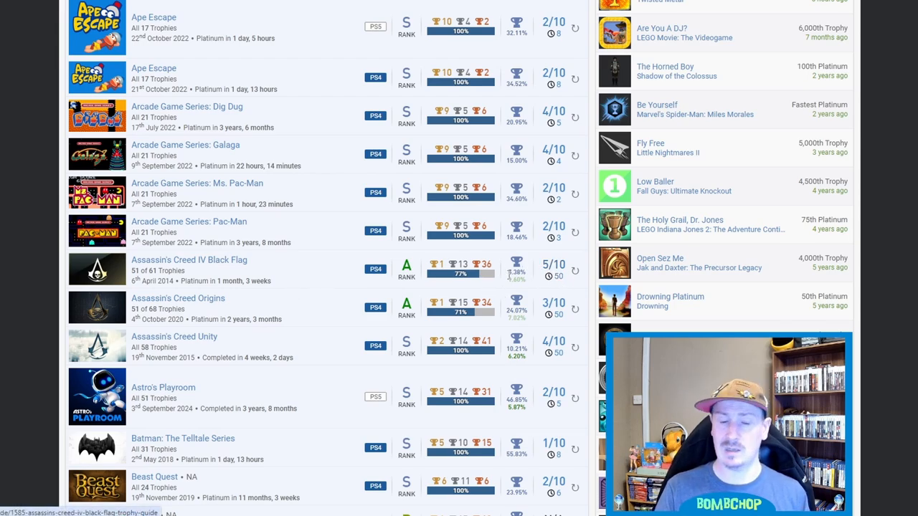
pyautogui.moveTo(341, 316)
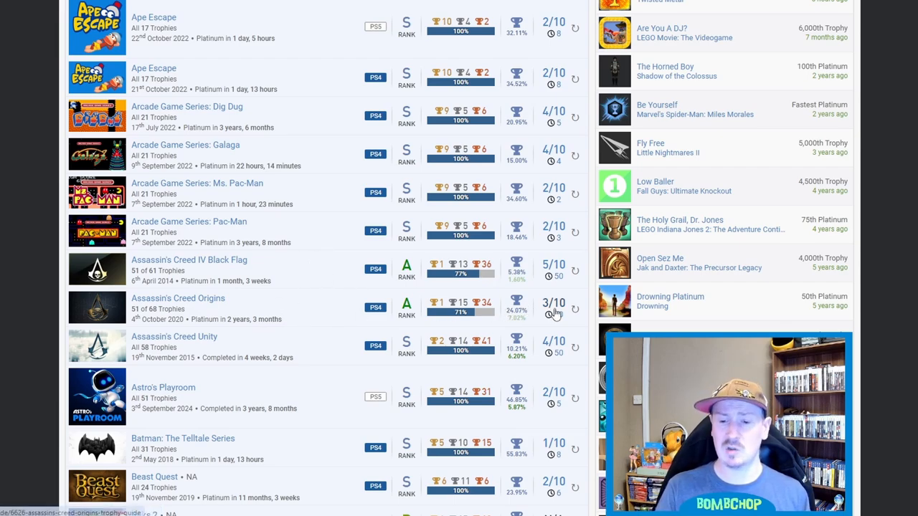
# Step: Scroll the games list from Astro's Playroom down to the PS4 and PS5 Bugsnax entries
pyautogui.scroll(-3)
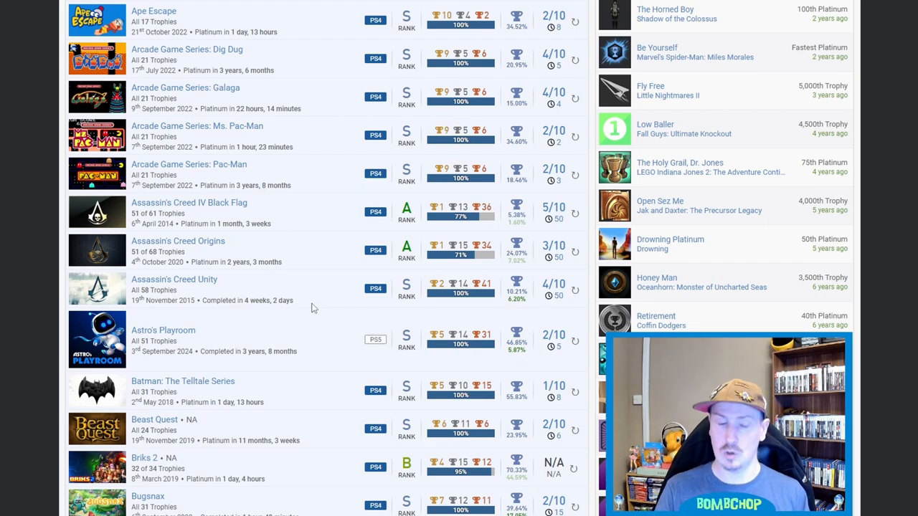
pyautogui.scroll(-3)
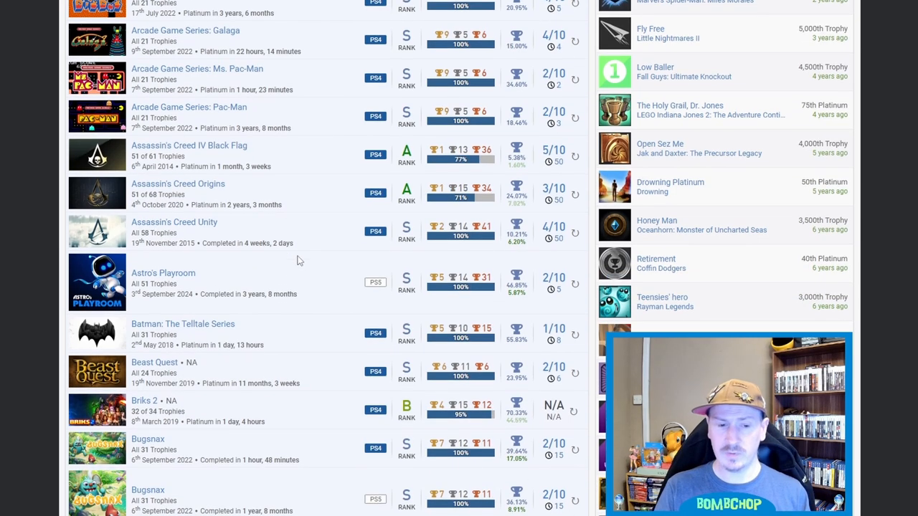
pyautogui.moveTo(177, 313)
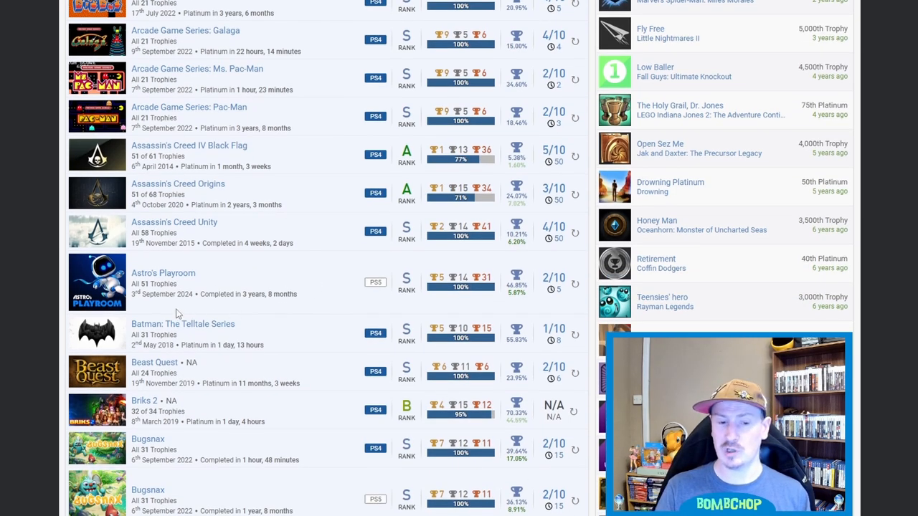
pyautogui.moveTo(165, 304)
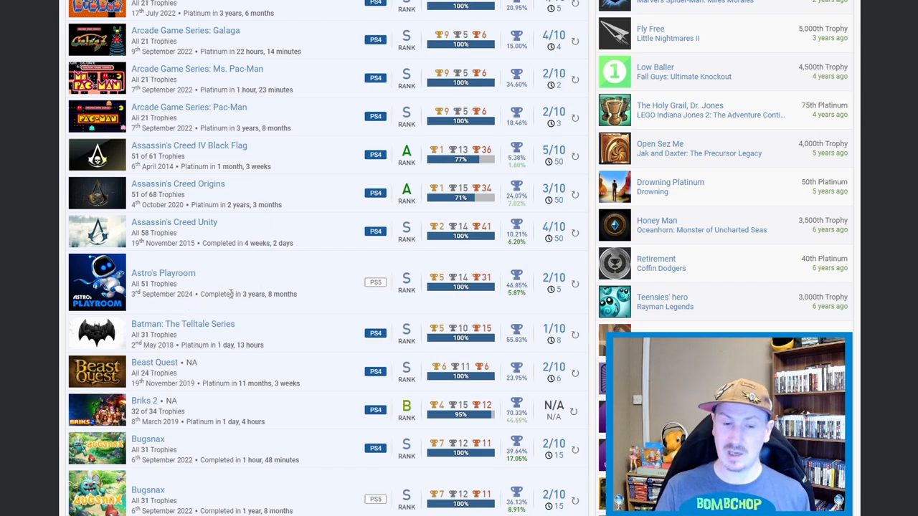
pyautogui.moveTo(207, 298)
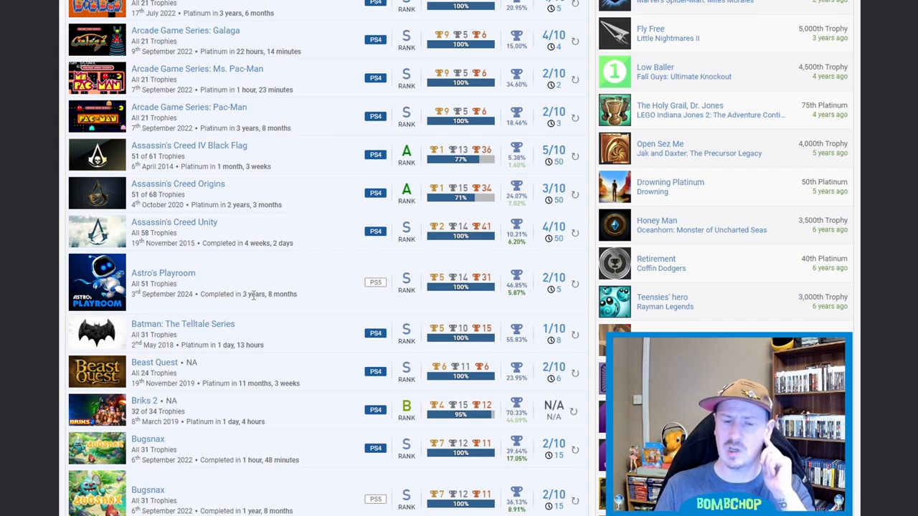
pyautogui.moveTo(502, 302)
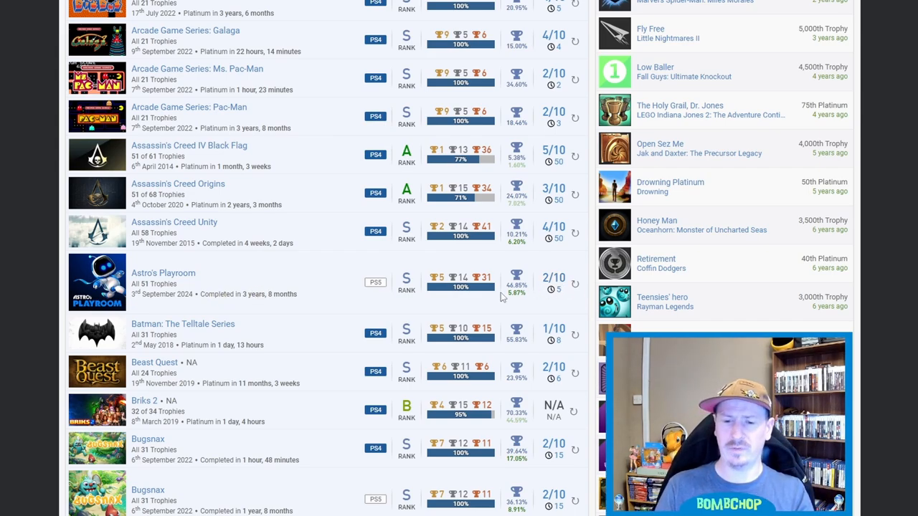
pyautogui.moveTo(387, 305)
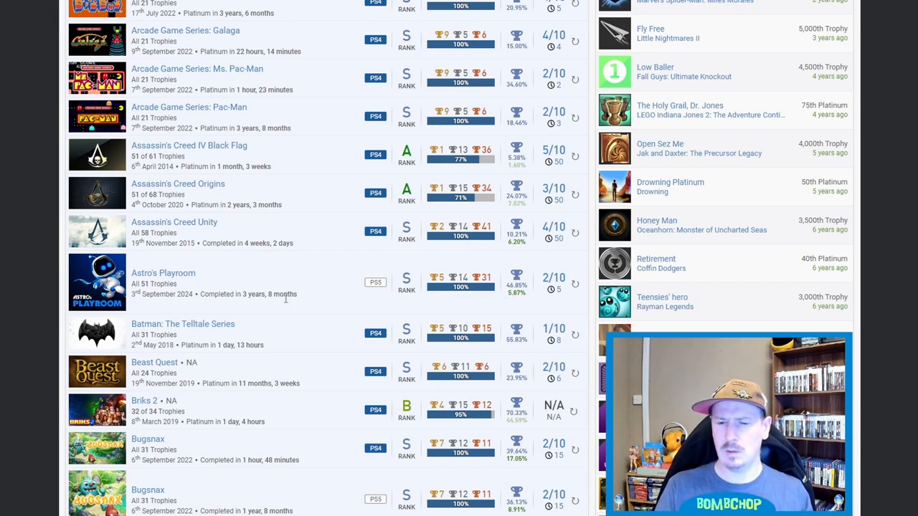
pyautogui.moveTo(318, 286)
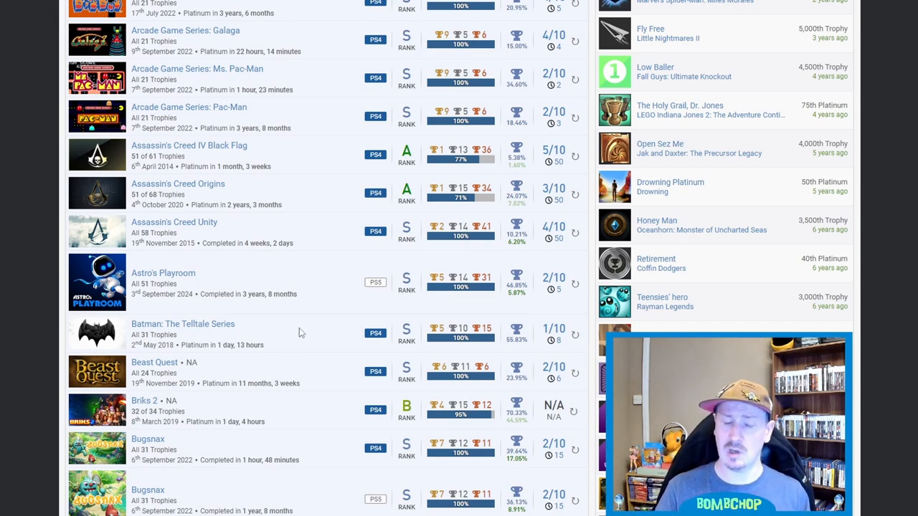
# Step: Scroll the games list through Castlevania, both Control entries and Days Gone to Dead Island
pyautogui.scroll(-3)
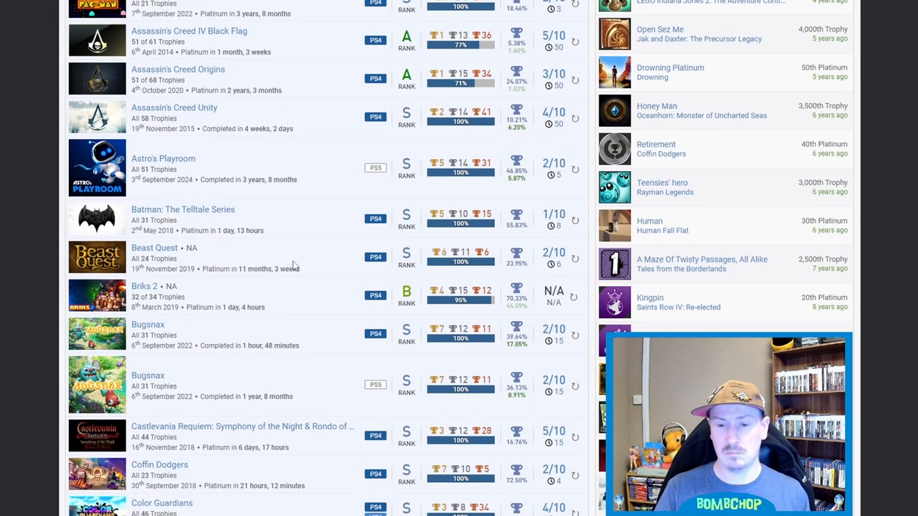
pyautogui.scroll(-3)
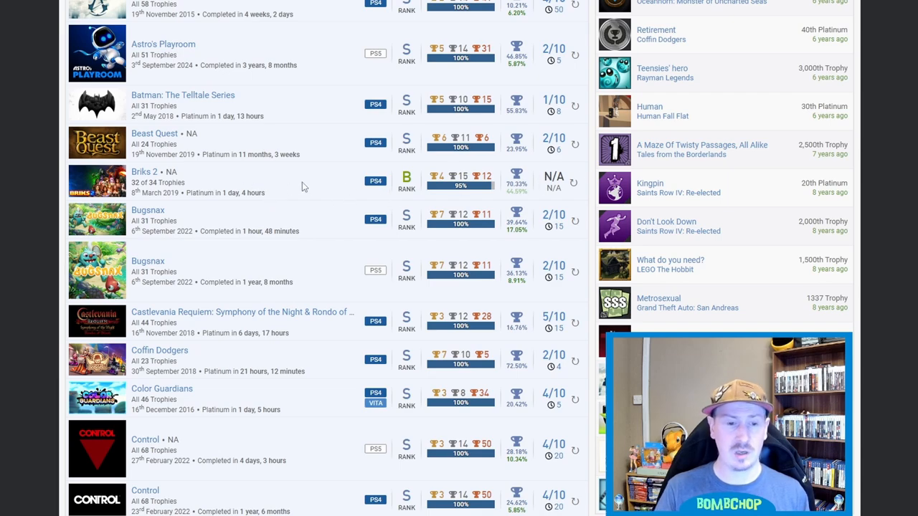
pyautogui.scroll(-3)
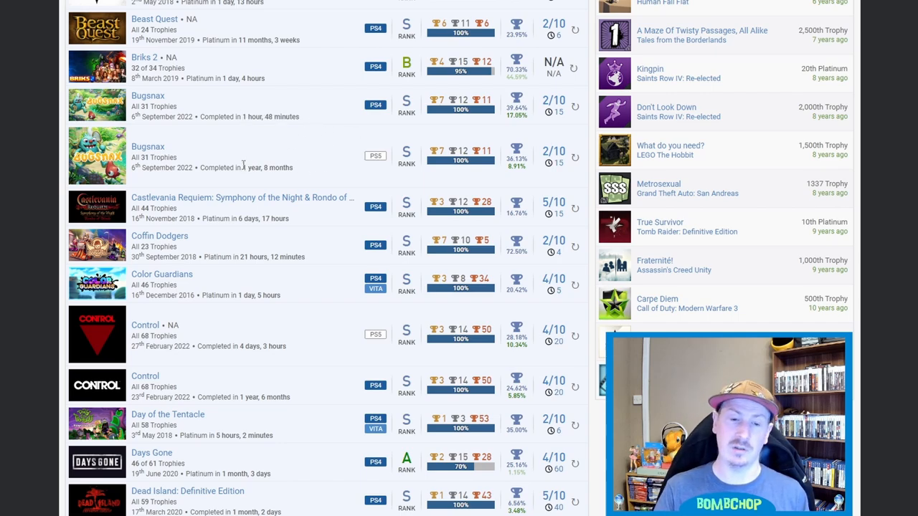
pyautogui.doubleClick(266, 167)
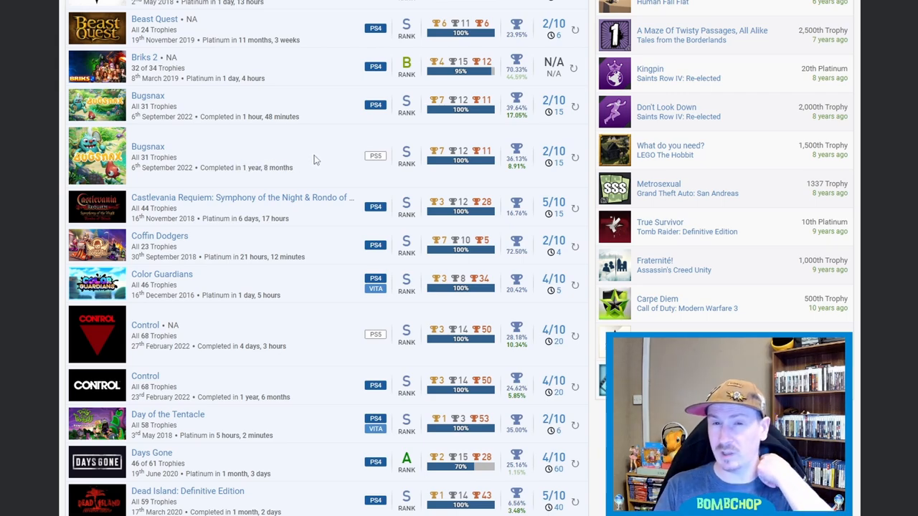
pyautogui.moveTo(326, 159)
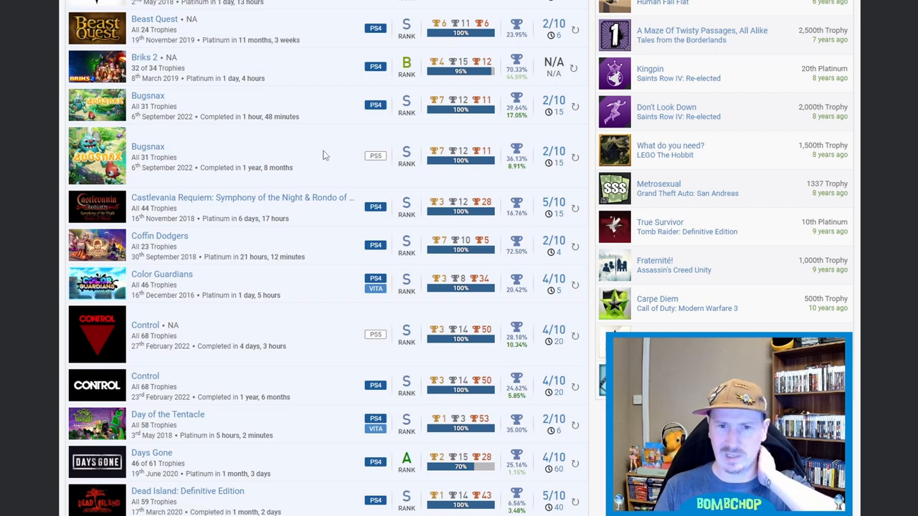
pyautogui.moveTo(334, 174)
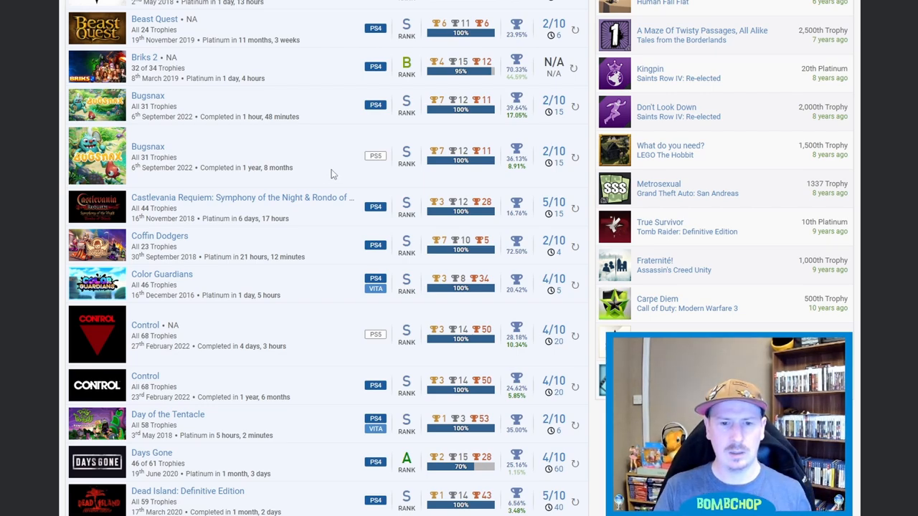
pyautogui.moveTo(337, 151)
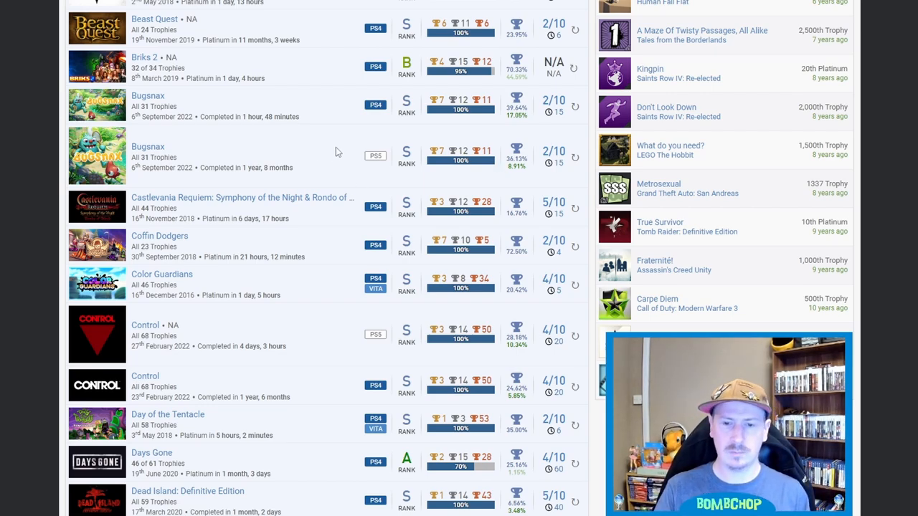
pyautogui.moveTo(344, 146)
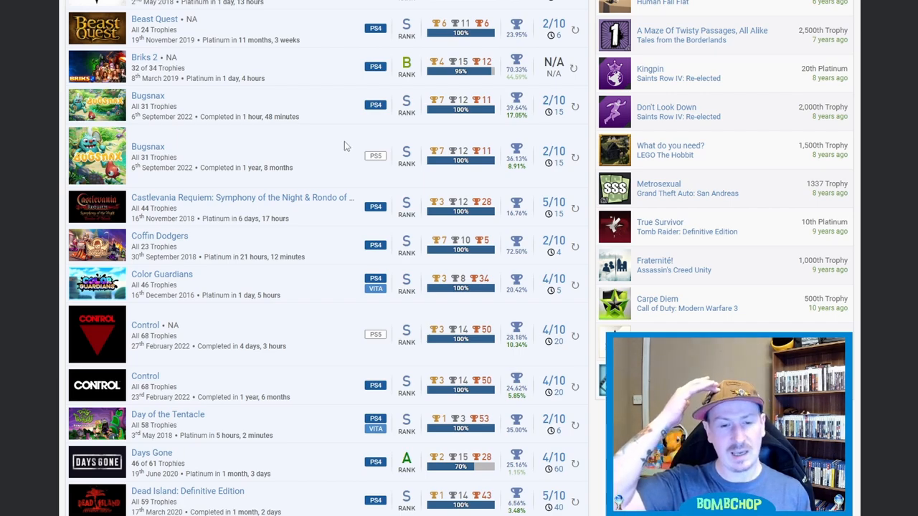
pyautogui.moveTo(338, 177)
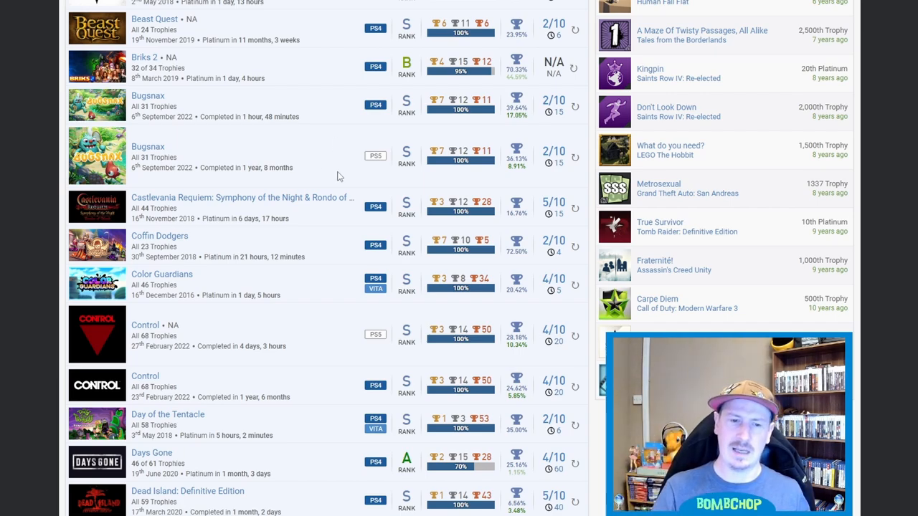
pyautogui.moveTo(296, 223)
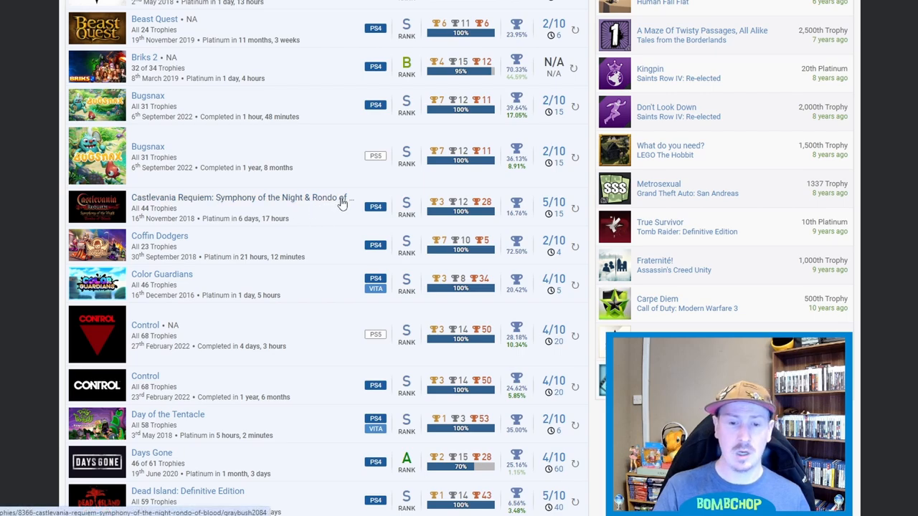
pyautogui.moveTo(151, 210)
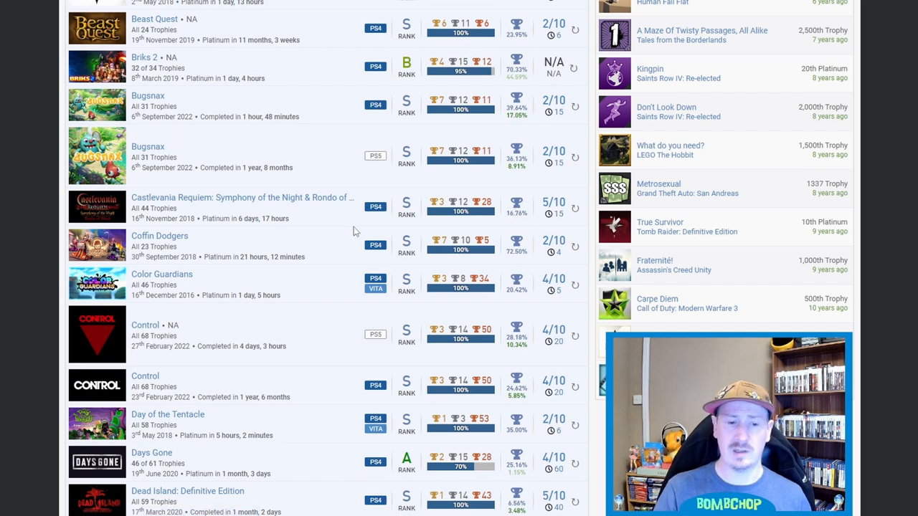
pyautogui.moveTo(308, 251)
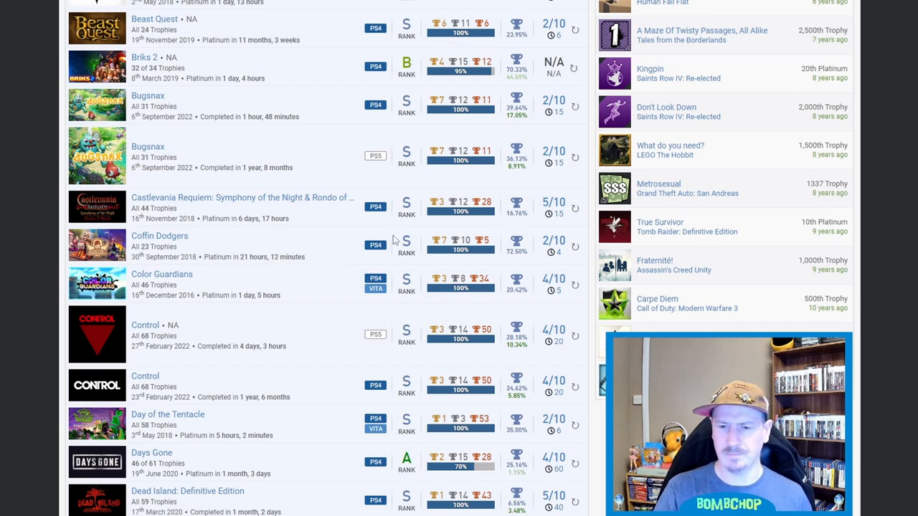
pyautogui.moveTo(323, 247)
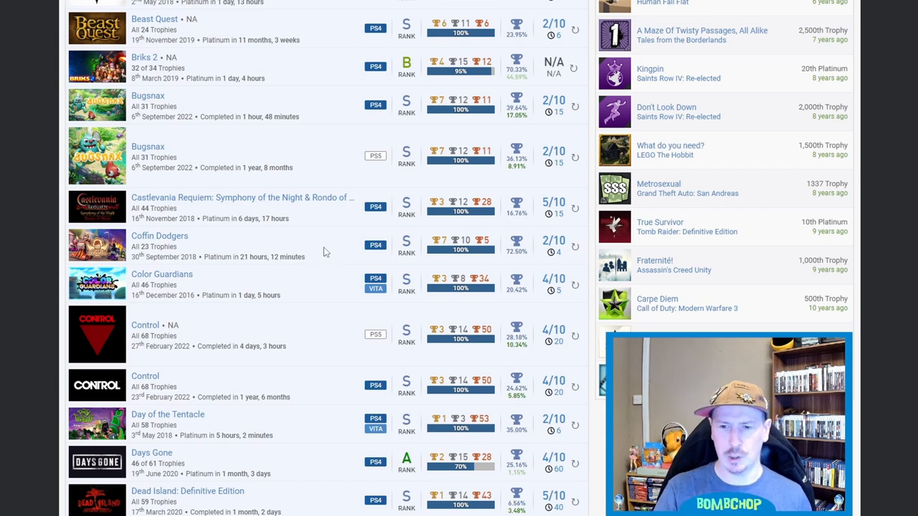
pyautogui.moveTo(329, 244)
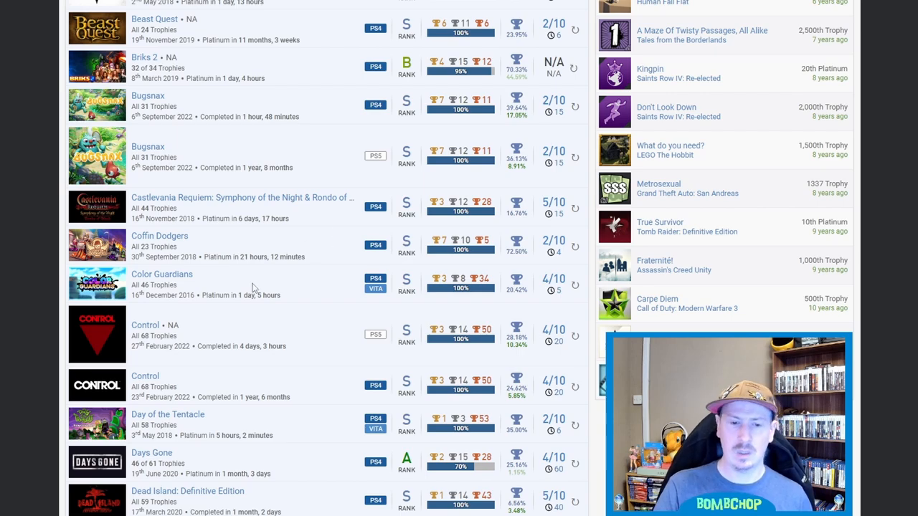
# Step: Scroll the games list down to Dead Island: Riptide, Dead Nation and Dead Rising
pyautogui.scroll(-3)
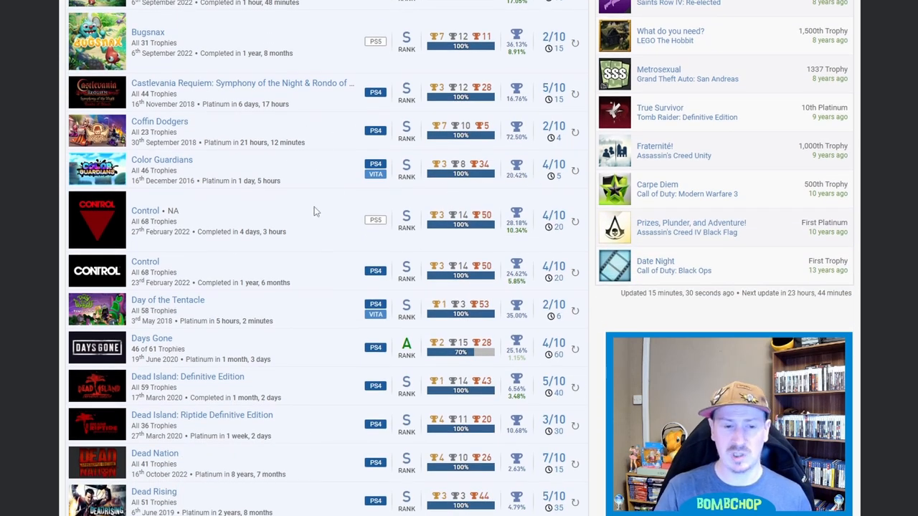
pyautogui.moveTo(301, 211)
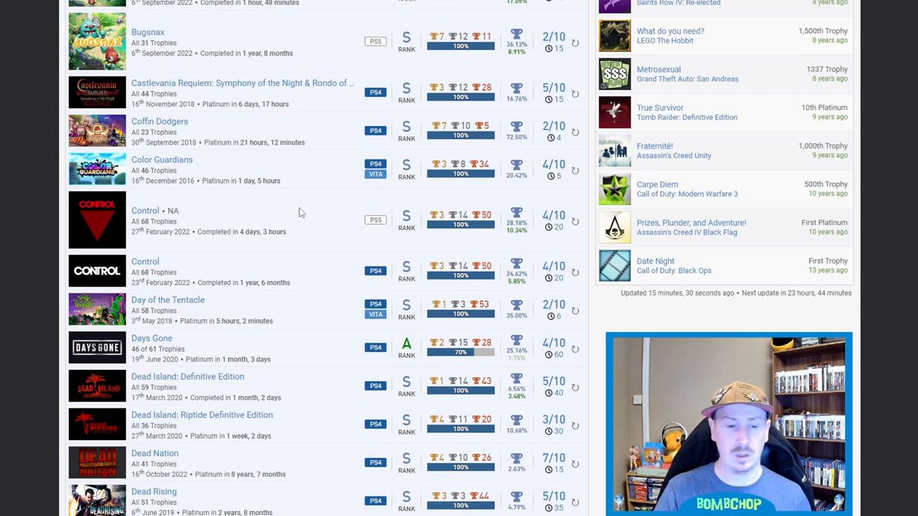
pyautogui.moveTo(276, 252)
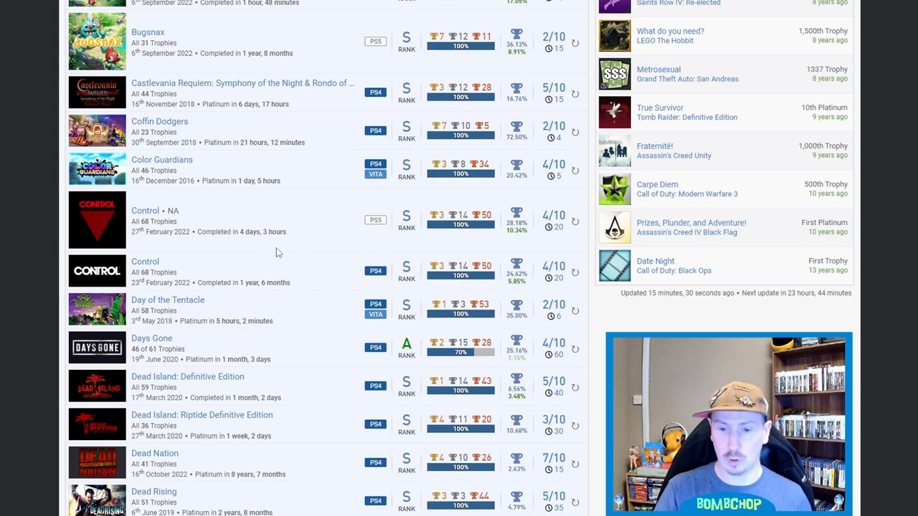
pyautogui.moveTo(307, 205)
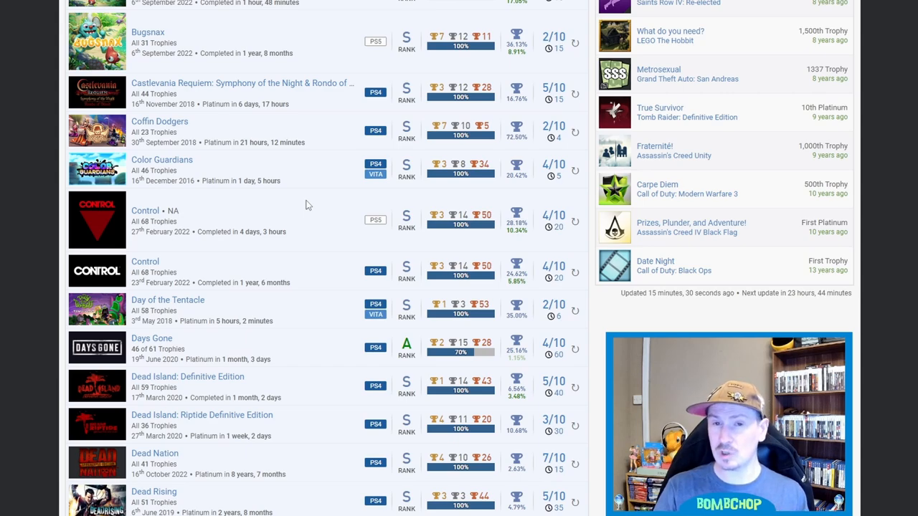
pyautogui.moveTo(240, 231)
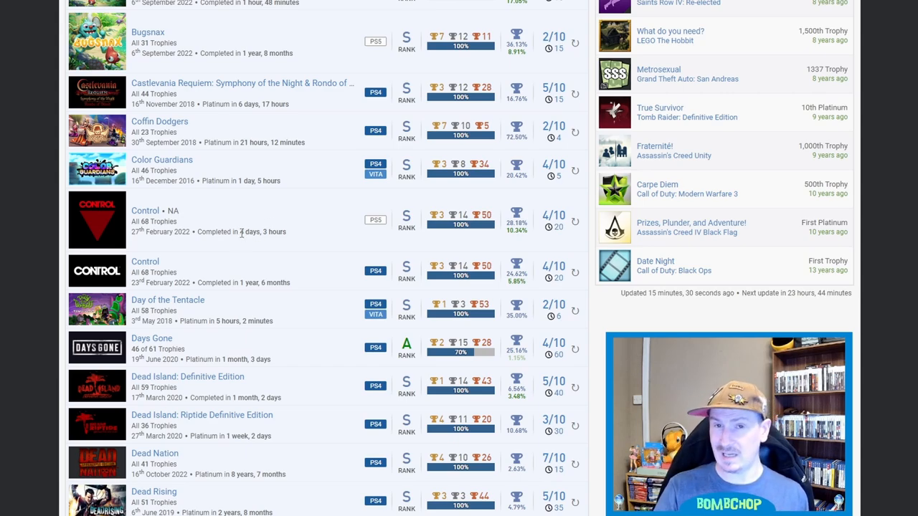
pyautogui.moveTo(297, 231)
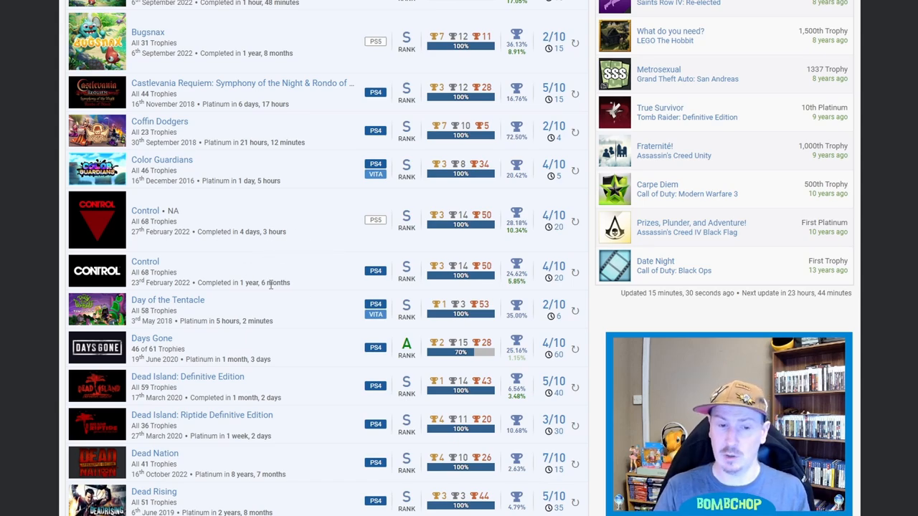
pyautogui.moveTo(338, 275)
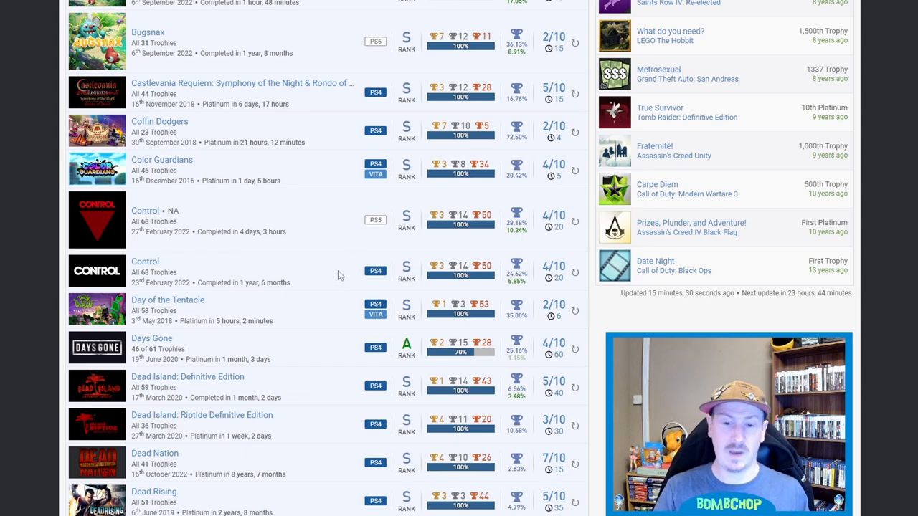
# Step: Scroll past Dead Rising to Deadlight Director's Cut, Destruction AllStars, Drowning and Duke Nukem 3D
pyautogui.scroll(-3)
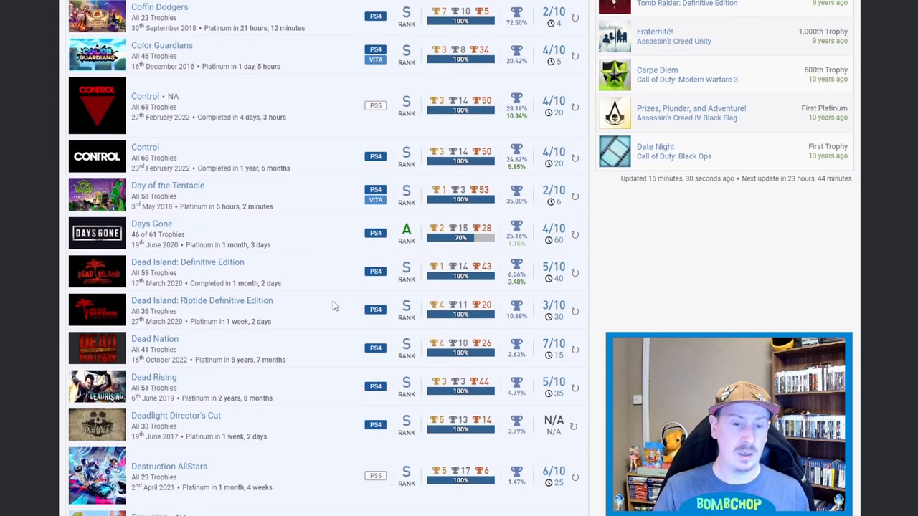
pyautogui.moveTo(283, 205)
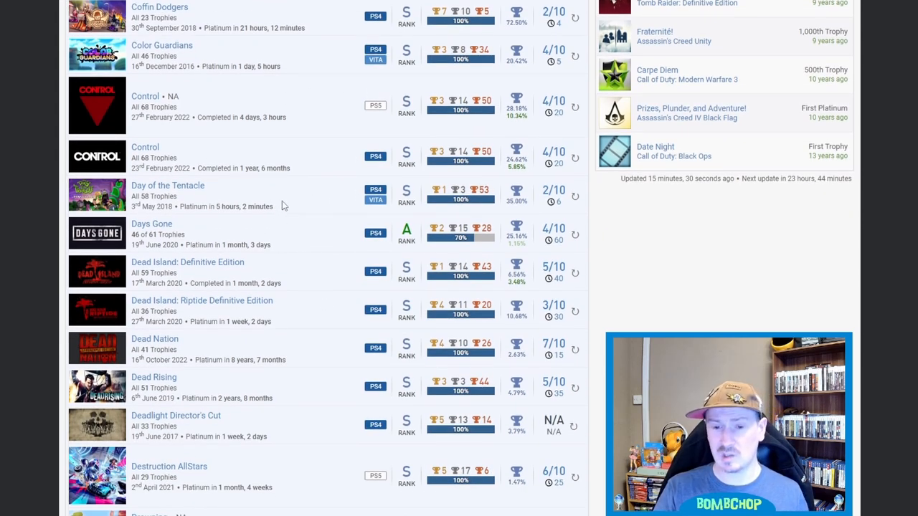
pyautogui.moveTo(504, 208)
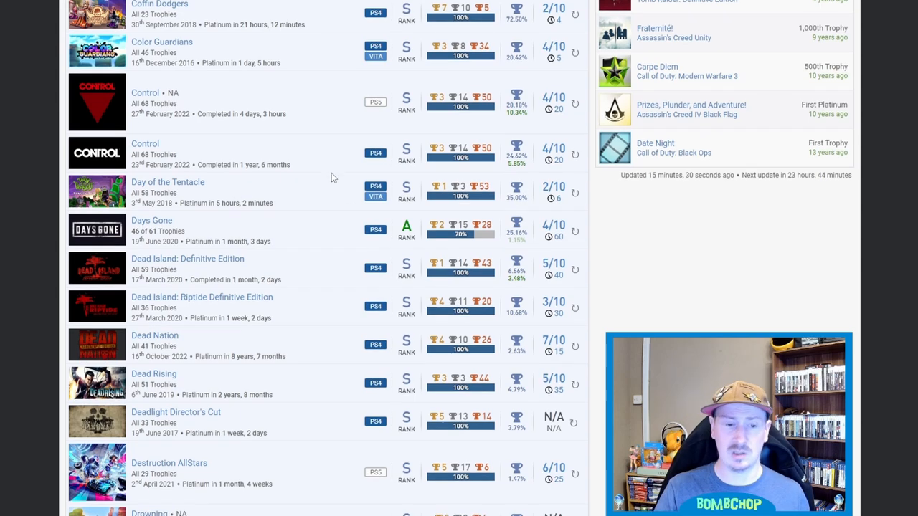
pyautogui.scroll(-3)
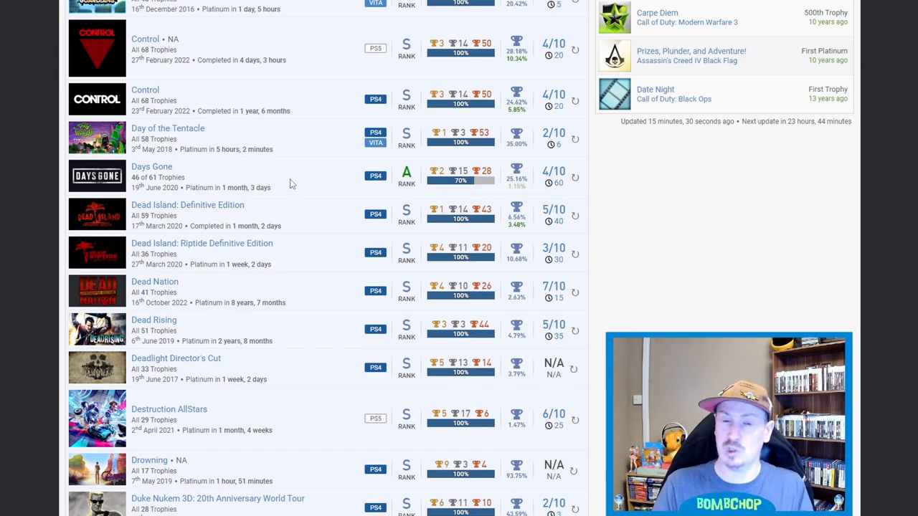
# Step: Scroll slightly so Energy Invasion appears below Duke Nukem 3D, then click the page background
pyautogui.scroll(-3)
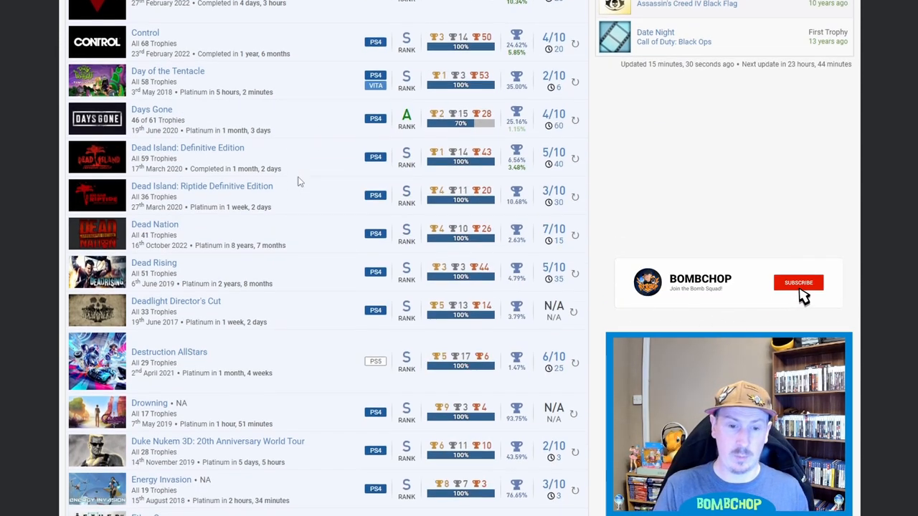
pyautogui.click(797, 283)
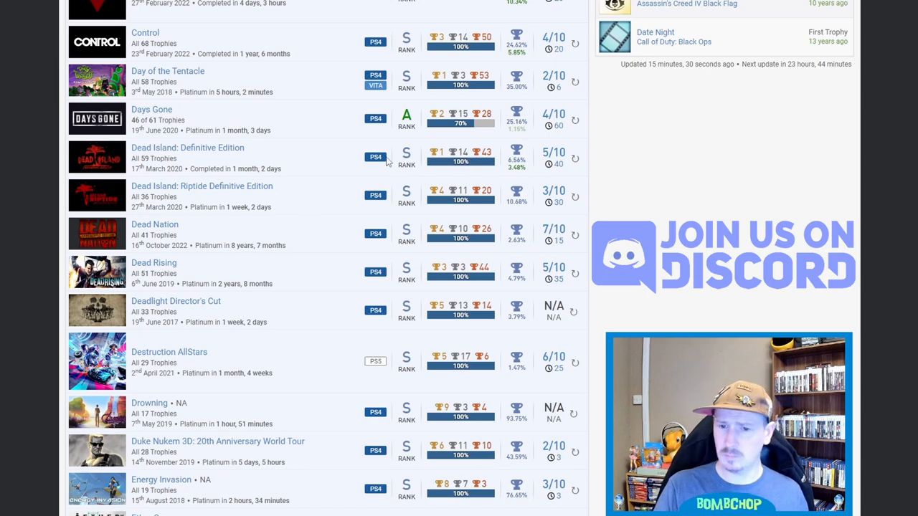
pyautogui.moveTo(469, 212)
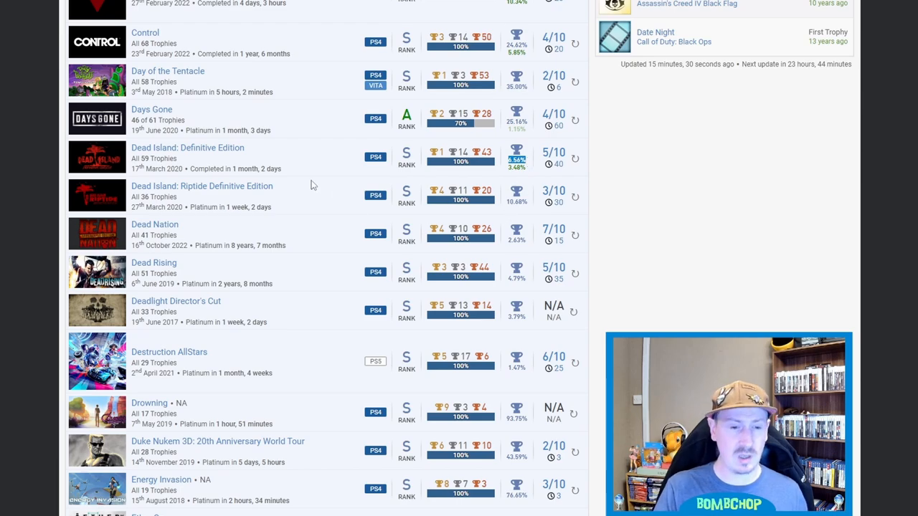
# Step: Scroll the games list past Energy Invasion to Ether One and Everybody's Gone to the Rapture
pyautogui.scroll(-3)
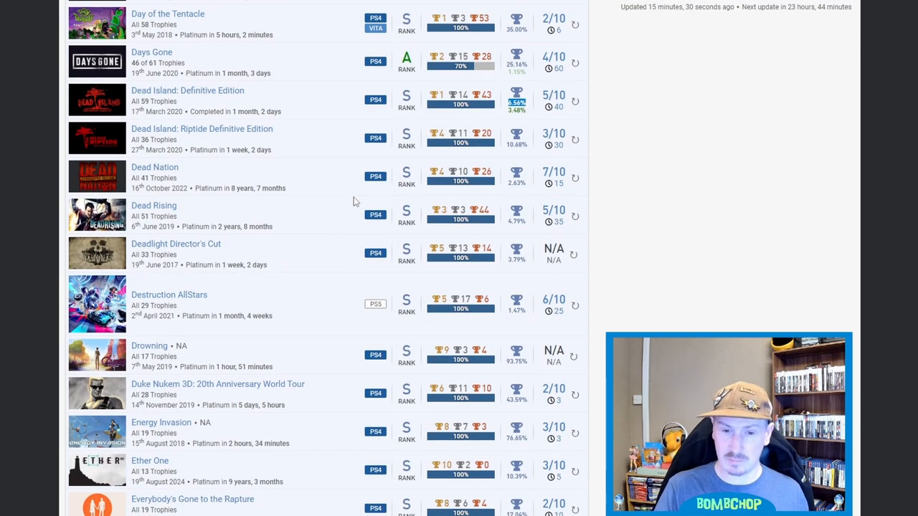
pyautogui.moveTo(314, 195)
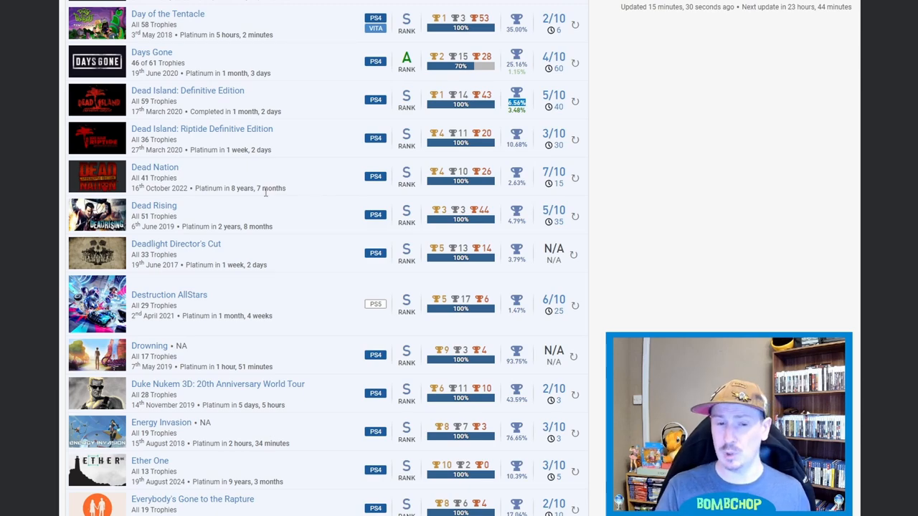
pyautogui.moveTo(313, 180)
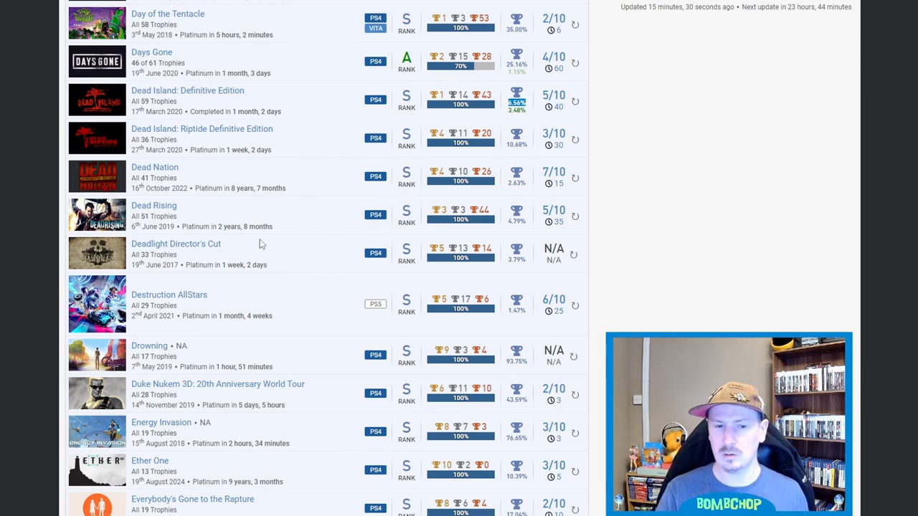
pyautogui.moveTo(309, 213)
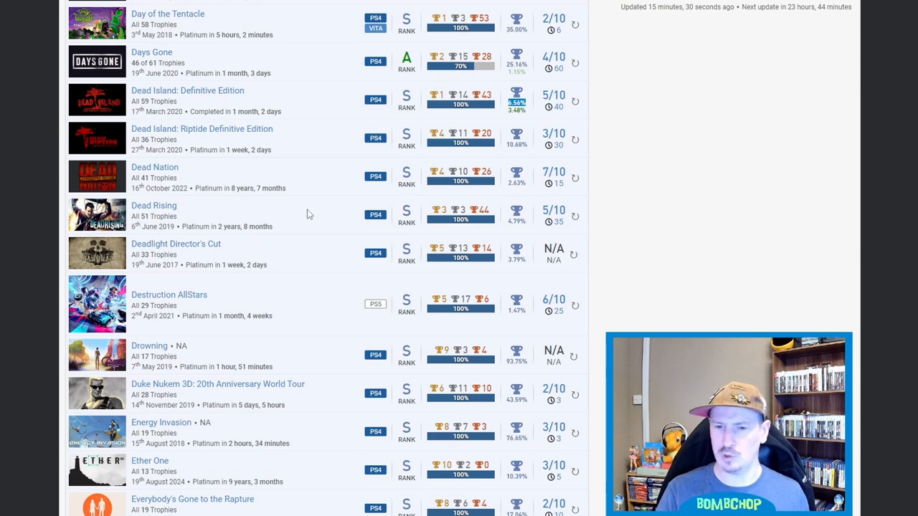
pyautogui.moveTo(516, 215)
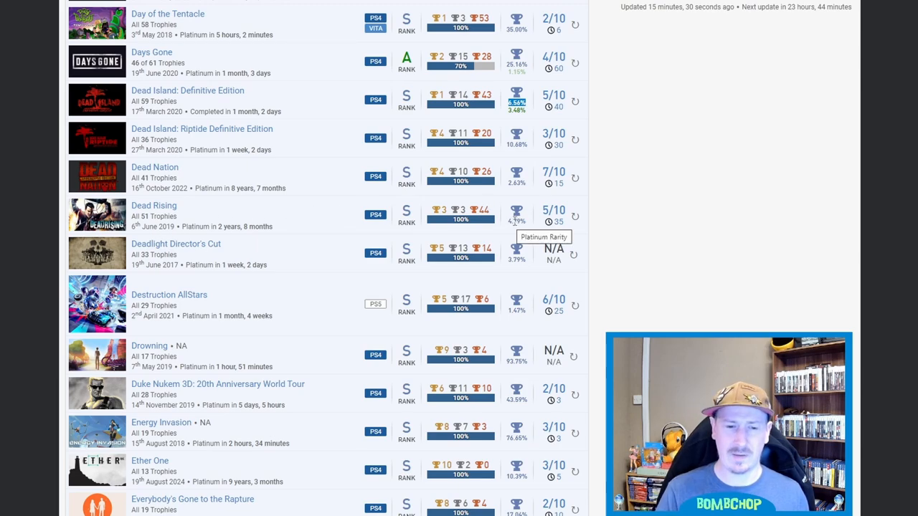
pyautogui.moveTo(296, 227)
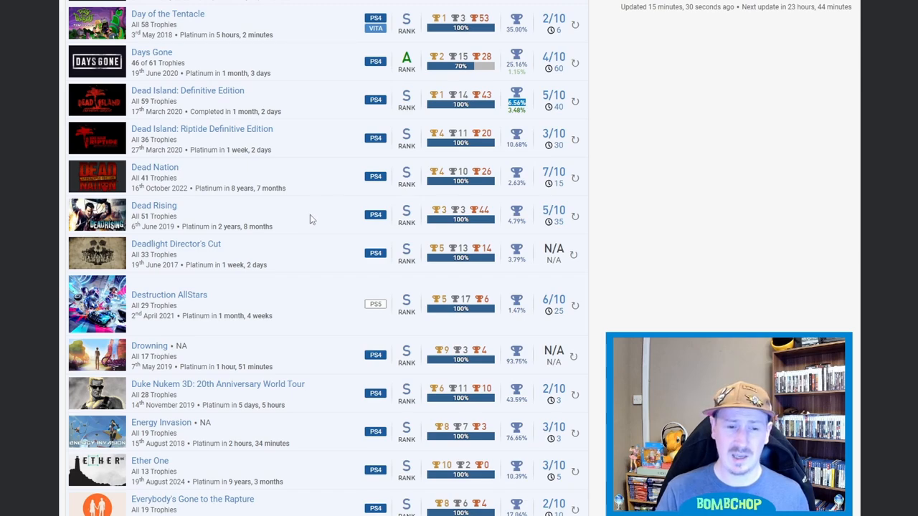
pyautogui.moveTo(291, 252)
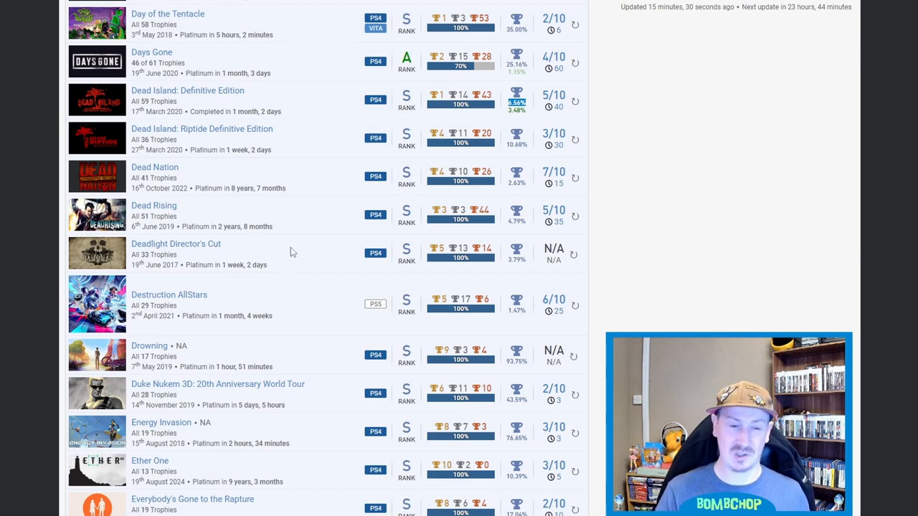
pyautogui.moveTo(303, 262)
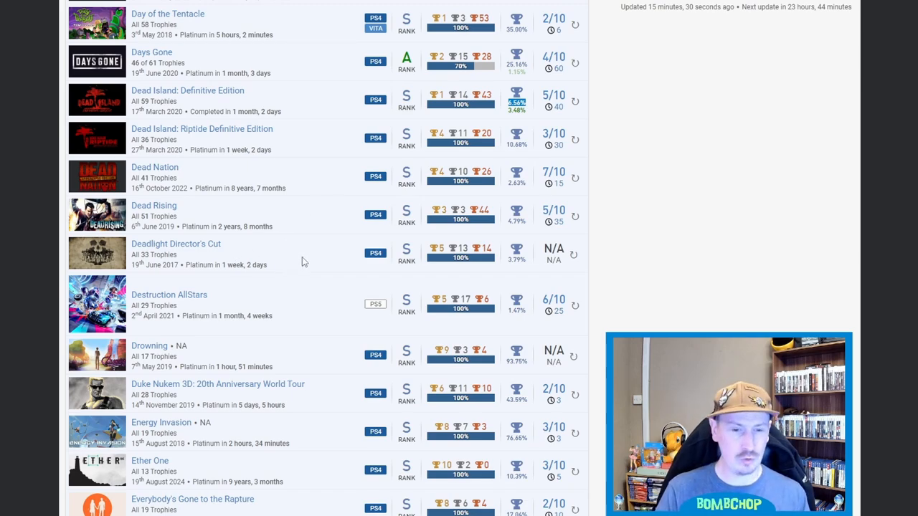
pyautogui.moveTo(312, 256)
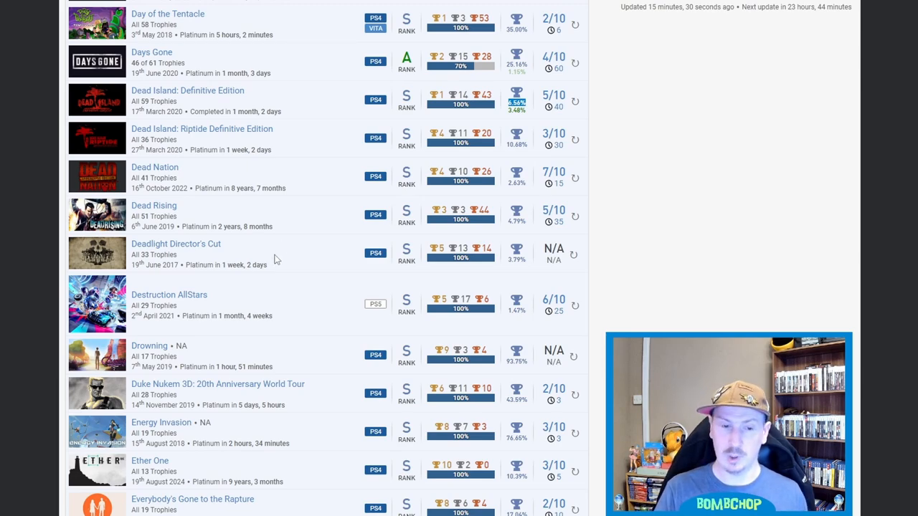
pyautogui.moveTo(416, 246)
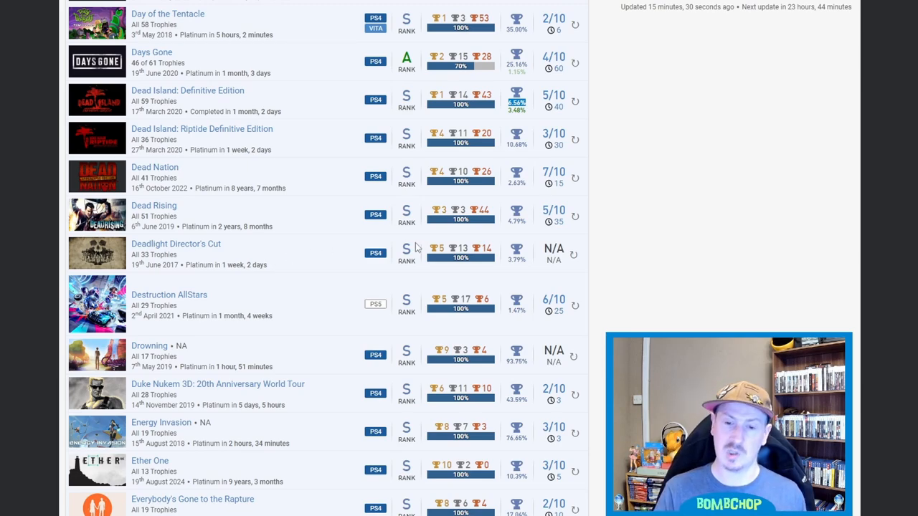
pyautogui.moveTo(301, 255)
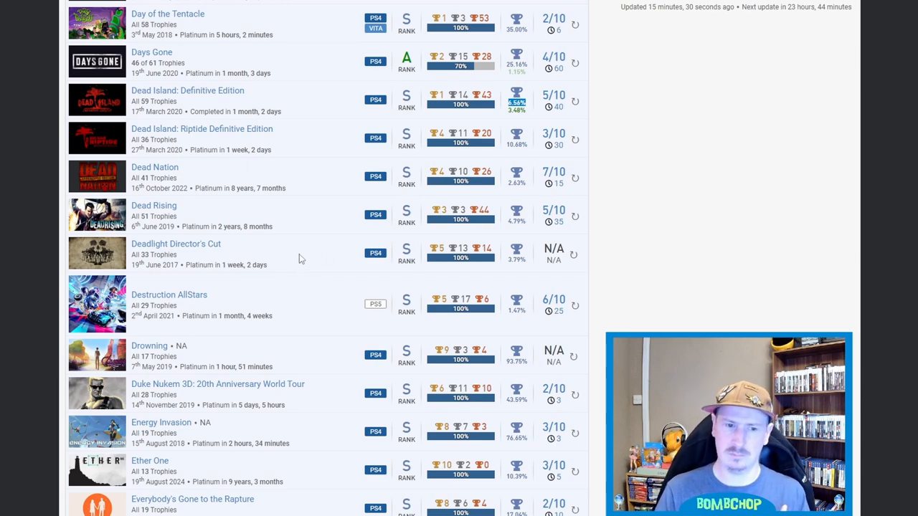
pyautogui.moveTo(311, 259)
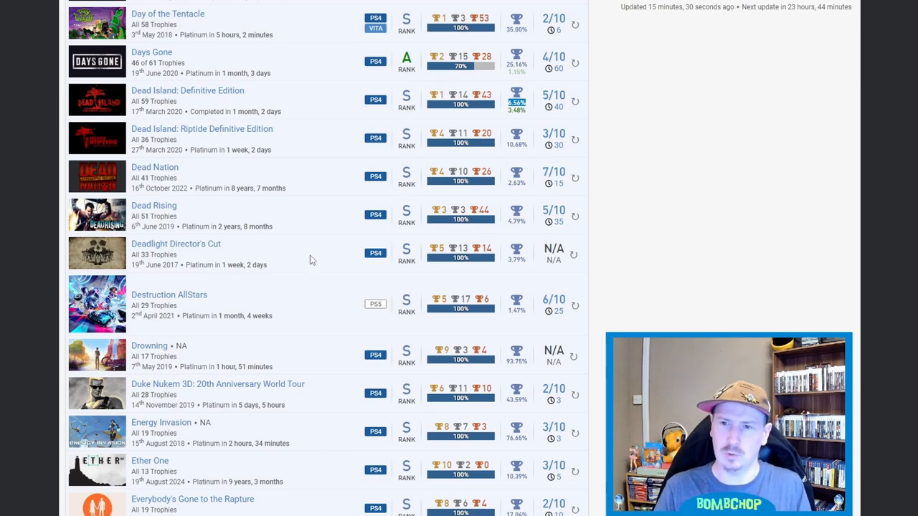
pyautogui.moveTo(336, 250)
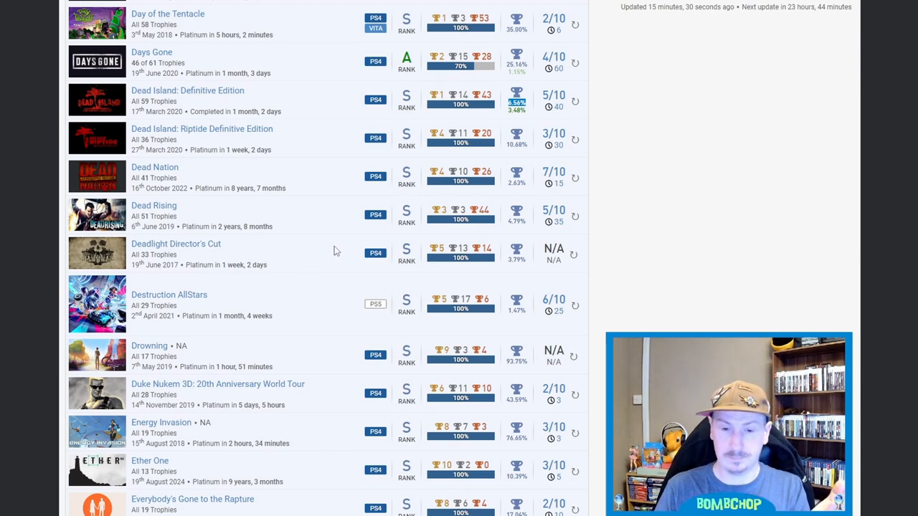
pyautogui.moveTo(326, 252)
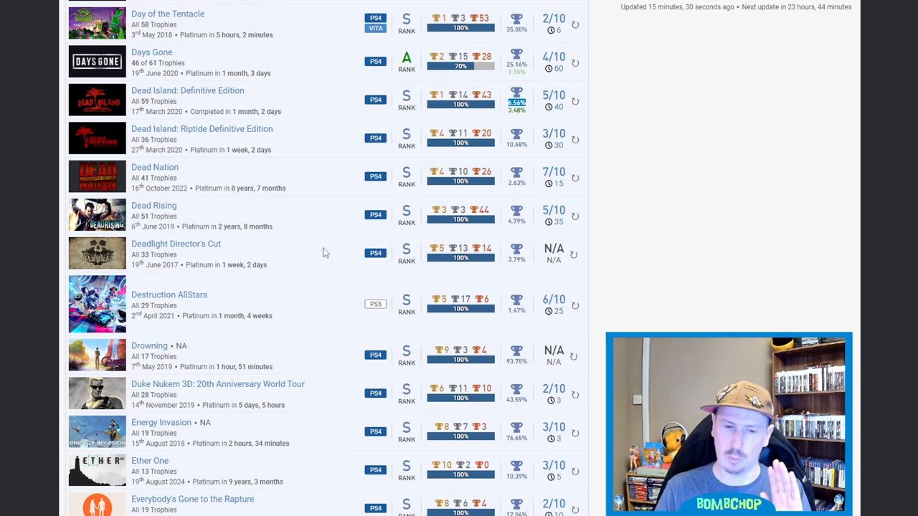
pyautogui.moveTo(365, 252)
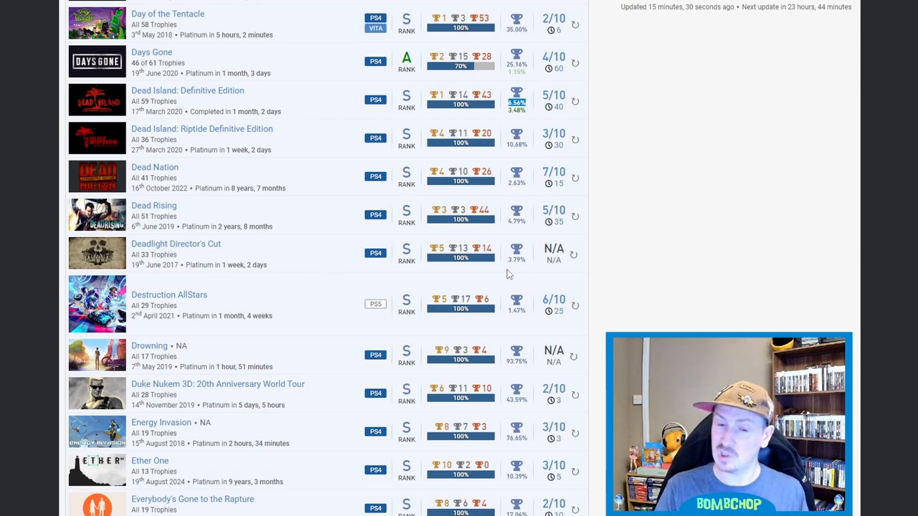
pyautogui.moveTo(305, 293)
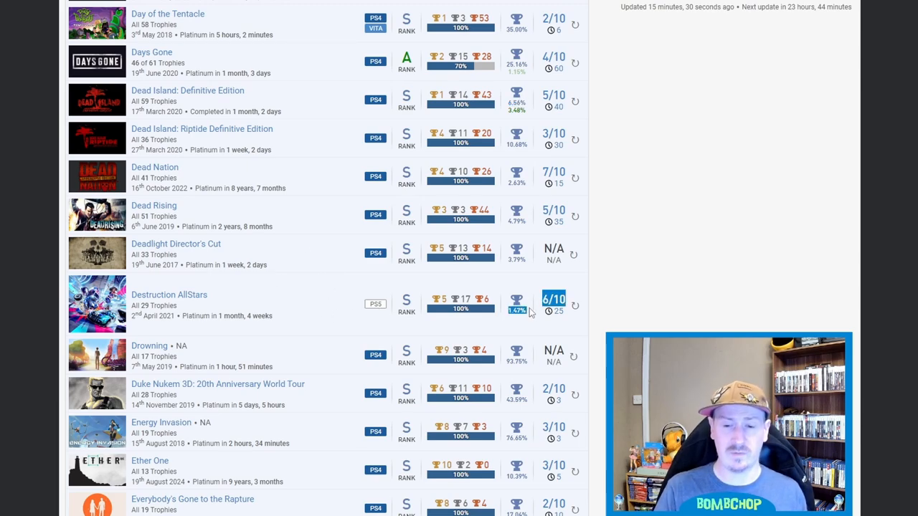
pyautogui.moveTo(338, 293)
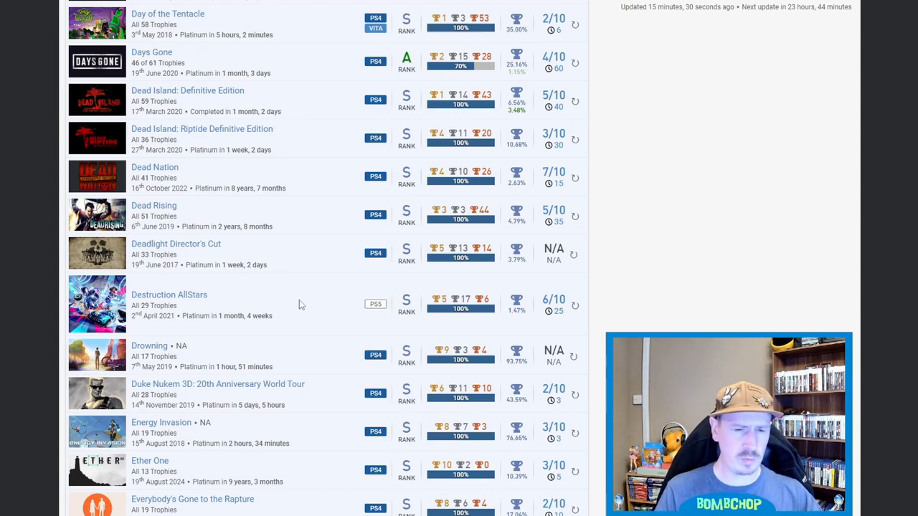
pyautogui.moveTo(268, 288)
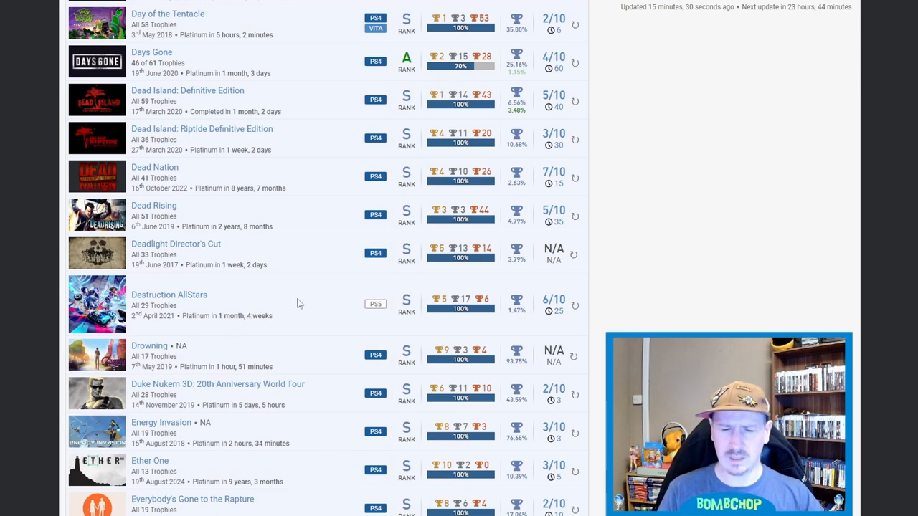
pyautogui.moveTo(310, 321)
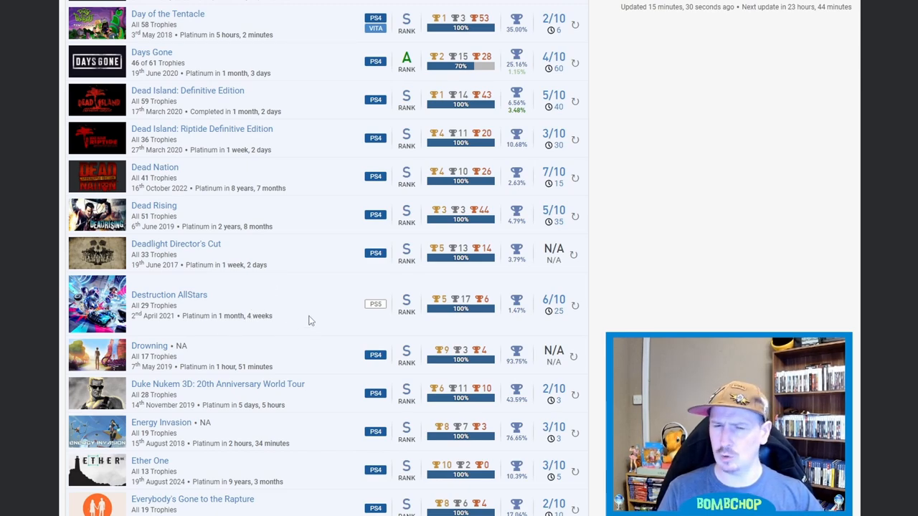
pyautogui.moveTo(270, 307)
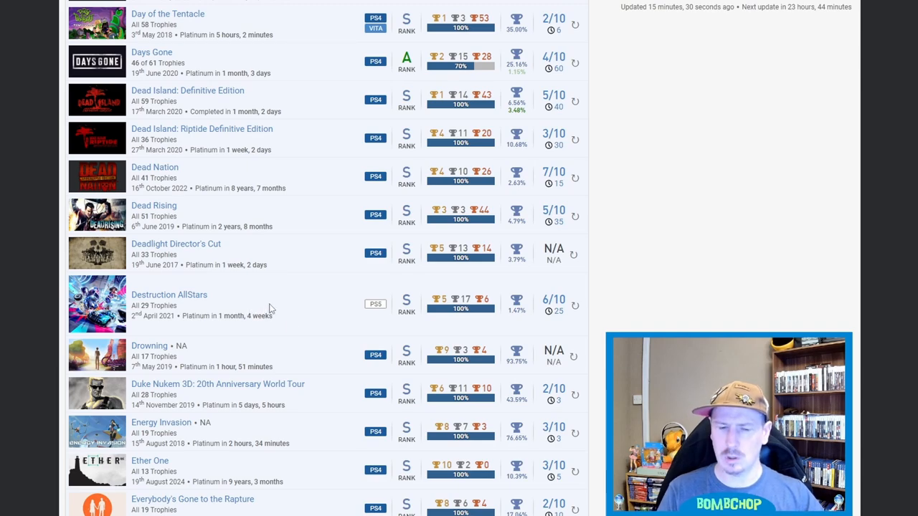
pyautogui.moveTo(288, 321)
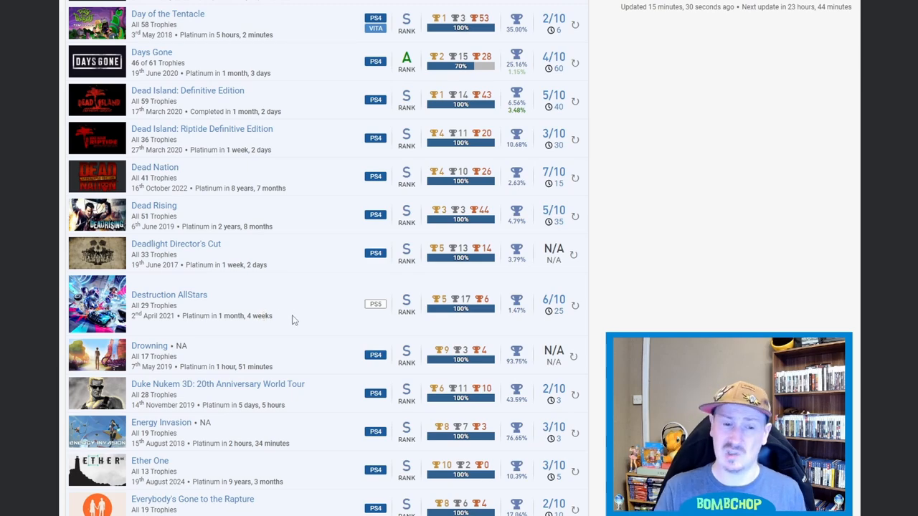
# Step: Scroll through the Fall Guys entries, Fe, Game of Thrones and God of War to Grand Theft Auto III
pyautogui.scroll(-3)
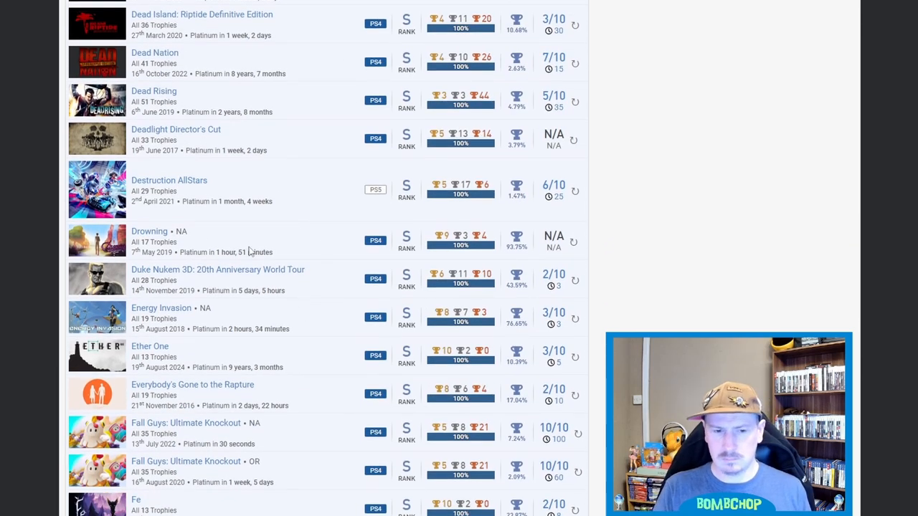
pyautogui.scroll(-3)
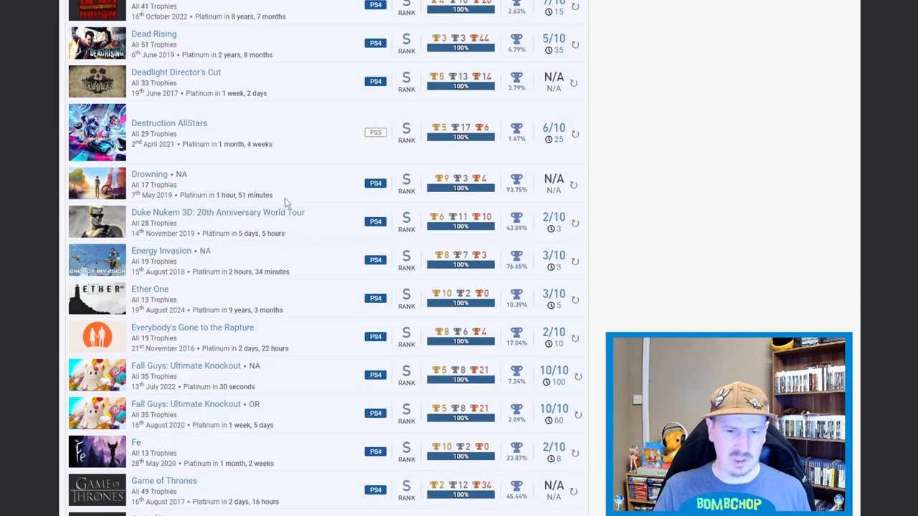
pyautogui.moveTo(334, 177)
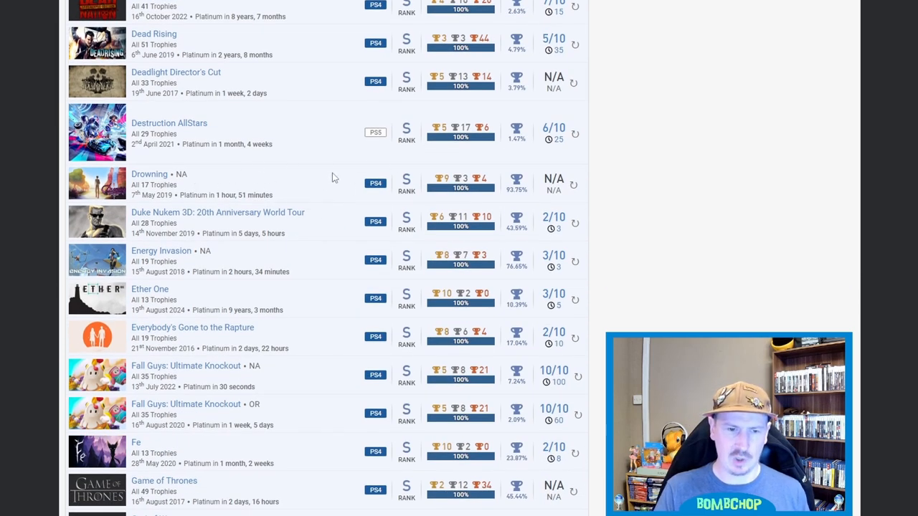
pyautogui.scroll(-3)
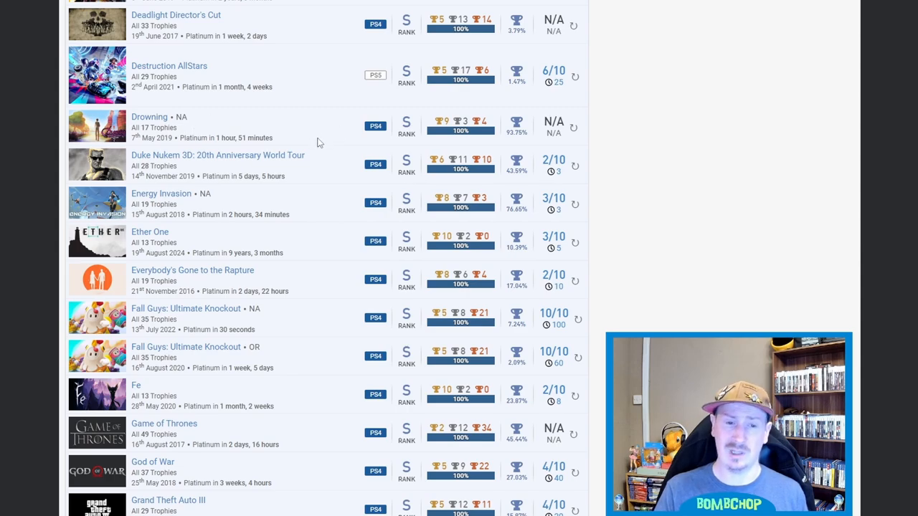
pyautogui.moveTo(236, 158)
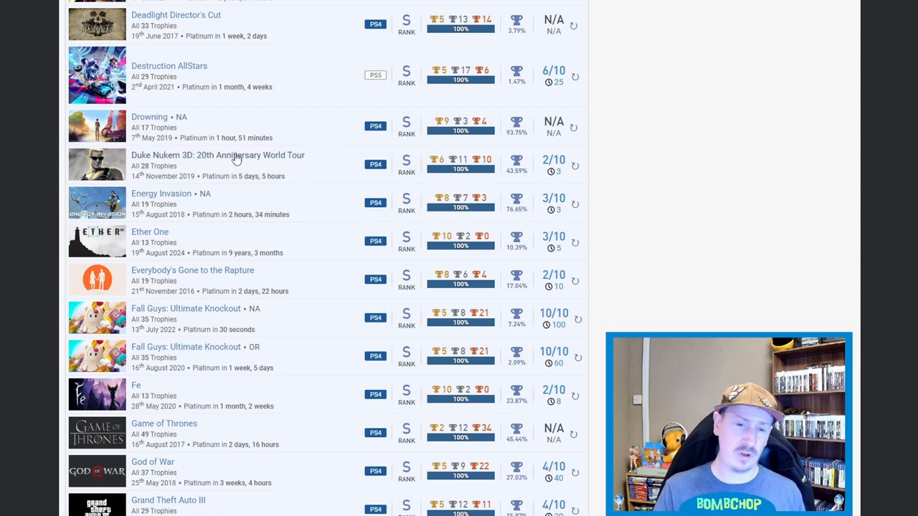
pyautogui.moveTo(331, 178)
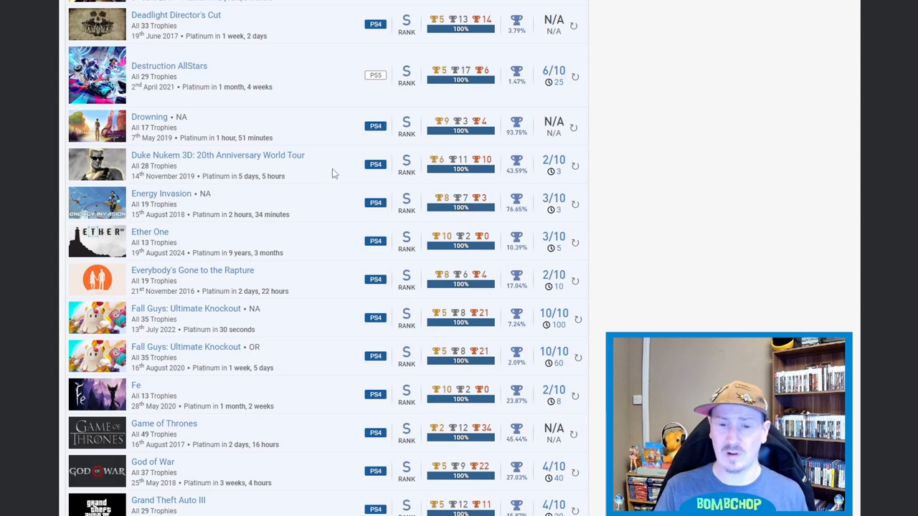
pyautogui.moveTo(403, 180)
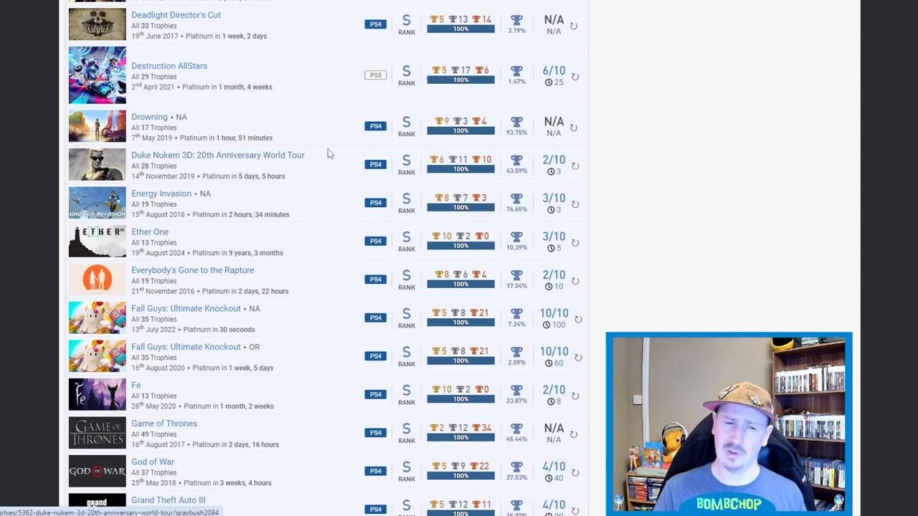
# Step: Scroll the games list down to Drowning through Grand Theft Auto: Vice City
pyautogui.scroll(-3)
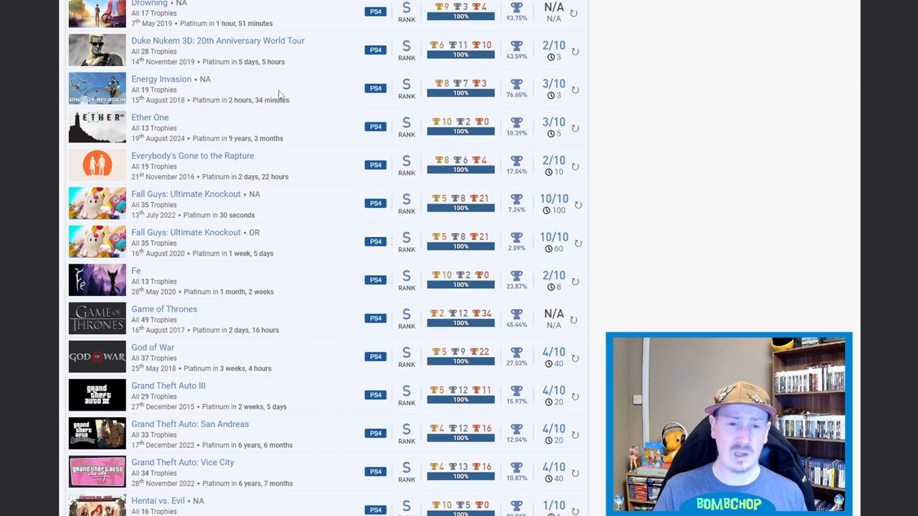
pyautogui.moveTo(273, 134)
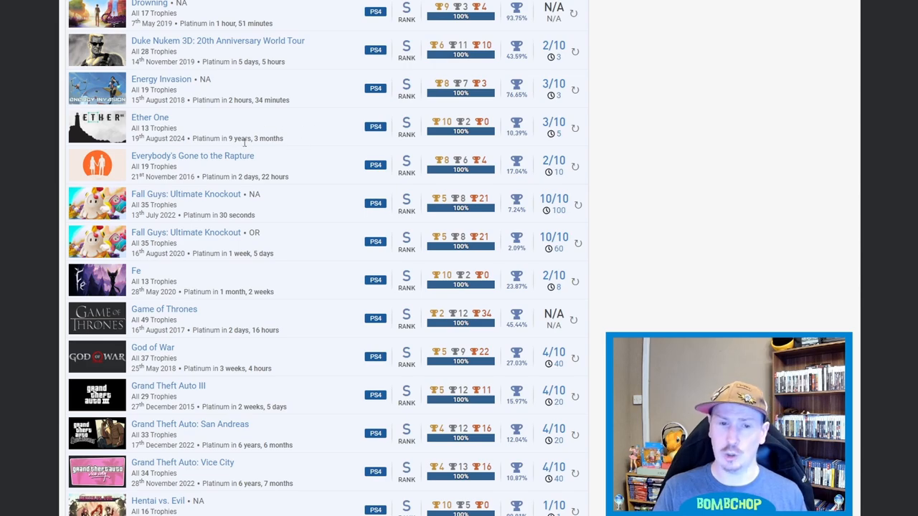
pyautogui.doubleClick(255, 137)
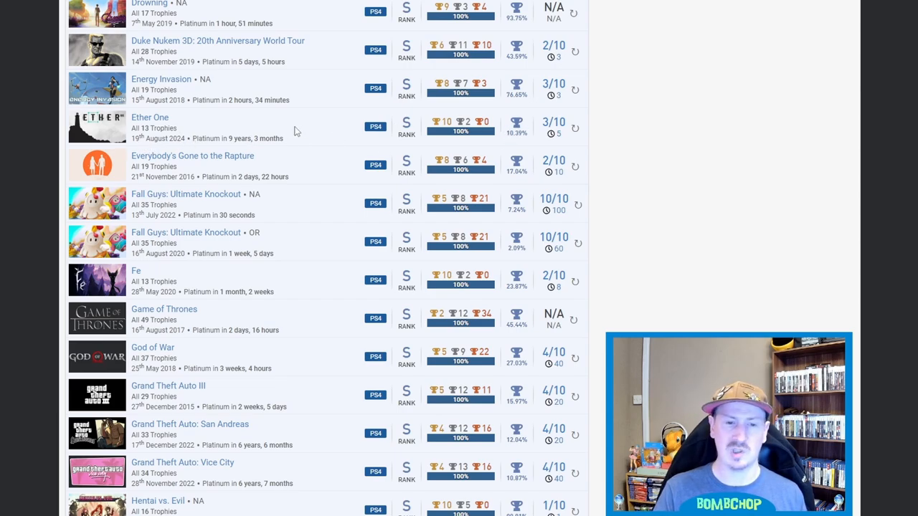
pyautogui.moveTo(295, 168)
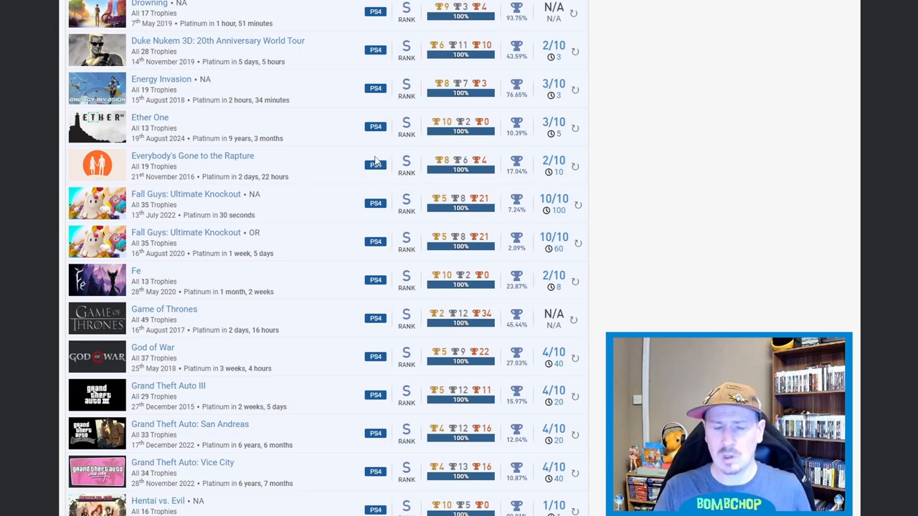
pyautogui.moveTo(312, 168)
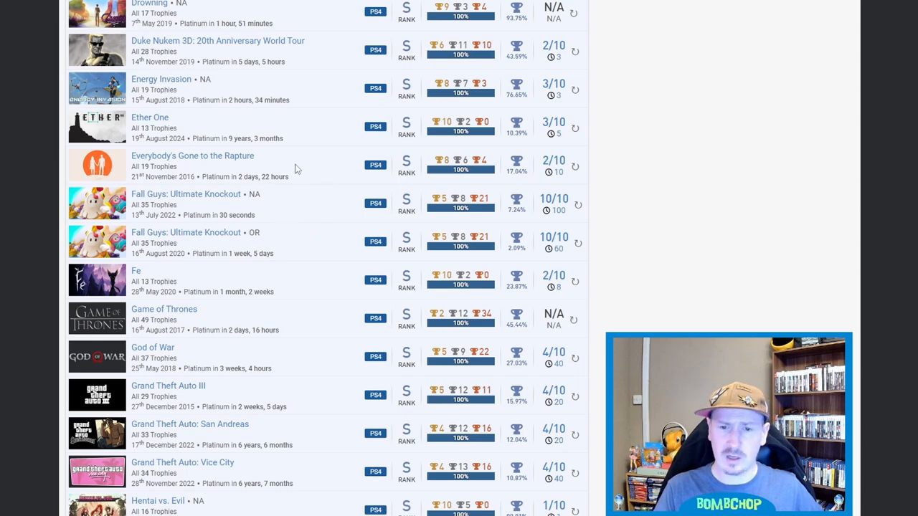
pyautogui.moveTo(315, 177)
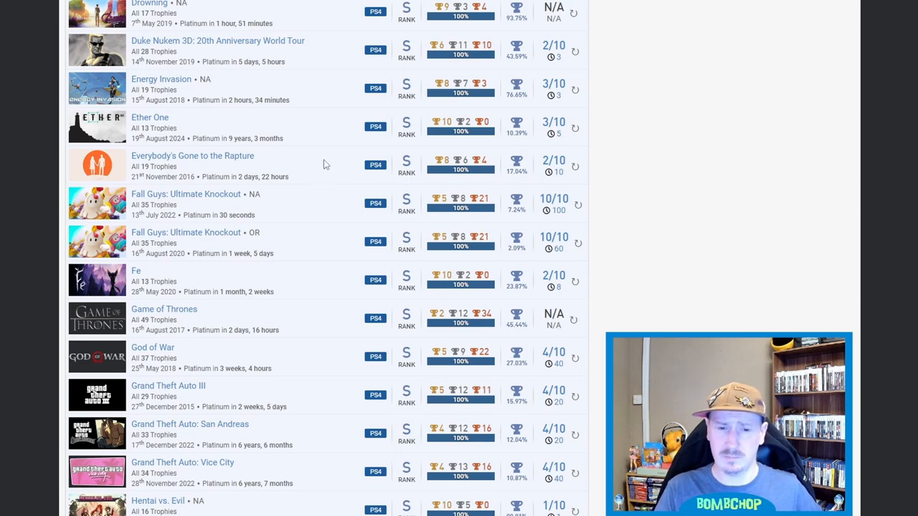
pyautogui.moveTo(338, 171)
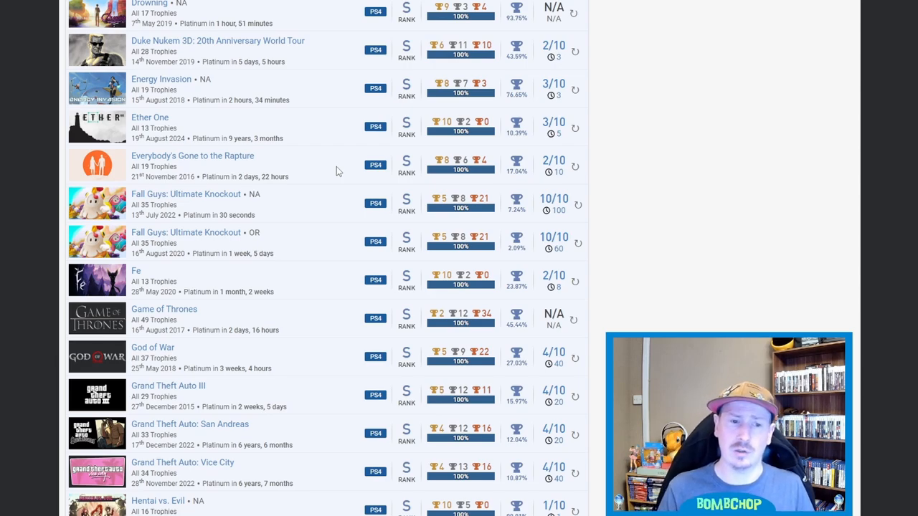
pyautogui.moveTo(310, 173)
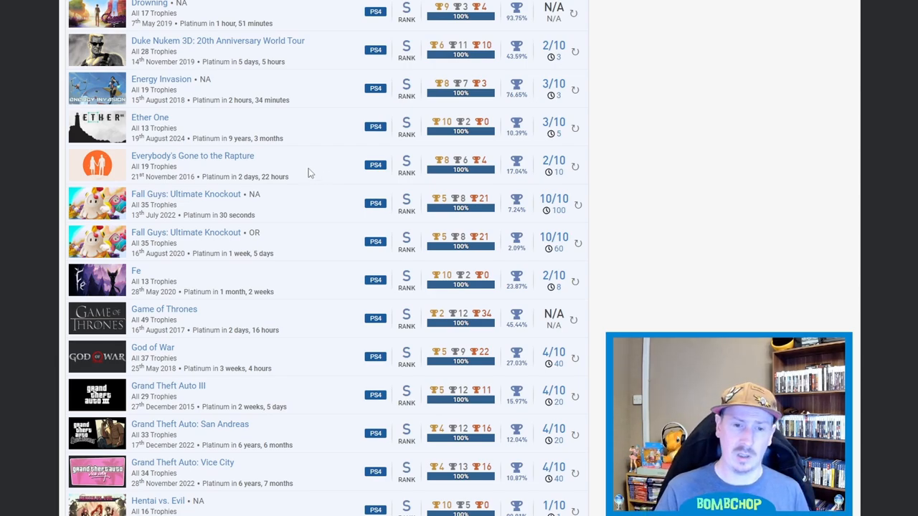
pyautogui.moveTo(302, 168)
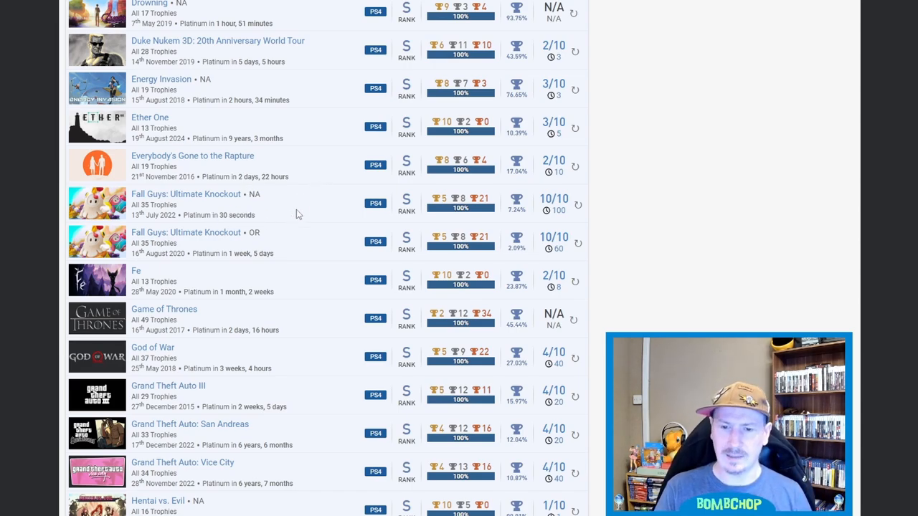
pyautogui.moveTo(529, 238)
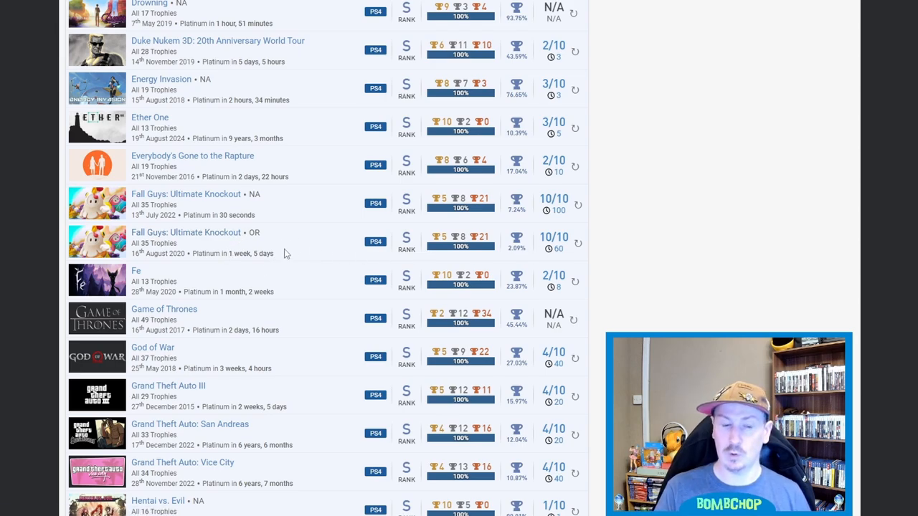
pyautogui.moveTo(509, 249)
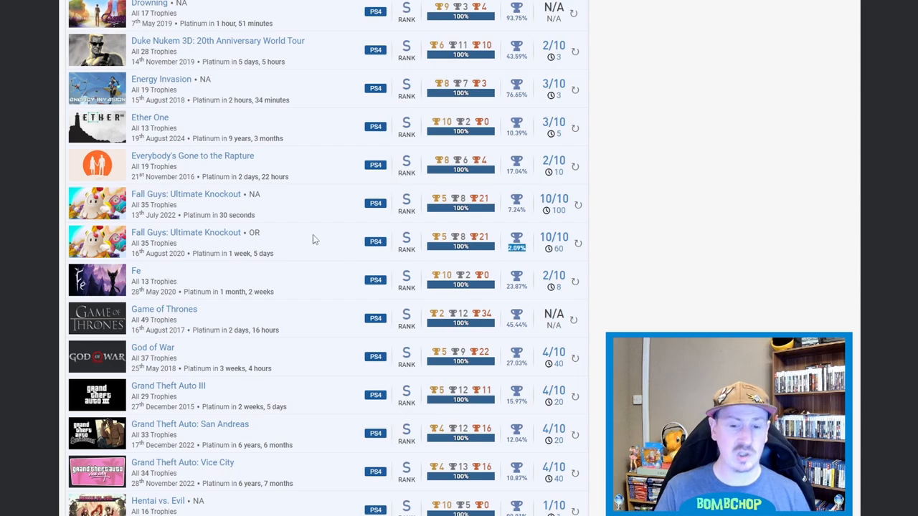
pyautogui.moveTo(309, 240)
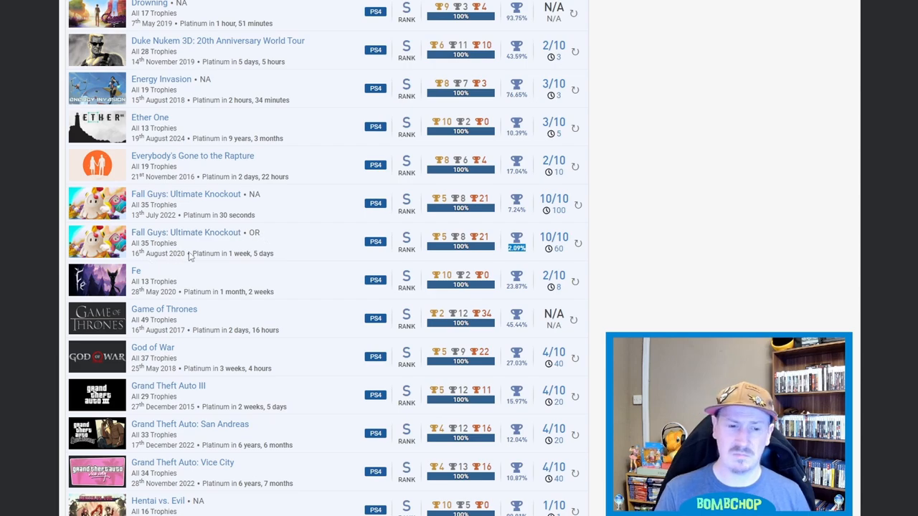
pyautogui.moveTo(295, 241)
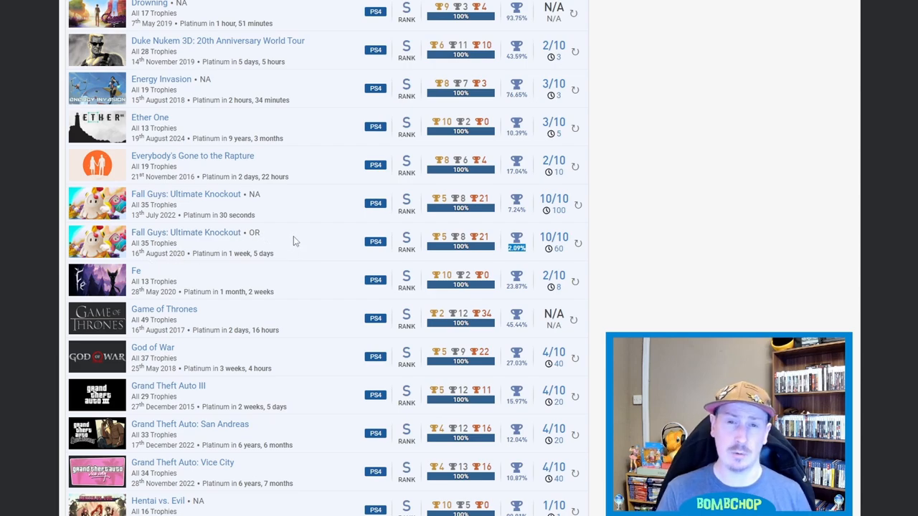
pyautogui.moveTo(304, 285)
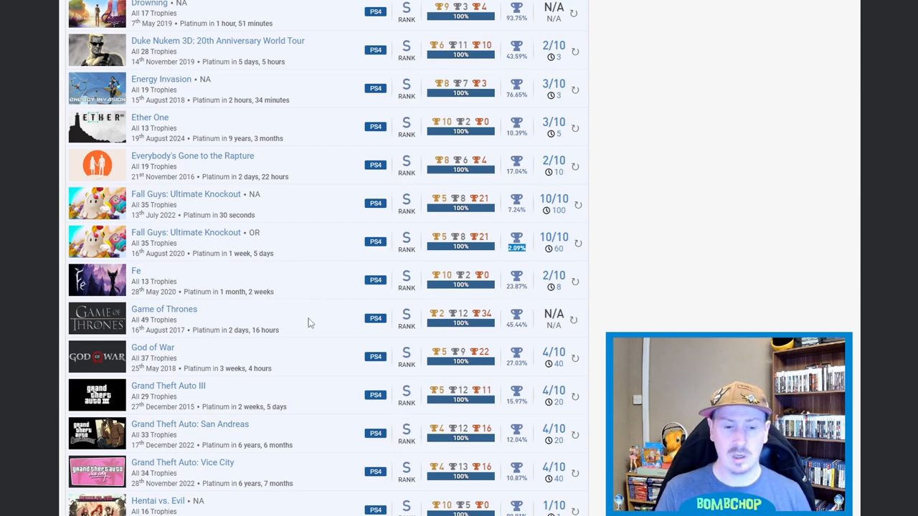
pyautogui.moveTo(326, 325)
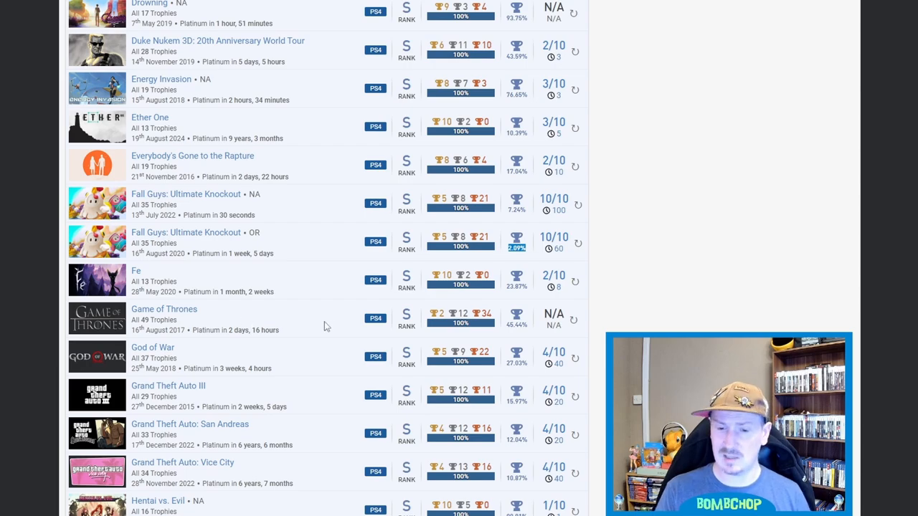
# Step: Scroll past Hentai vs. Evil to Horizon Zero Dawn (58/79), Human Fall Flat and LEGO City Undercover
pyautogui.scroll(-3)
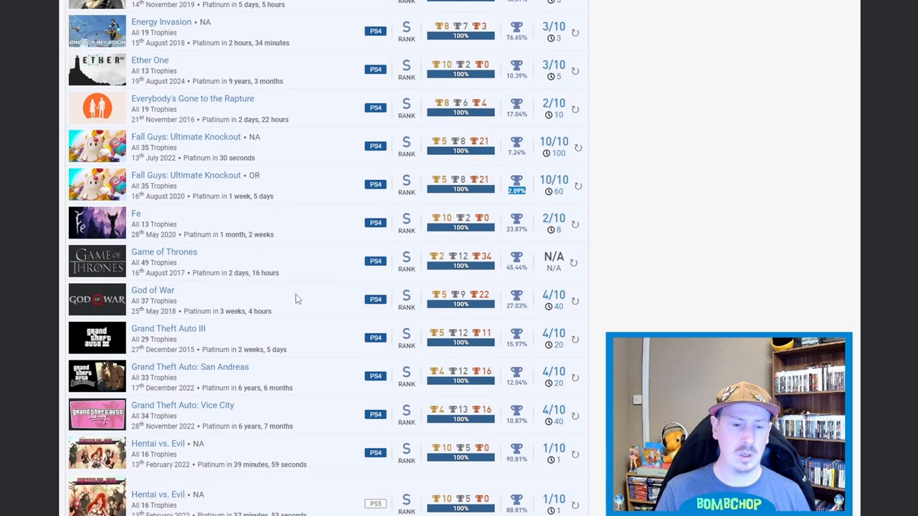
pyautogui.scroll(-3)
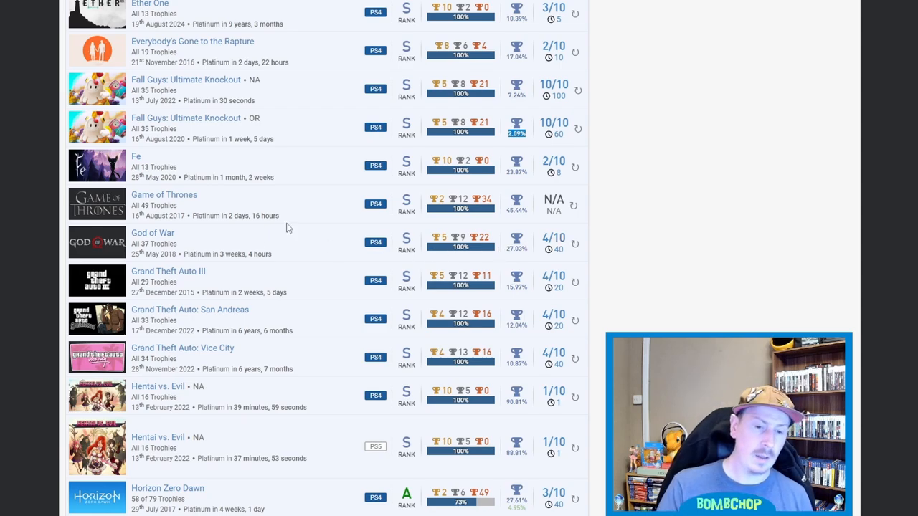
pyautogui.scroll(-3)
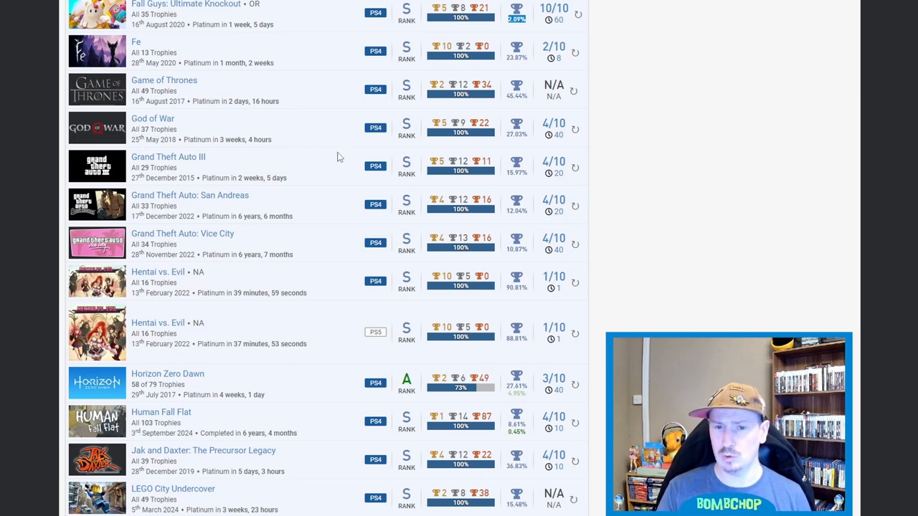
pyautogui.moveTo(317, 135)
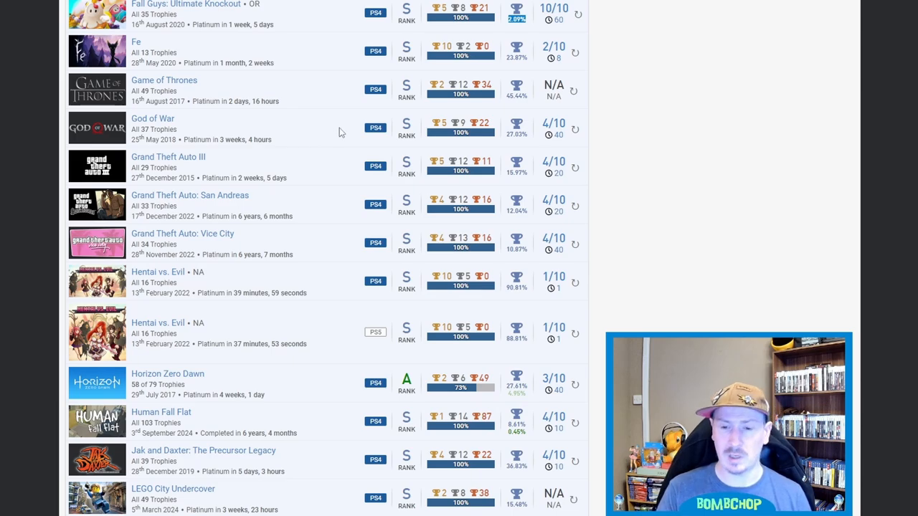
pyautogui.moveTo(523, 145)
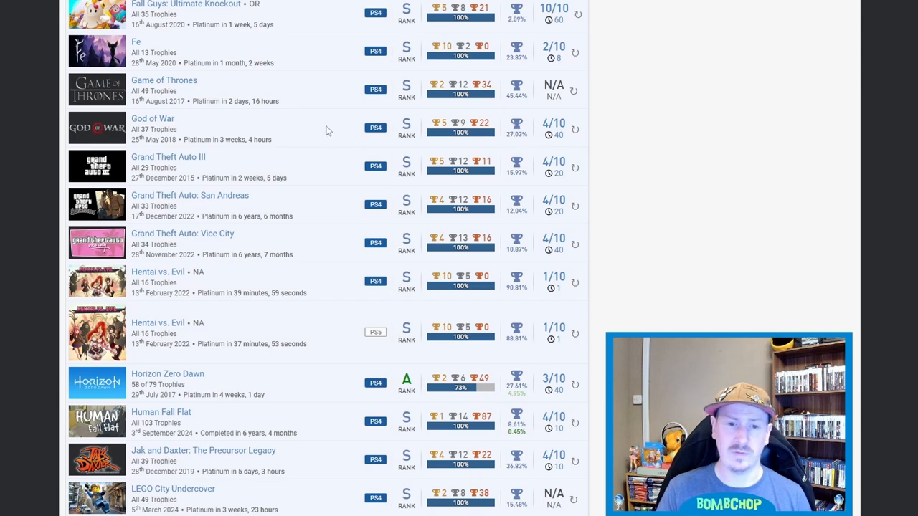
pyautogui.moveTo(315, 123)
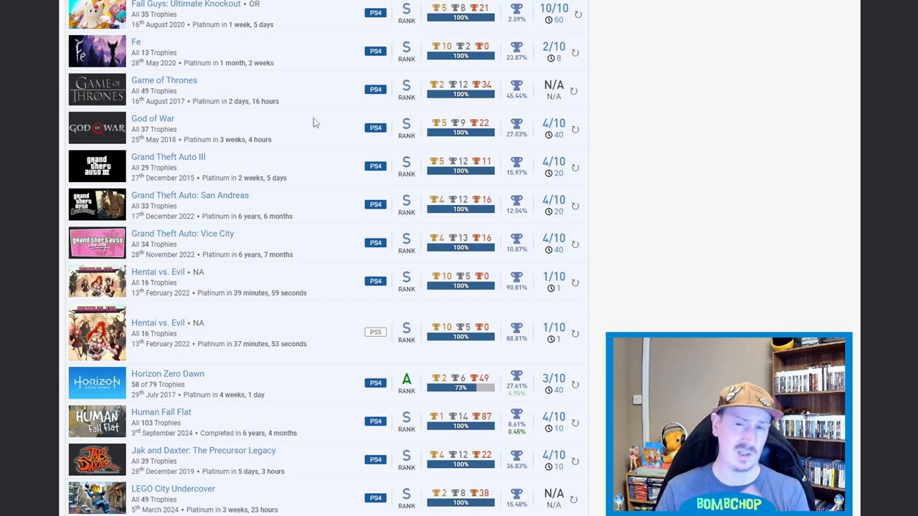
# Step: Scroll on to LEGO DC Super-Villains and LEGO Indiana Jones 2
pyautogui.scroll(-3)
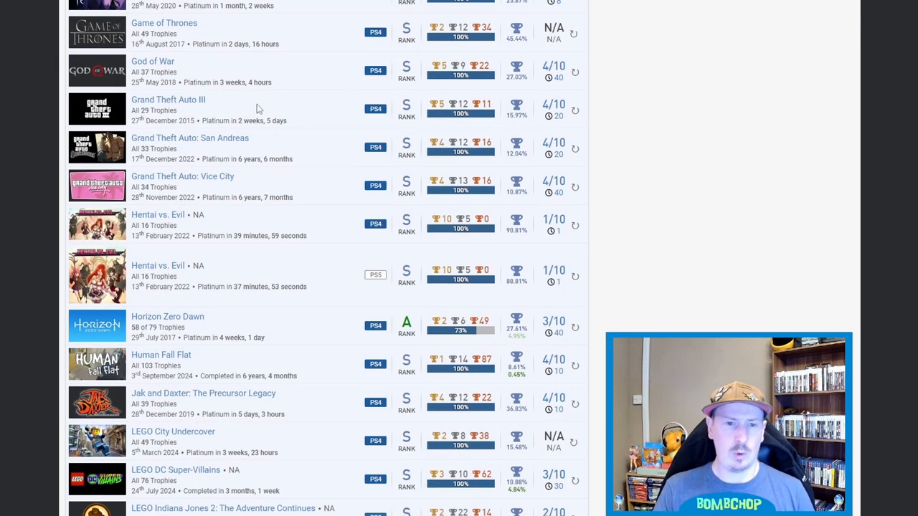
pyautogui.moveTo(304, 150)
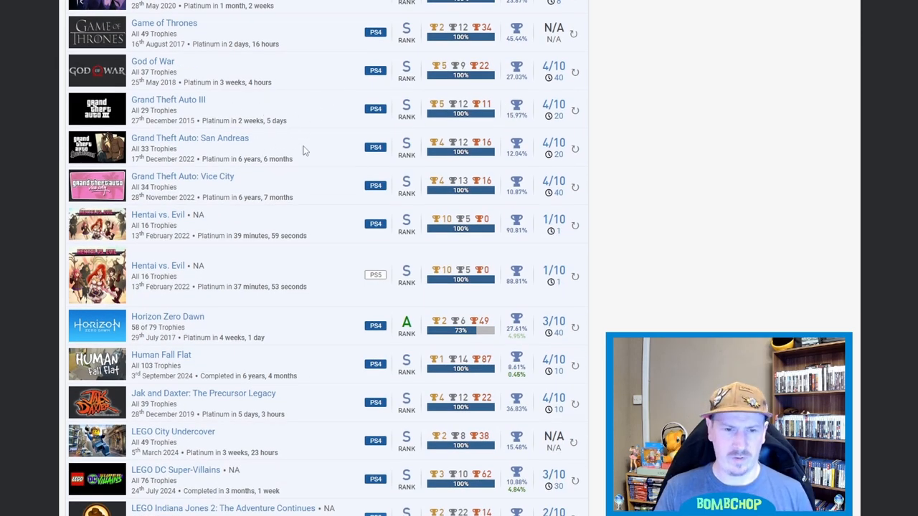
pyautogui.moveTo(296, 186)
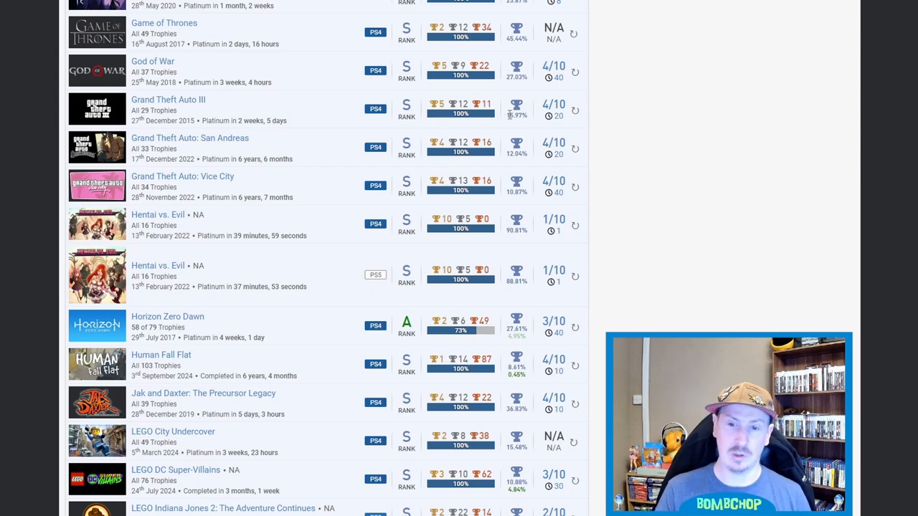
pyautogui.moveTo(328, 113)
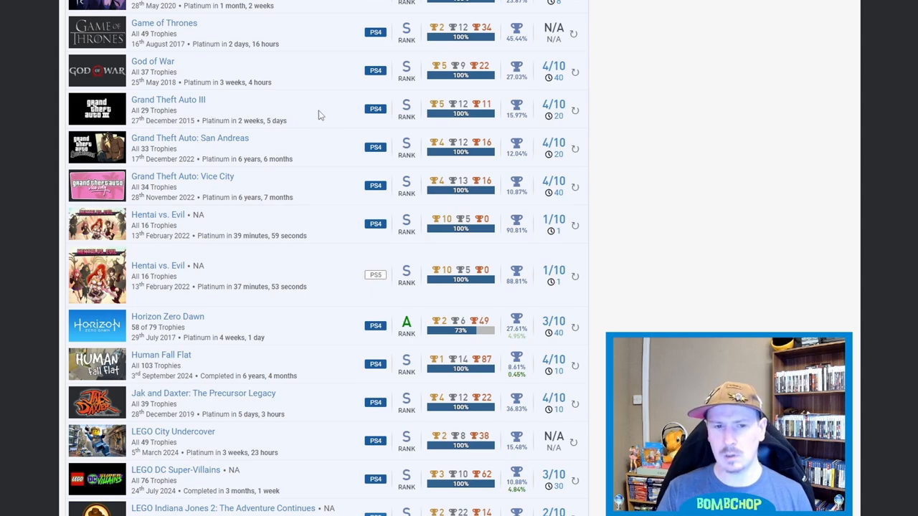
pyautogui.moveTo(338, 138)
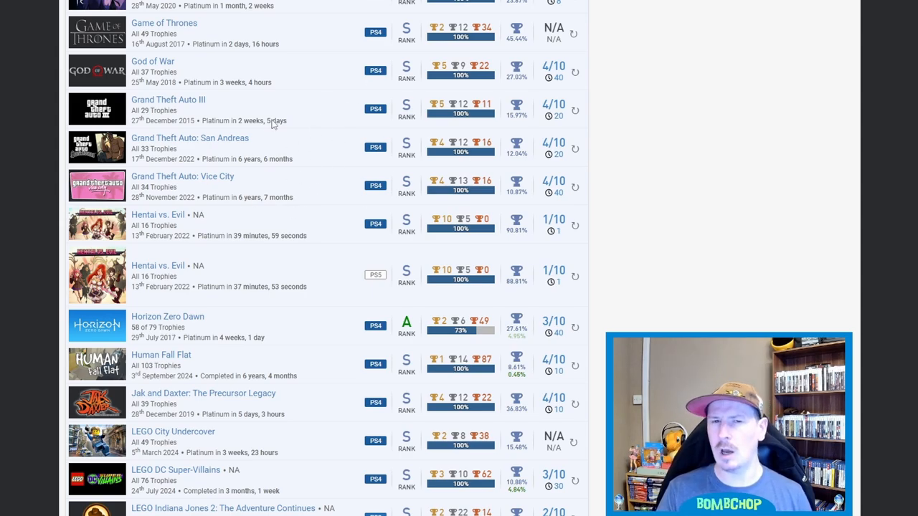
pyautogui.moveTo(304, 115)
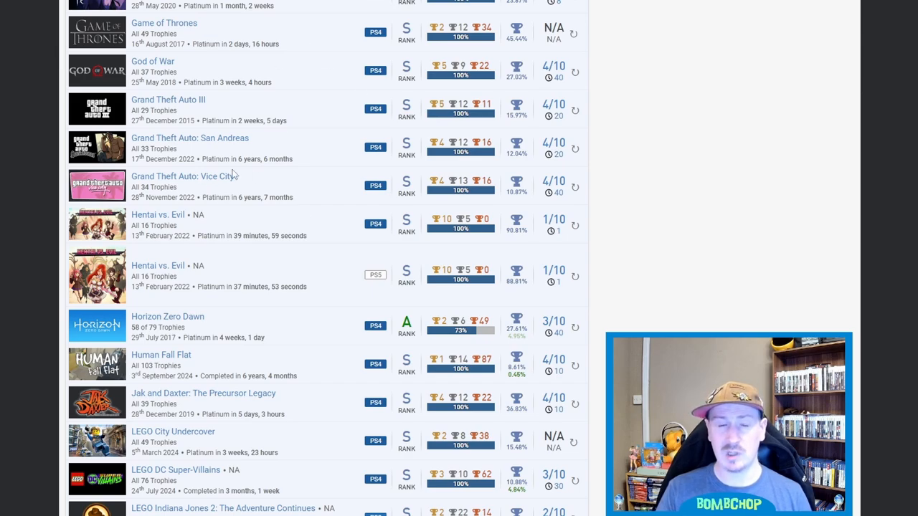
pyautogui.moveTo(320, 124)
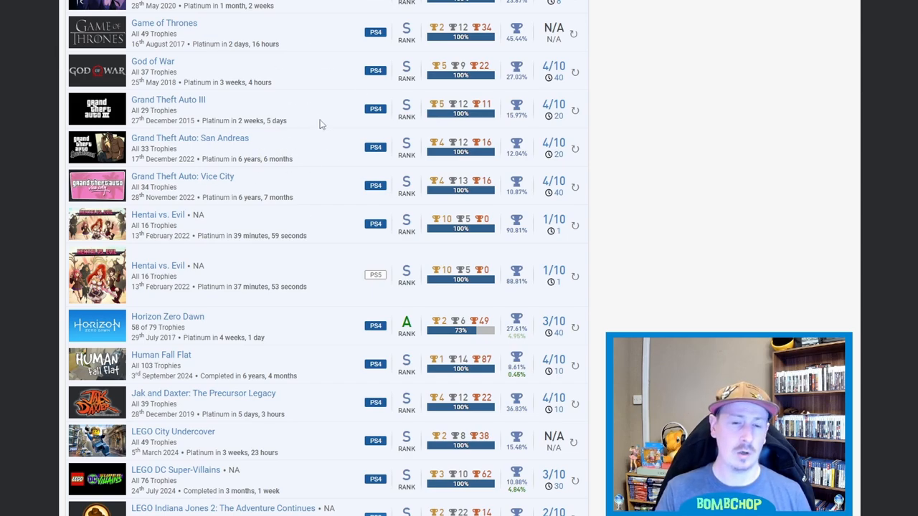
pyautogui.moveTo(258, 213)
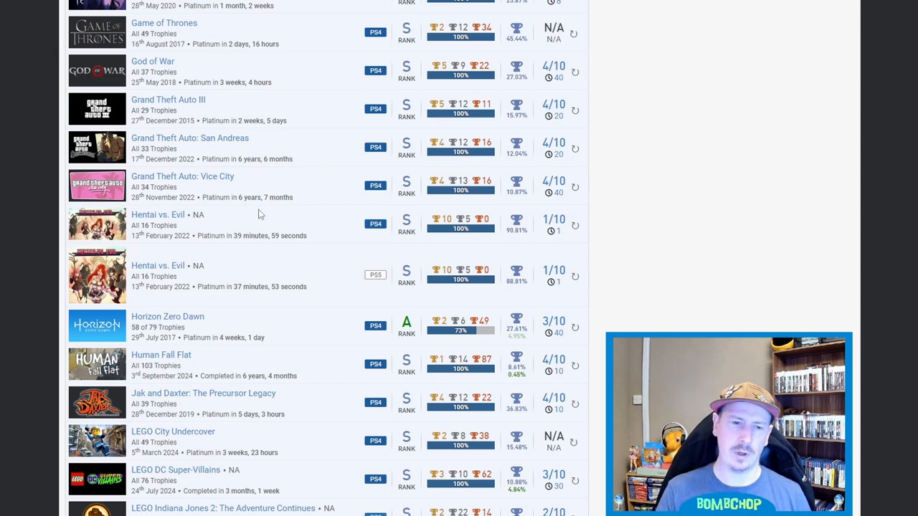
# Step: Scroll the games table down to LEGO Jurassic World through LEGO Pirates of the Caribbean
pyautogui.scroll(-3)
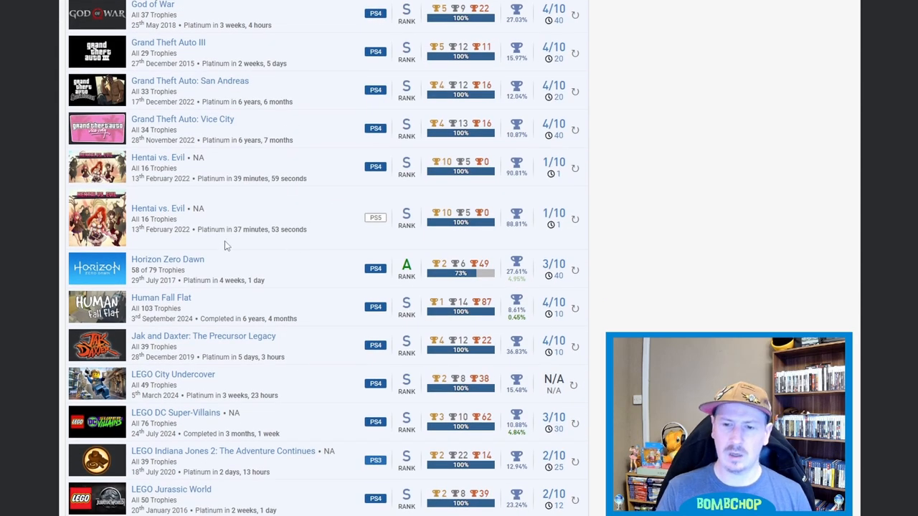
pyautogui.moveTo(231, 195)
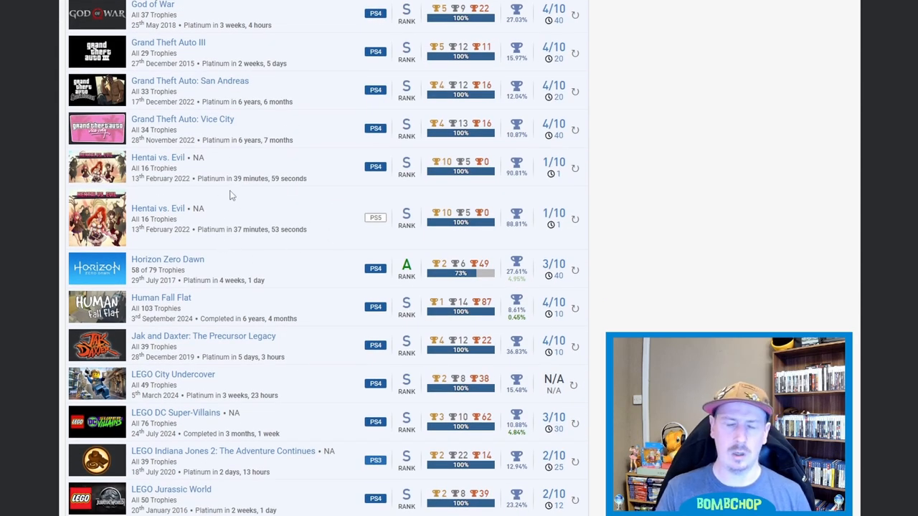
pyautogui.moveTo(188, 178)
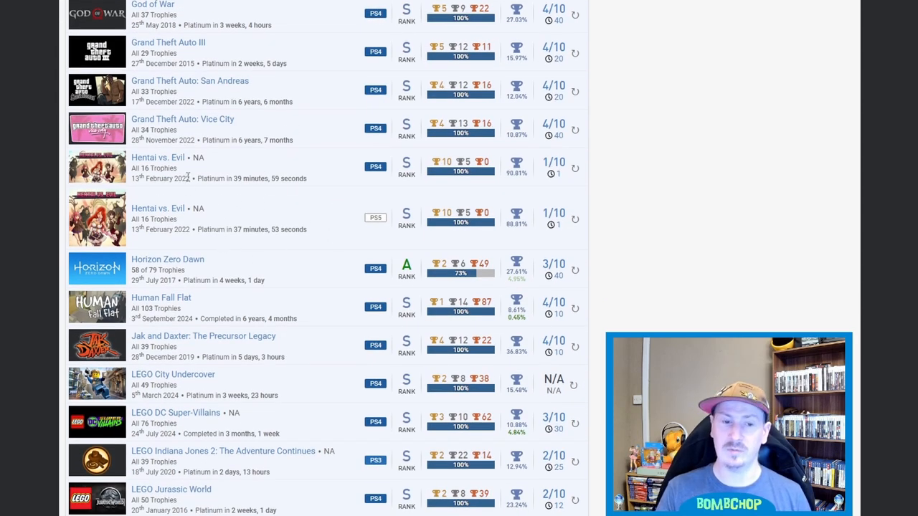
pyautogui.moveTo(263, 170)
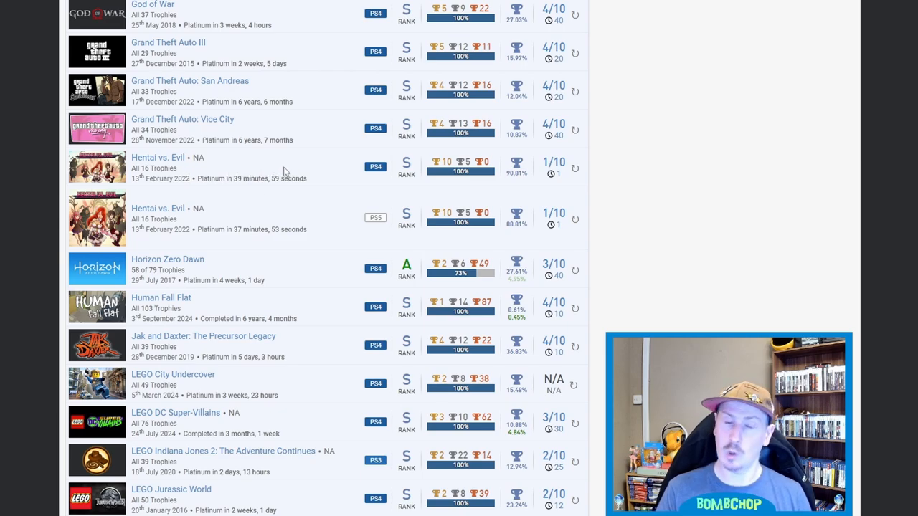
pyautogui.moveTo(292, 167)
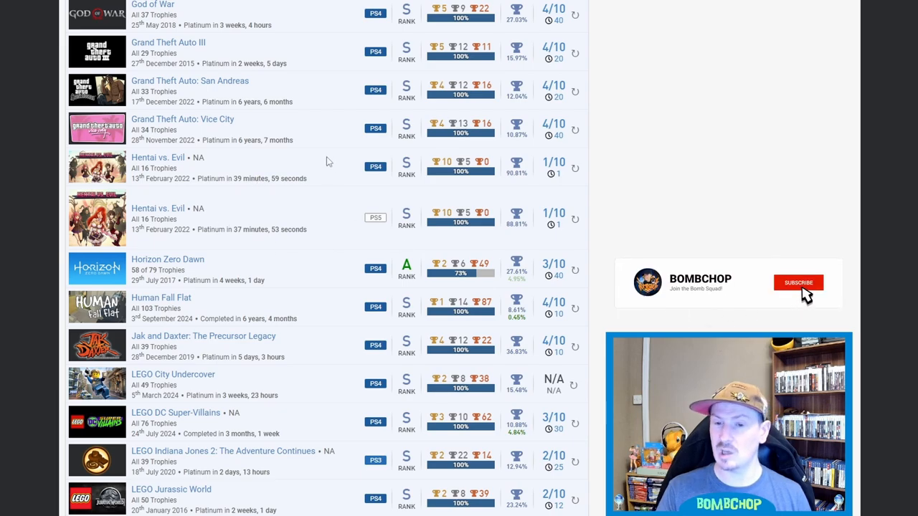
pyautogui.click(797, 283)
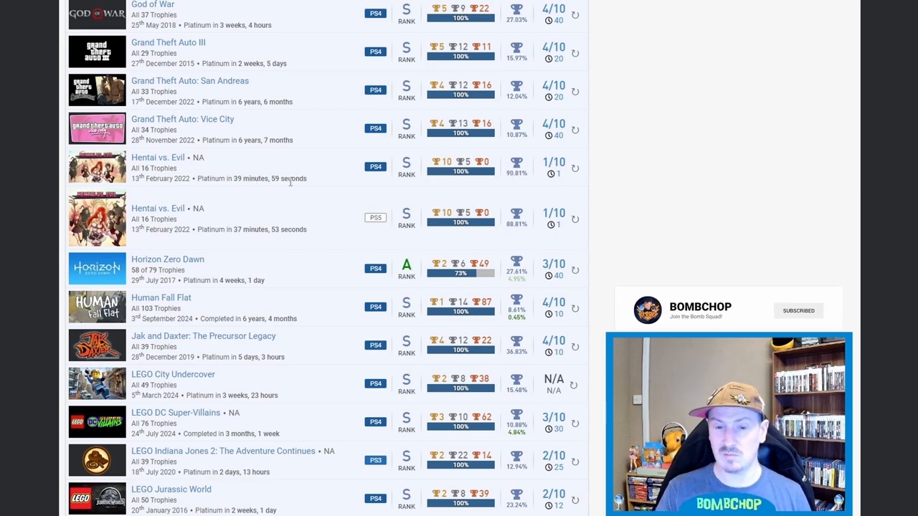
pyautogui.scroll(-3)
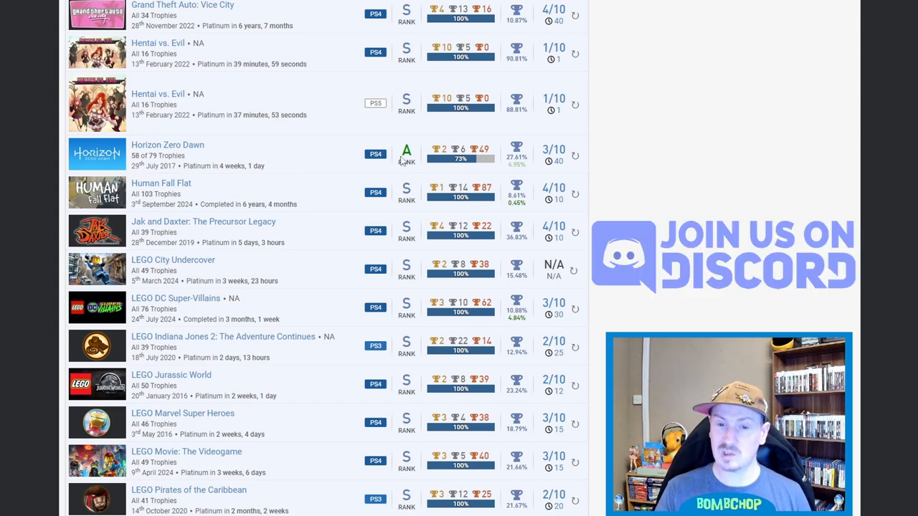
# Step: Scroll past LEGO Star Wars, The Hobbit and LEGO Worlds to Little Nightmares II
pyautogui.scroll(-3)
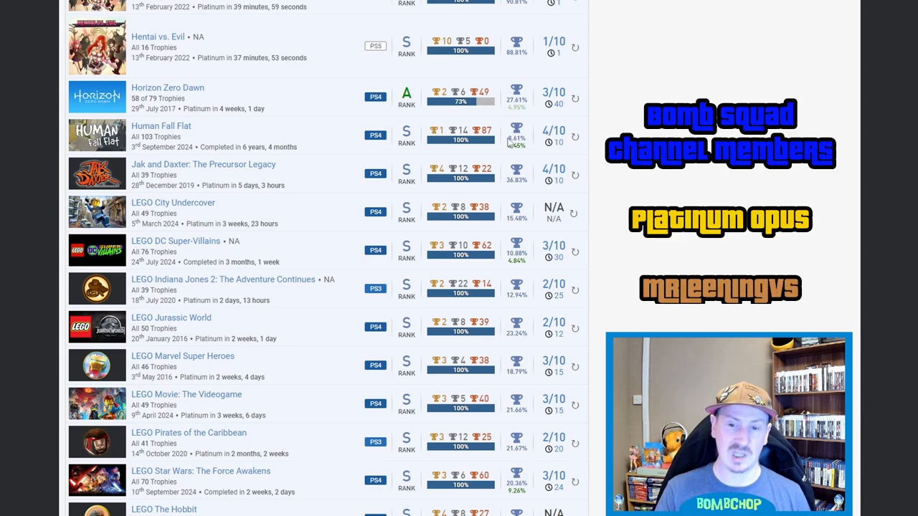
pyautogui.moveTo(314, 138)
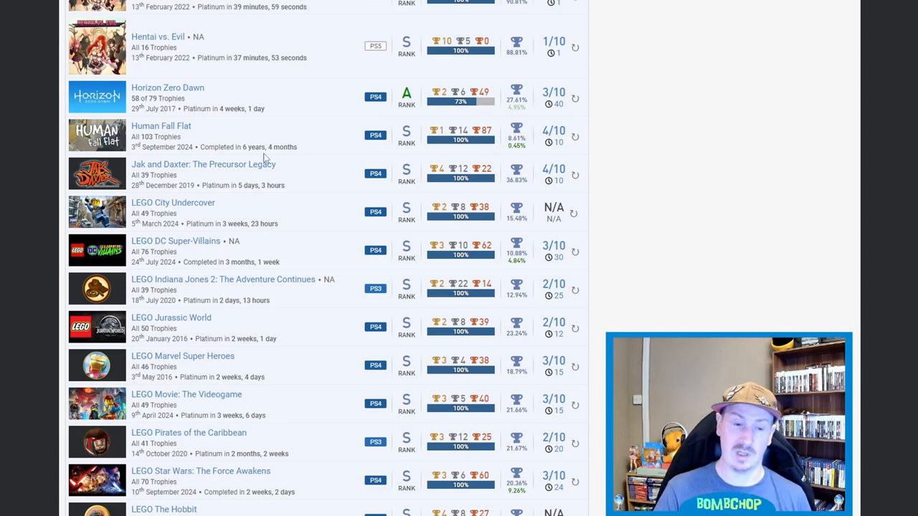
pyautogui.scroll(-3)
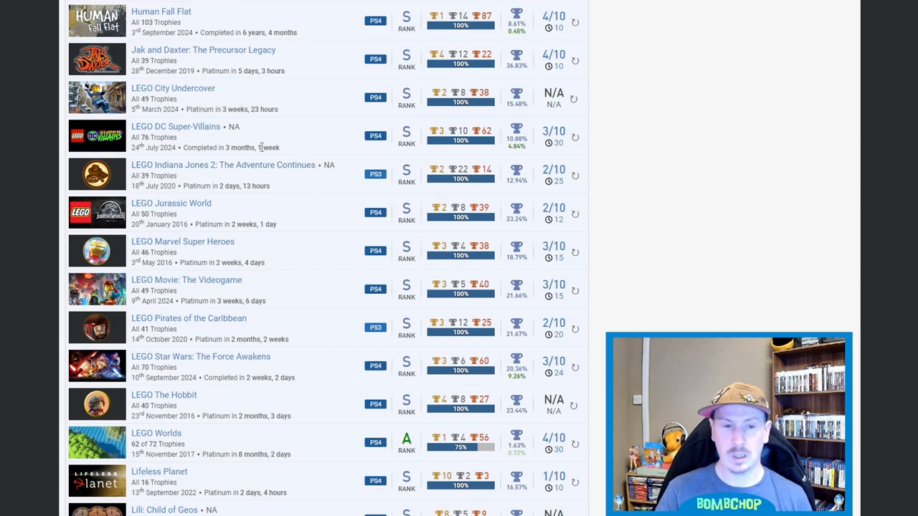
pyautogui.moveTo(228, 223)
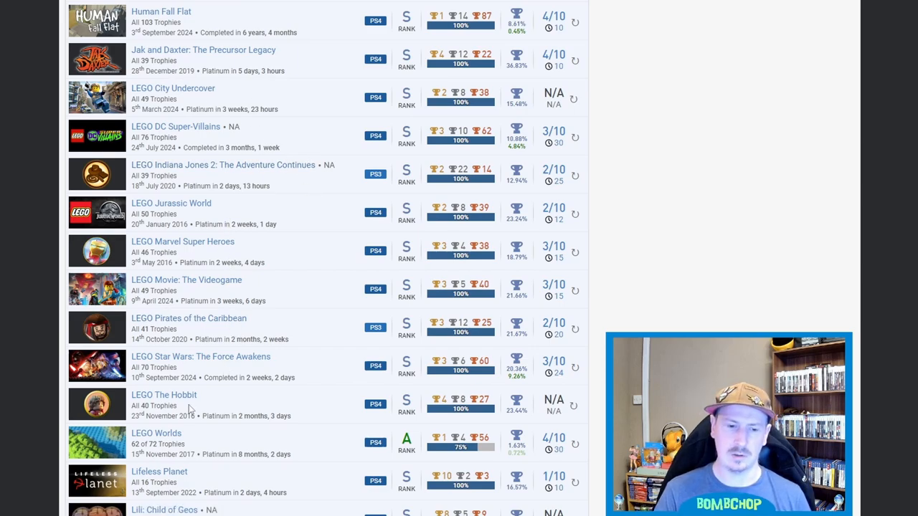
pyautogui.moveTo(261, 400)
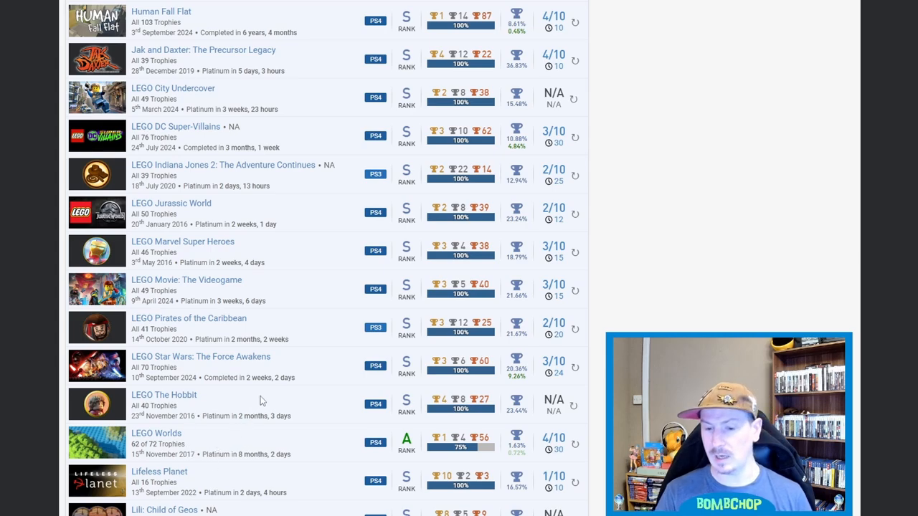
pyautogui.moveTo(303, 218)
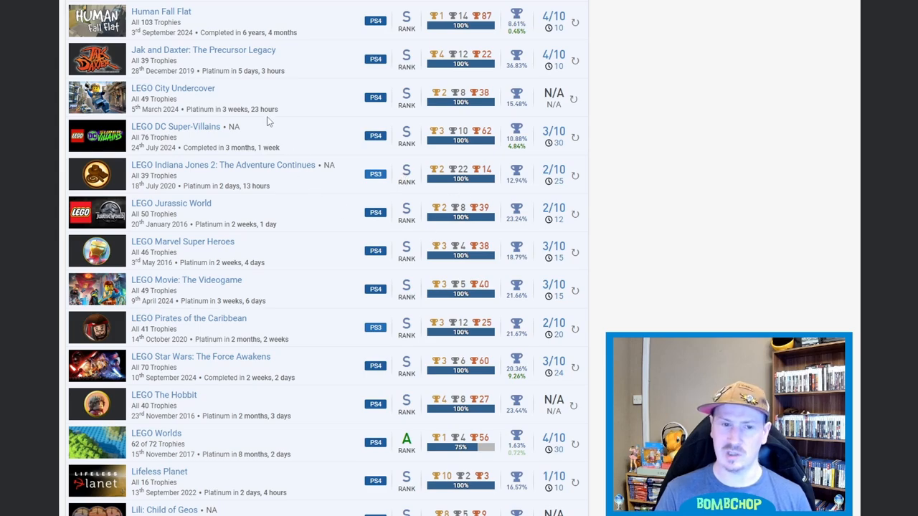
pyautogui.moveTo(522, 102)
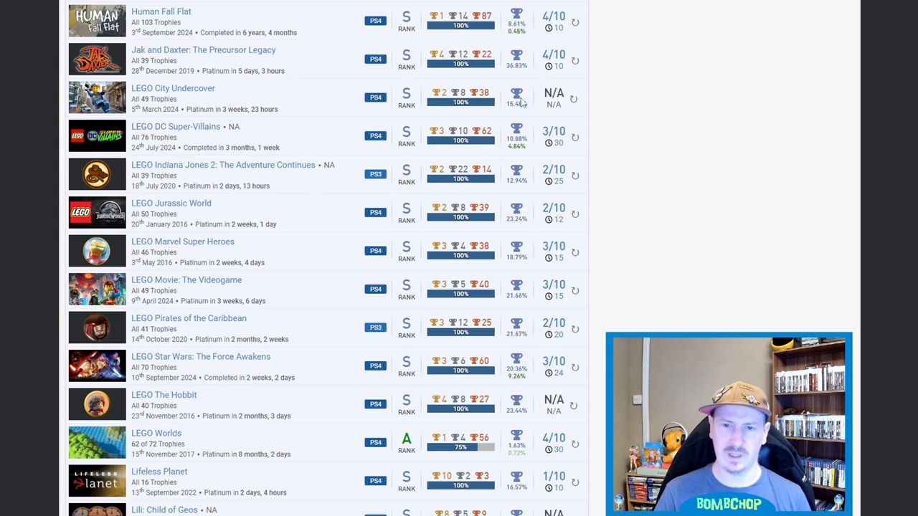
pyautogui.moveTo(252, 132)
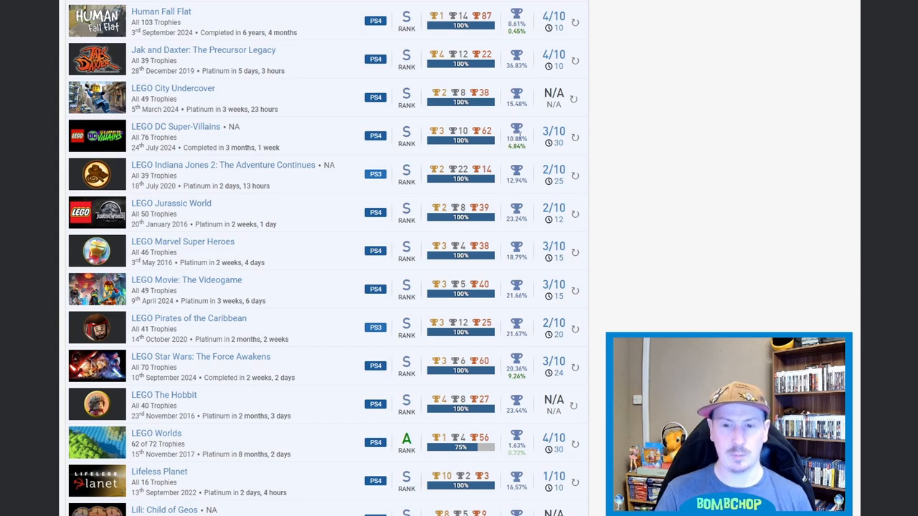
pyautogui.moveTo(263, 181)
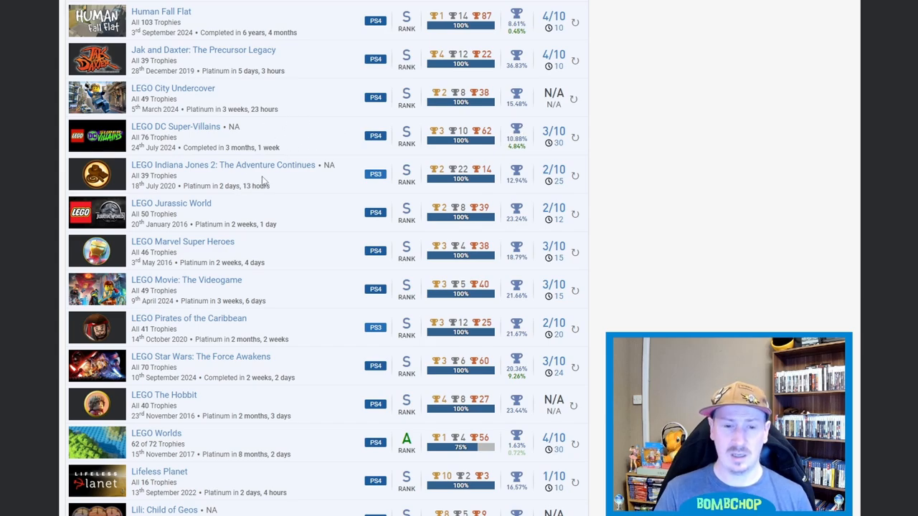
pyautogui.moveTo(497, 195)
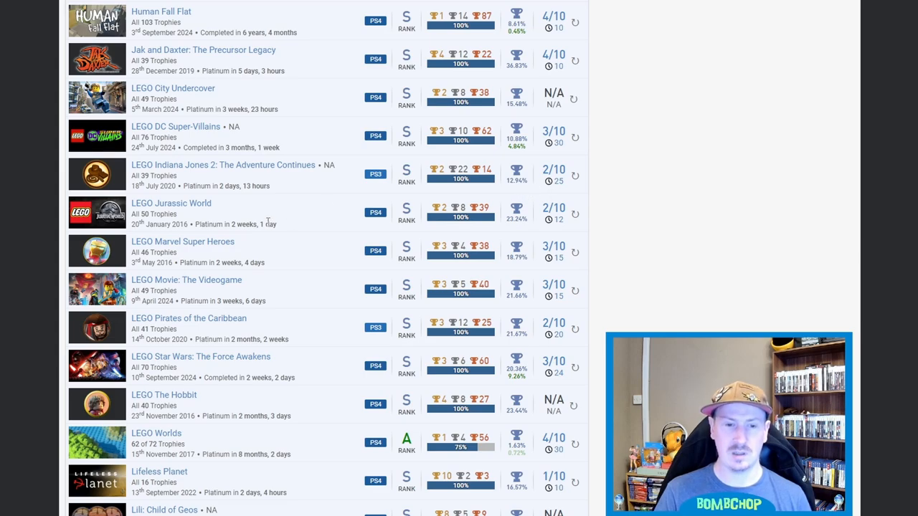
pyautogui.moveTo(513, 218)
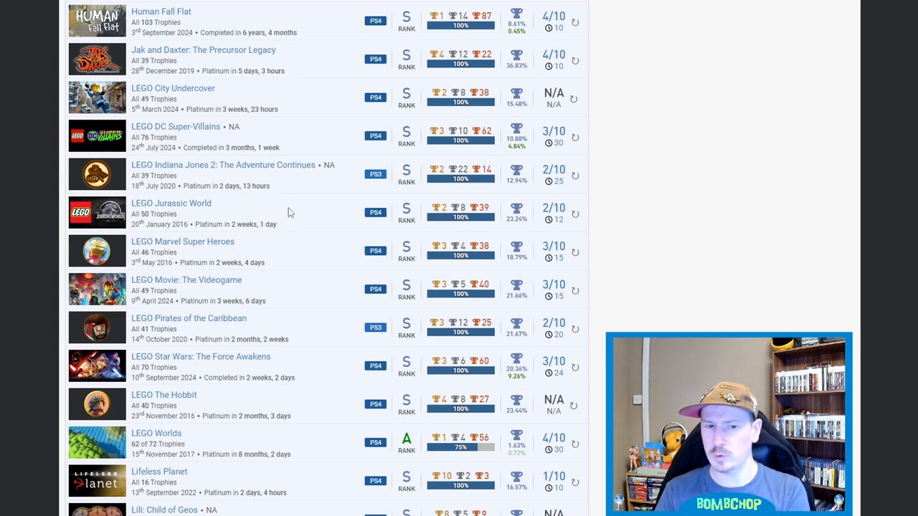
pyautogui.moveTo(182, 212)
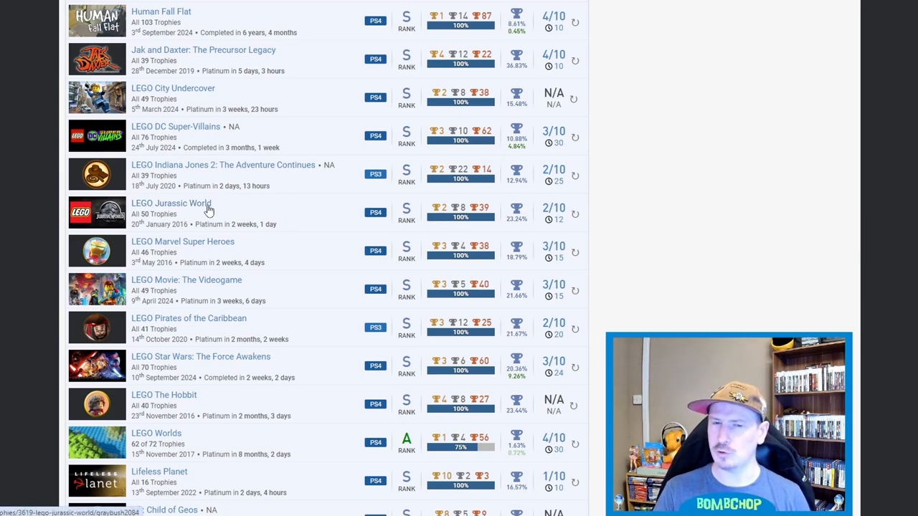
pyautogui.moveTo(301, 216)
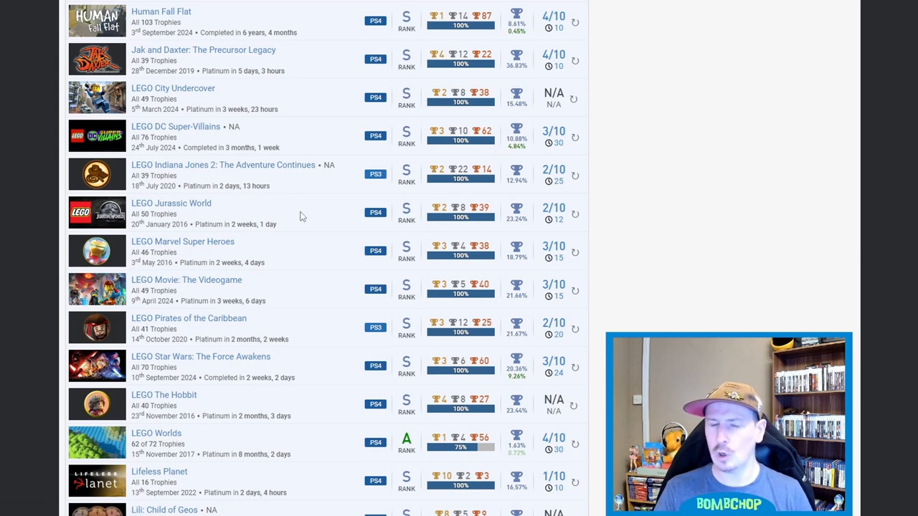
pyautogui.moveTo(310, 219)
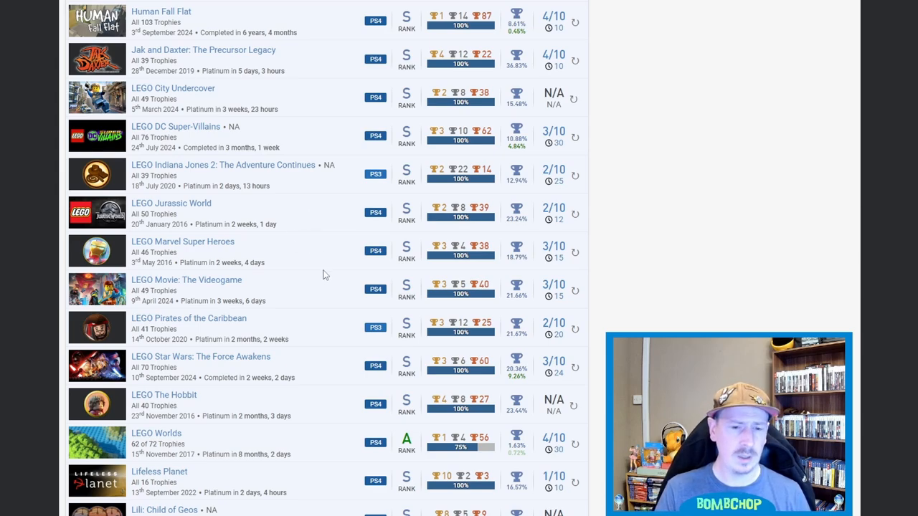
pyautogui.moveTo(381, 258)
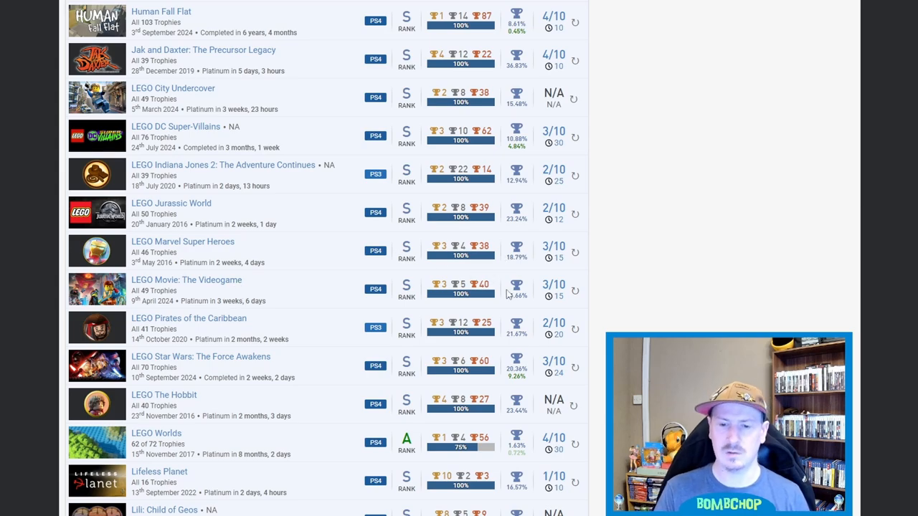
pyautogui.scroll(-3)
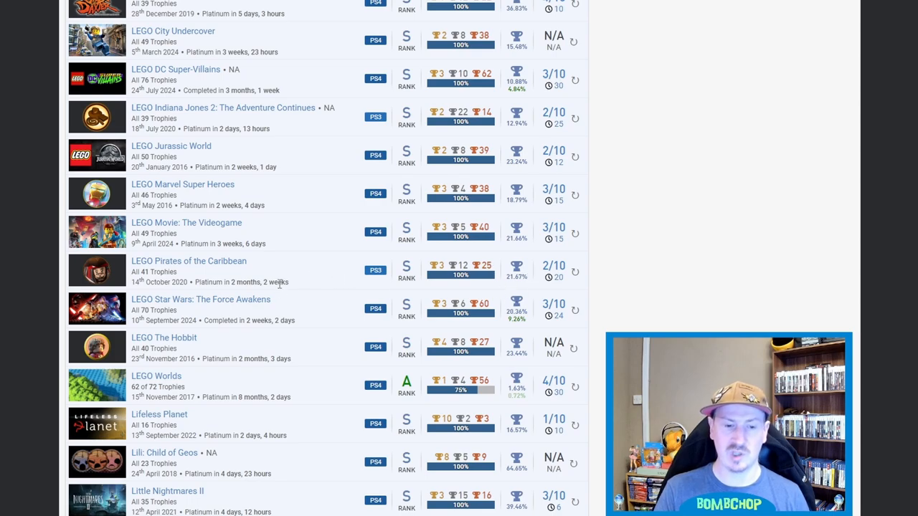
pyautogui.moveTo(308, 310)
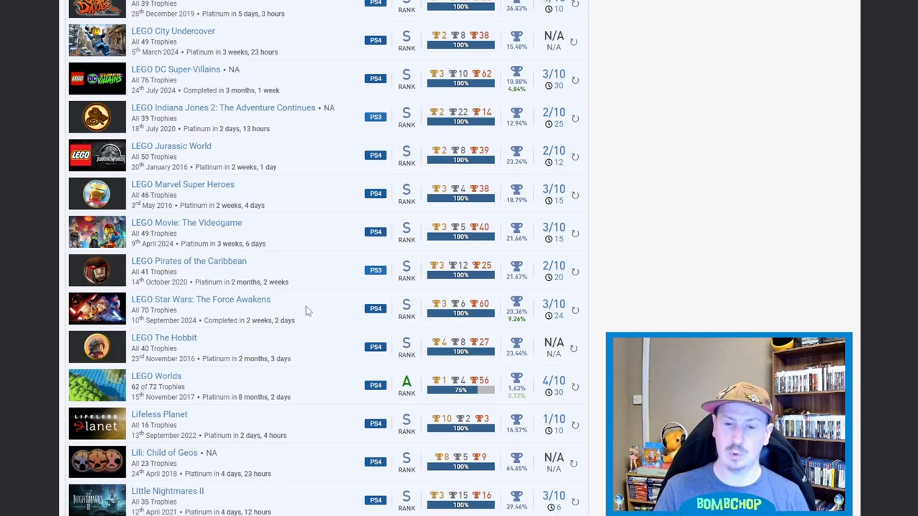
pyautogui.moveTo(522, 324)
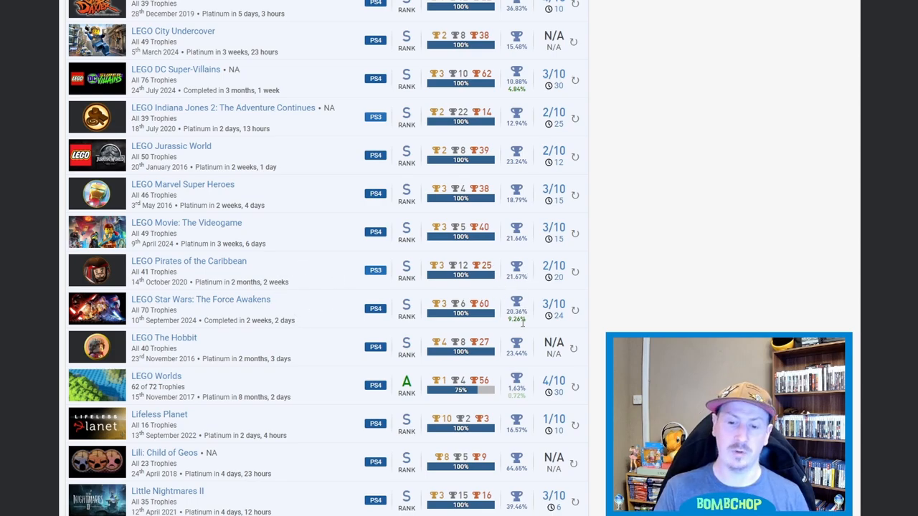
# Step: Scroll down to LittleBigPlanet 3 at 85%, Marooners and the Marvel's Spider-Man titles
pyautogui.scroll(-3)
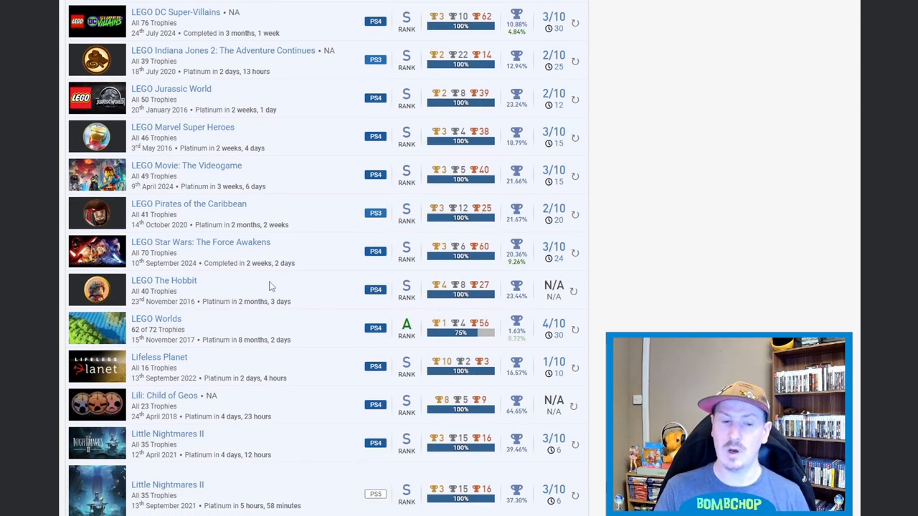
pyautogui.scroll(-3)
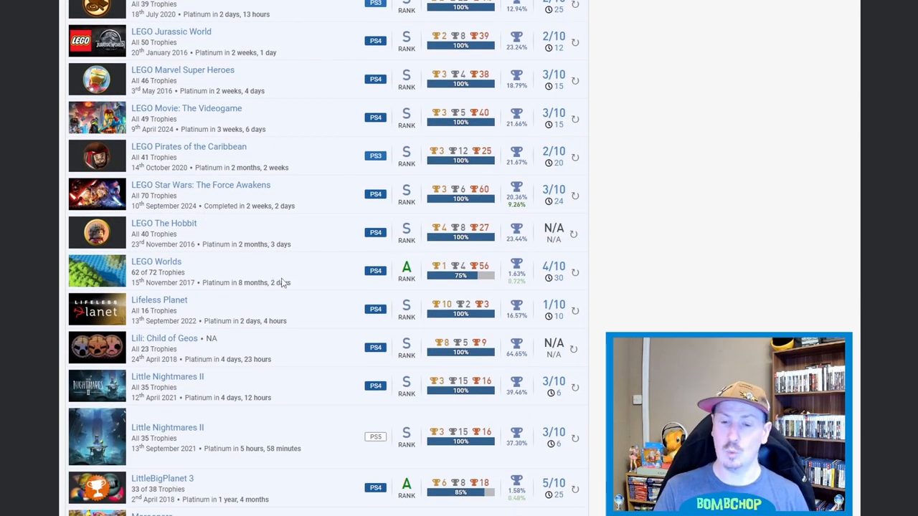
pyautogui.moveTo(274, 266)
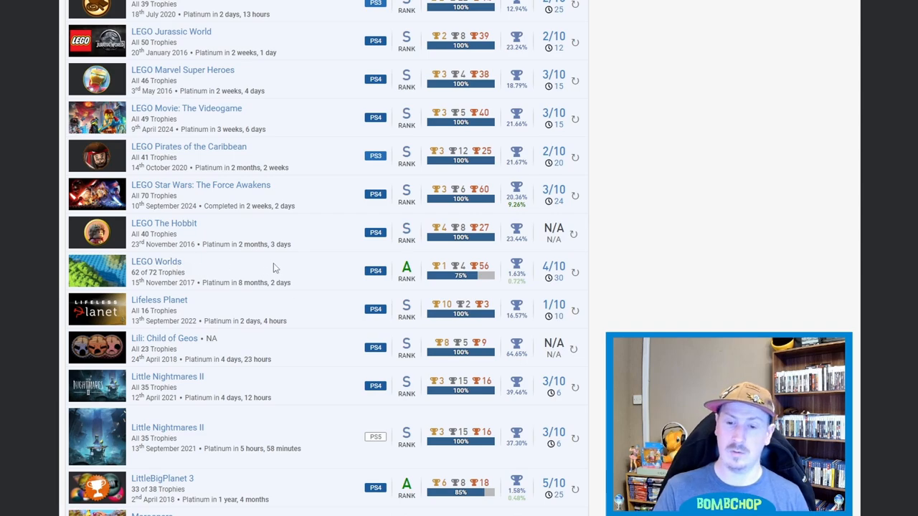
pyautogui.moveTo(204, 278)
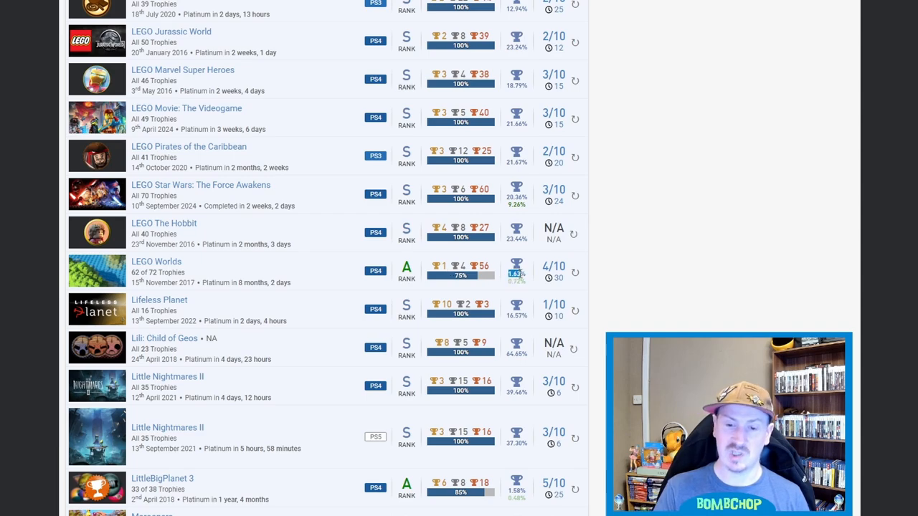
pyautogui.moveTo(336, 275)
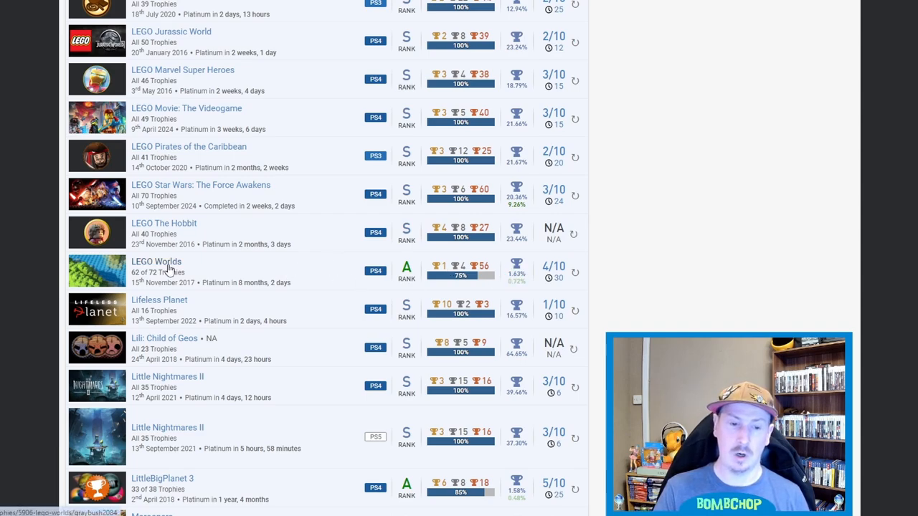
pyautogui.moveTo(324, 270)
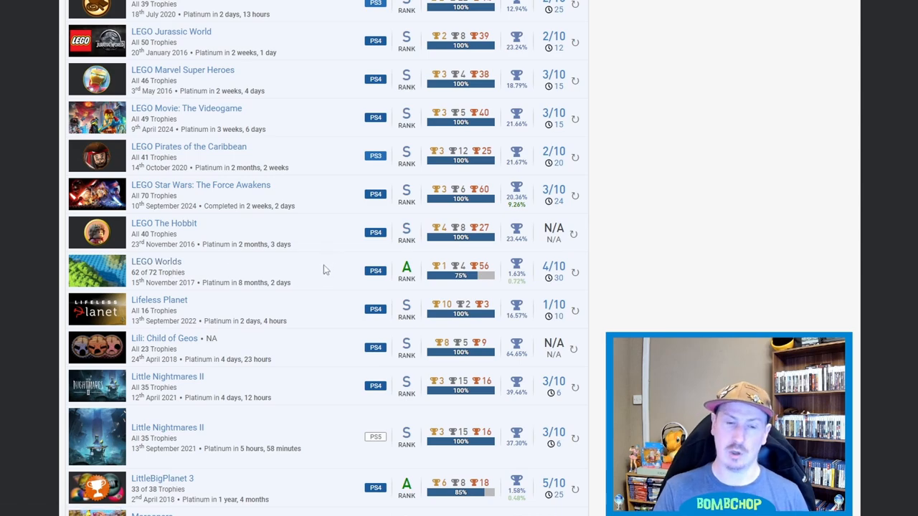
pyautogui.moveTo(300, 276)
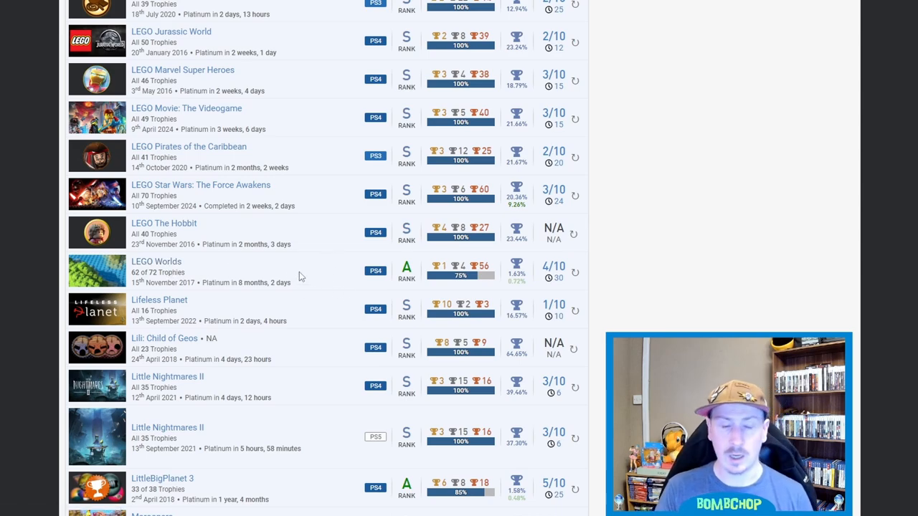
pyautogui.moveTo(371, 335)
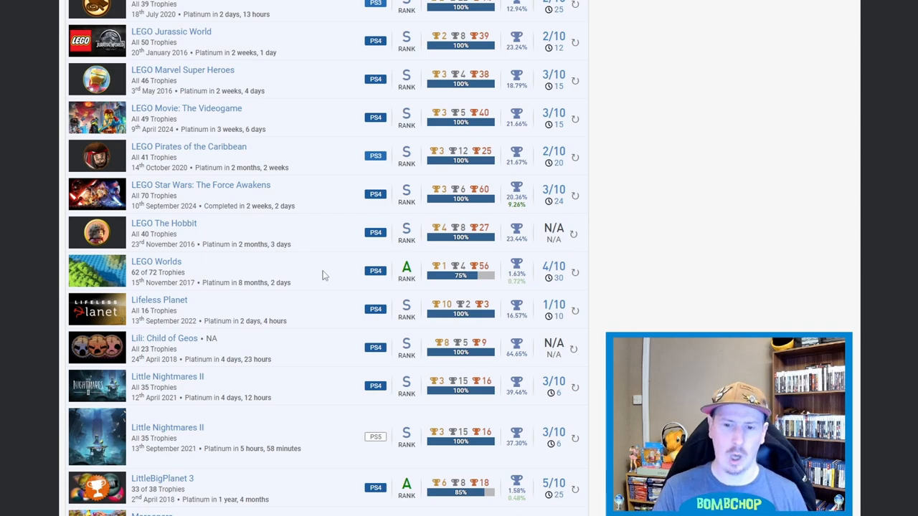
pyautogui.scroll(-3)
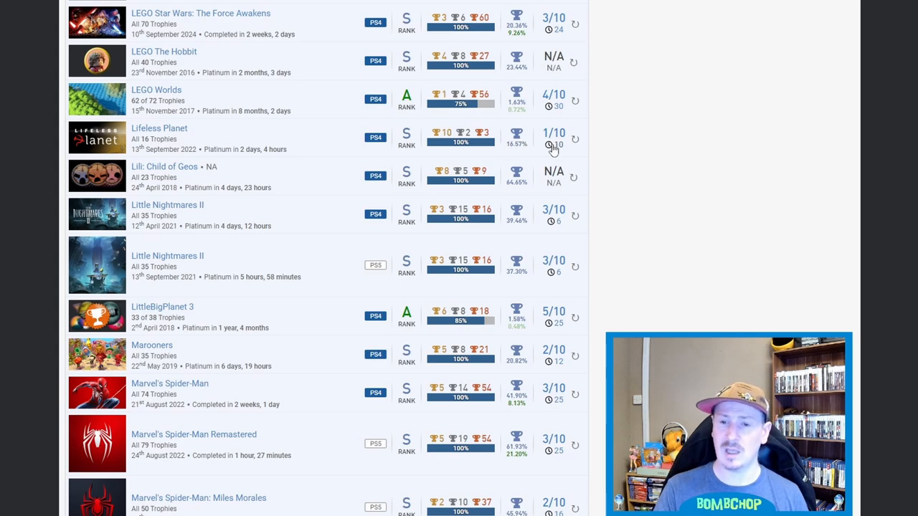
pyautogui.moveTo(568, 148)
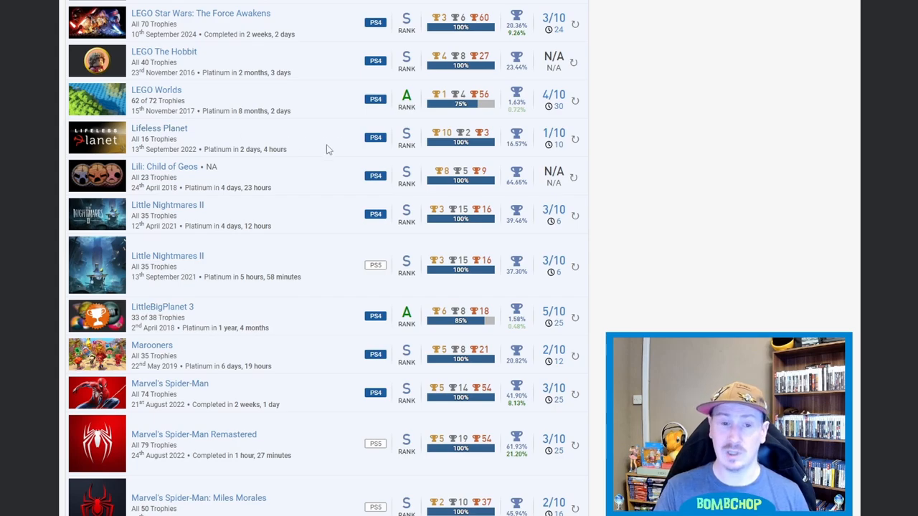
pyautogui.moveTo(306, 176)
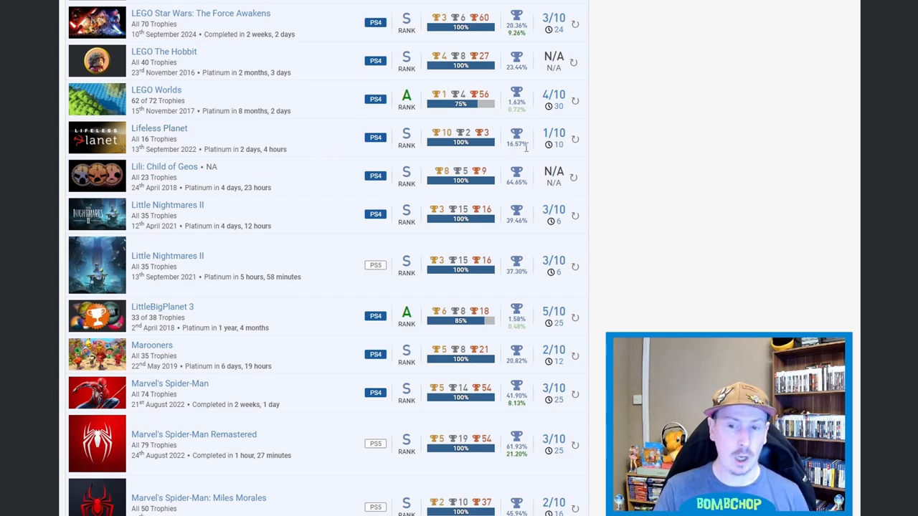
# Step: Scroll to both Miles Morales entries, Mecho Tales and Metropolis: Lux Obscura
pyautogui.scroll(-3)
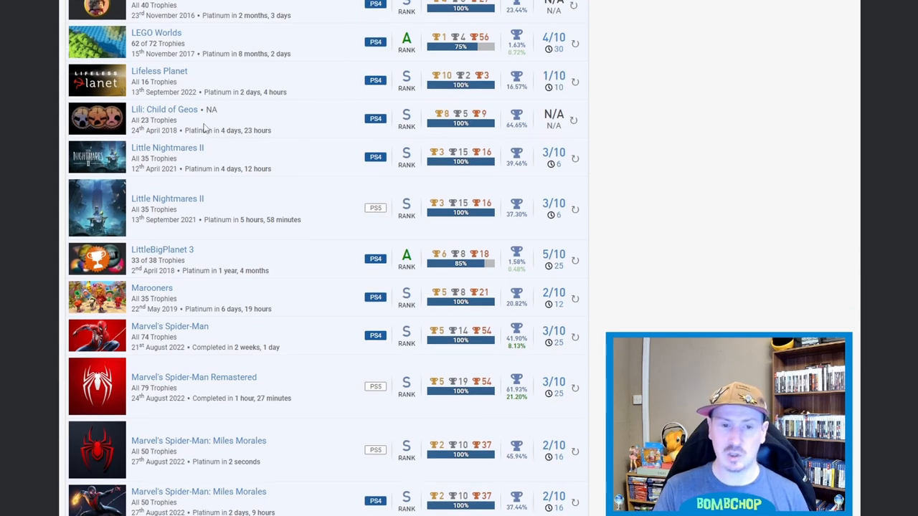
pyautogui.moveTo(498, 123)
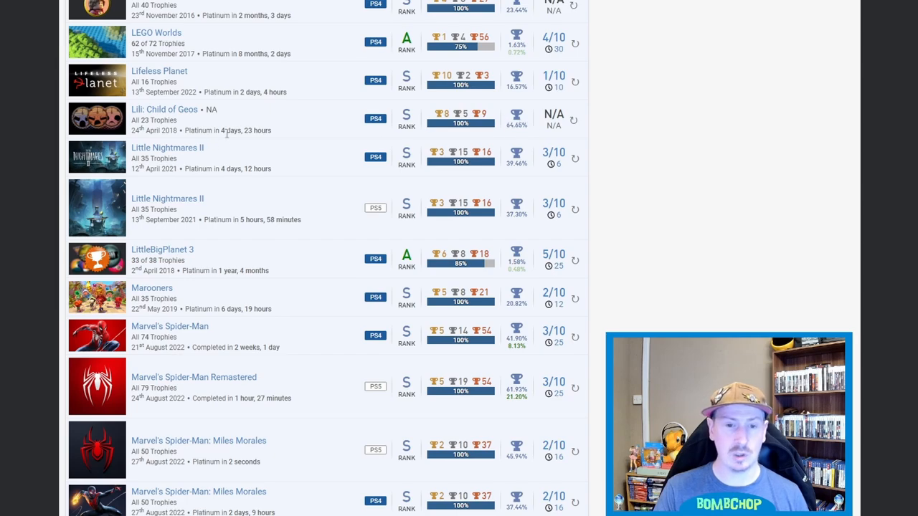
pyautogui.scroll(-3)
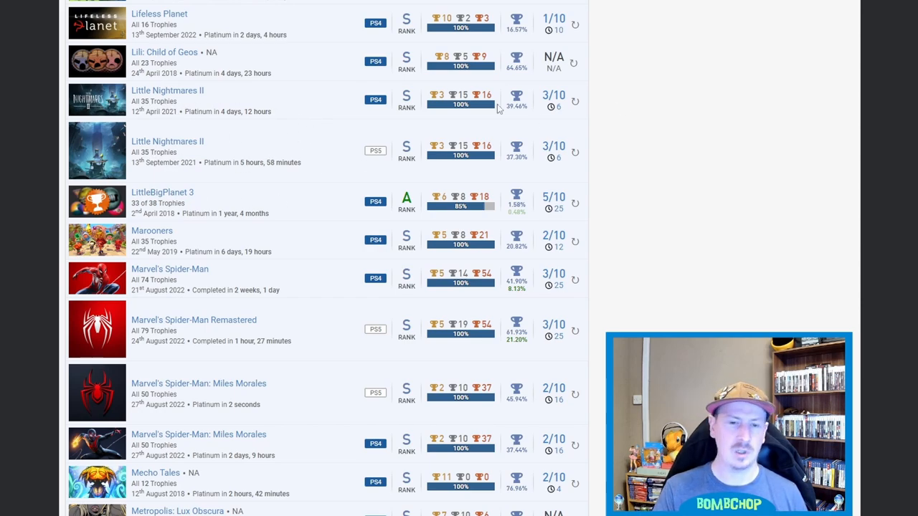
pyautogui.moveTo(301, 102)
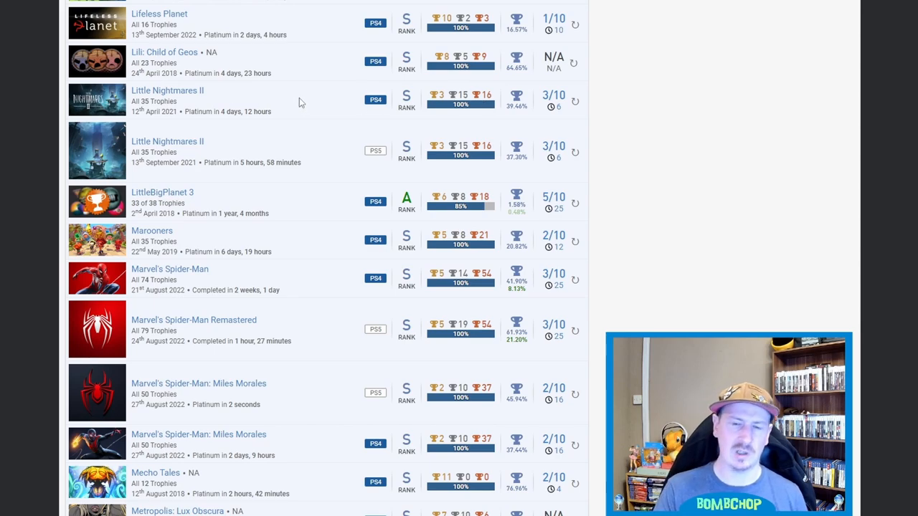
pyautogui.moveTo(319, 100)
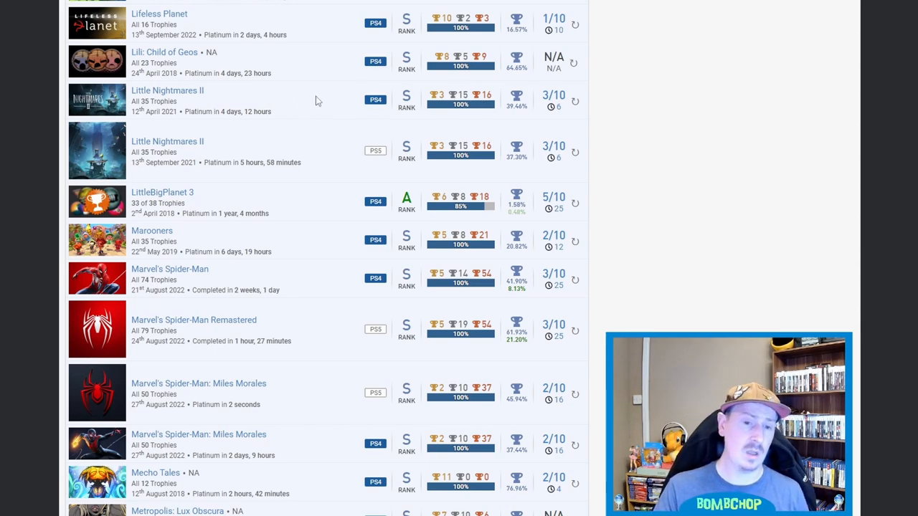
pyautogui.moveTo(287, 206)
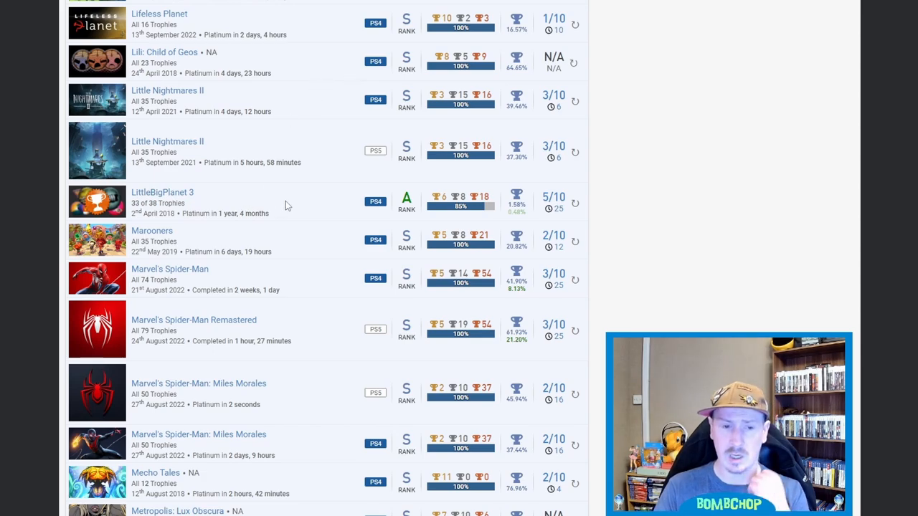
pyautogui.moveTo(262, 208)
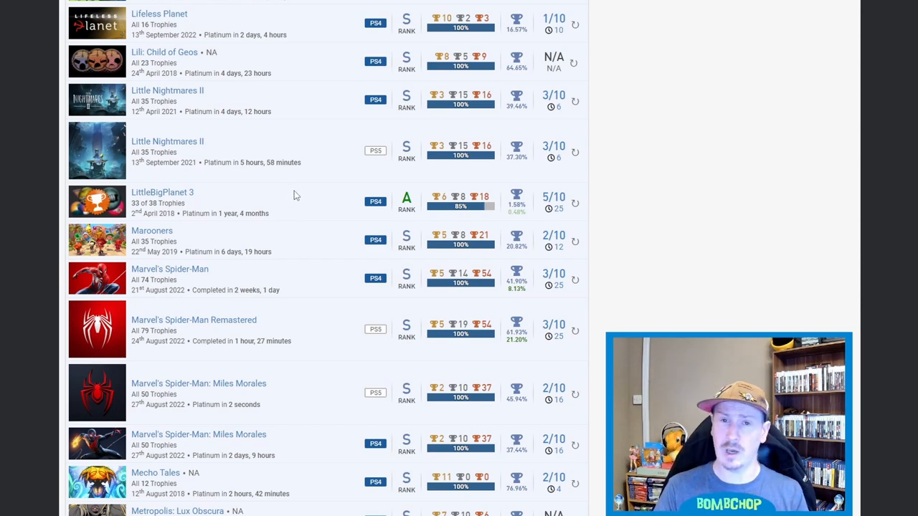
pyautogui.moveTo(322, 202)
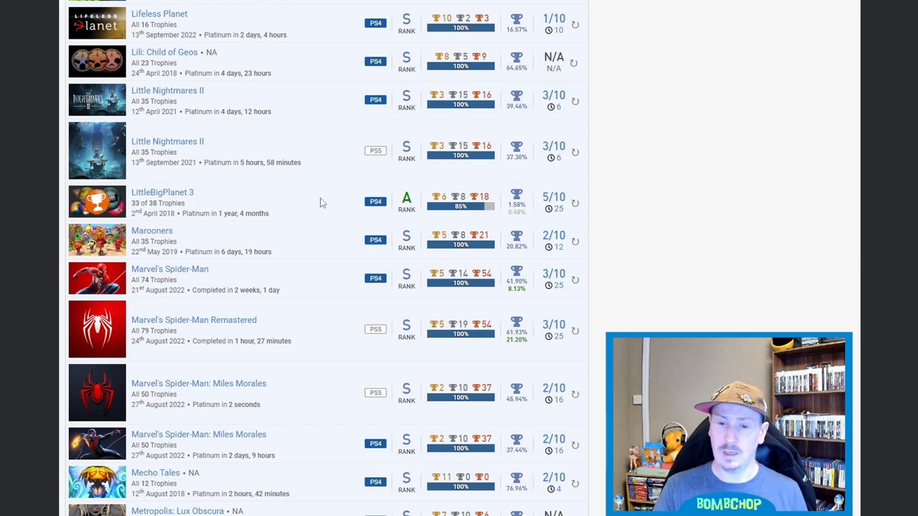
pyautogui.moveTo(501, 215)
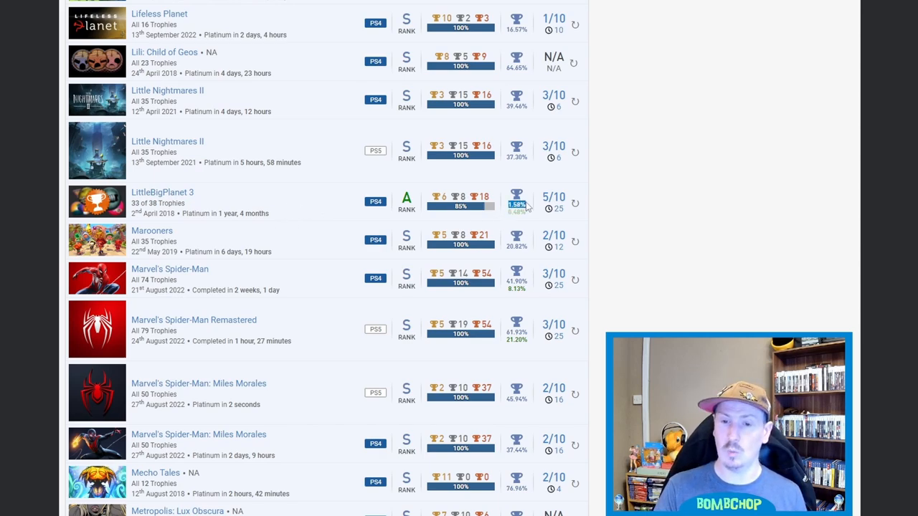
pyautogui.moveTo(297, 218)
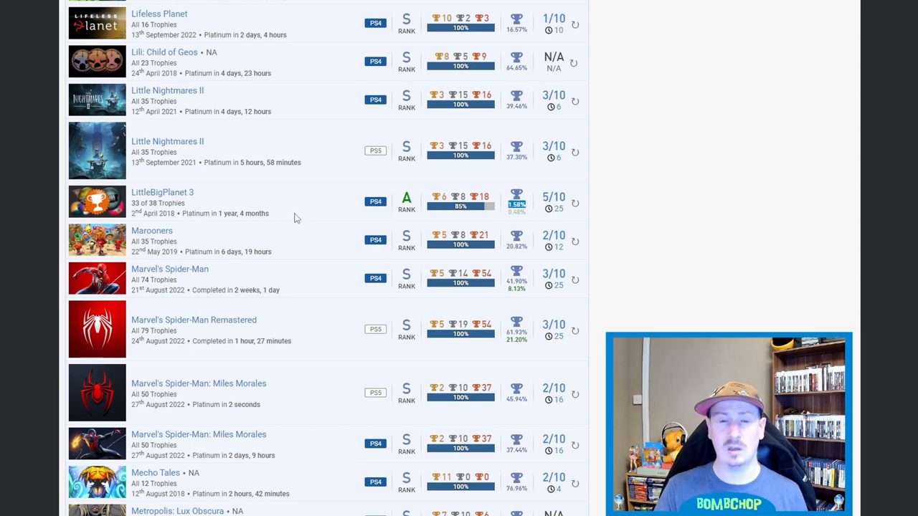
pyautogui.moveTo(314, 233)
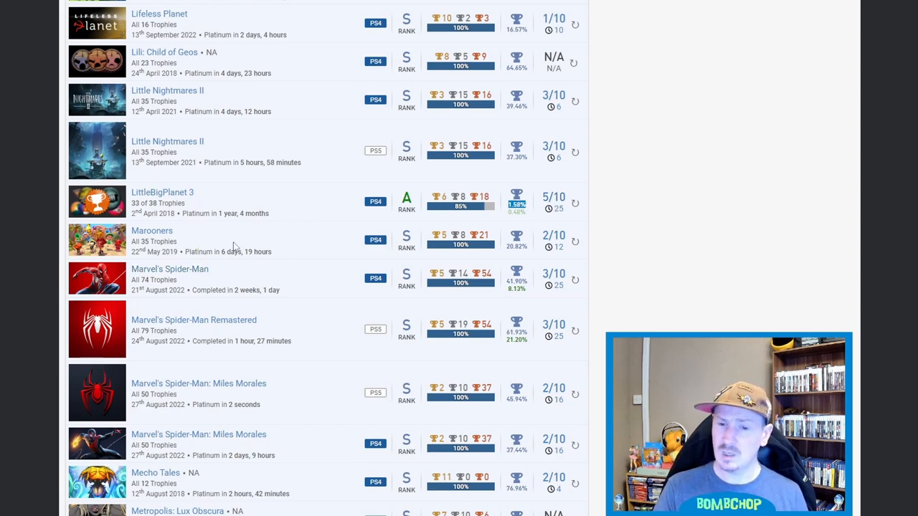
pyautogui.moveTo(316, 241)
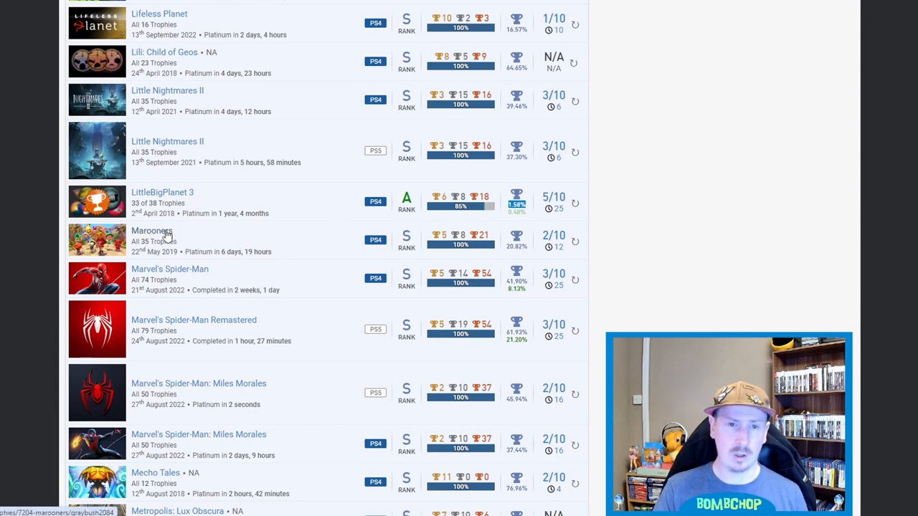
pyautogui.moveTo(321, 201)
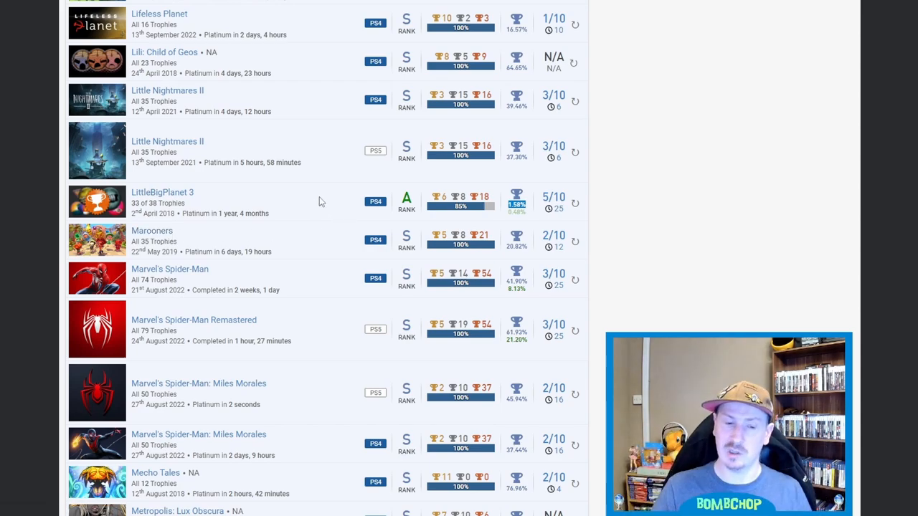
pyautogui.moveTo(312, 213)
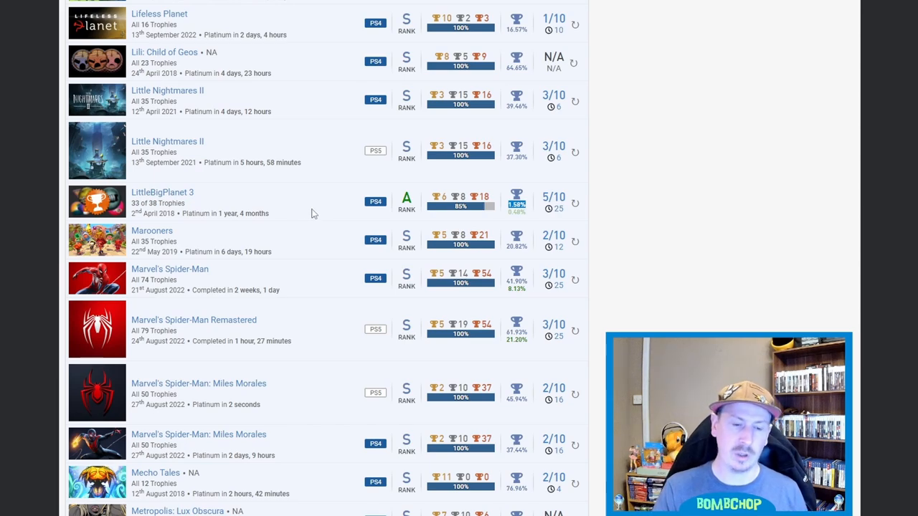
pyautogui.moveTo(286, 264)
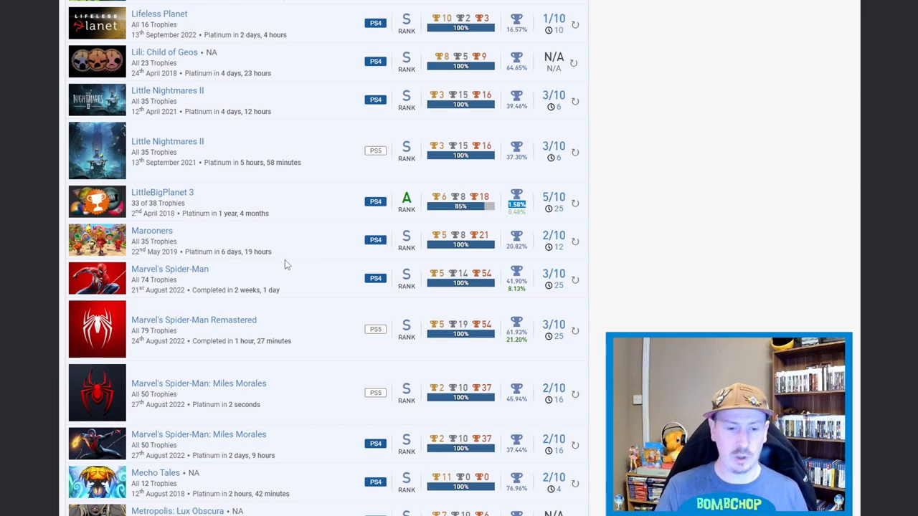
# Step: Scroll to Metropolis: Lux Obscura at 100% and Minecraft at 110 of 127 trophies
pyautogui.scroll(-3)
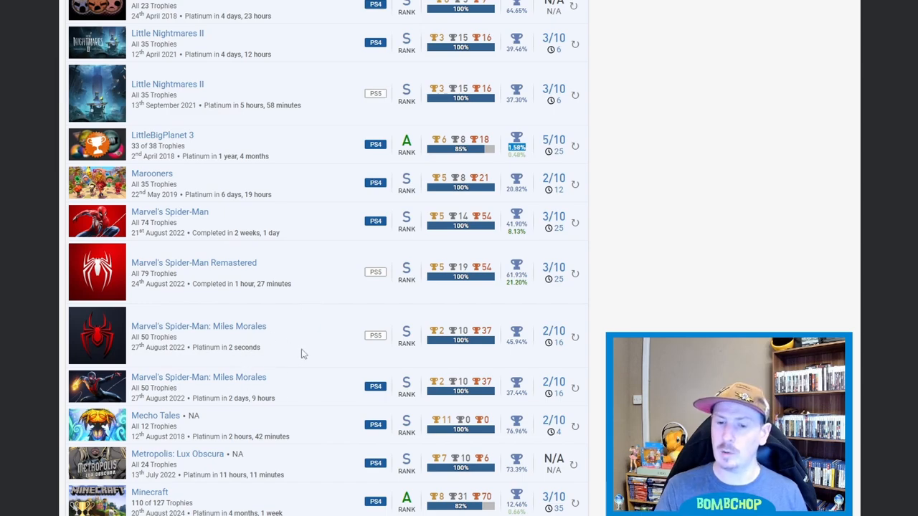
# Step: Scroll past Minecraft to Mulaka, My Name is Mayo, N.E.R.O. and Planet of the Eyes
pyautogui.scroll(-3)
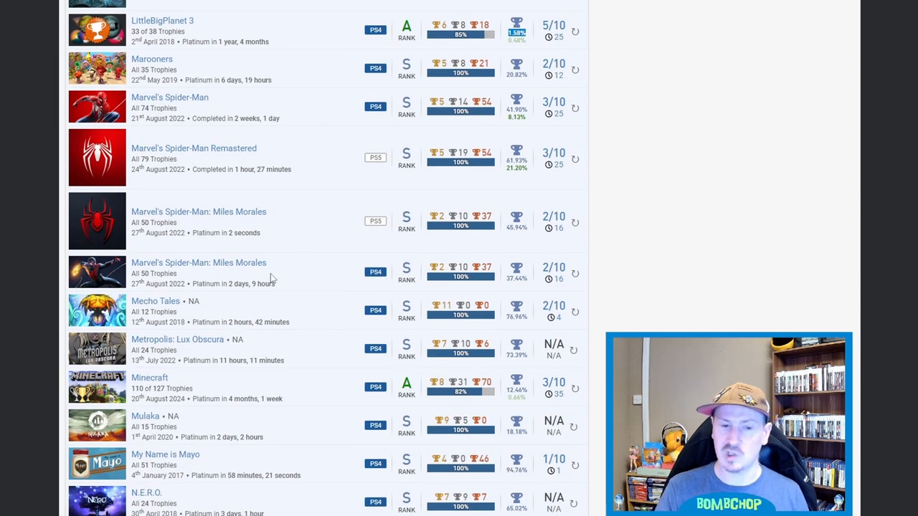
pyautogui.moveTo(297, 177)
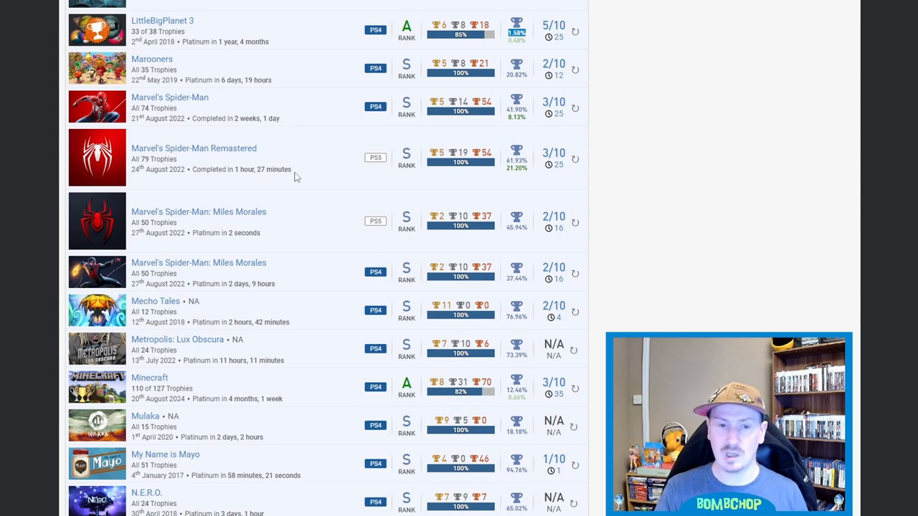
pyautogui.moveTo(178, 94)
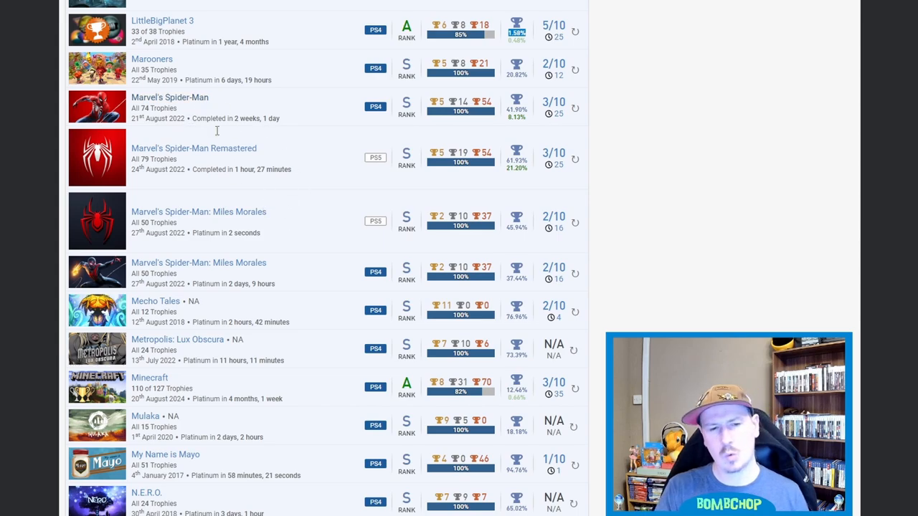
pyautogui.moveTo(243, 113)
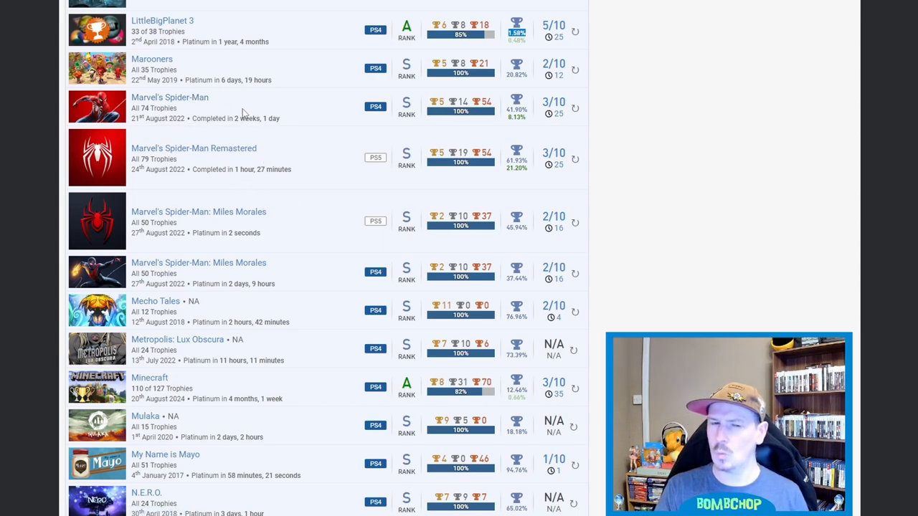
pyautogui.moveTo(170, 155)
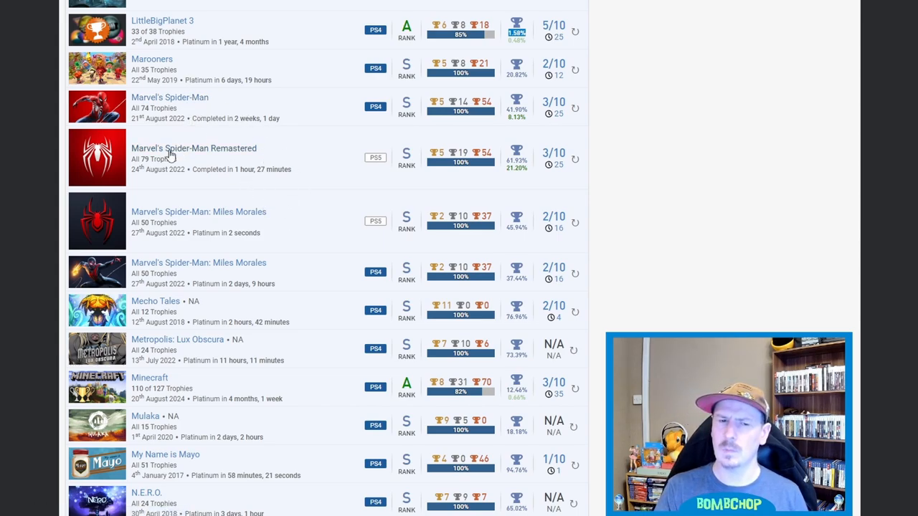
pyautogui.moveTo(241, 104)
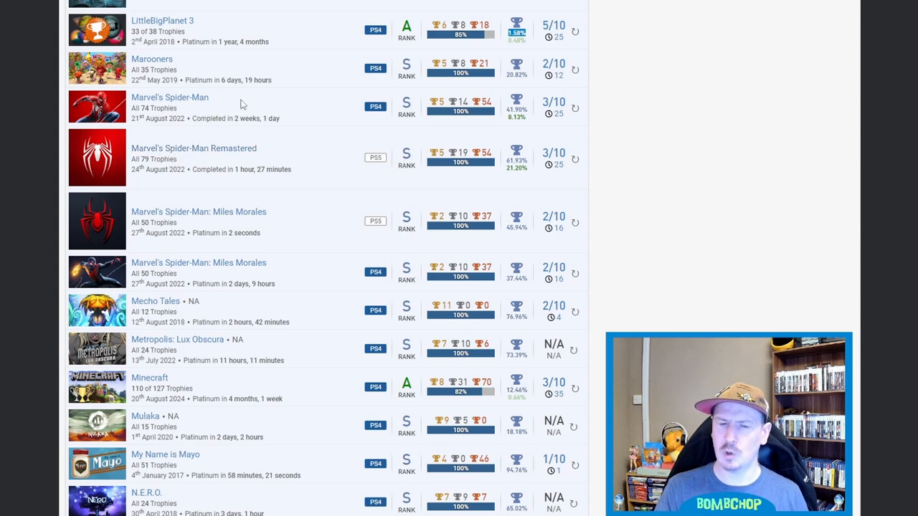
pyautogui.moveTo(215, 169)
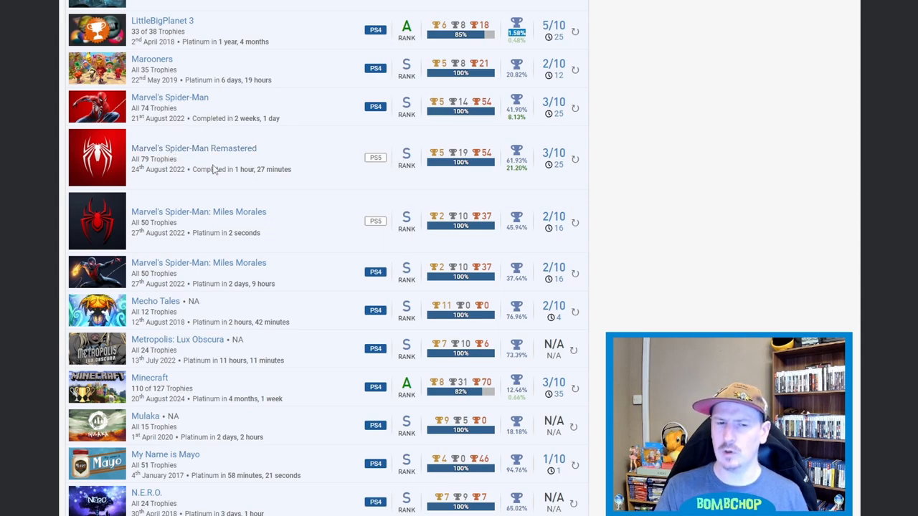
pyautogui.moveTo(288, 161)
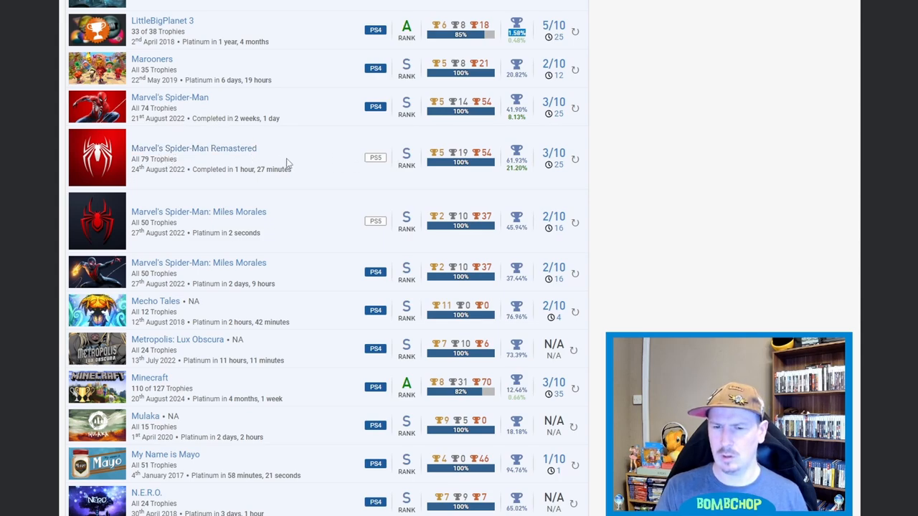
pyautogui.moveTo(304, 194)
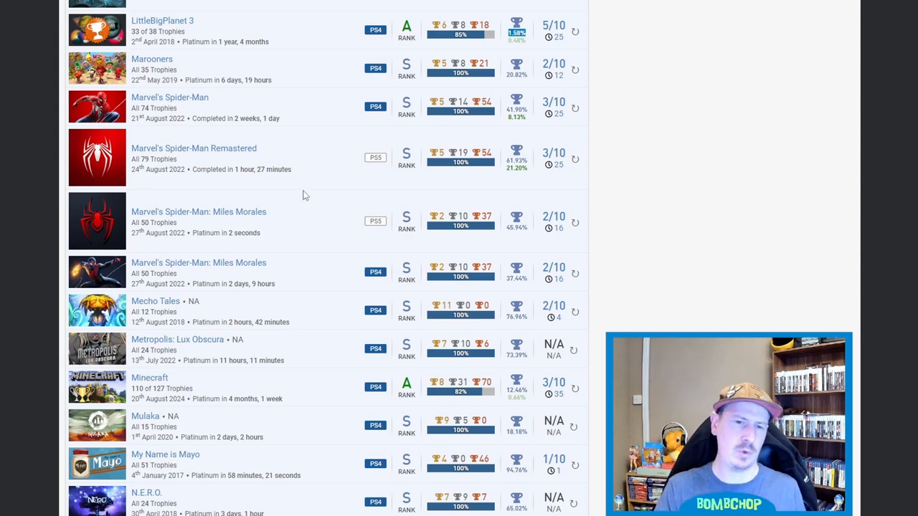
pyautogui.moveTo(300, 132)
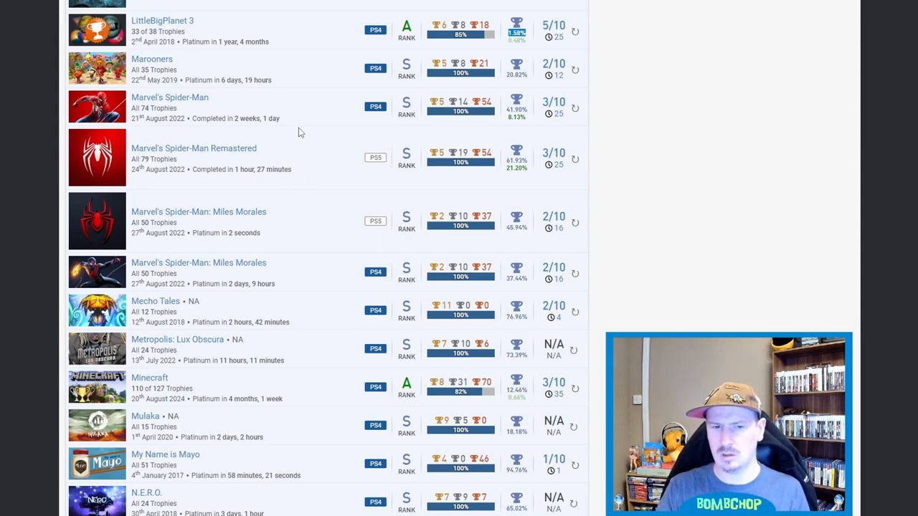
pyautogui.moveTo(296, 169)
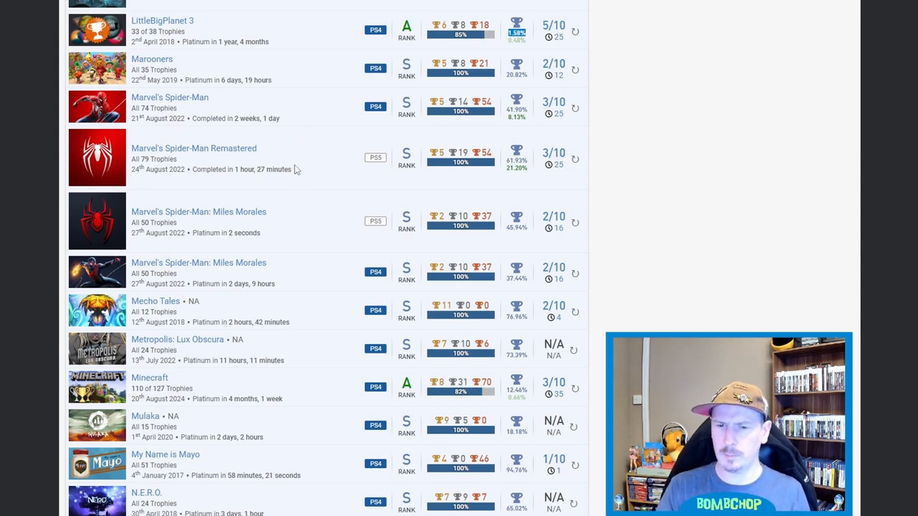
pyautogui.moveTo(292, 214)
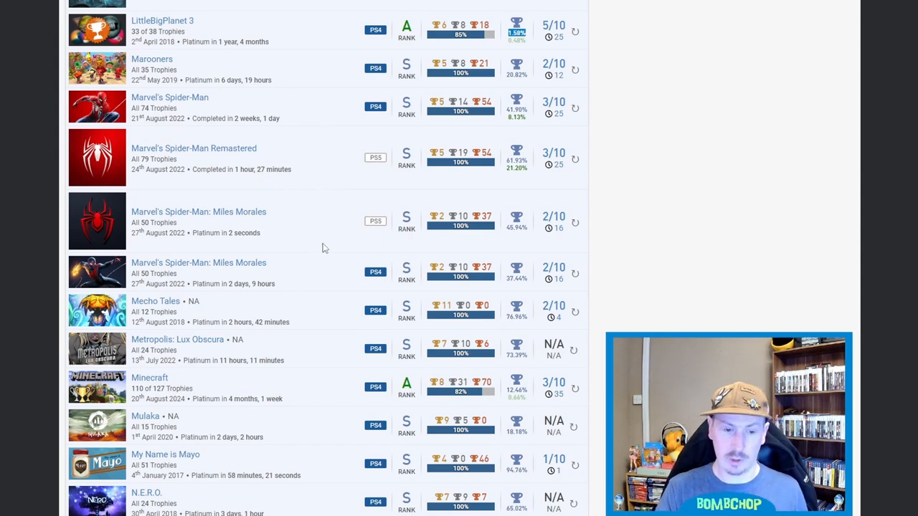
pyautogui.moveTo(233, 178)
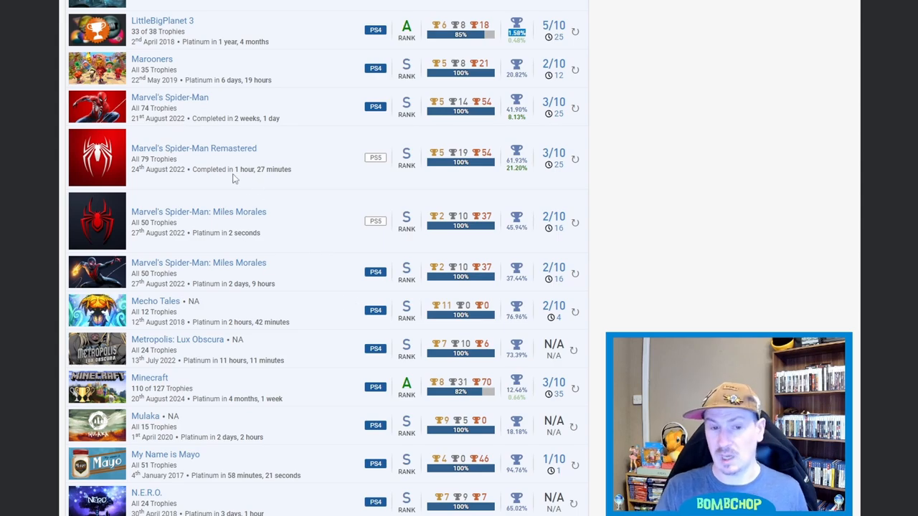
pyautogui.scroll(-3)
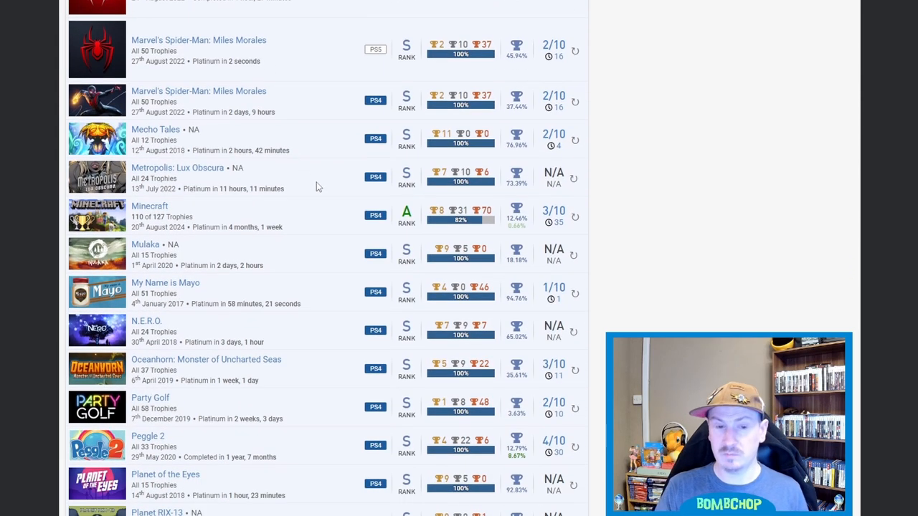
pyautogui.moveTo(560, 133)
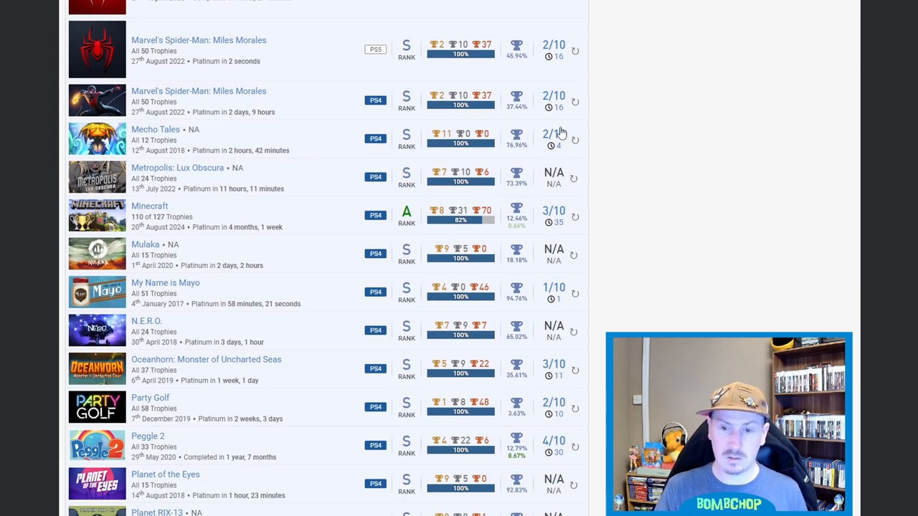
# Step: Scroll on to Planet RIX-13, Portal Knights, Ratchet & Clank, Resogun at 68% and Rime
pyautogui.scroll(-3)
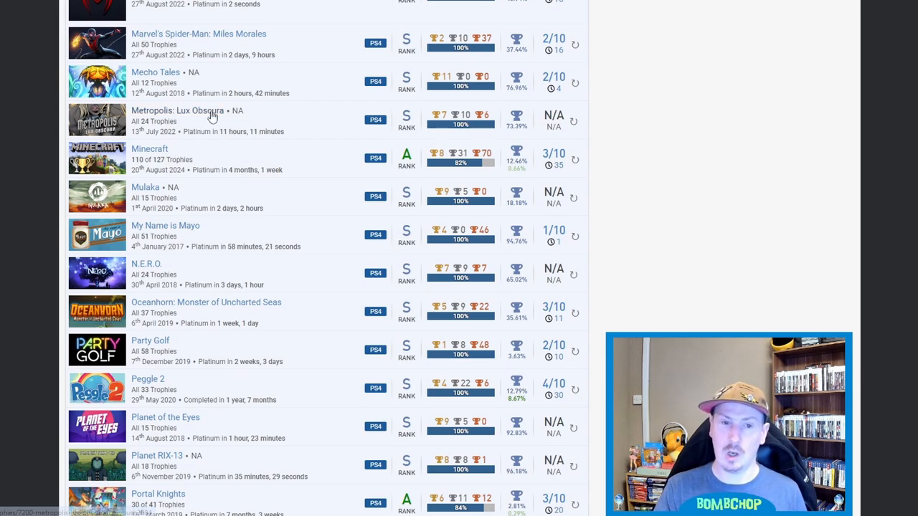
pyautogui.moveTo(197, 116)
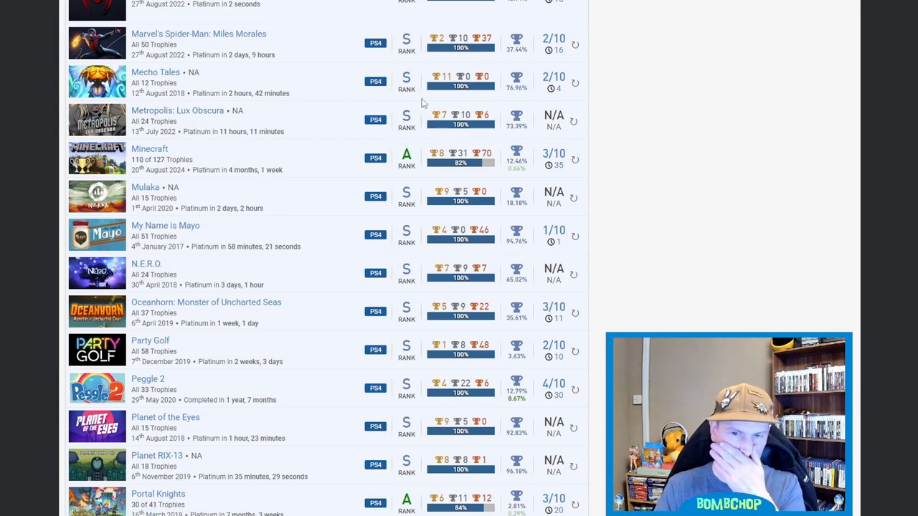
pyautogui.moveTo(538, 111)
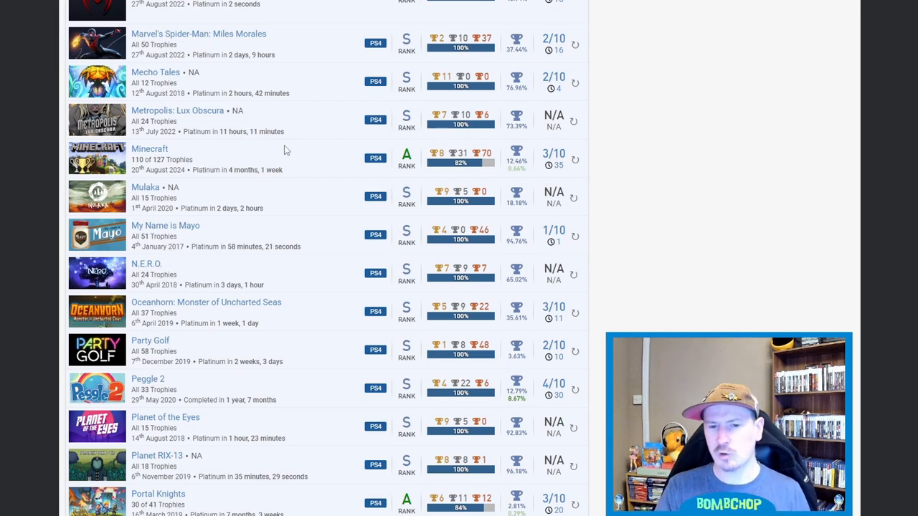
pyautogui.moveTo(303, 156)
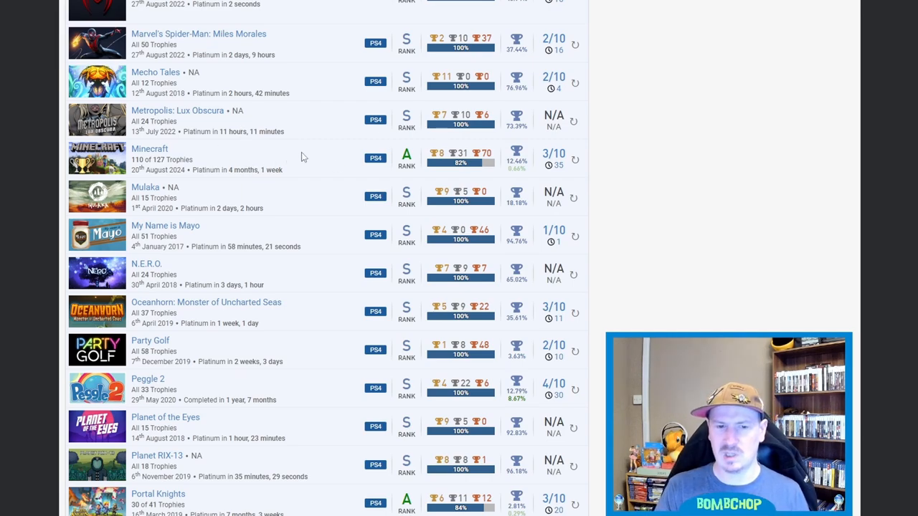
pyautogui.scroll(-3)
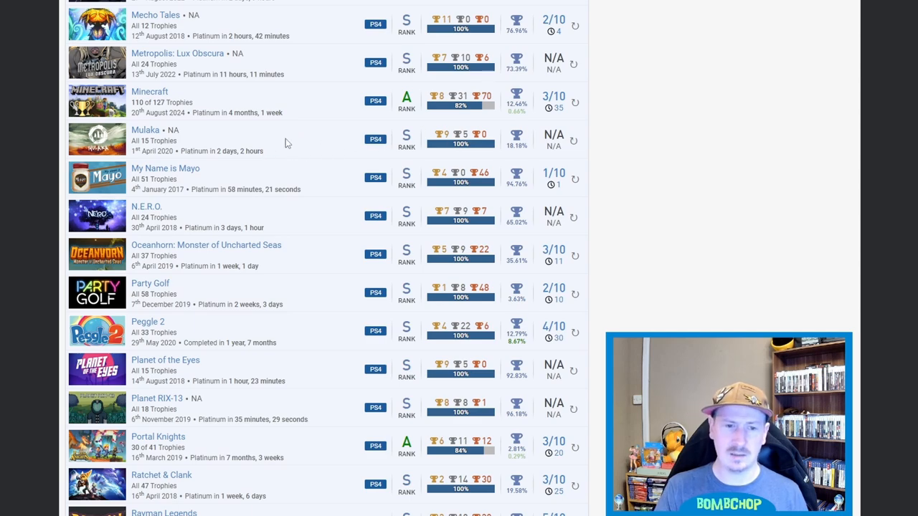
pyautogui.moveTo(496, 187)
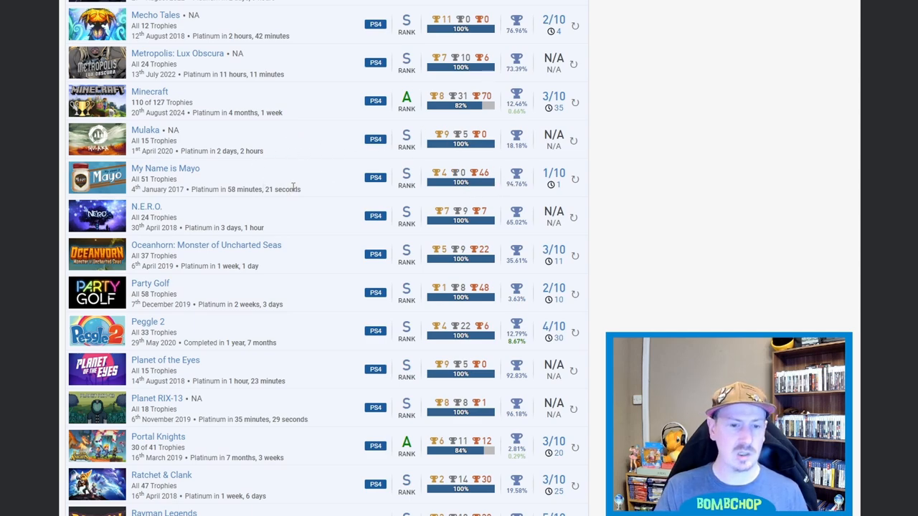
pyautogui.scroll(-3)
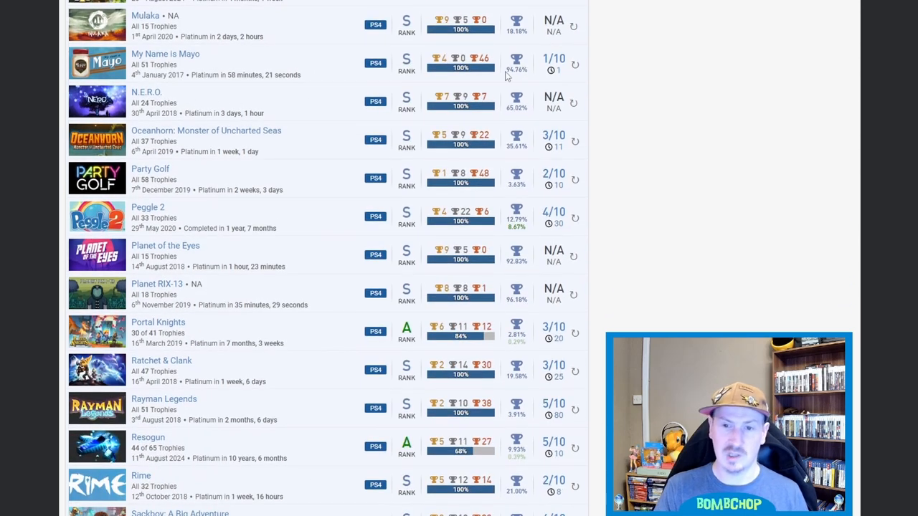
pyautogui.moveTo(313, 75)
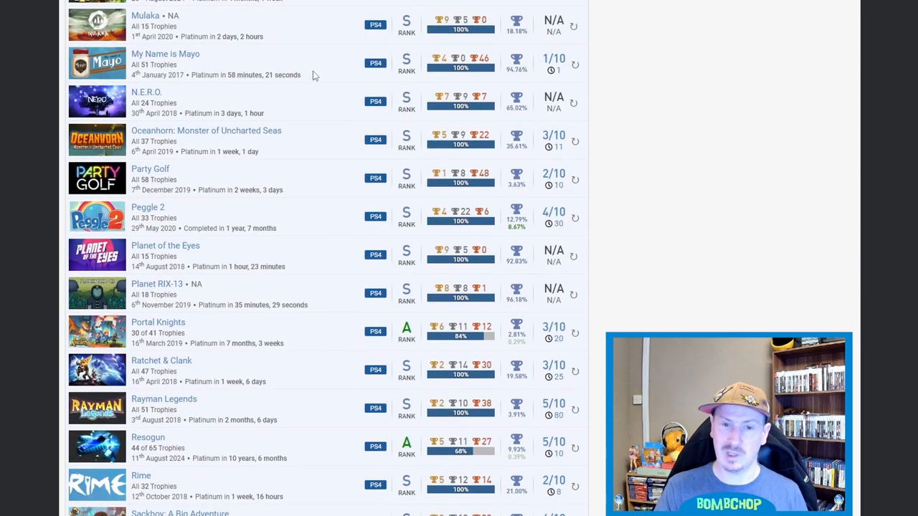
pyautogui.moveTo(353, 75)
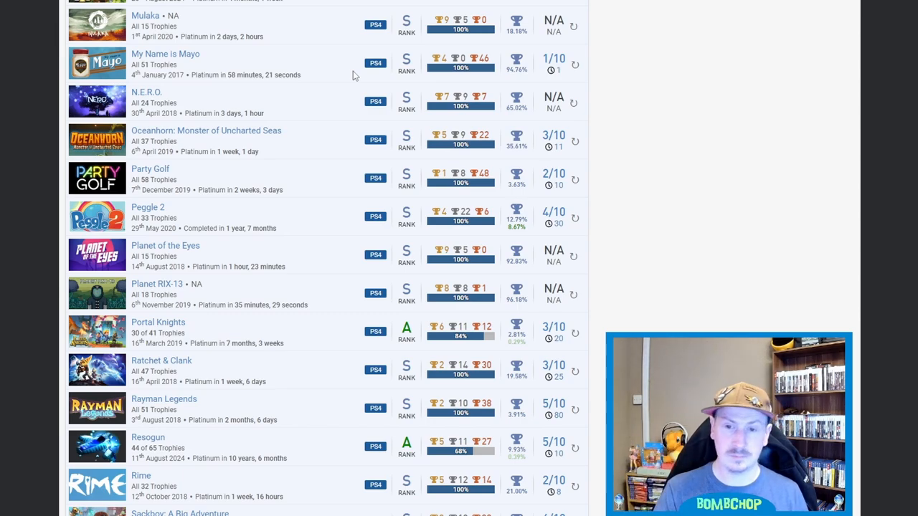
pyautogui.moveTo(258, 85)
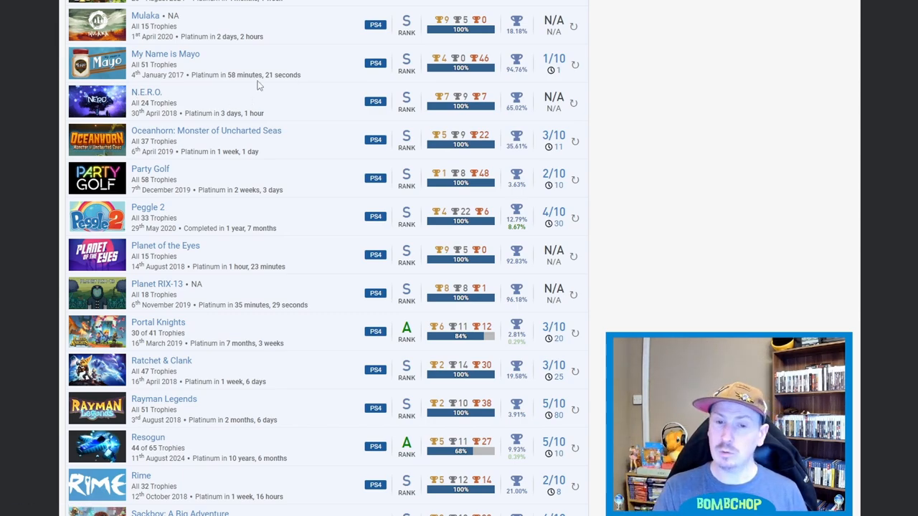
pyautogui.moveTo(280, 99)
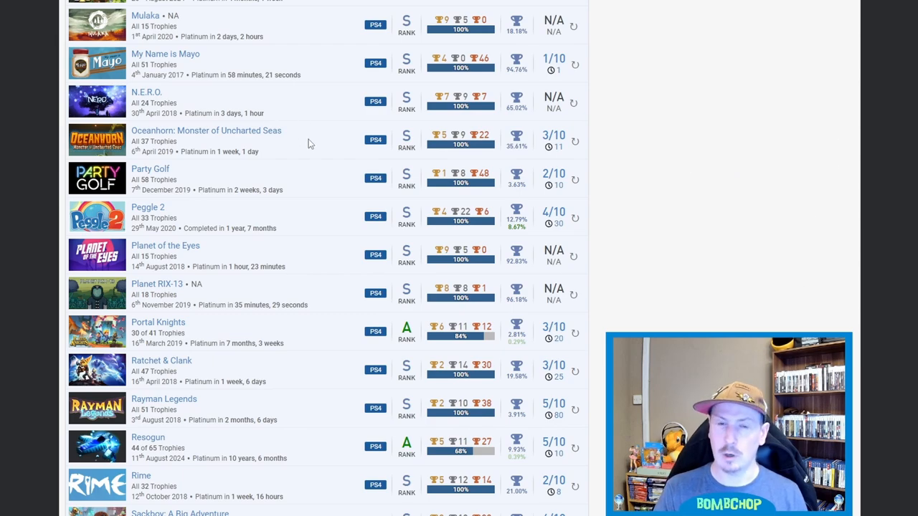
pyautogui.moveTo(308, 129)
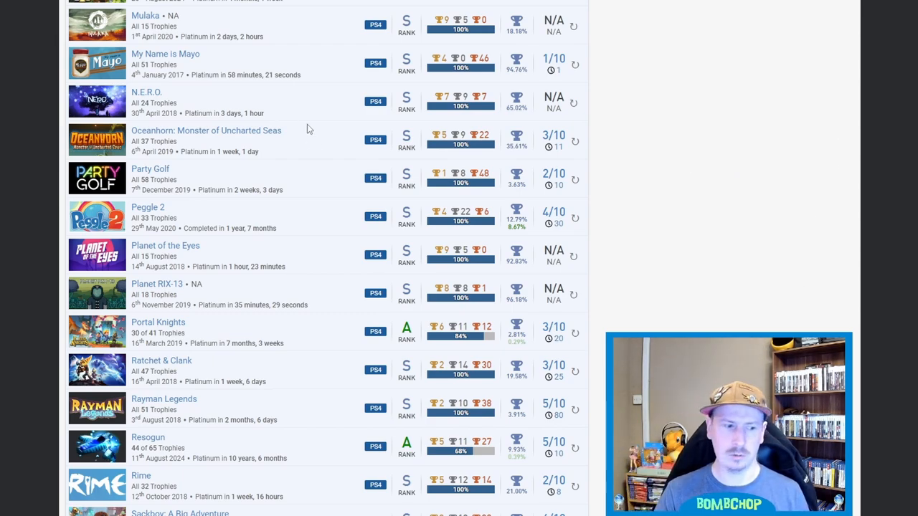
pyautogui.moveTo(224, 147)
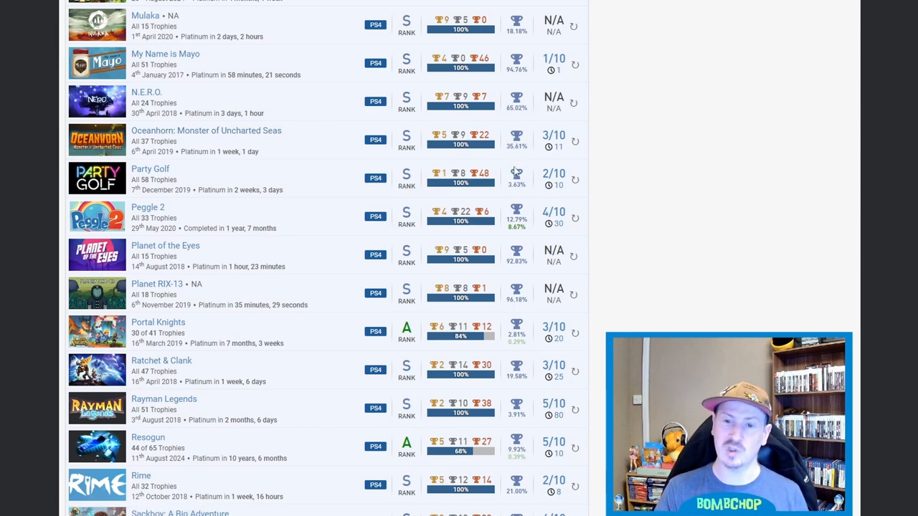
pyautogui.moveTo(256, 187)
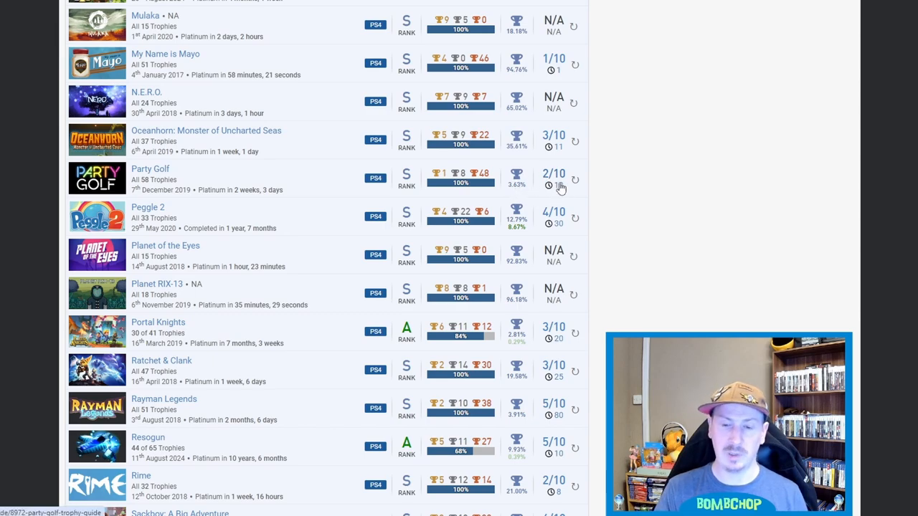
pyautogui.scroll(-3)
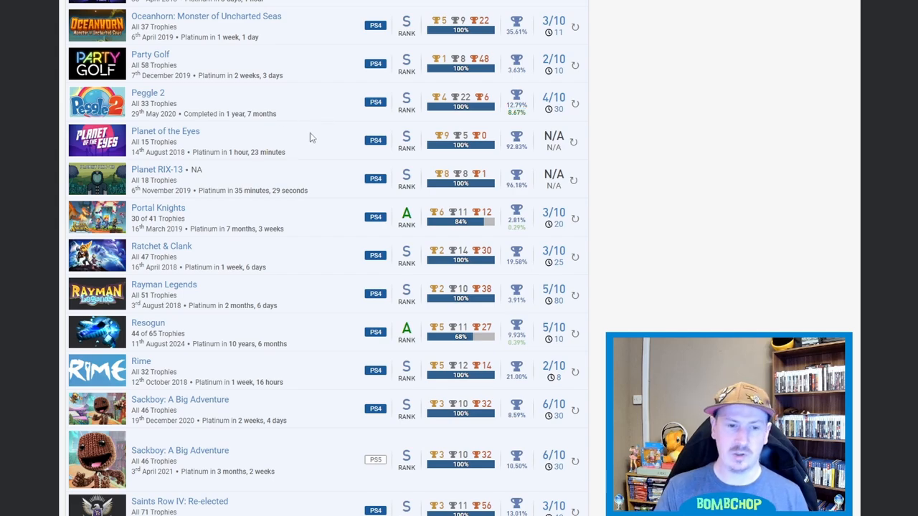
# Step: Scroll past Party Golf and Peggle 2 to Sackboy, Saints Row and Sea of Solitude
pyautogui.scroll(-3)
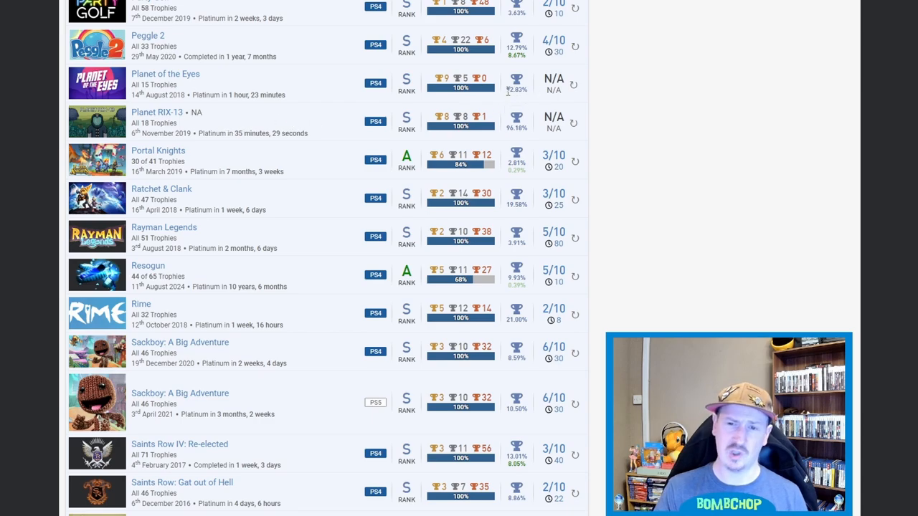
pyautogui.scroll(-3)
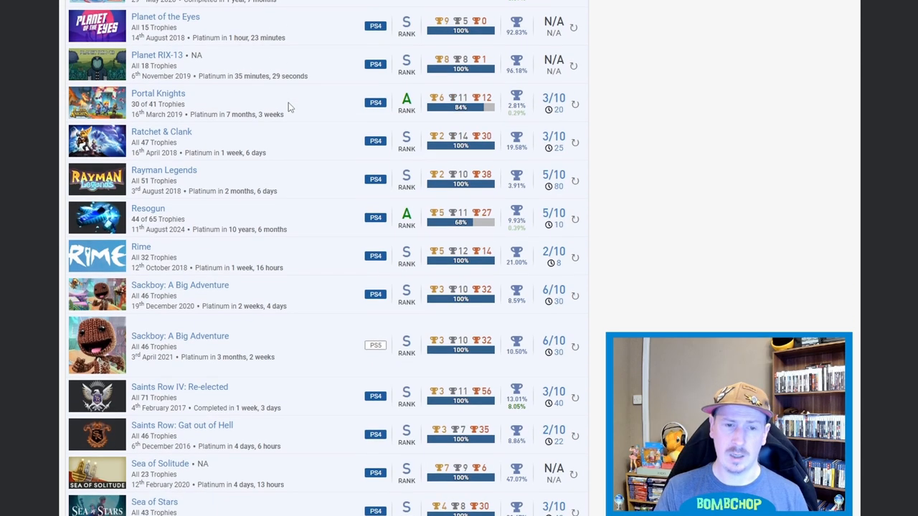
# Step: Scroll past Resogun, Rime and Sea of Stars down to Spyro 2: Ripto's Rage!
pyautogui.scroll(-3)
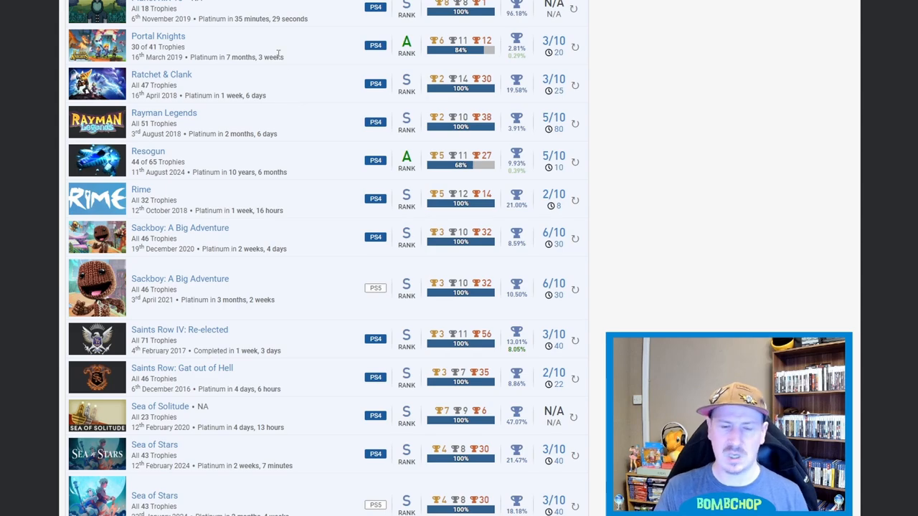
pyautogui.moveTo(287, 81)
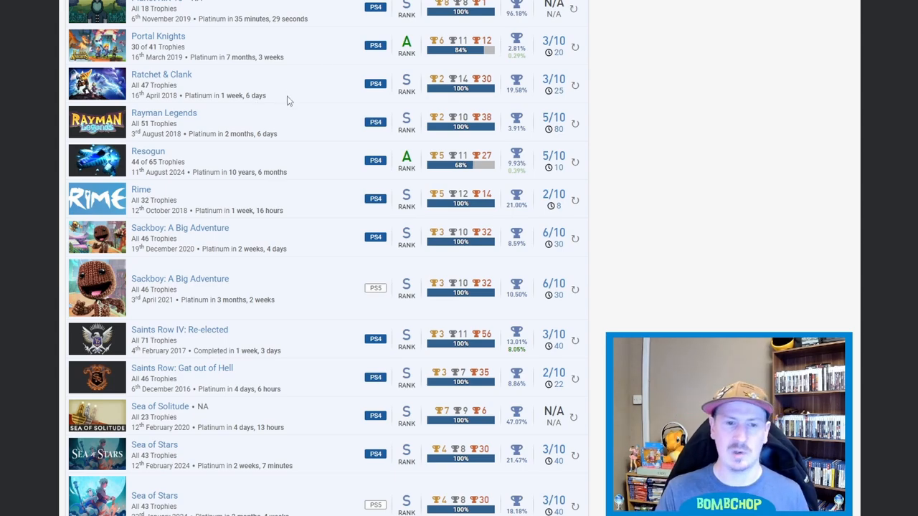
pyautogui.moveTo(201, 127)
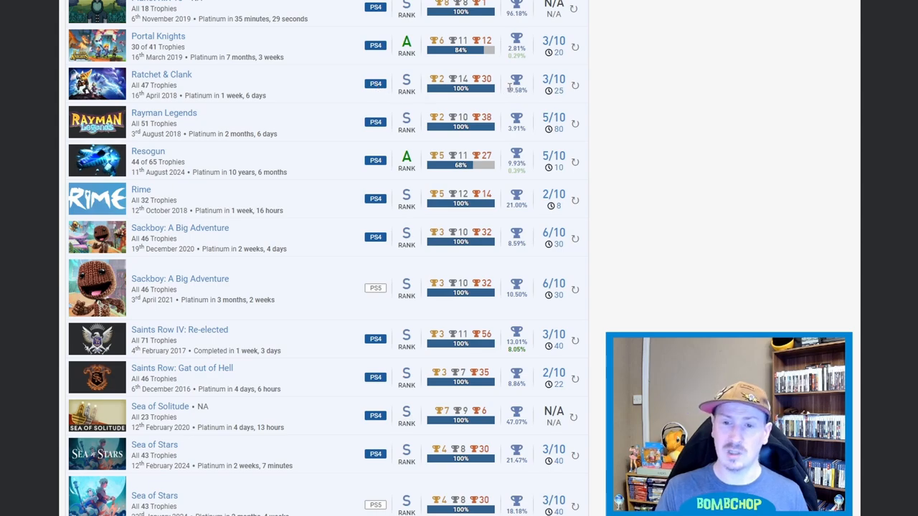
pyautogui.moveTo(342, 94)
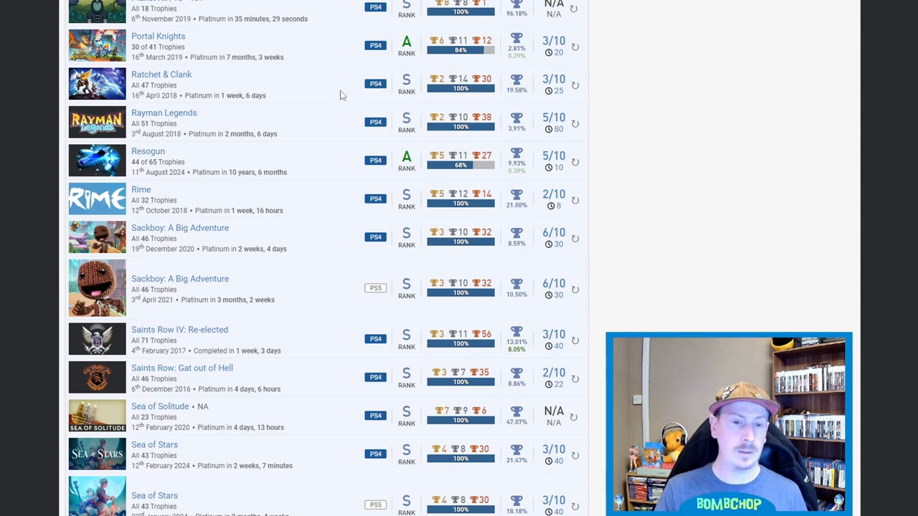
pyautogui.moveTo(306, 106)
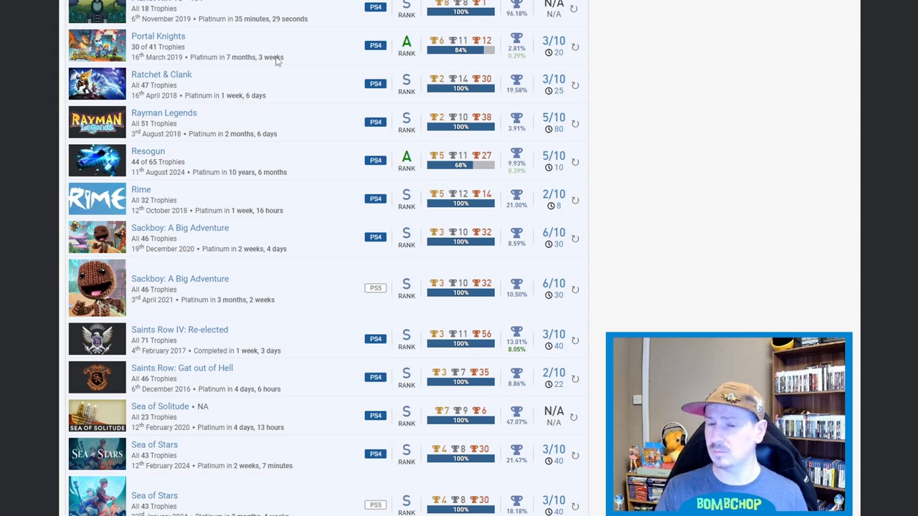
pyautogui.moveTo(143, 110)
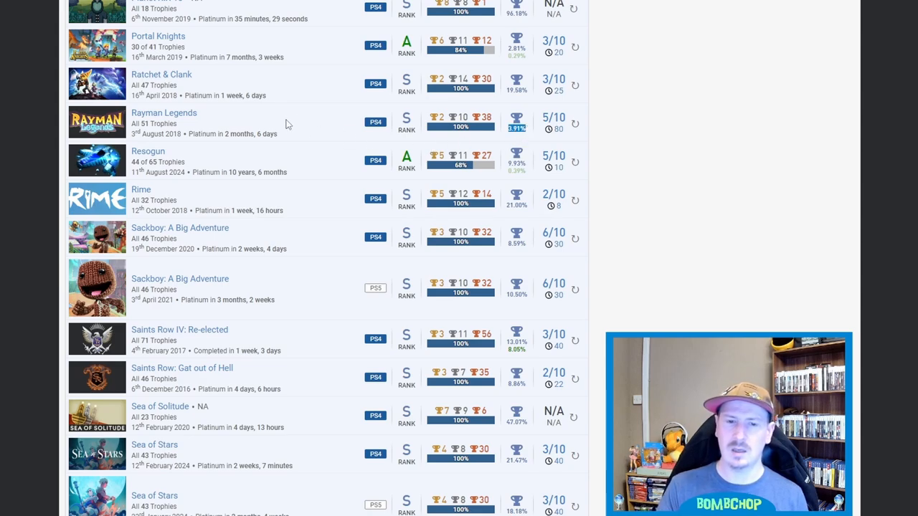
pyautogui.moveTo(325, 123)
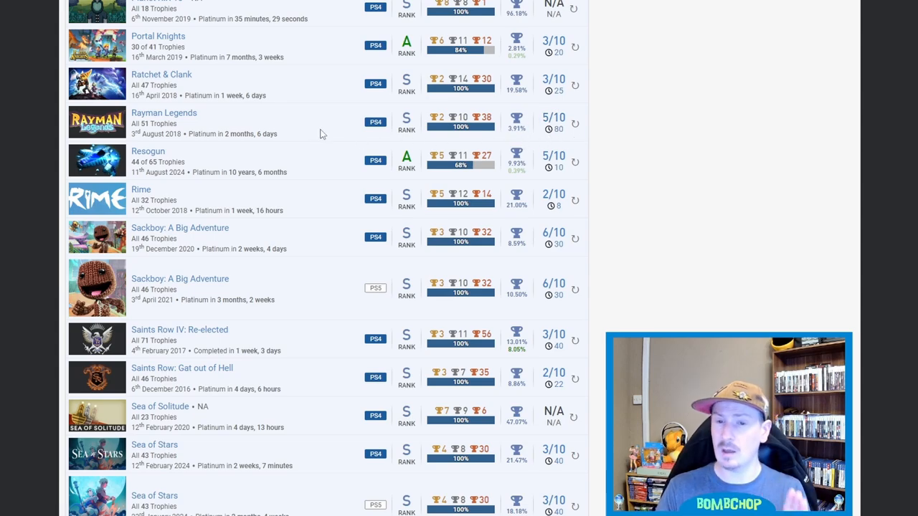
pyautogui.moveTo(327, 120)
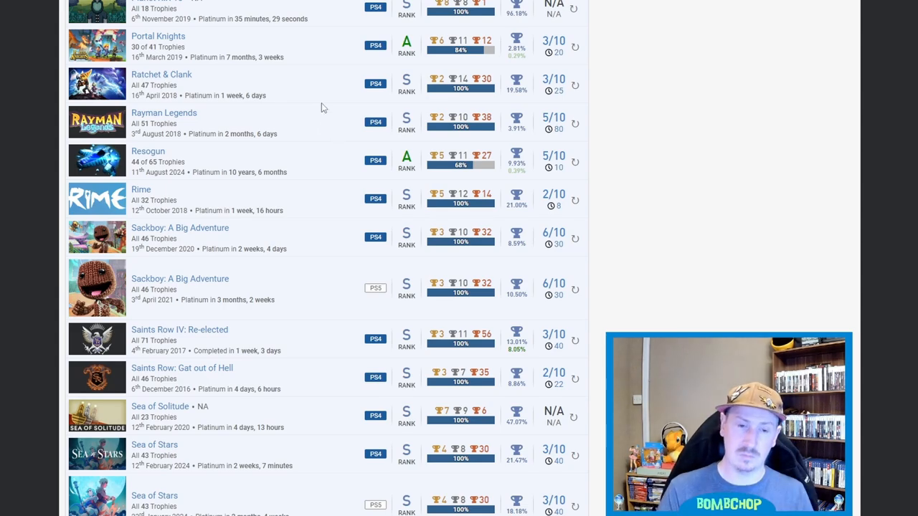
pyautogui.moveTo(340, 111)
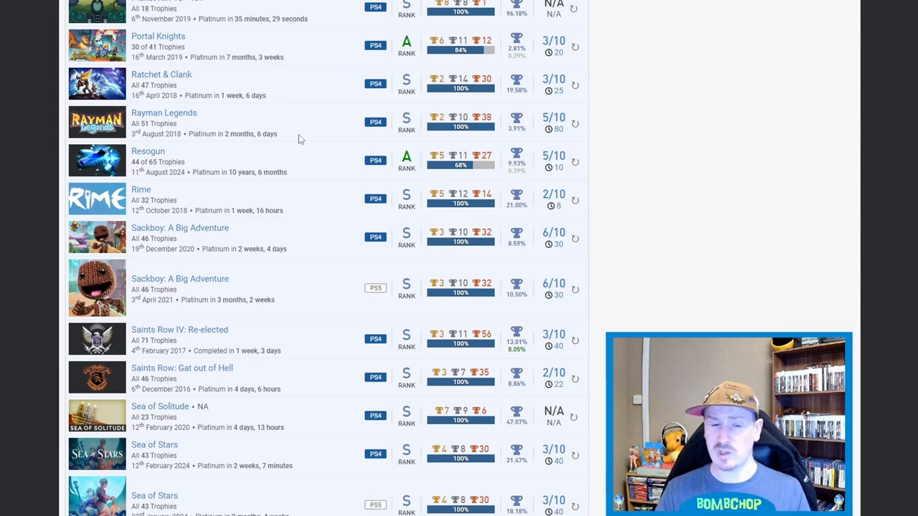
pyautogui.moveTo(211, 152)
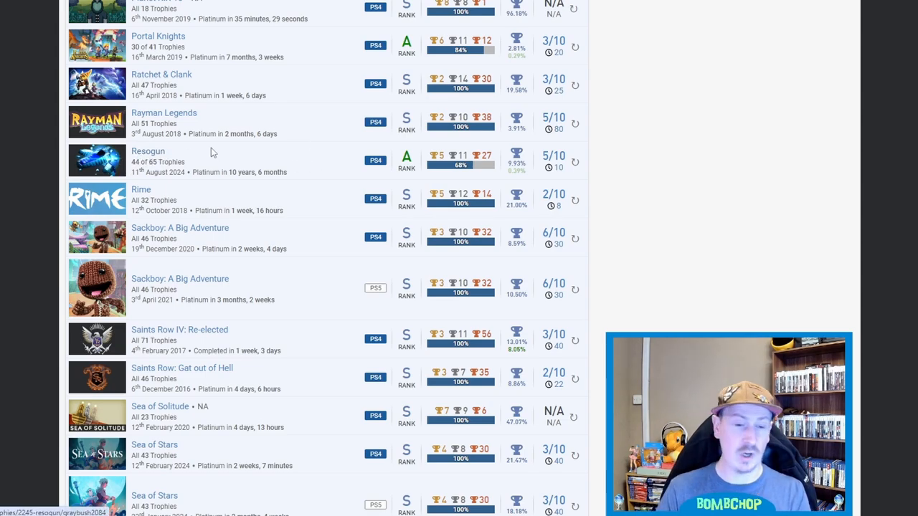
pyautogui.moveTo(303, 167)
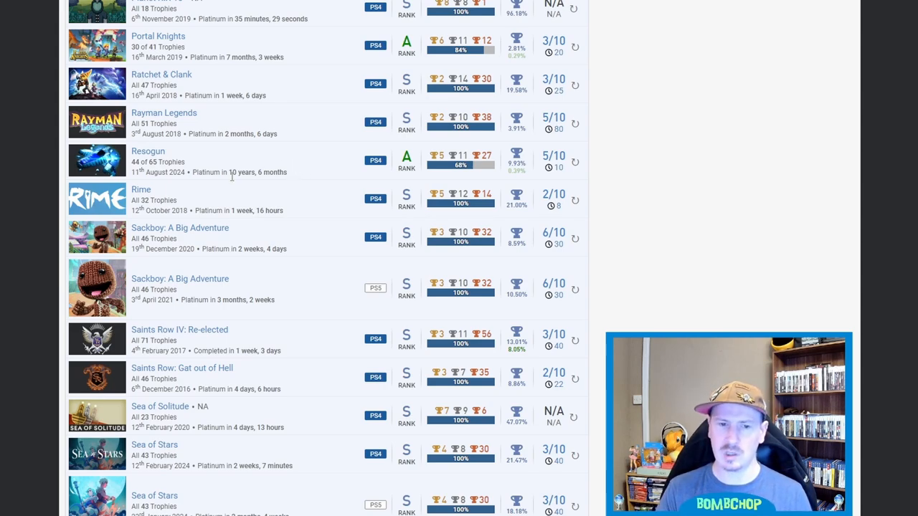
pyautogui.moveTo(232, 181)
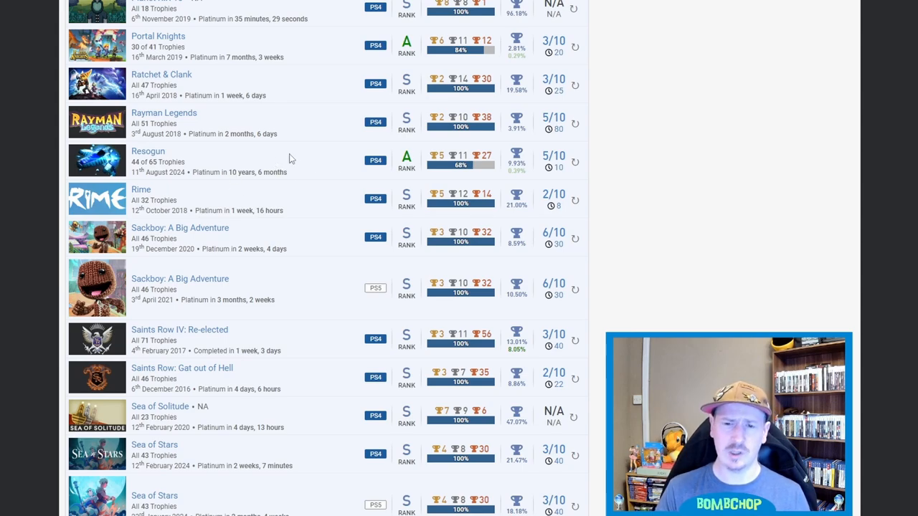
pyautogui.moveTo(568, 163)
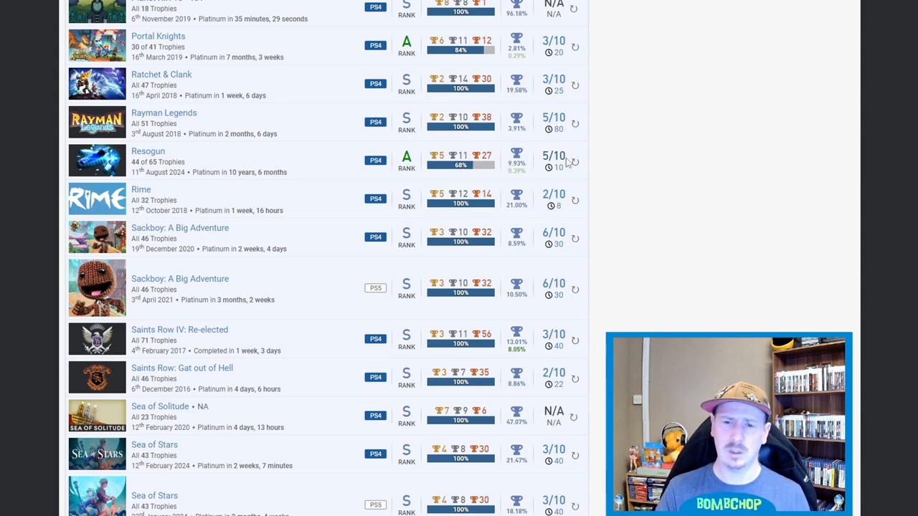
pyautogui.moveTo(346, 155)
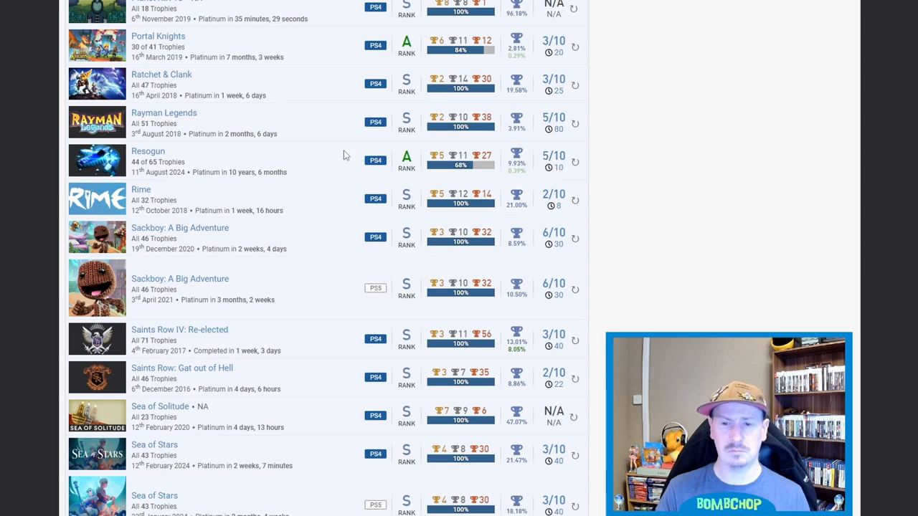
pyautogui.moveTo(334, 165)
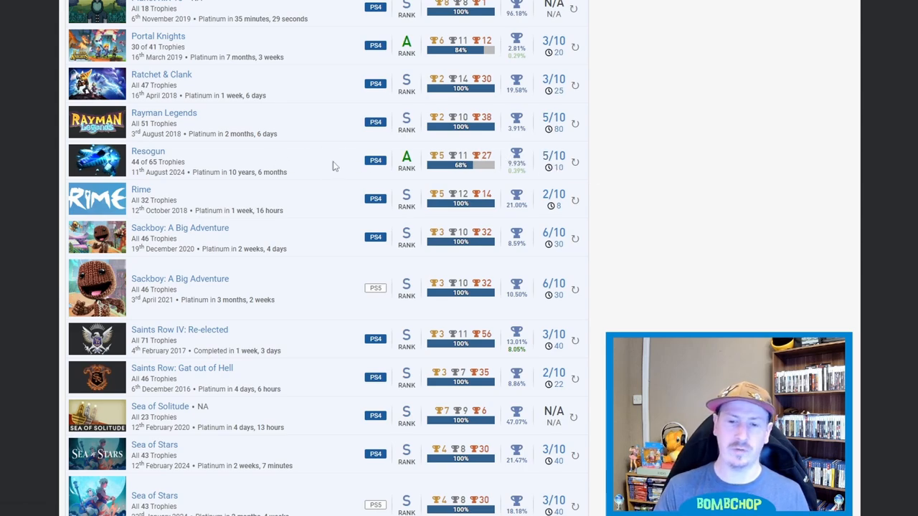
pyautogui.moveTo(289, 191)
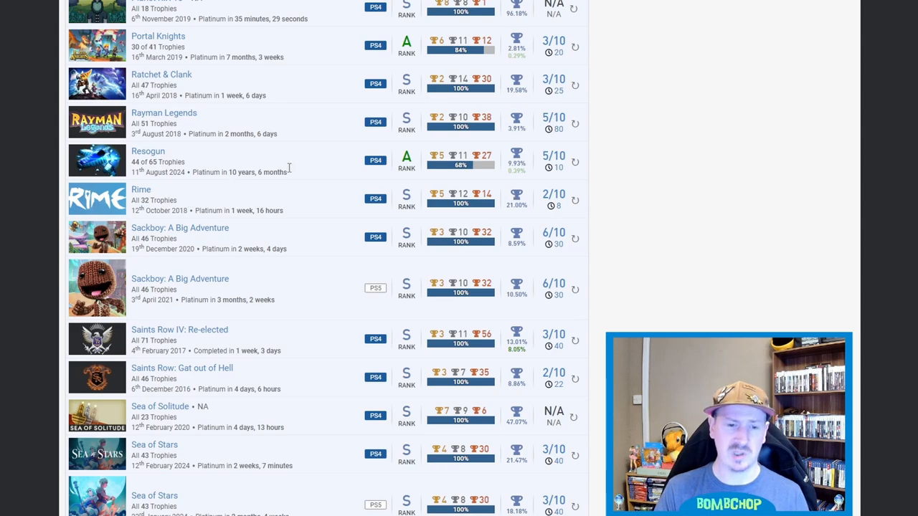
pyautogui.moveTo(301, 227)
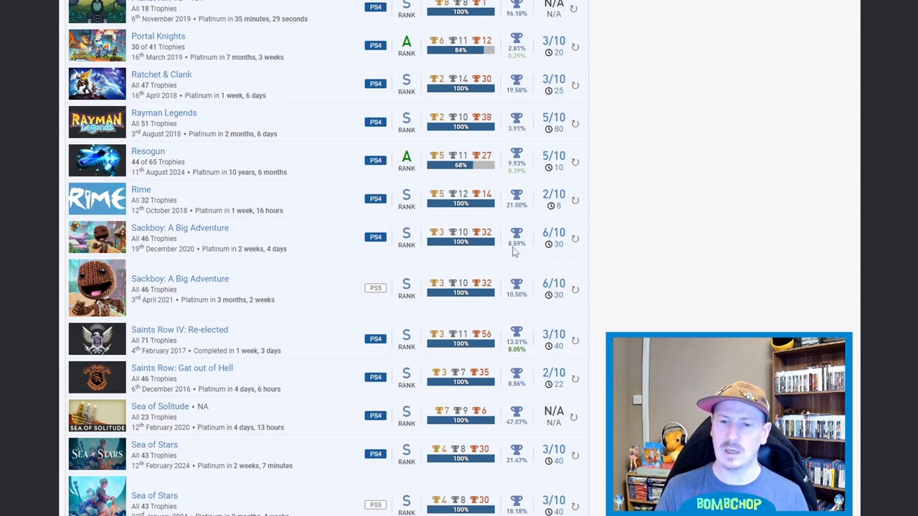
pyautogui.moveTo(522, 260)
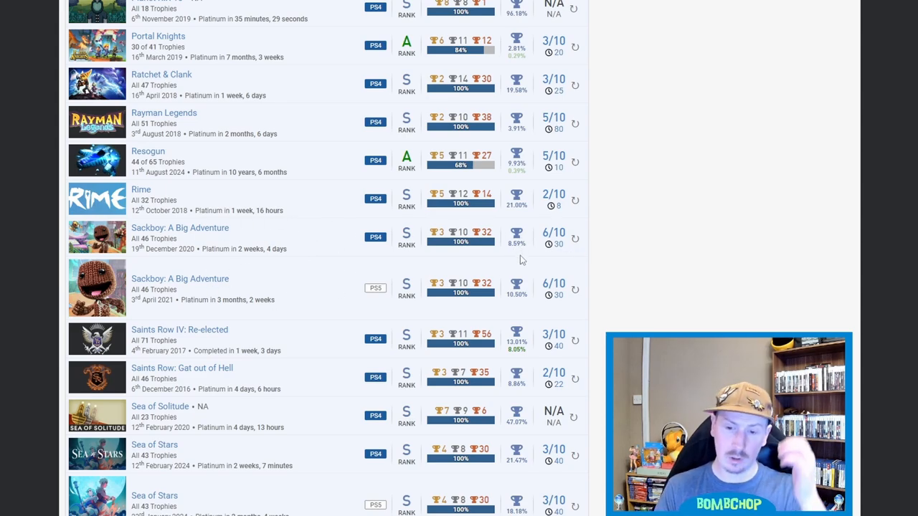
pyautogui.moveTo(495, 281)
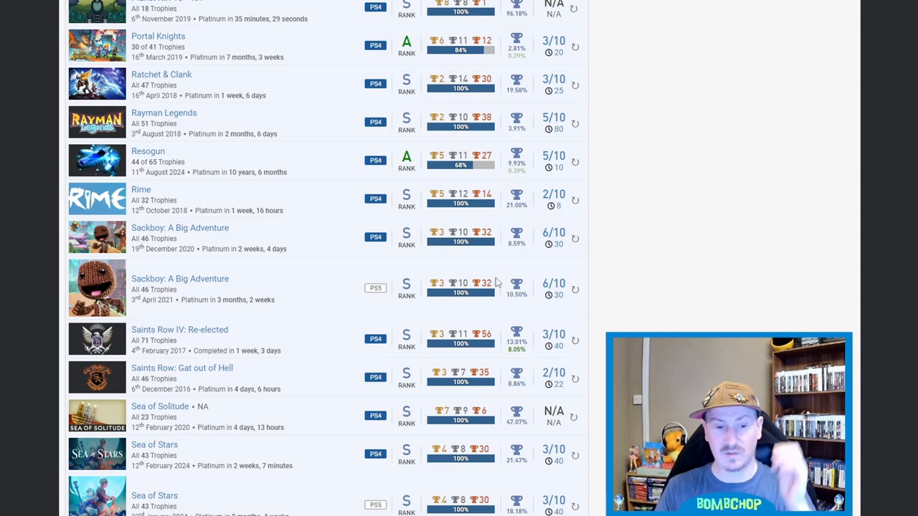
pyautogui.scroll(-3)
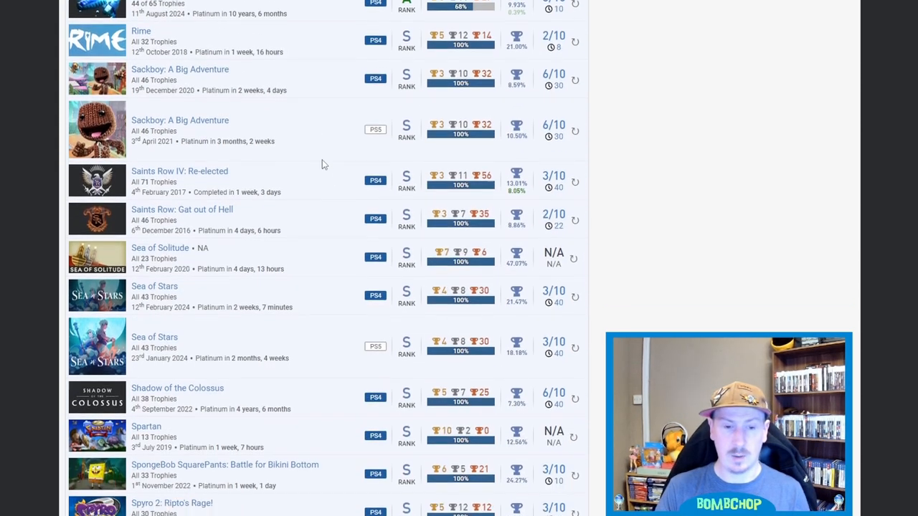
pyautogui.scroll(-3)
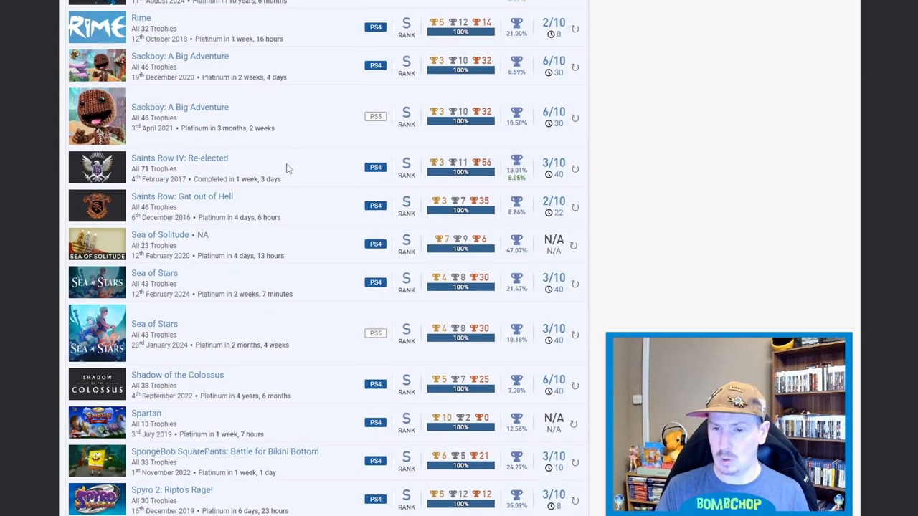
pyautogui.moveTo(301, 208)
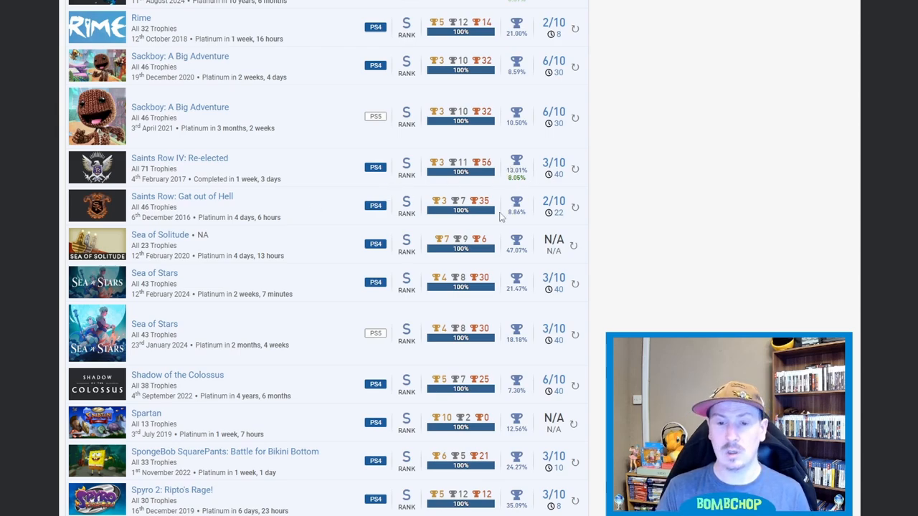
pyautogui.moveTo(442, 224)
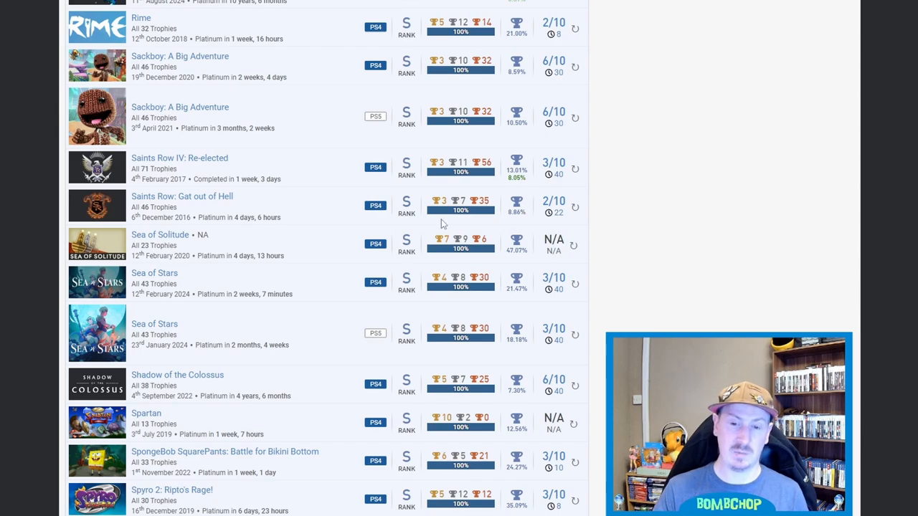
pyautogui.moveTo(270, 249)
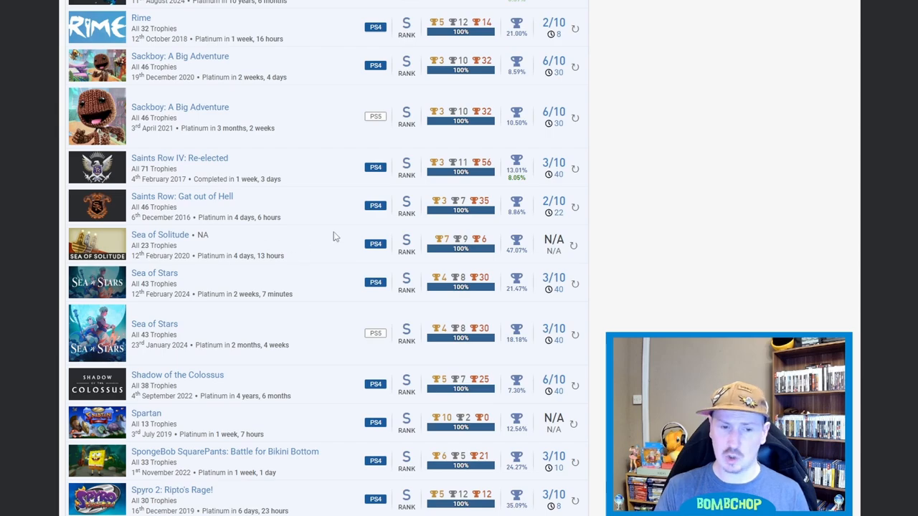
# Step: Scroll past Spyro 2 to Spyro 3, Spyro the Dragon and Stories: The Path of Destinies
pyautogui.scroll(-3)
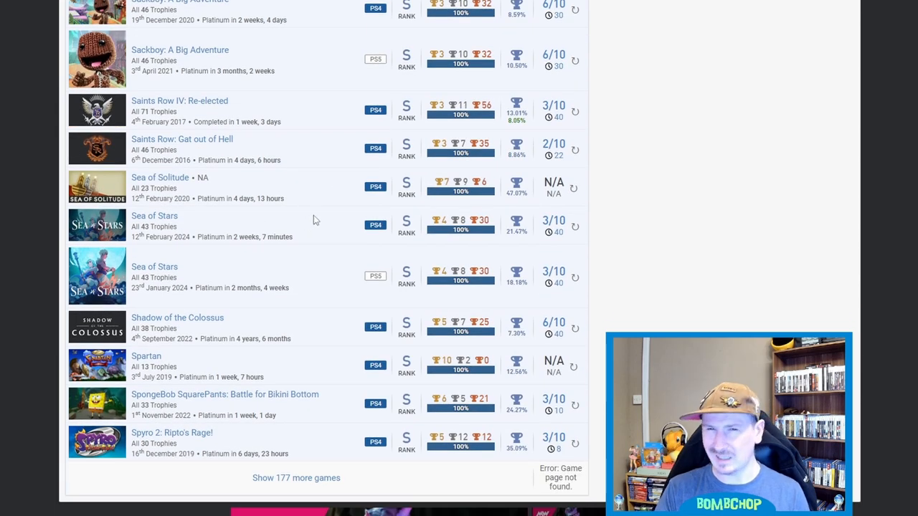
pyautogui.moveTo(322, 216)
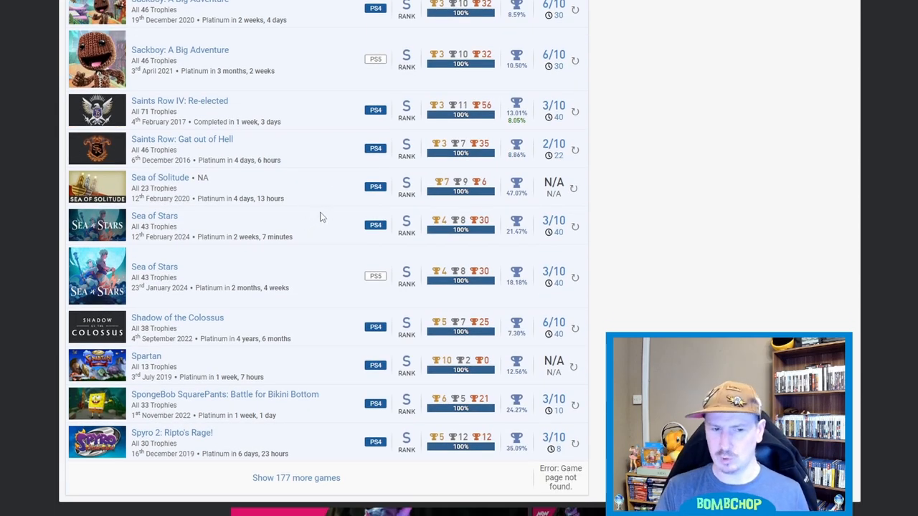
pyautogui.scroll(-3)
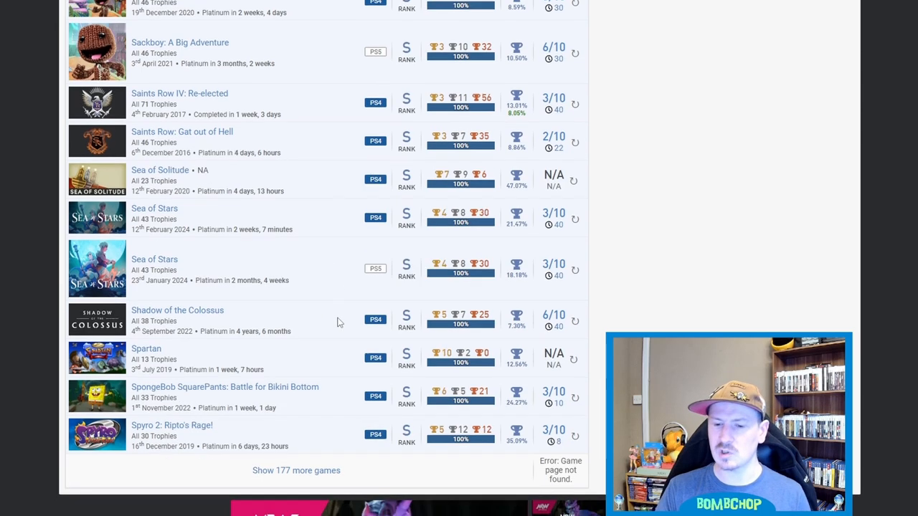
pyautogui.scroll(-3)
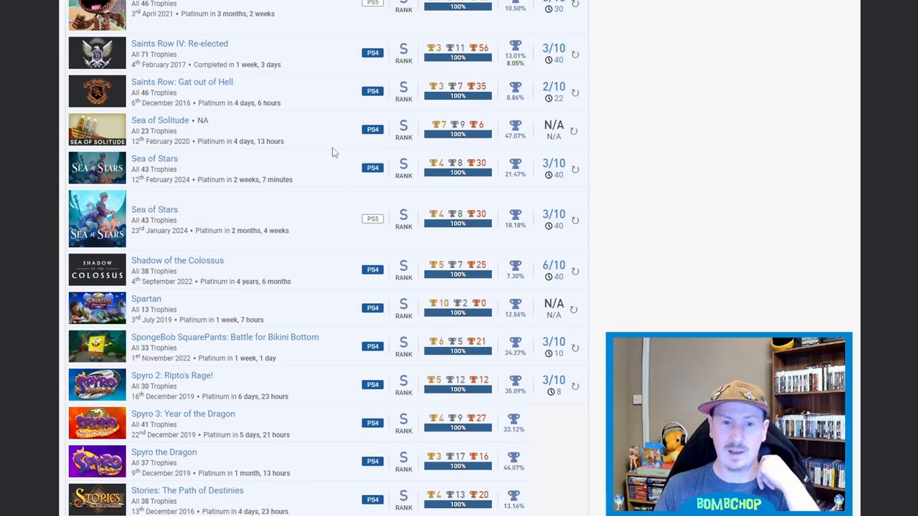
pyautogui.moveTo(220, 219)
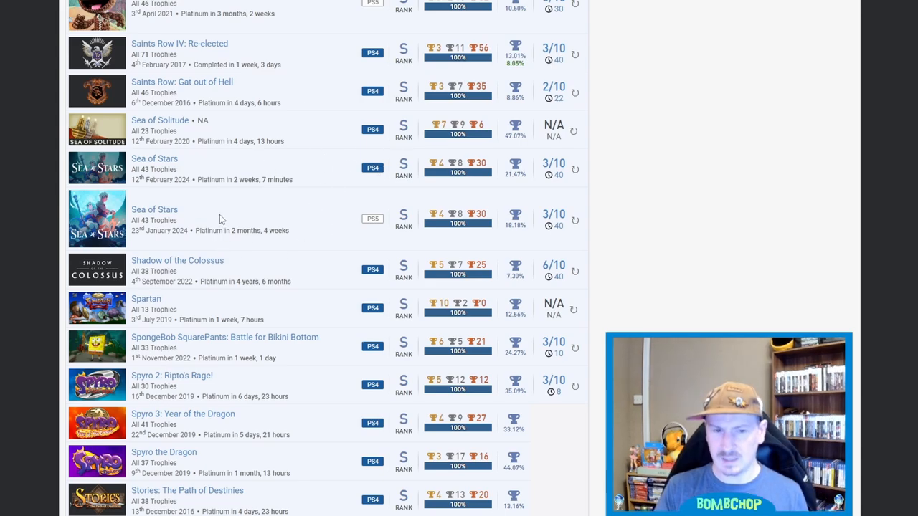
pyautogui.moveTo(299, 164)
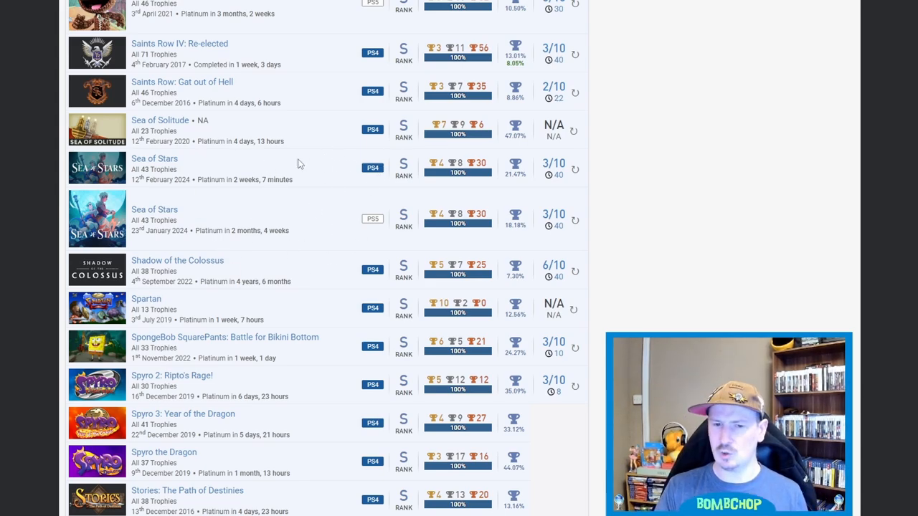
pyautogui.moveTo(347, 195)
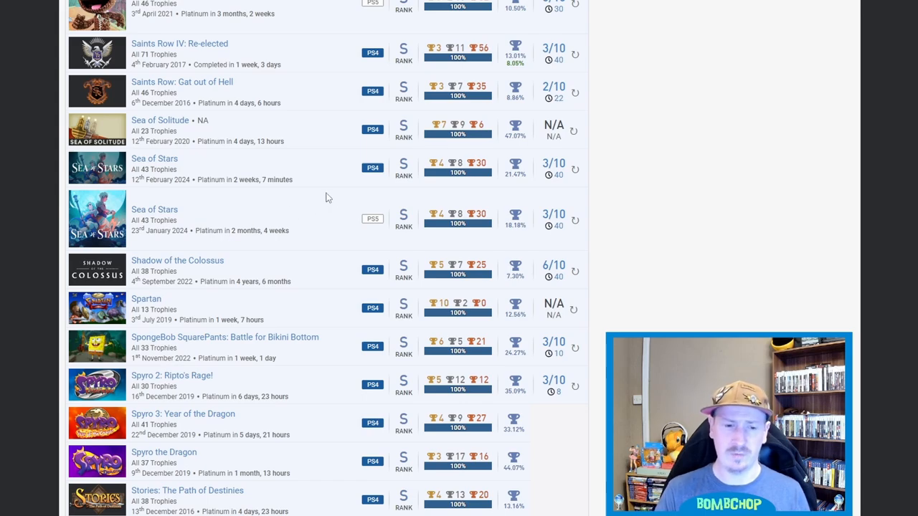
# Step: Scroll past Storm Boy, Stranded Deep and Stray to Tales from the Borderlands
pyautogui.scroll(-3)
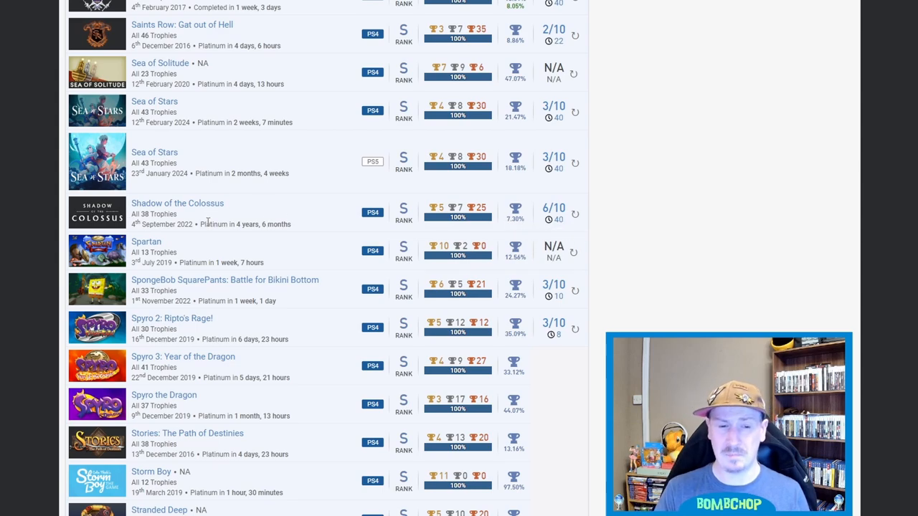
pyautogui.moveTo(327, 211)
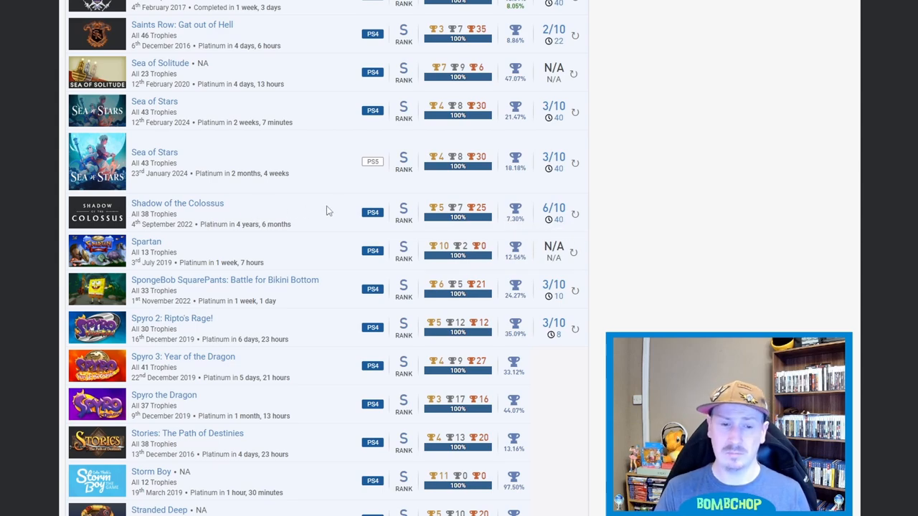
pyautogui.scroll(-3)
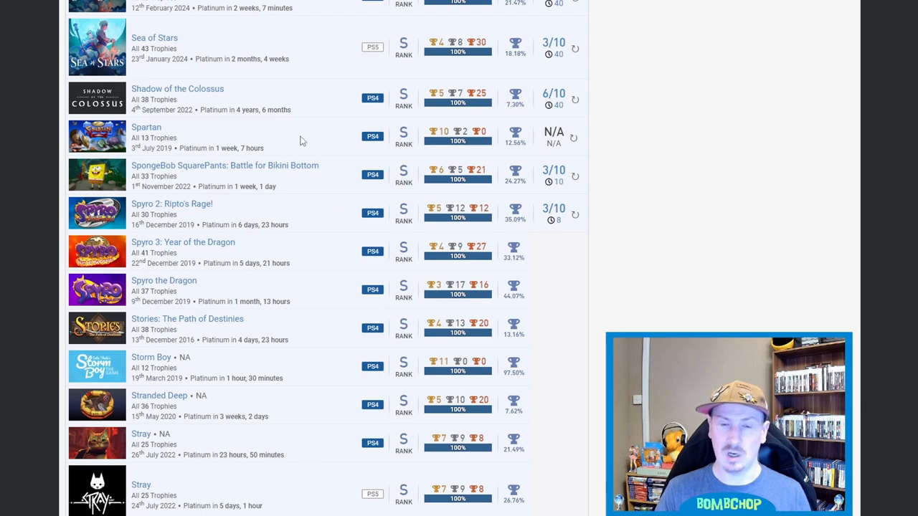
pyautogui.moveTo(326, 163)
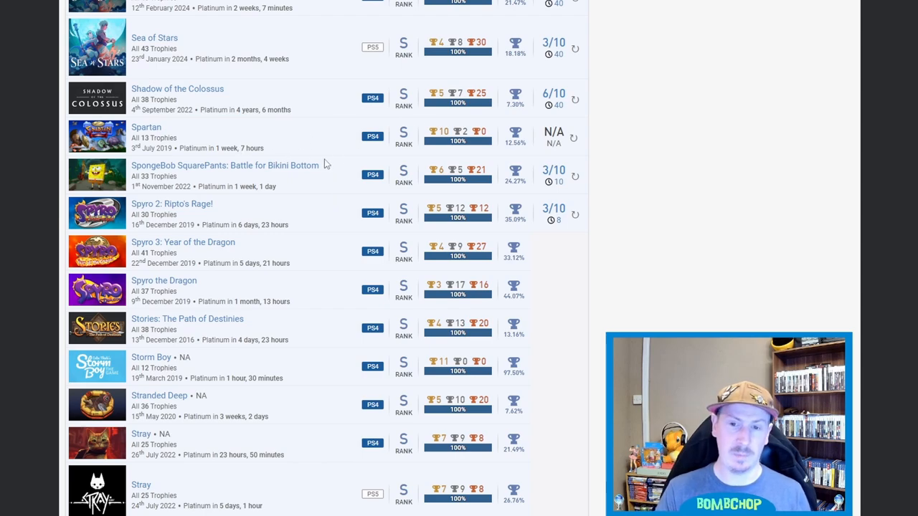
pyautogui.moveTo(245, 196)
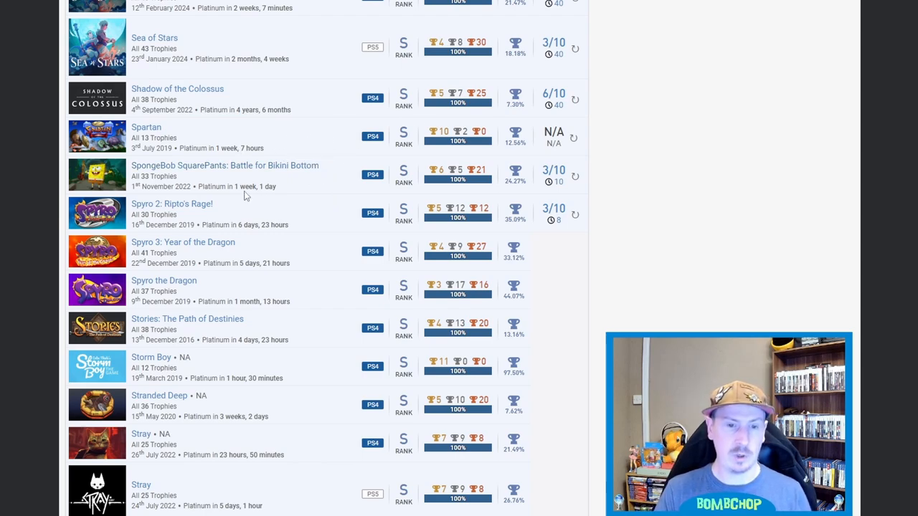
pyautogui.moveTo(290, 170)
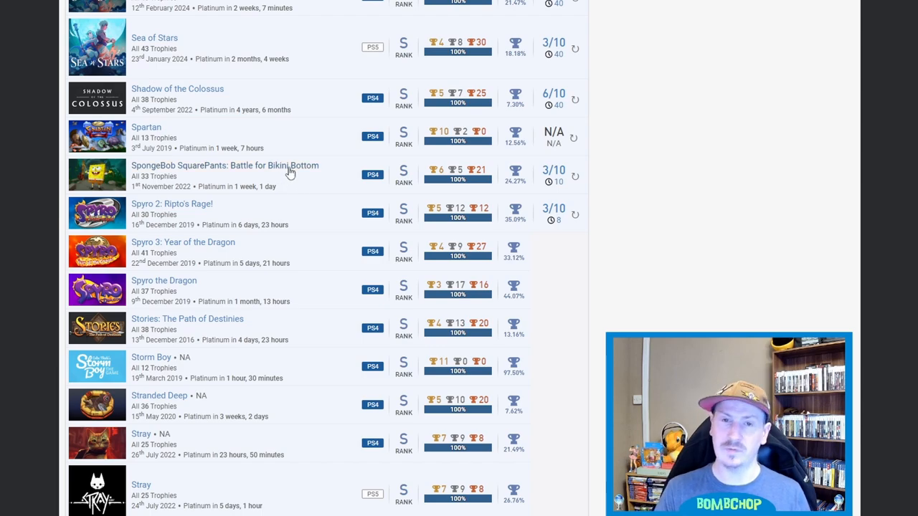
pyautogui.moveTo(283, 212)
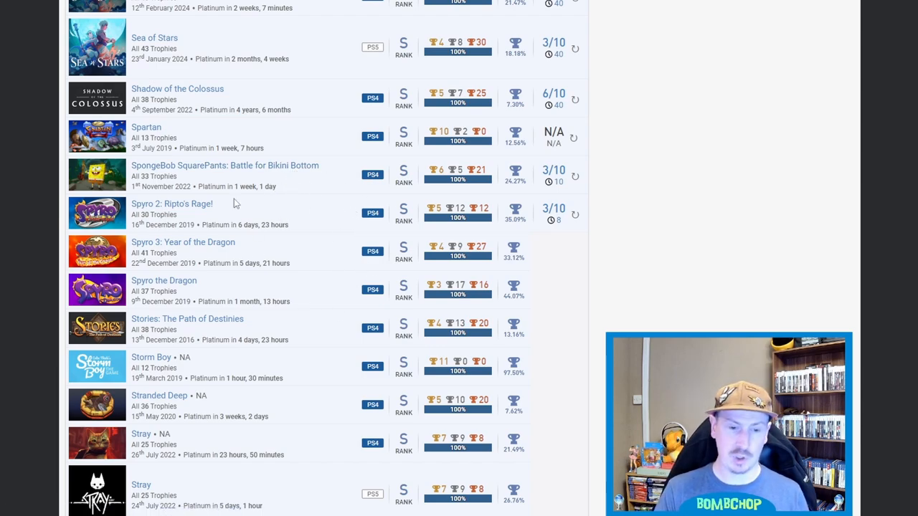
pyautogui.scroll(-3)
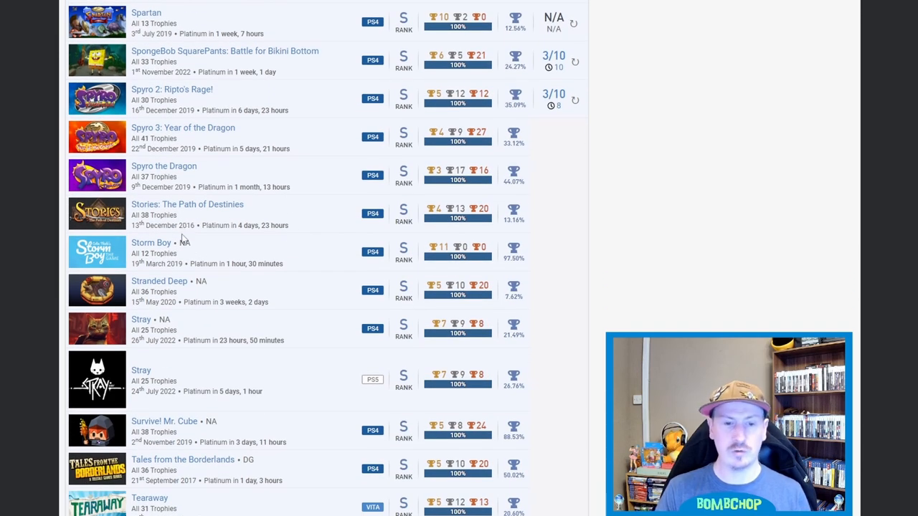
pyautogui.moveTo(479, 222)
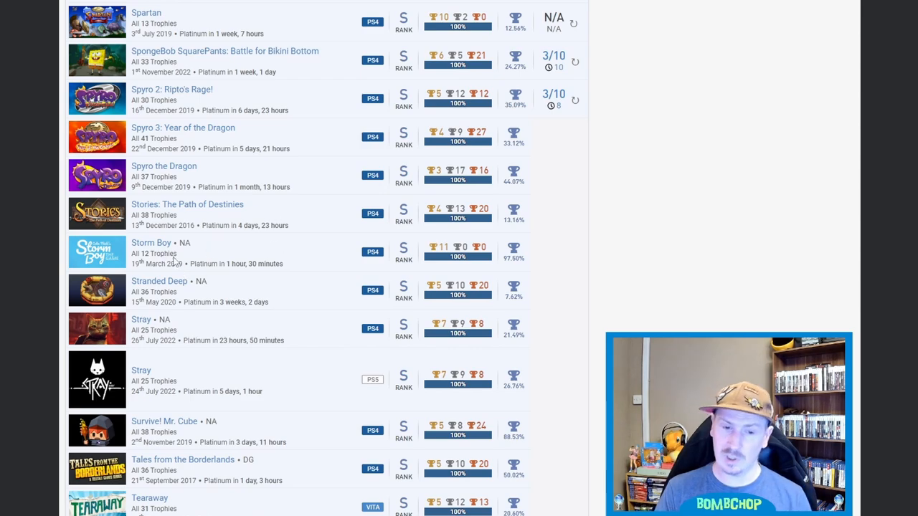
pyautogui.scroll(-3)
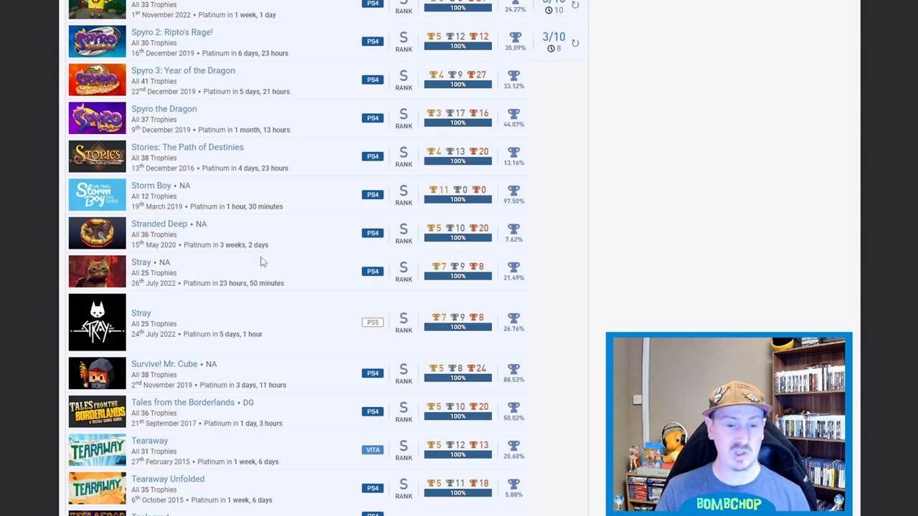
pyautogui.moveTo(509, 238)
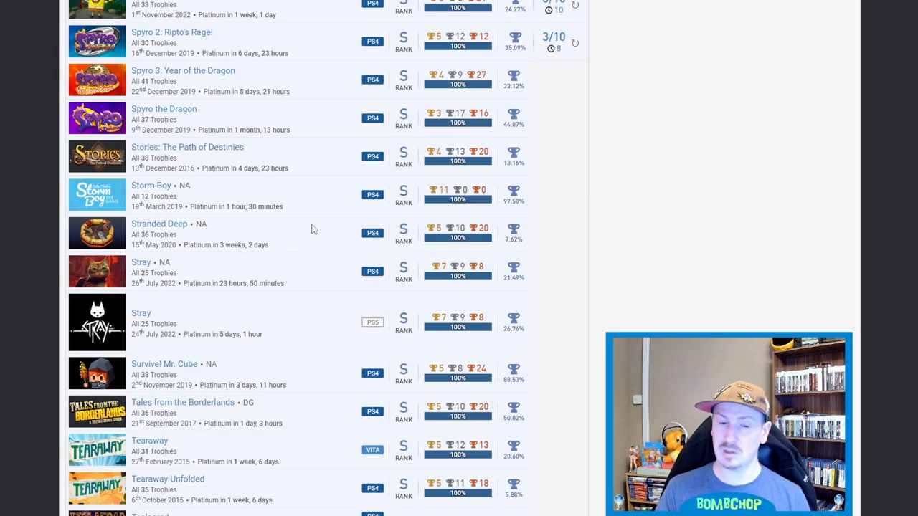
pyautogui.moveTo(325, 239)
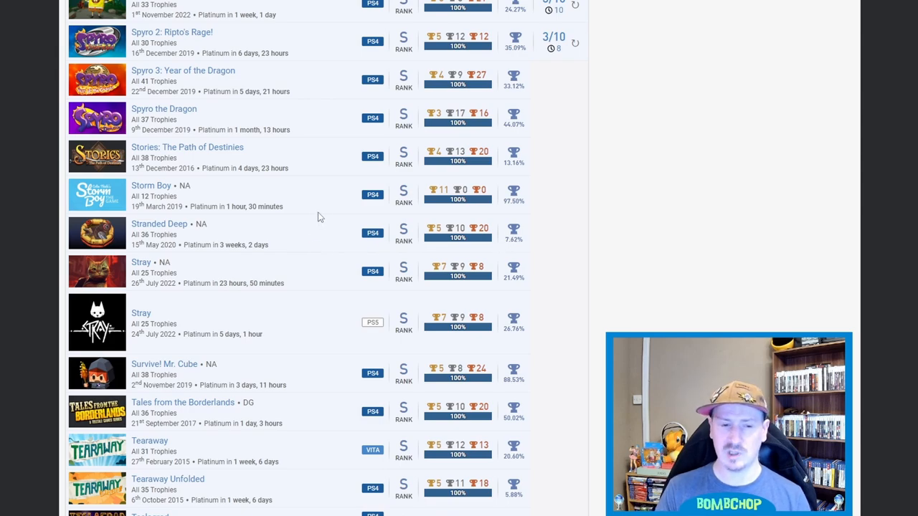
pyautogui.scroll(-3)
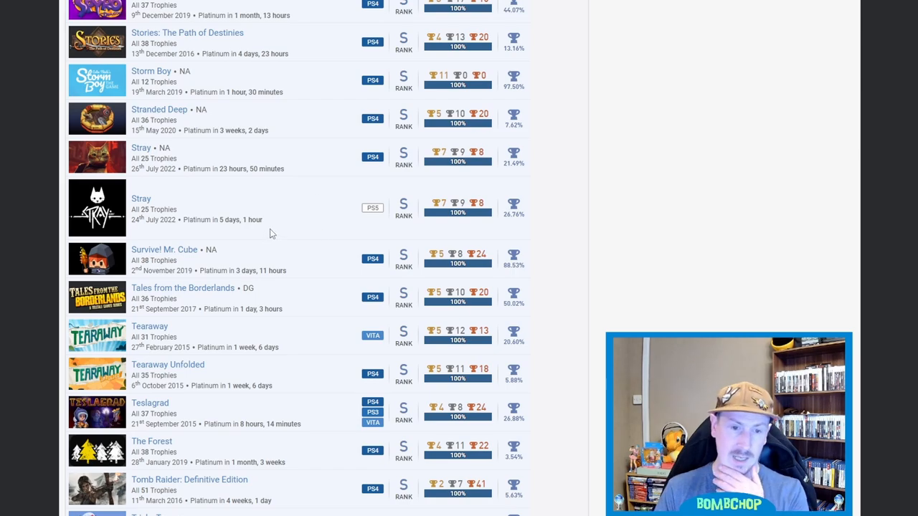
pyautogui.moveTo(374, 192)
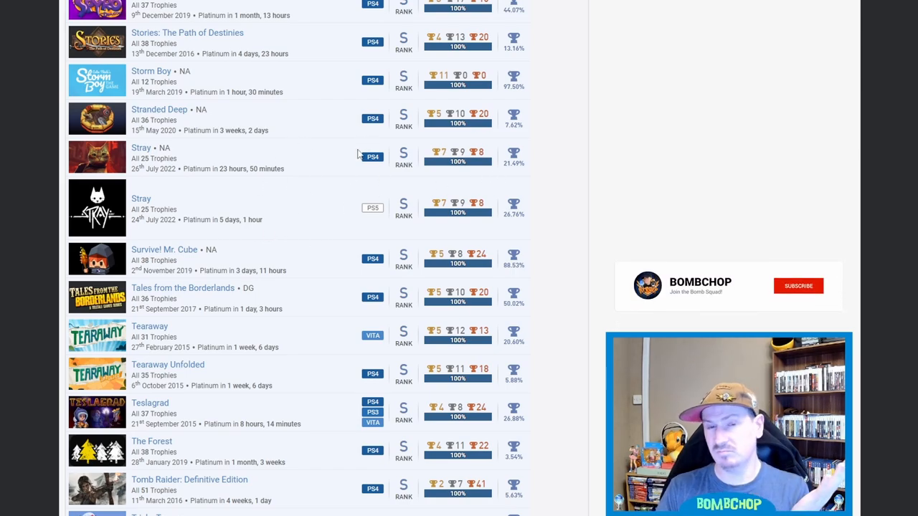
pyautogui.click(797, 283)
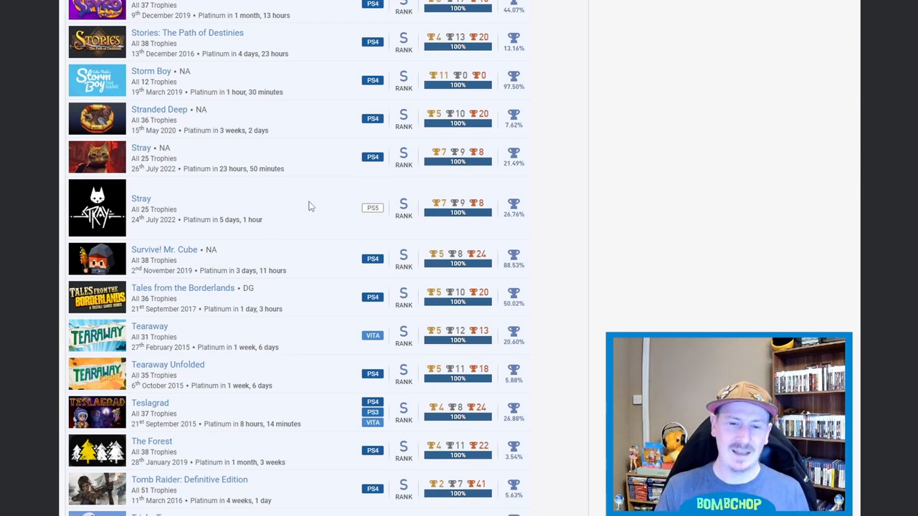
# Step: Scroll below Tomb Raider to Tricky Towers, Trine 2 and Twisted Metal
pyautogui.scroll(-3)
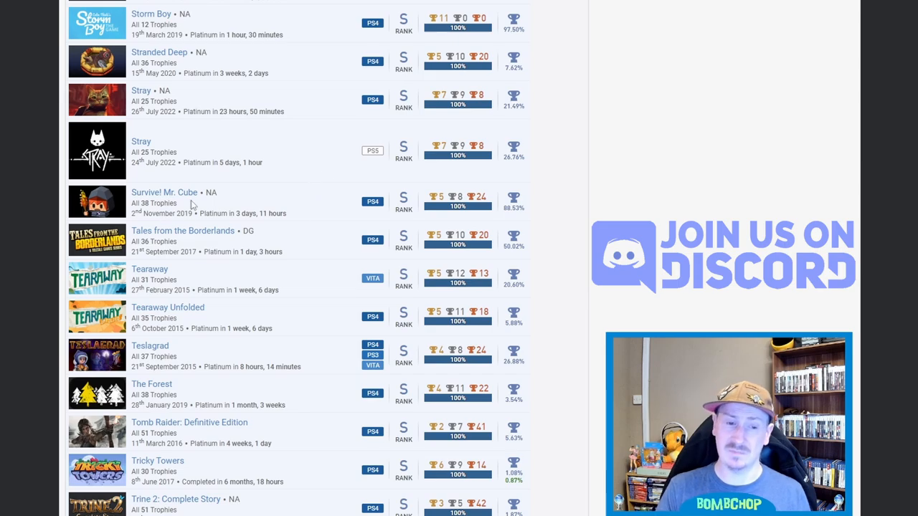
pyautogui.moveTo(291, 198)
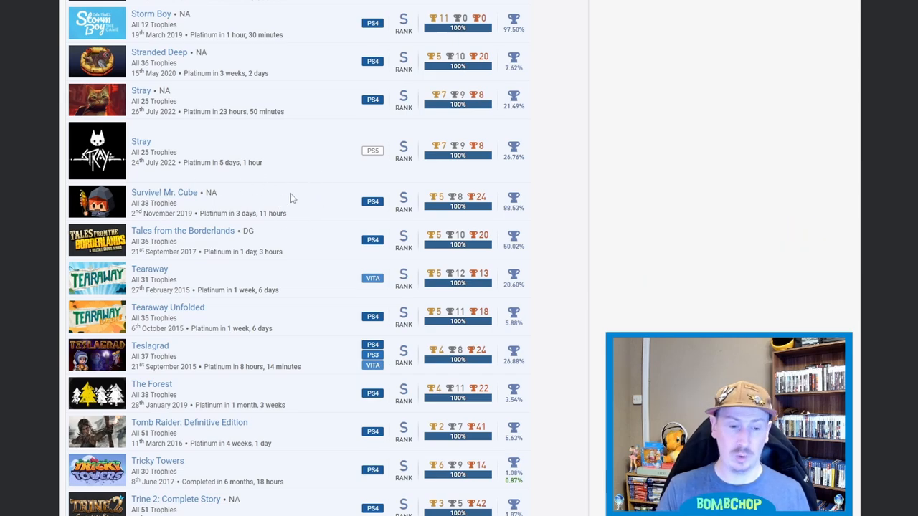
pyautogui.scroll(-3)
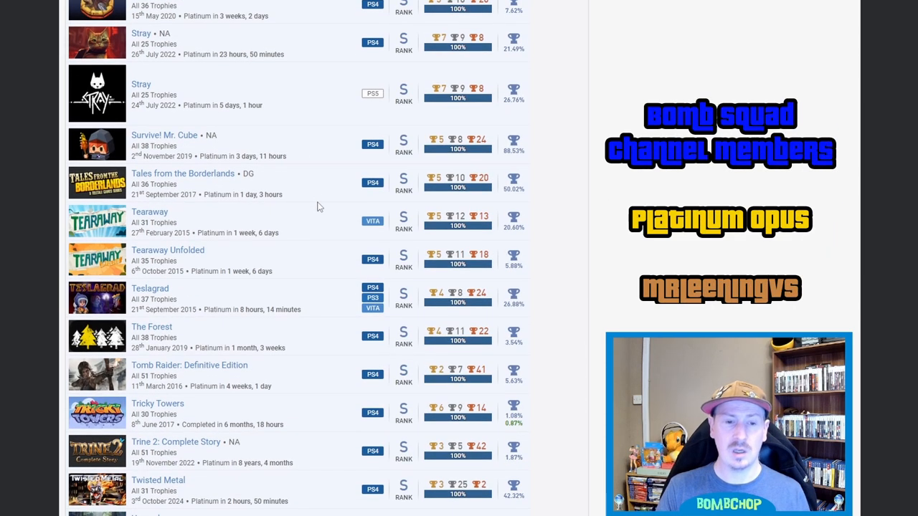
pyautogui.moveTo(296, 223)
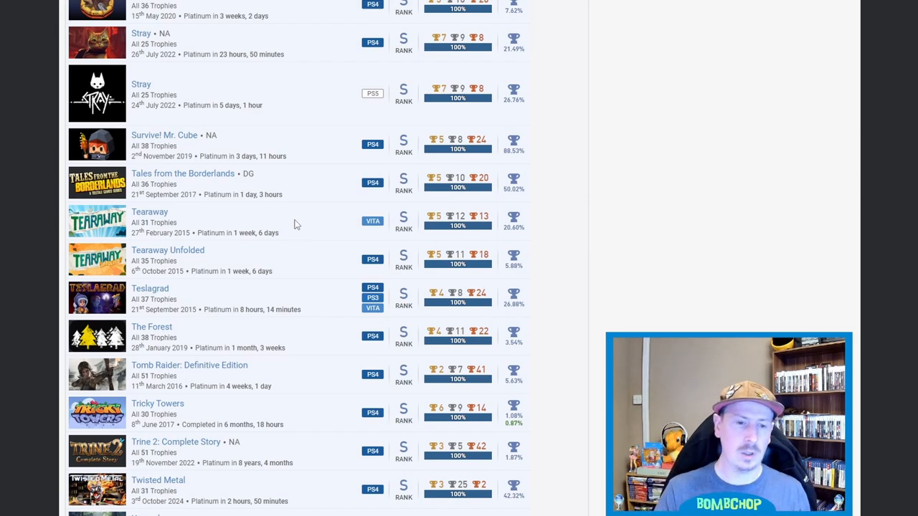
pyautogui.moveTo(286, 205)
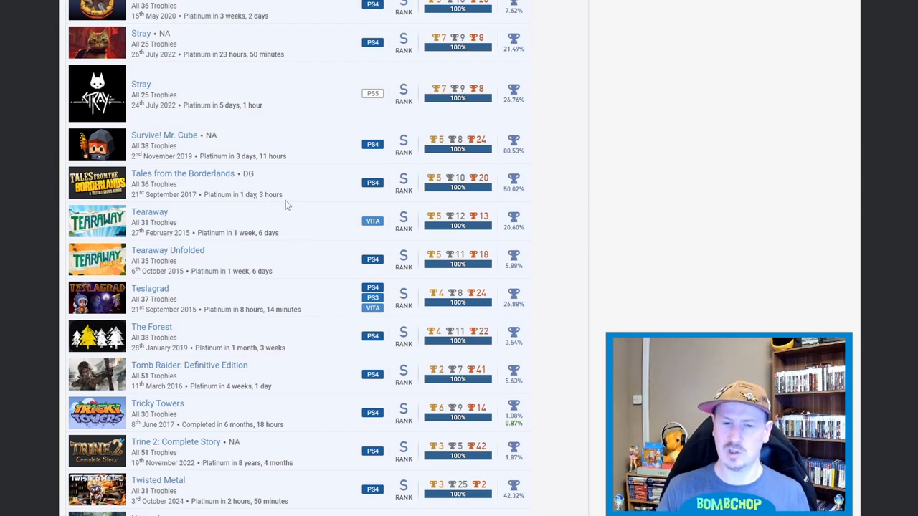
# Step: Scroll below Twisted Metal to Unravel and Worms Battlegrounds (31/36 trophies)
pyautogui.scroll(-3)
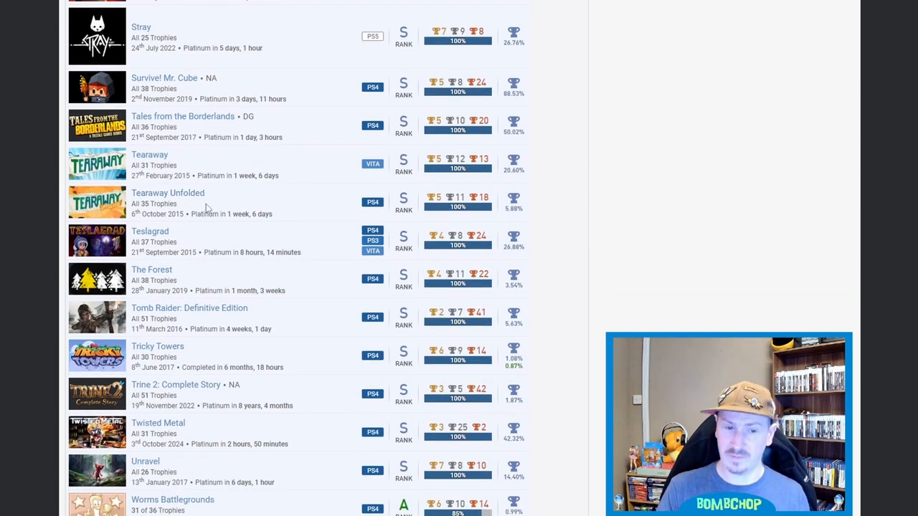
pyautogui.moveTo(243, 201)
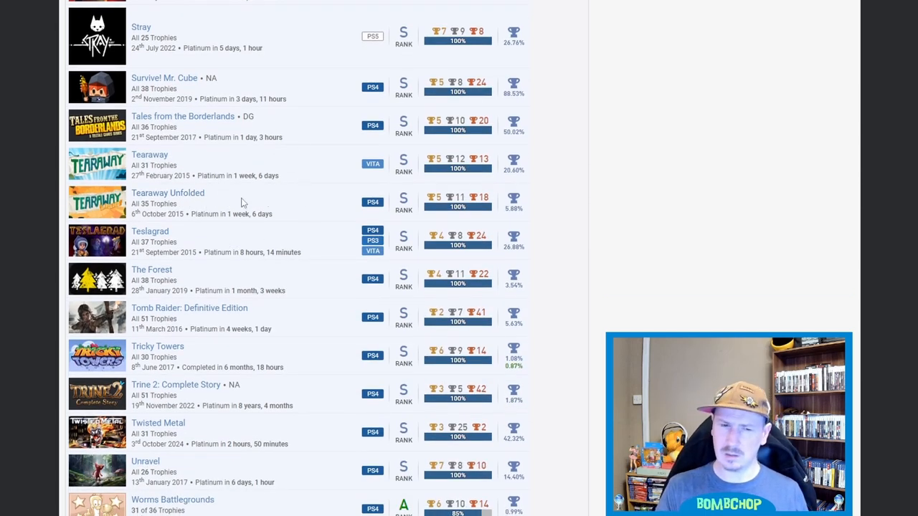
pyautogui.moveTo(163, 214)
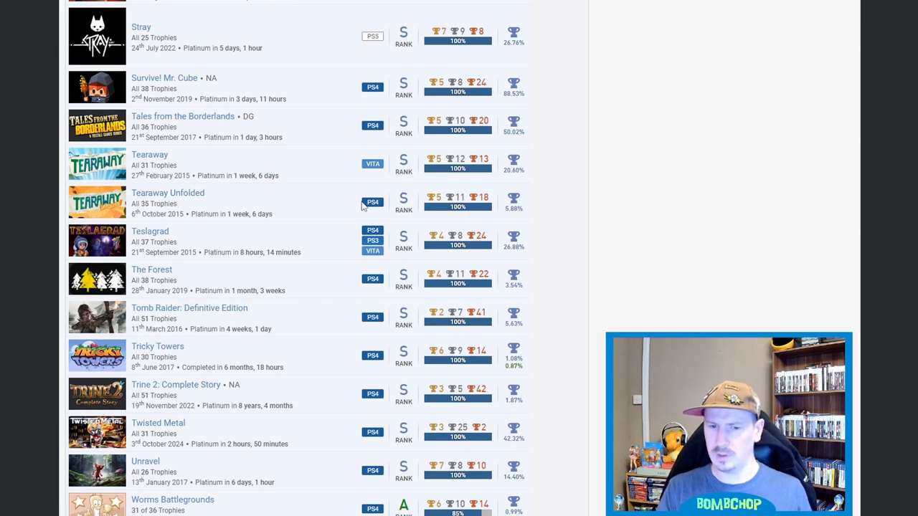
pyautogui.moveTo(350, 210)
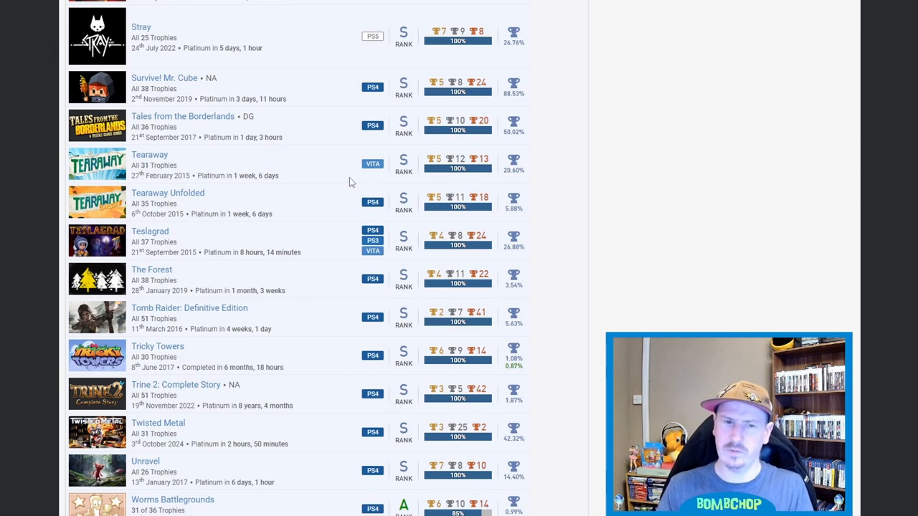
pyautogui.moveTo(304, 200)
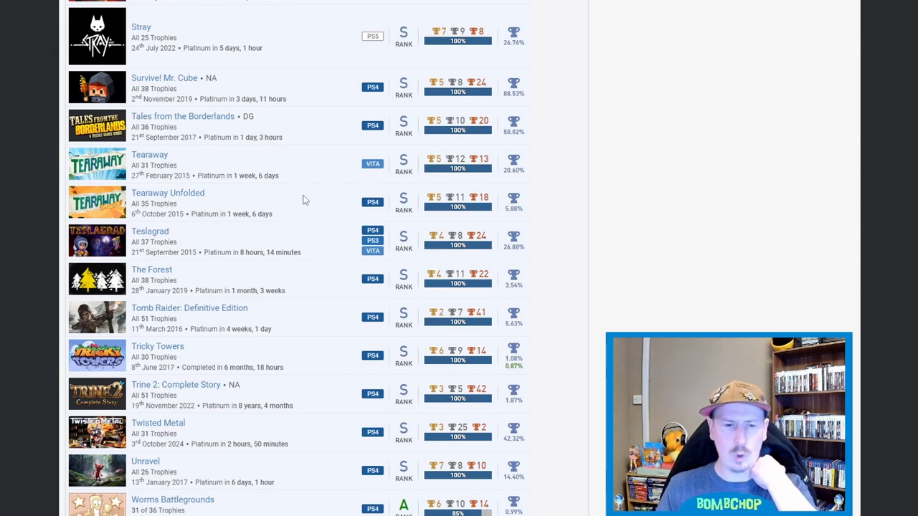
pyautogui.moveTo(241, 206)
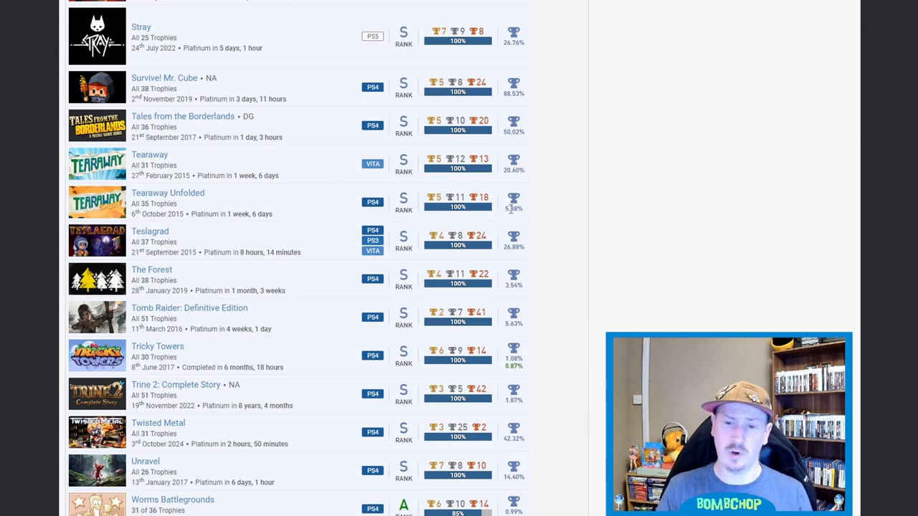
# Step: Scroll to the list's end at Worms Rumble, Yoku's Island Express and Zombi (100%)
pyautogui.scroll(-3)
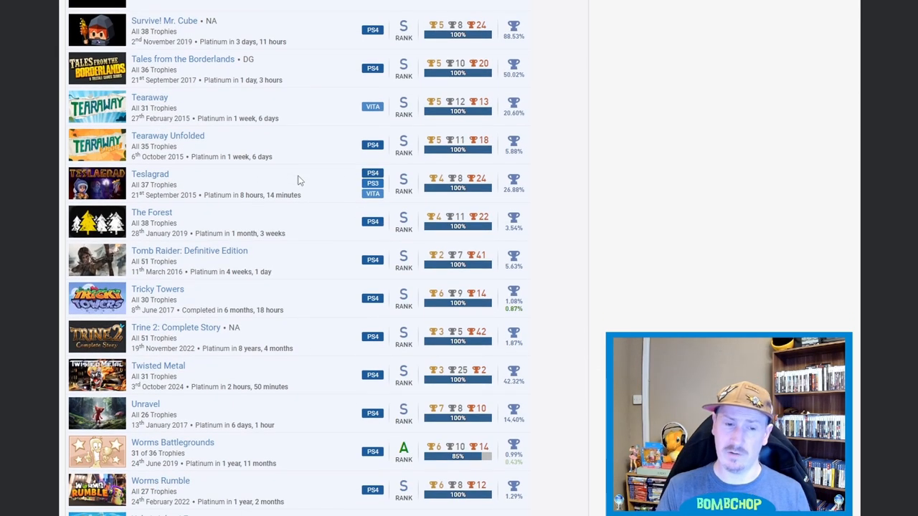
pyautogui.scroll(-3)
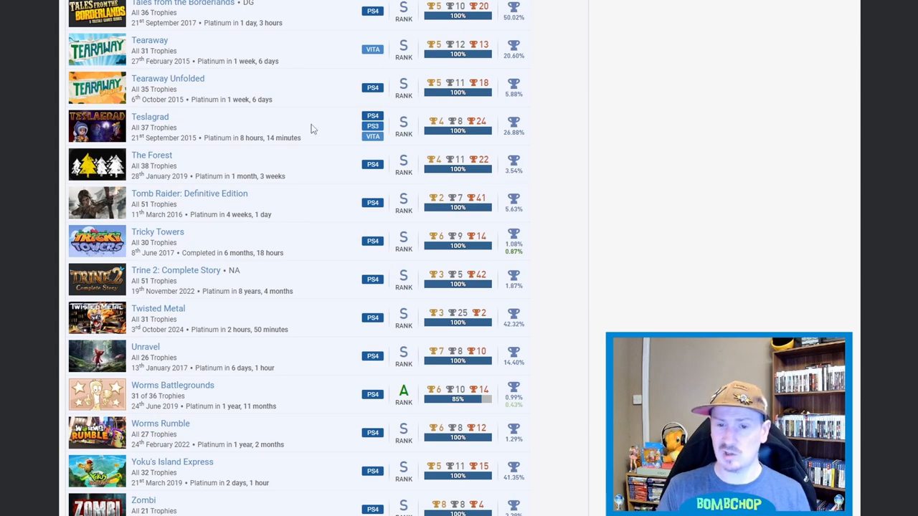
pyautogui.scroll(-3)
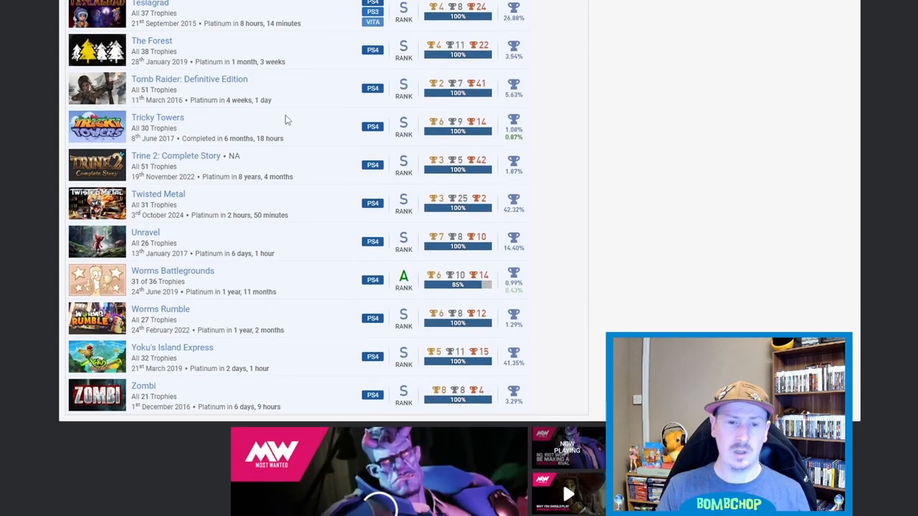
pyautogui.scroll(3)
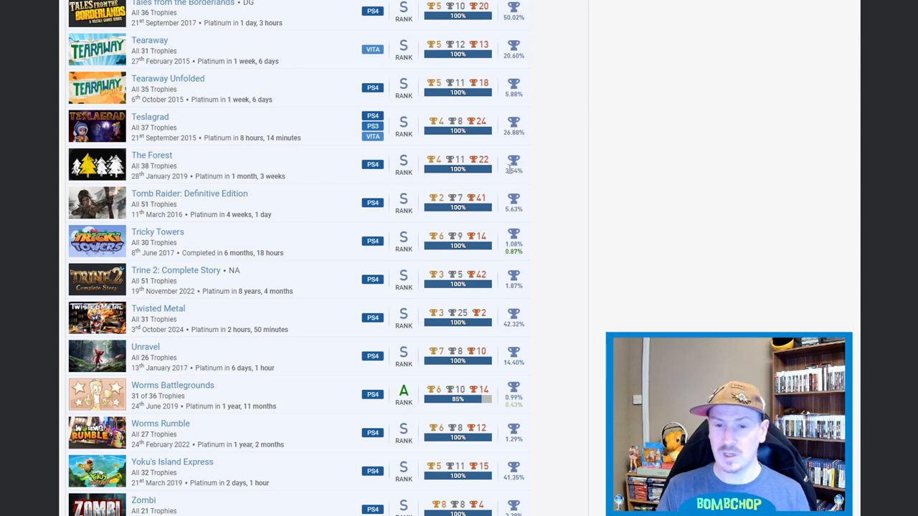
pyautogui.moveTo(513, 163)
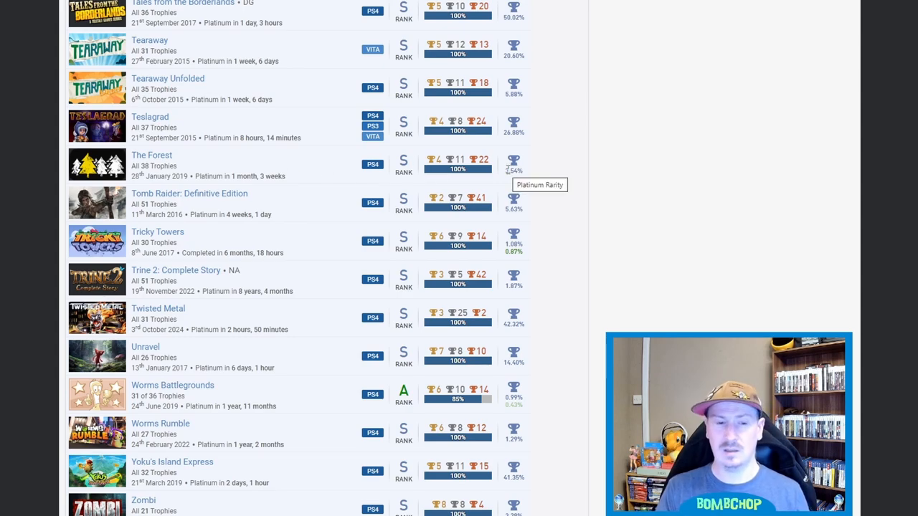
pyautogui.moveTo(289, 162)
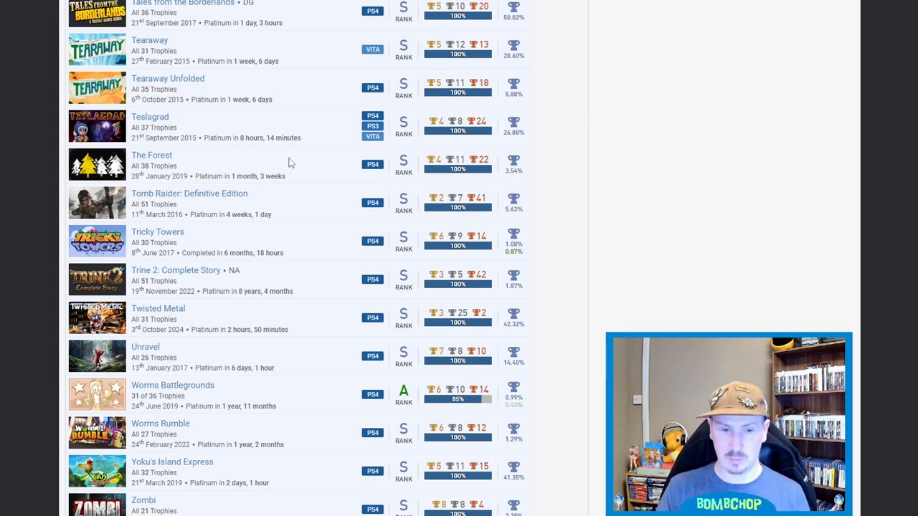
pyautogui.scroll(-3)
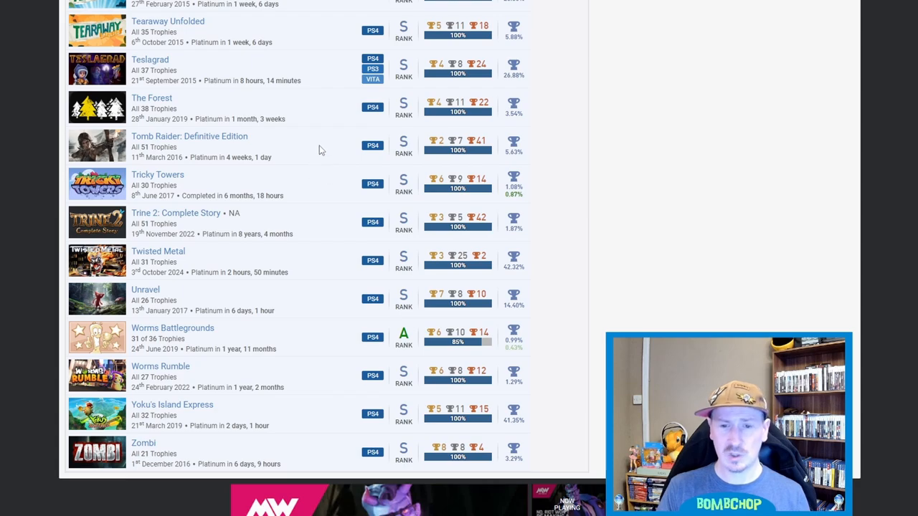
pyautogui.moveTo(508, 159)
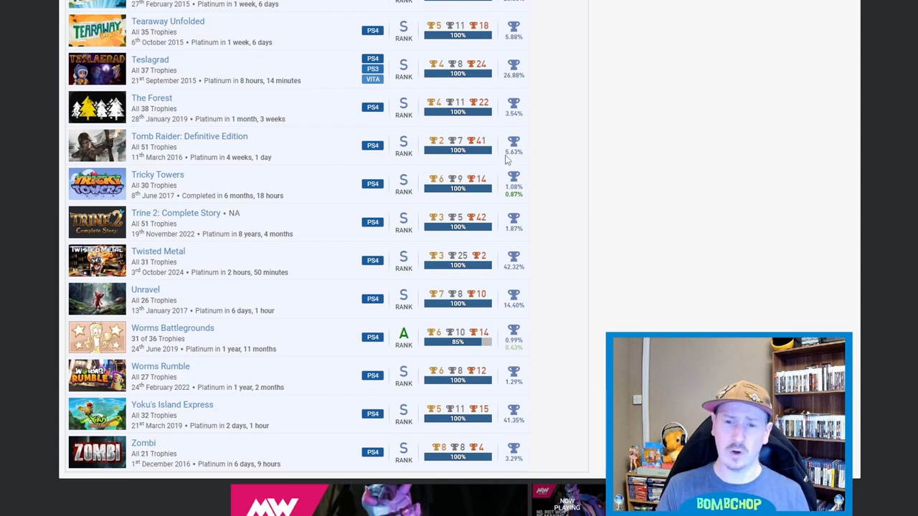
pyautogui.moveTo(512, 143)
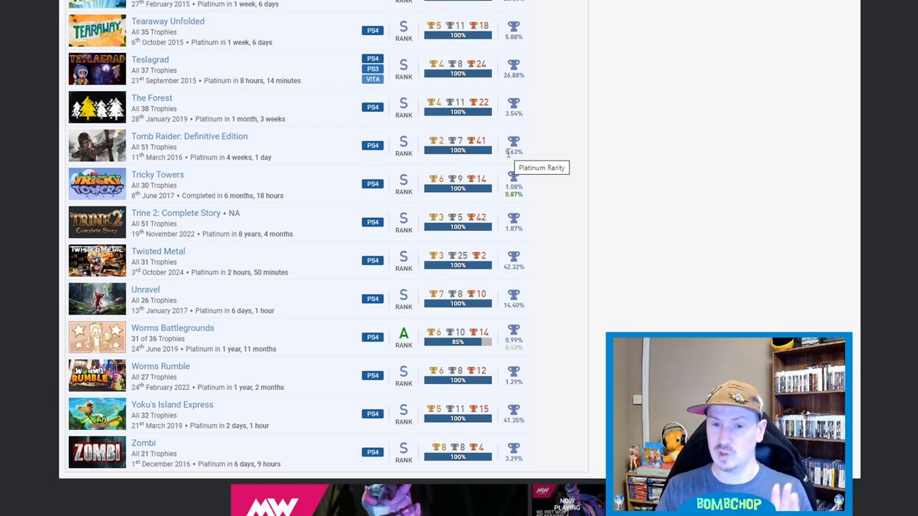
pyautogui.moveTo(516, 167)
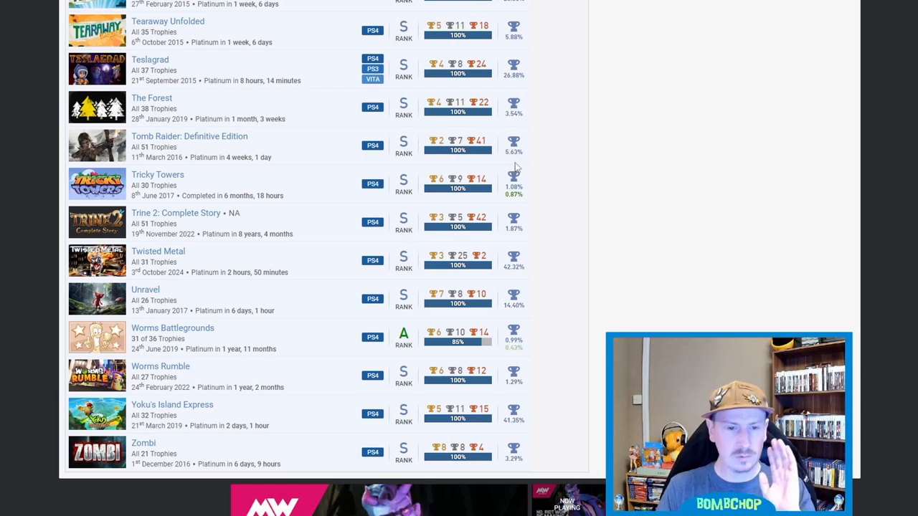
pyautogui.moveTo(305, 150)
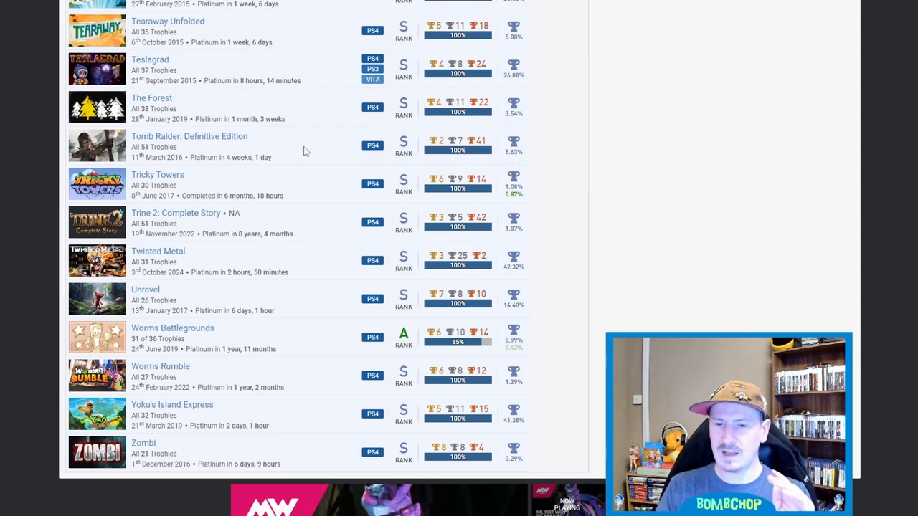
pyautogui.moveTo(514, 143)
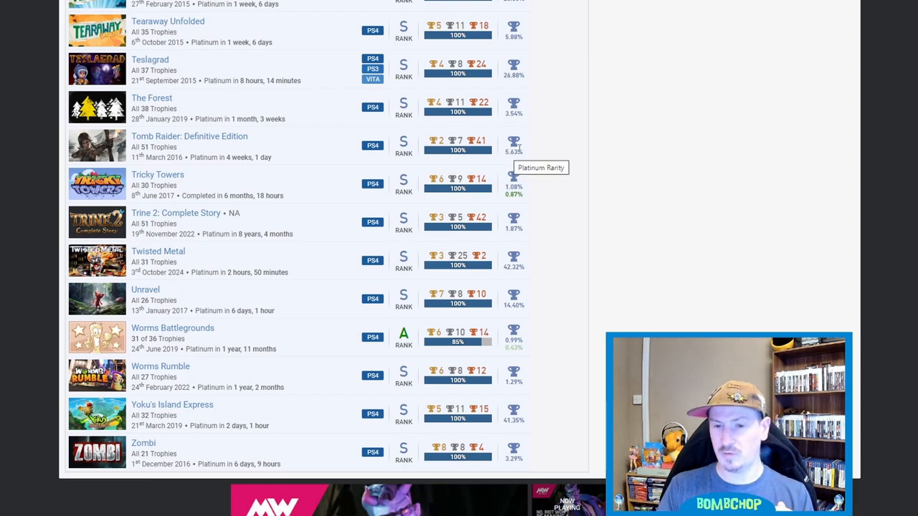
pyautogui.moveTo(311, 171)
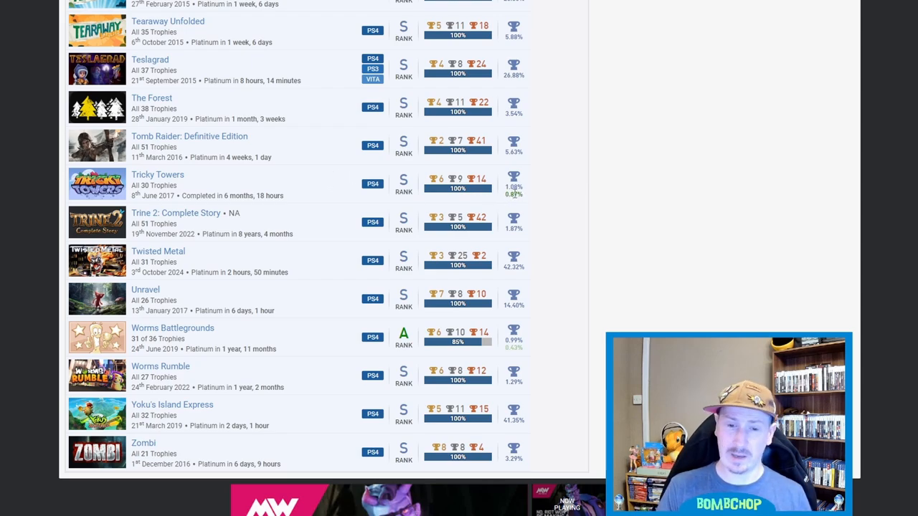
pyautogui.moveTo(320, 186)
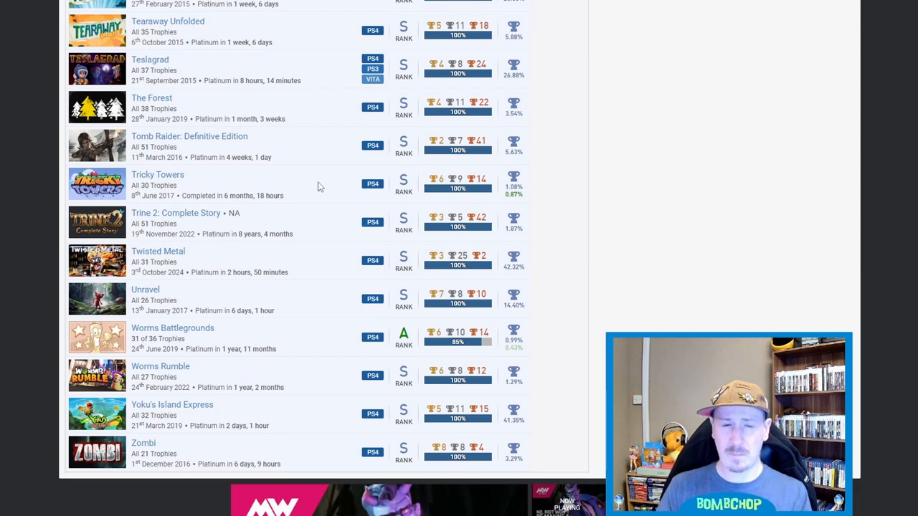
pyautogui.moveTo(288, 196)
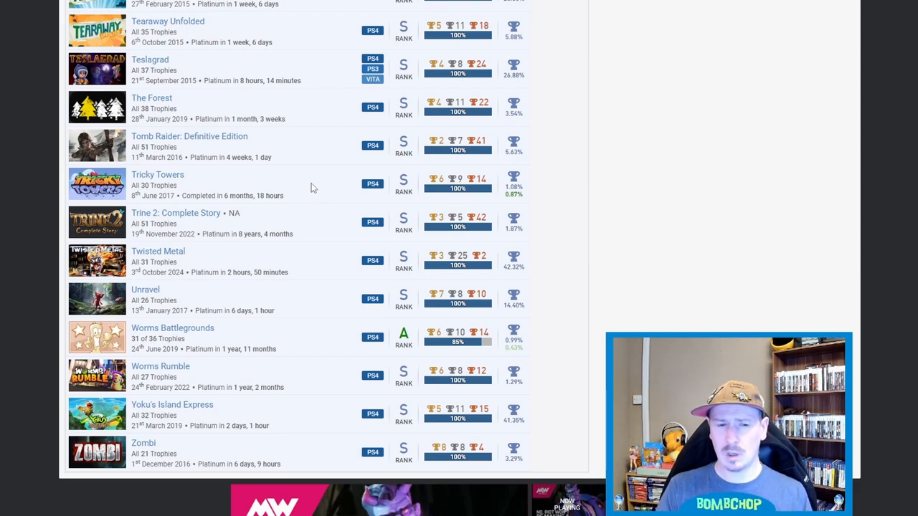
pyautogui.moveTo(307, 191)
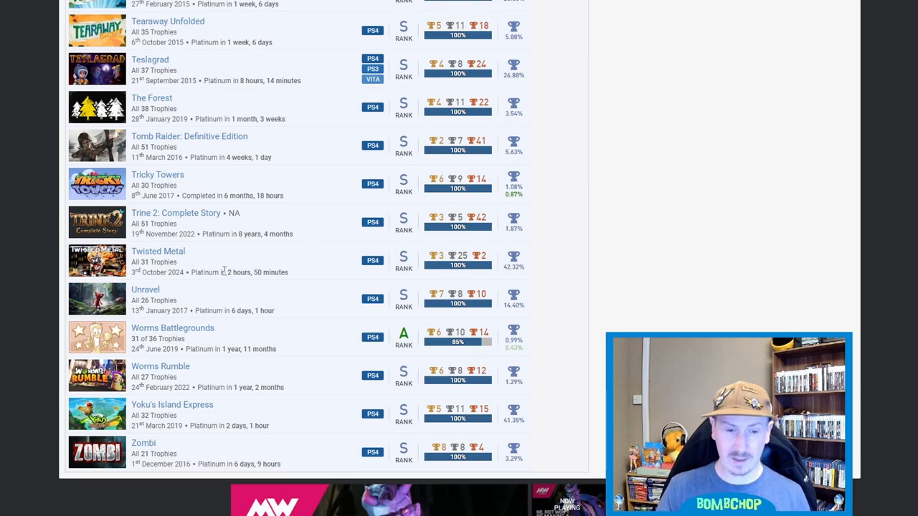
pyautogui.moveTo(231, 269)
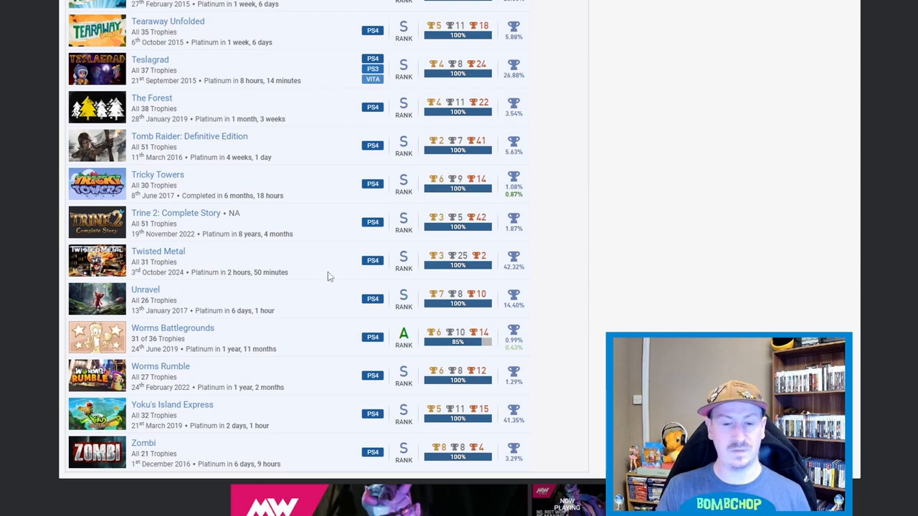
pyautogui.moveTo(282, 267)
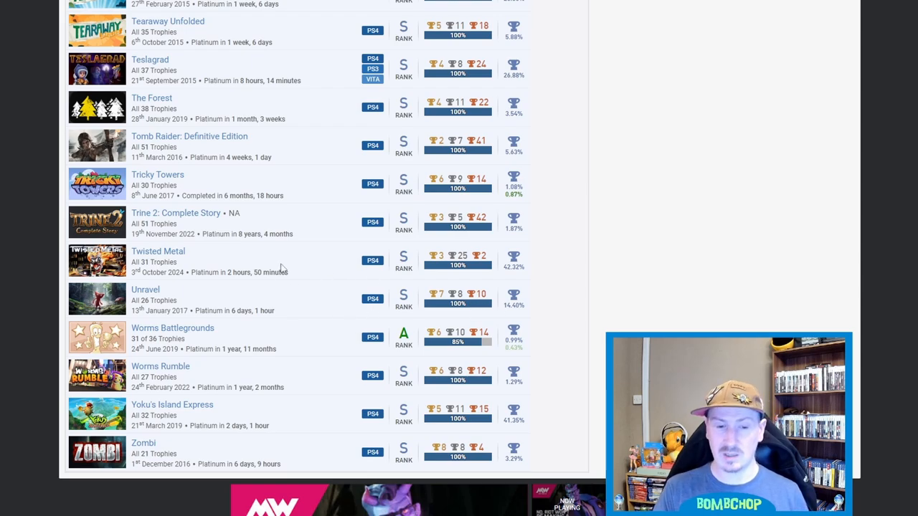
pyautogui.scroll(-3)
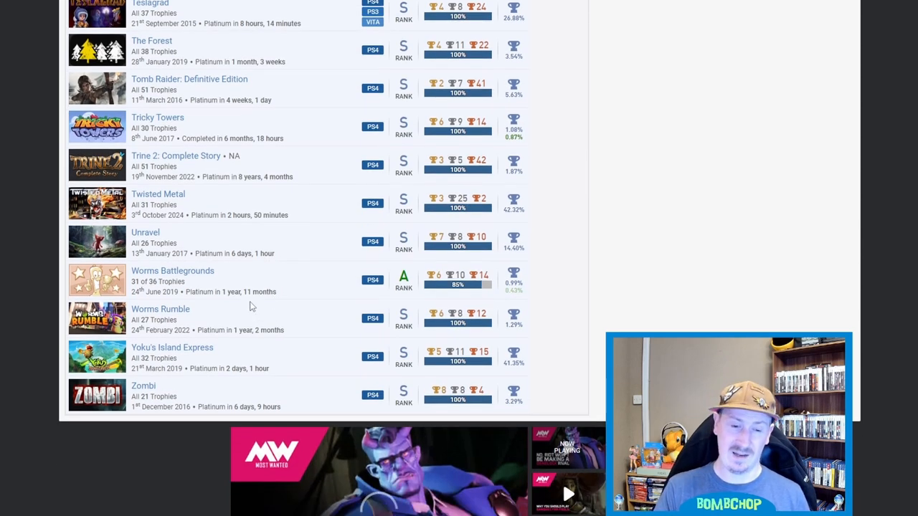
pyautogui.moveTo(261, 285)
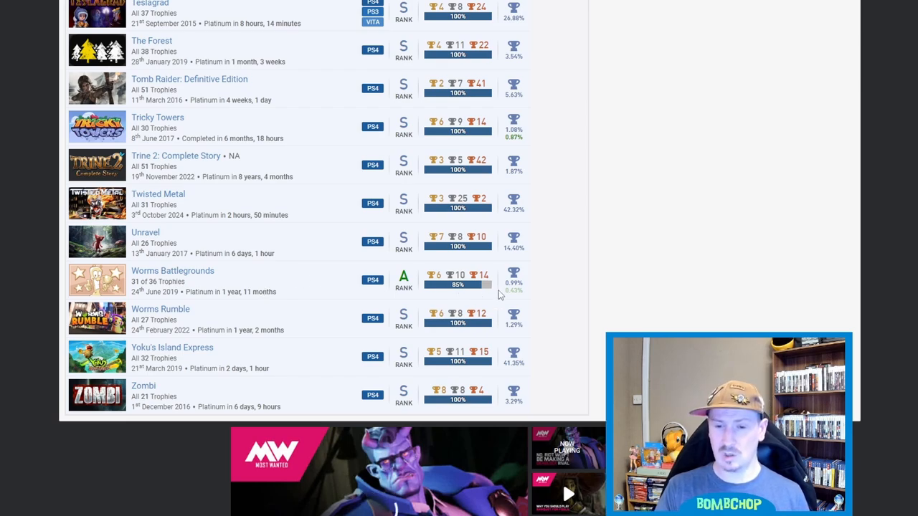
pyautogui.moveTo(306, 317)
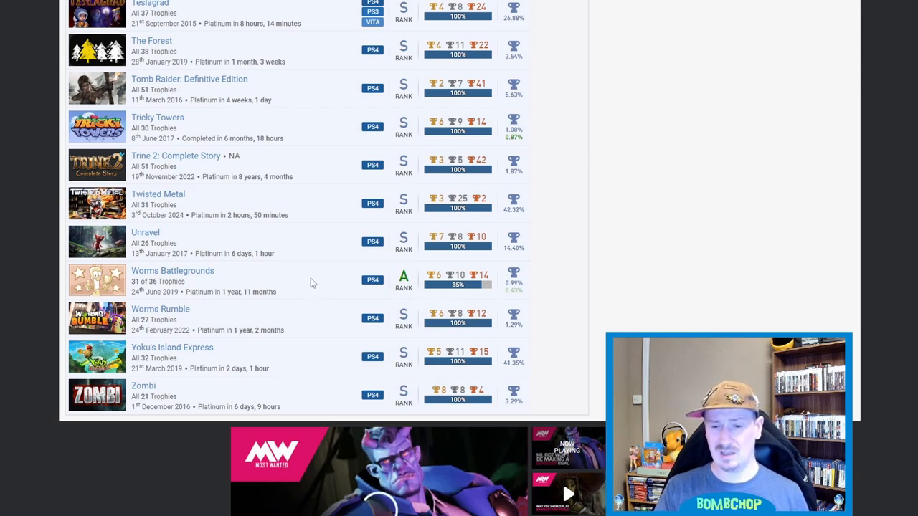
pyautogui.moveTo(305, 313)
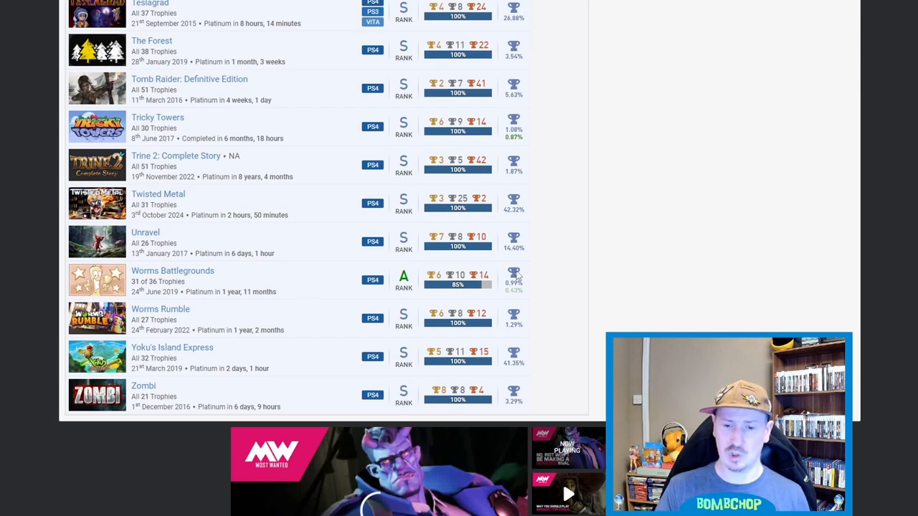
pyautogui.moveTo(314, 333)
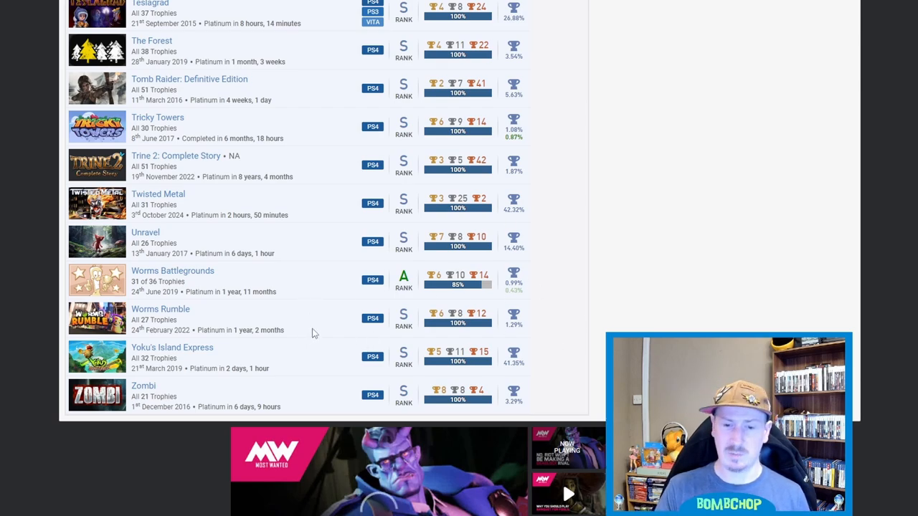
pyautogui.moveTo(313, 338)
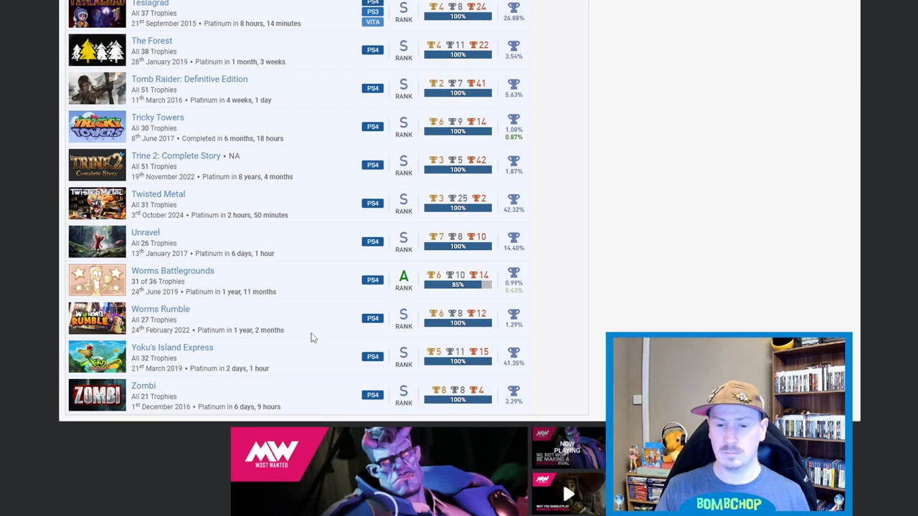
pyautogui.moveTo(322, 332)
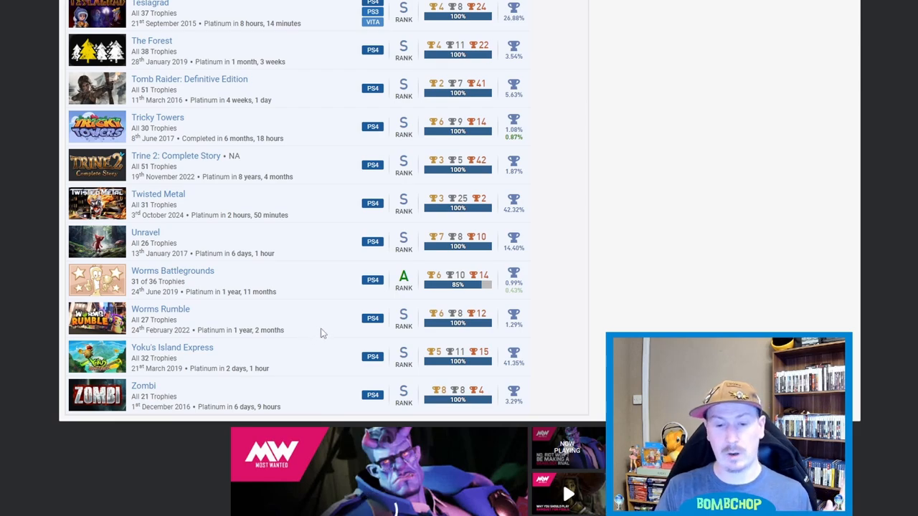
pyautogui.moveTo(192, 357)
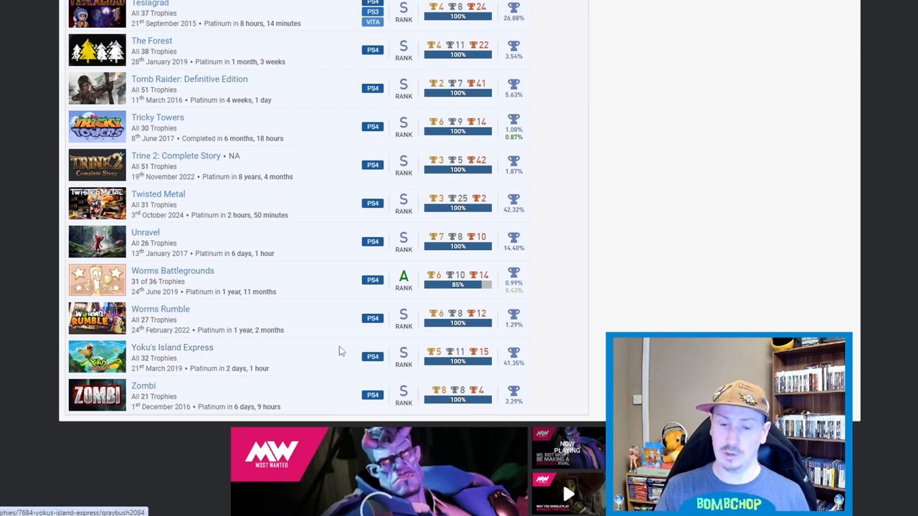
pyautogui.moveTo(290, 363)
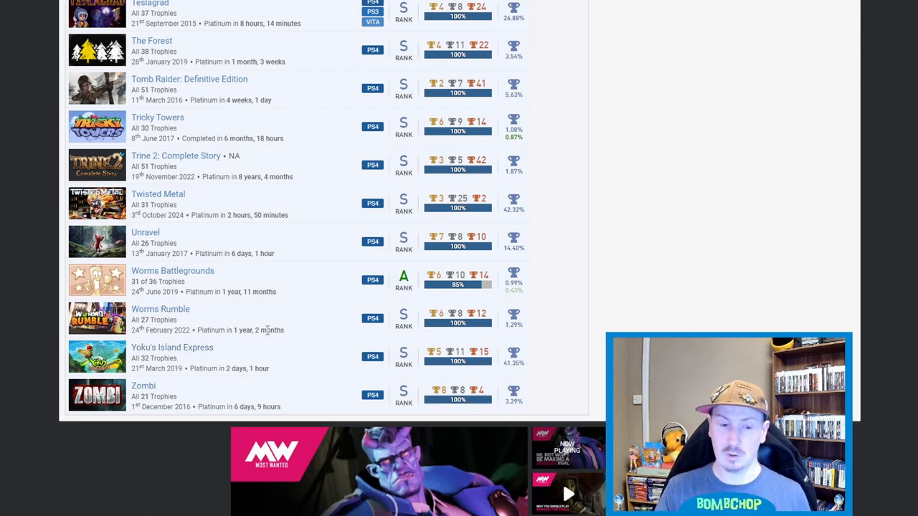
pyautogui.moveTo(294, 304)
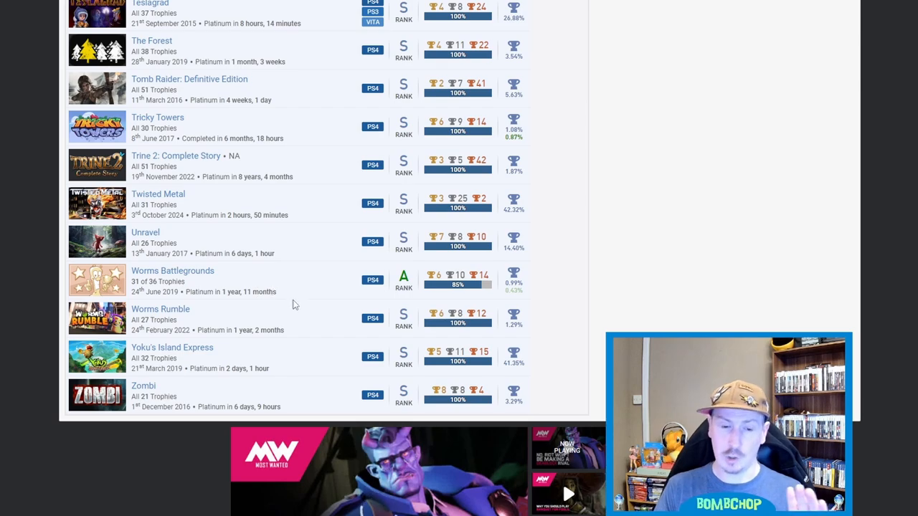
pyautogui.moveTo(301, 298)
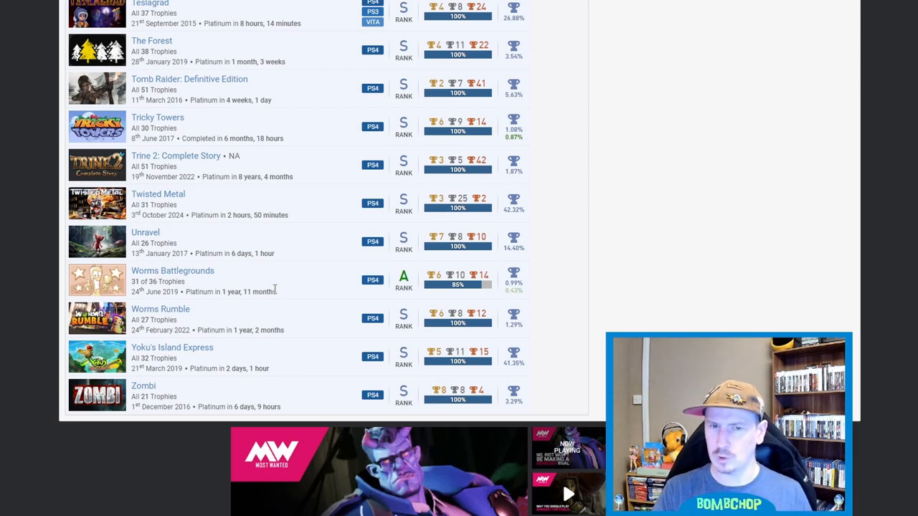
pyautogui.moveTo(311, 393)
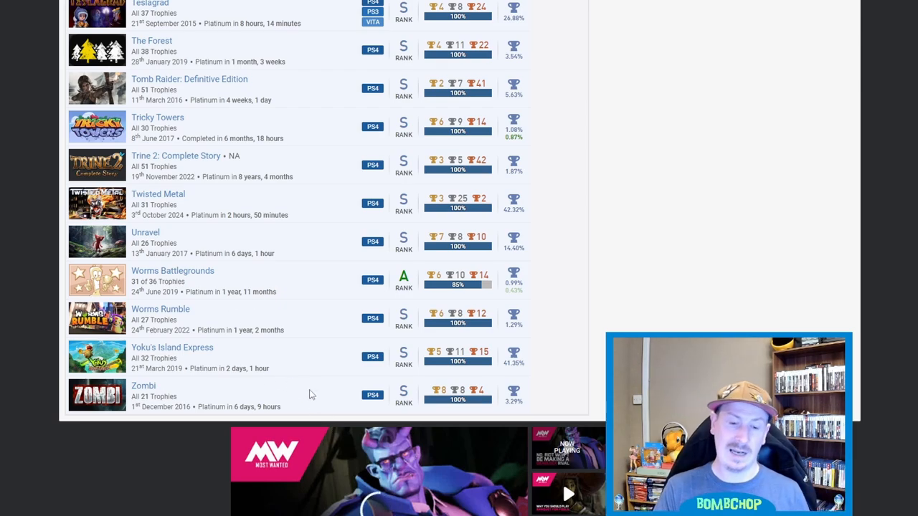
pyautogui.moveTo(309, 365)
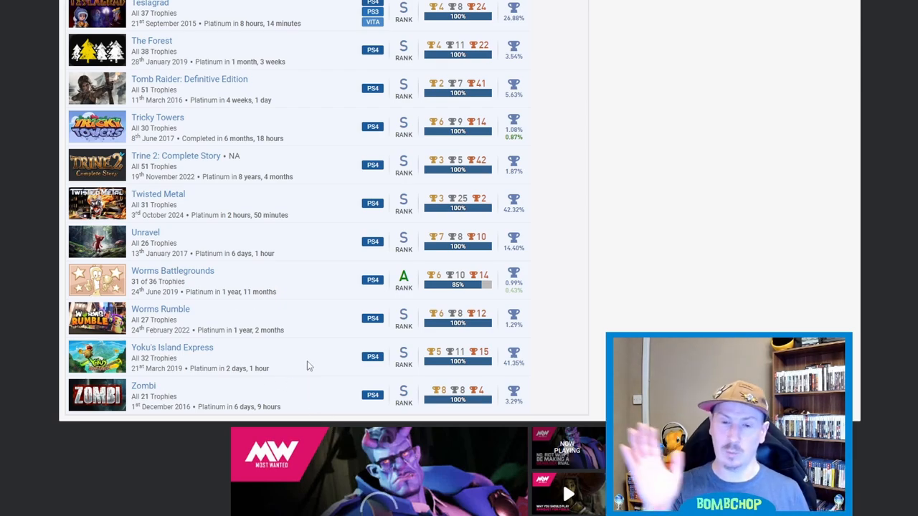
pyautogui.moveTo(317, 400)
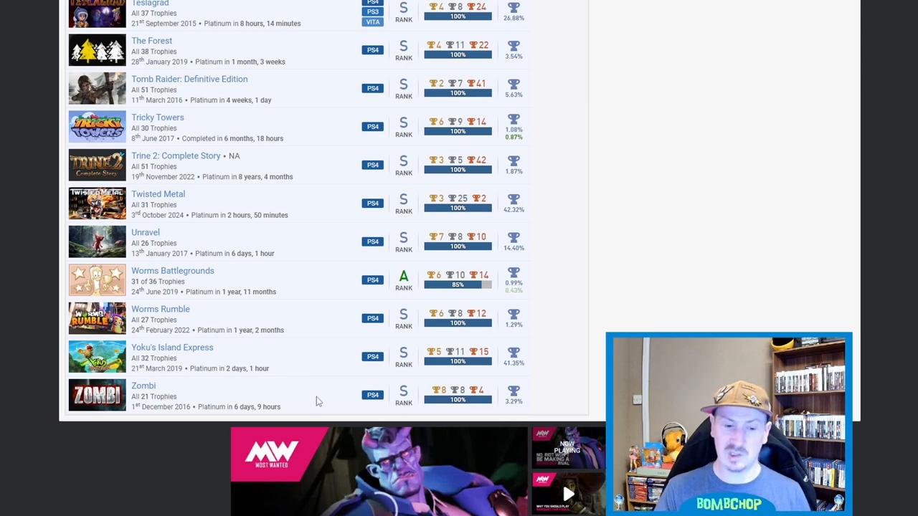
pyautogui.moveTo(241, 416)
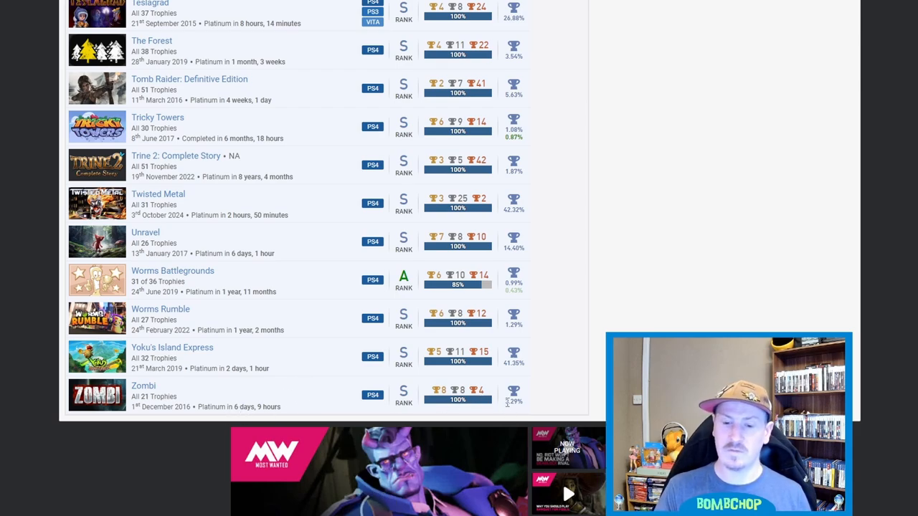
pyautogui.moveTo(296, 403)
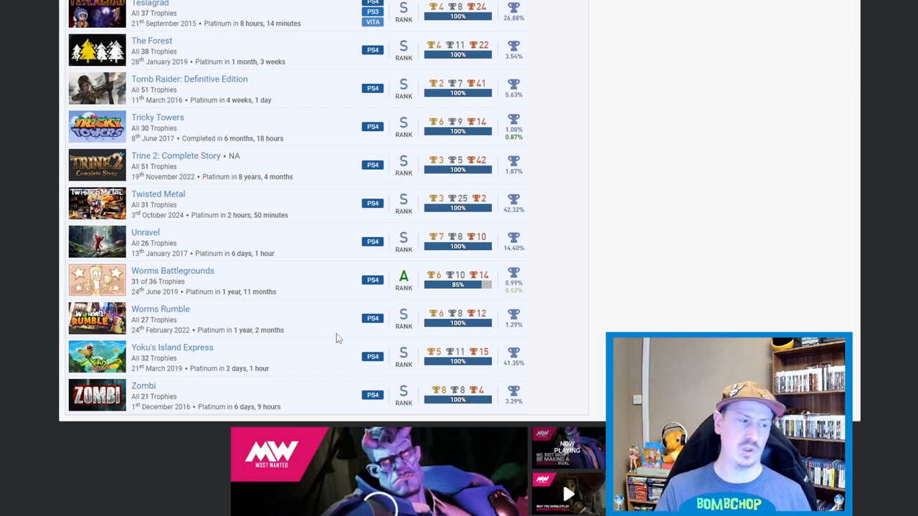
# Step: Scroll up to Aer, Agents of Mayhem and Ape Escape beside the Trophy Milestones sidebar
pyautogui.scroll(3)
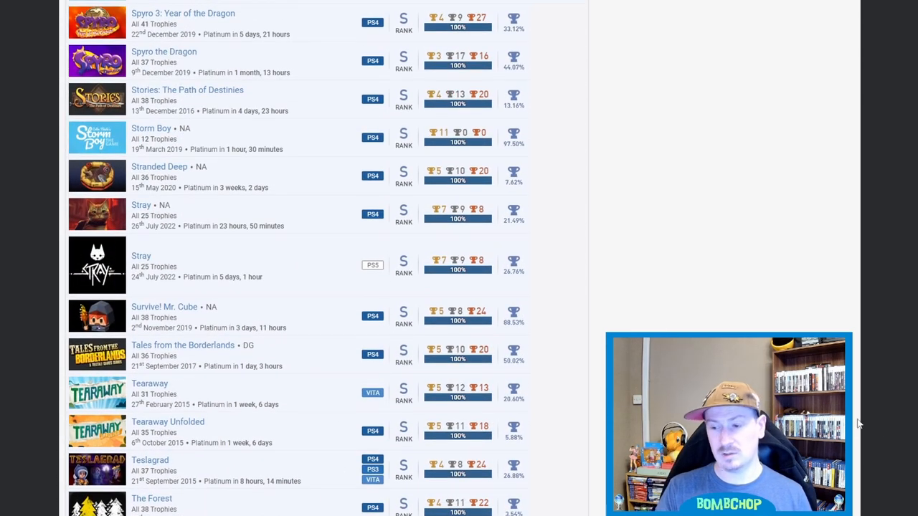
pyautogui.scroll(-3)
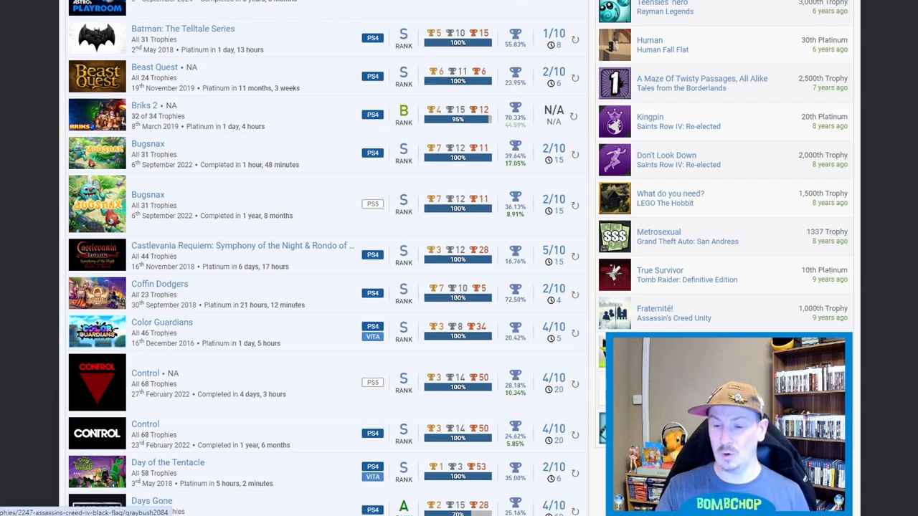
pyautogui.moveTo(744, 271)
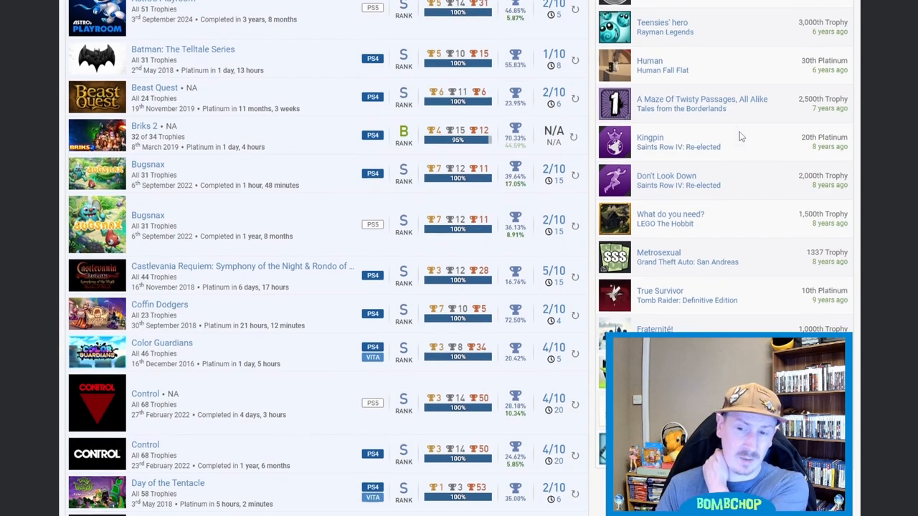
pyautogui.scroll(3)
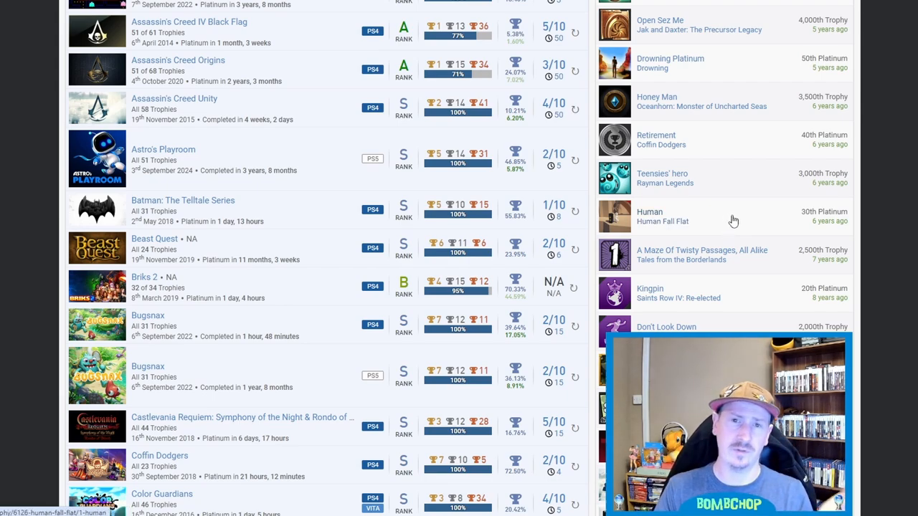
pyautogui.moveTo(723, 190)
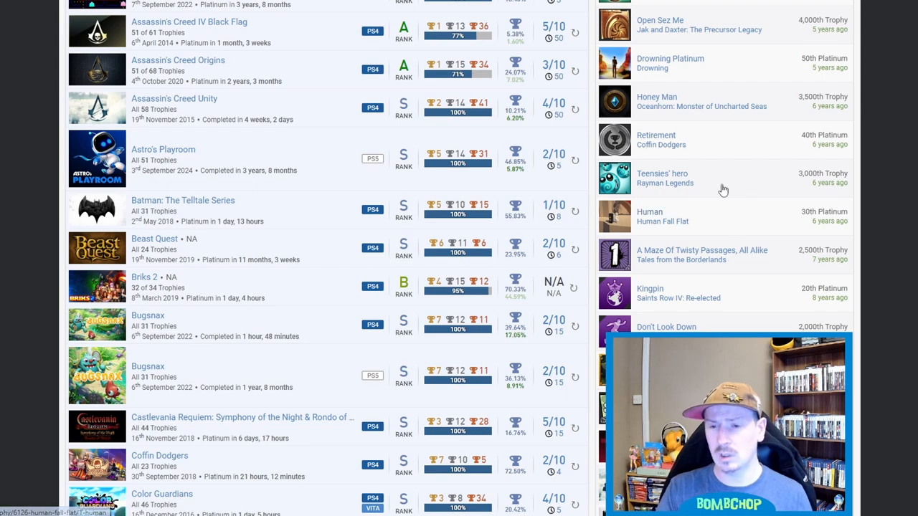
pyautogui.moveTo(776, 142)
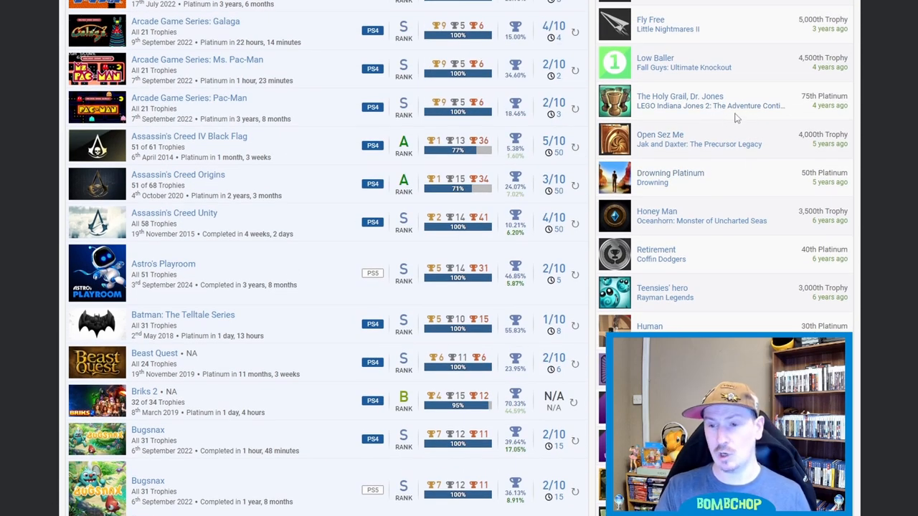
pyautogui.scroll(3)
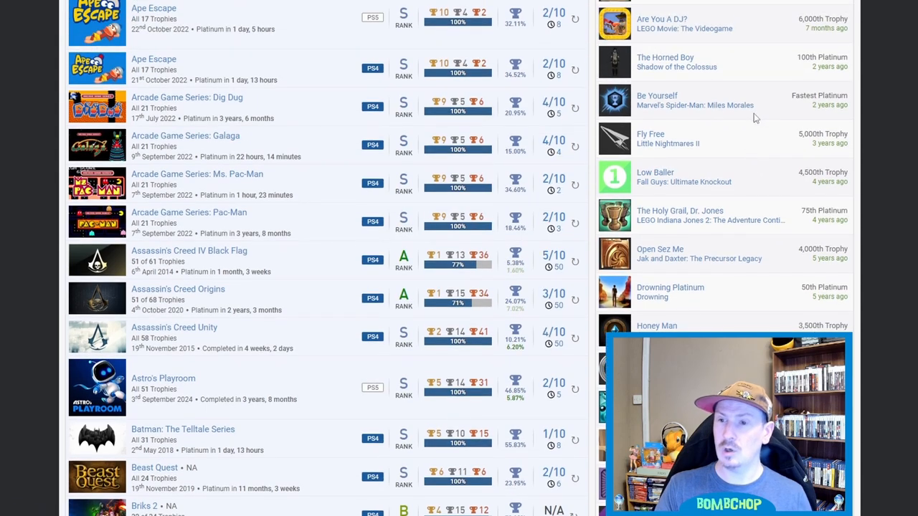
pyautogui.moveTo(680, 111)
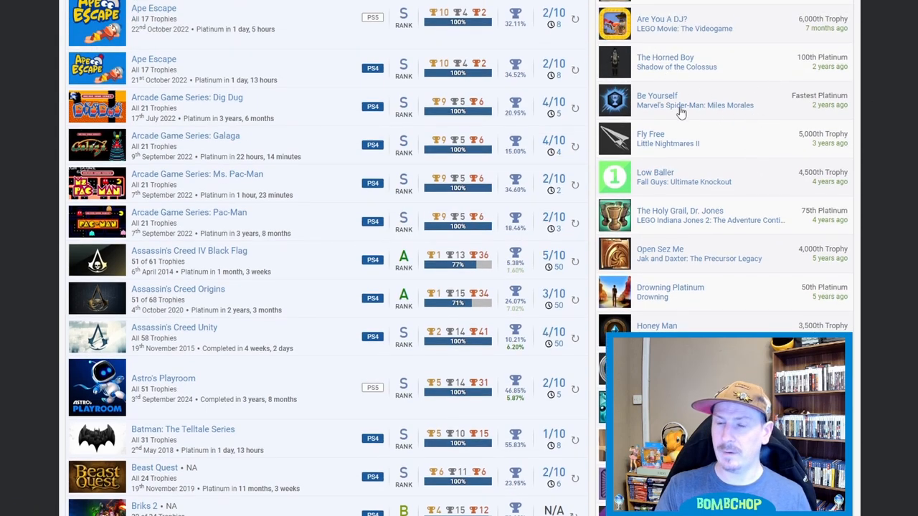
pyautogui.scroll(-3)
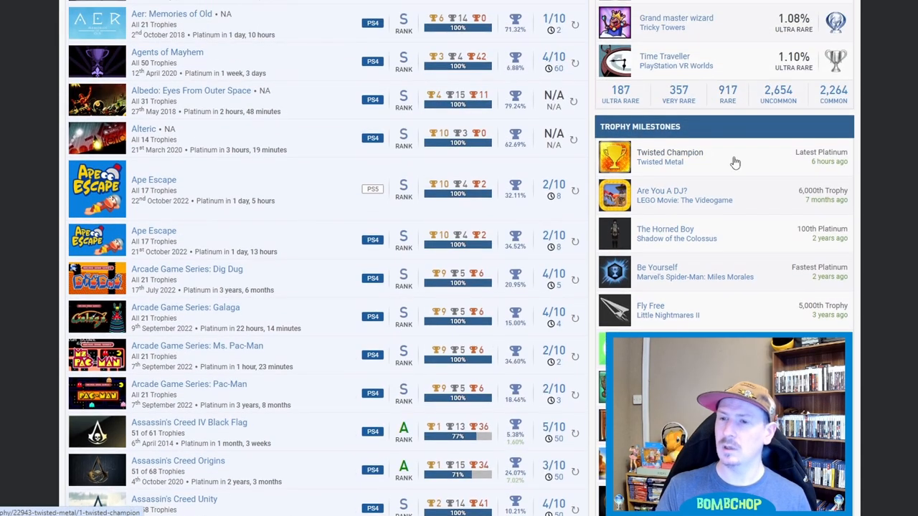
# Step: Scroll to A Knight's Quest beside Rarest Trophies, led by ABRAHAAAAAAAM! (0.91%)
pyautogui.scroll(3)
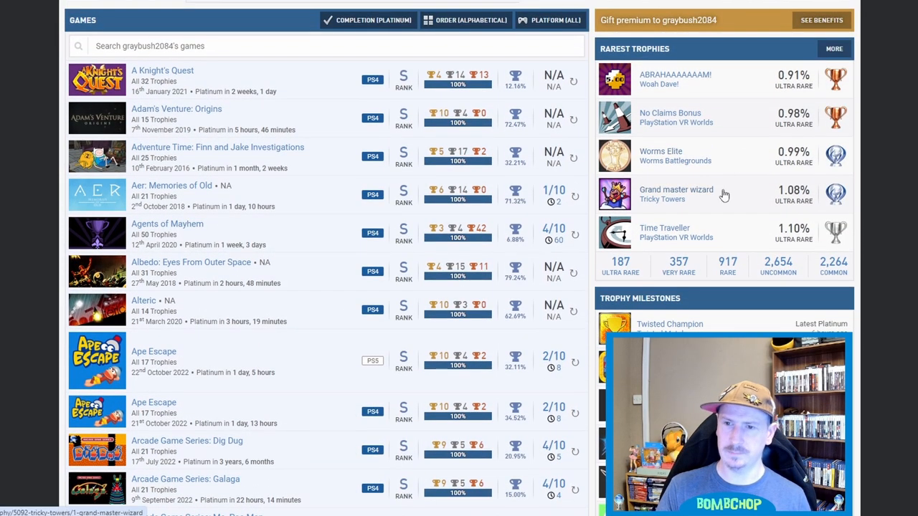
pyautogui.moveTo(665, 133)
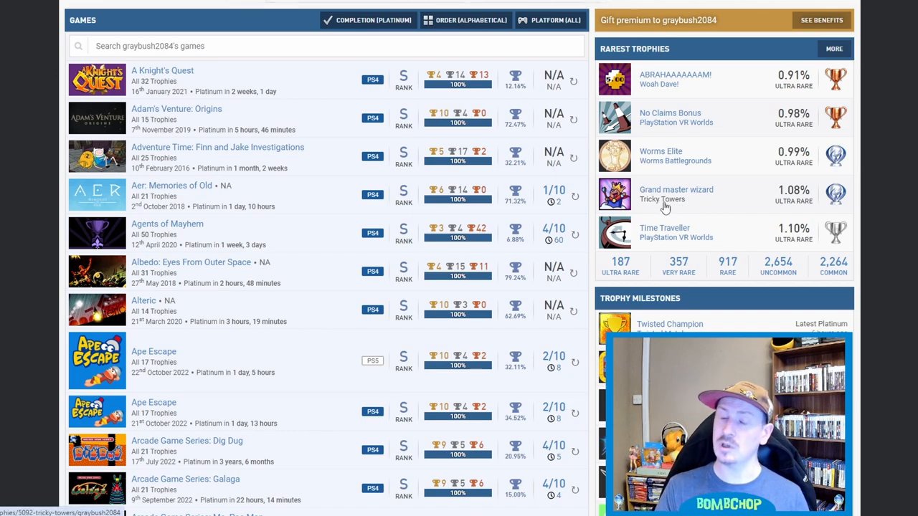
pyautogui.moveTo(696, 193)
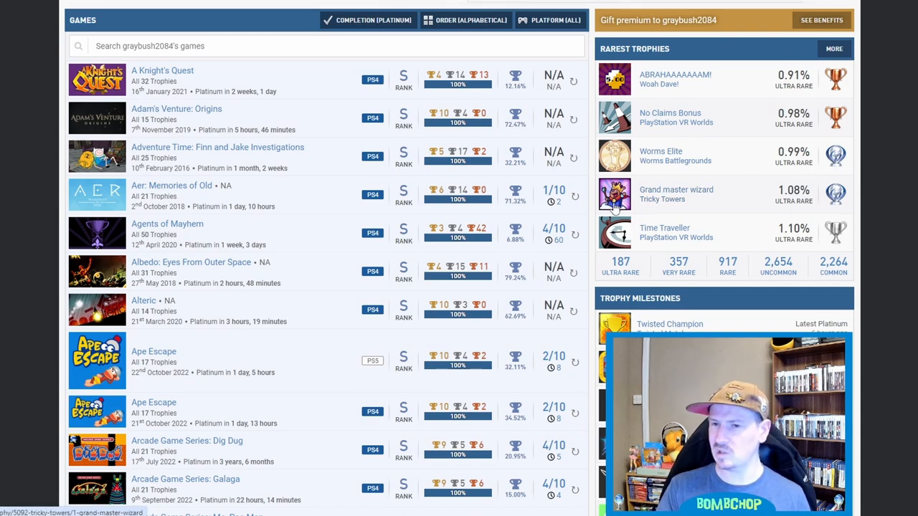
pyautogui.moveTo(778, 199)
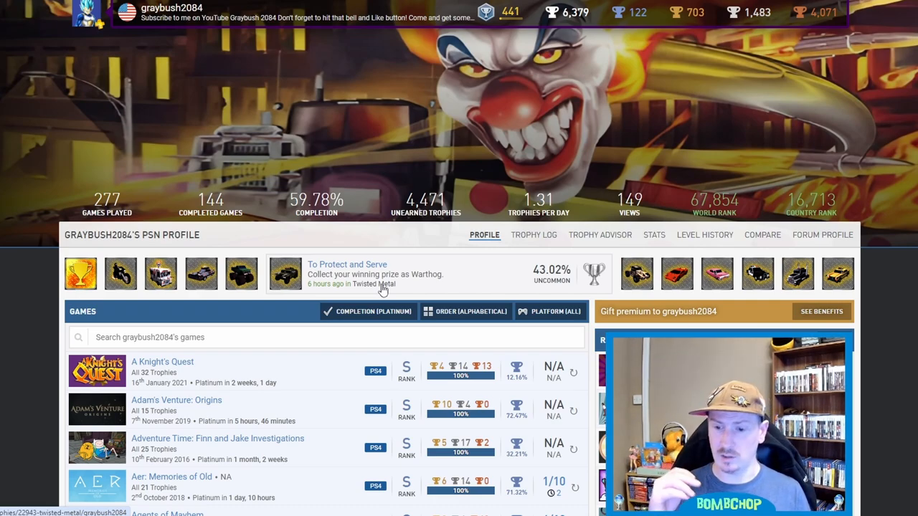
pyautogui.moveTo(536, 220)
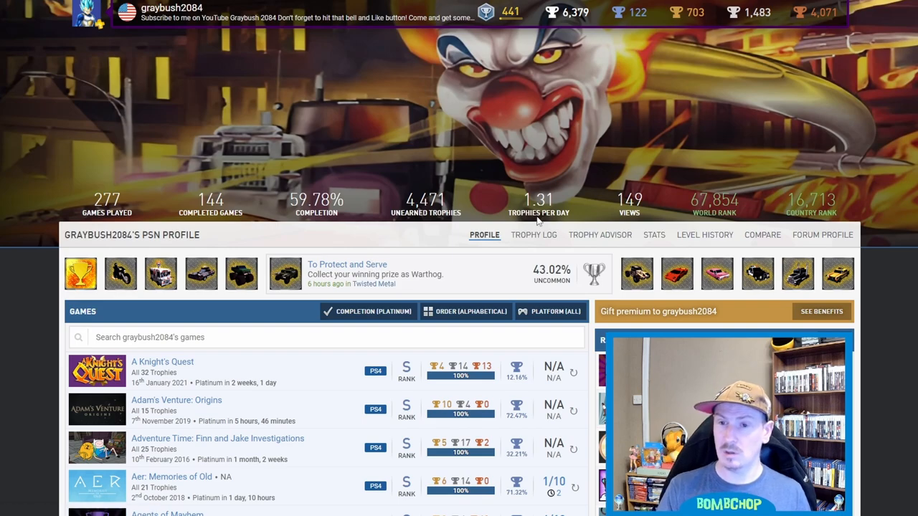